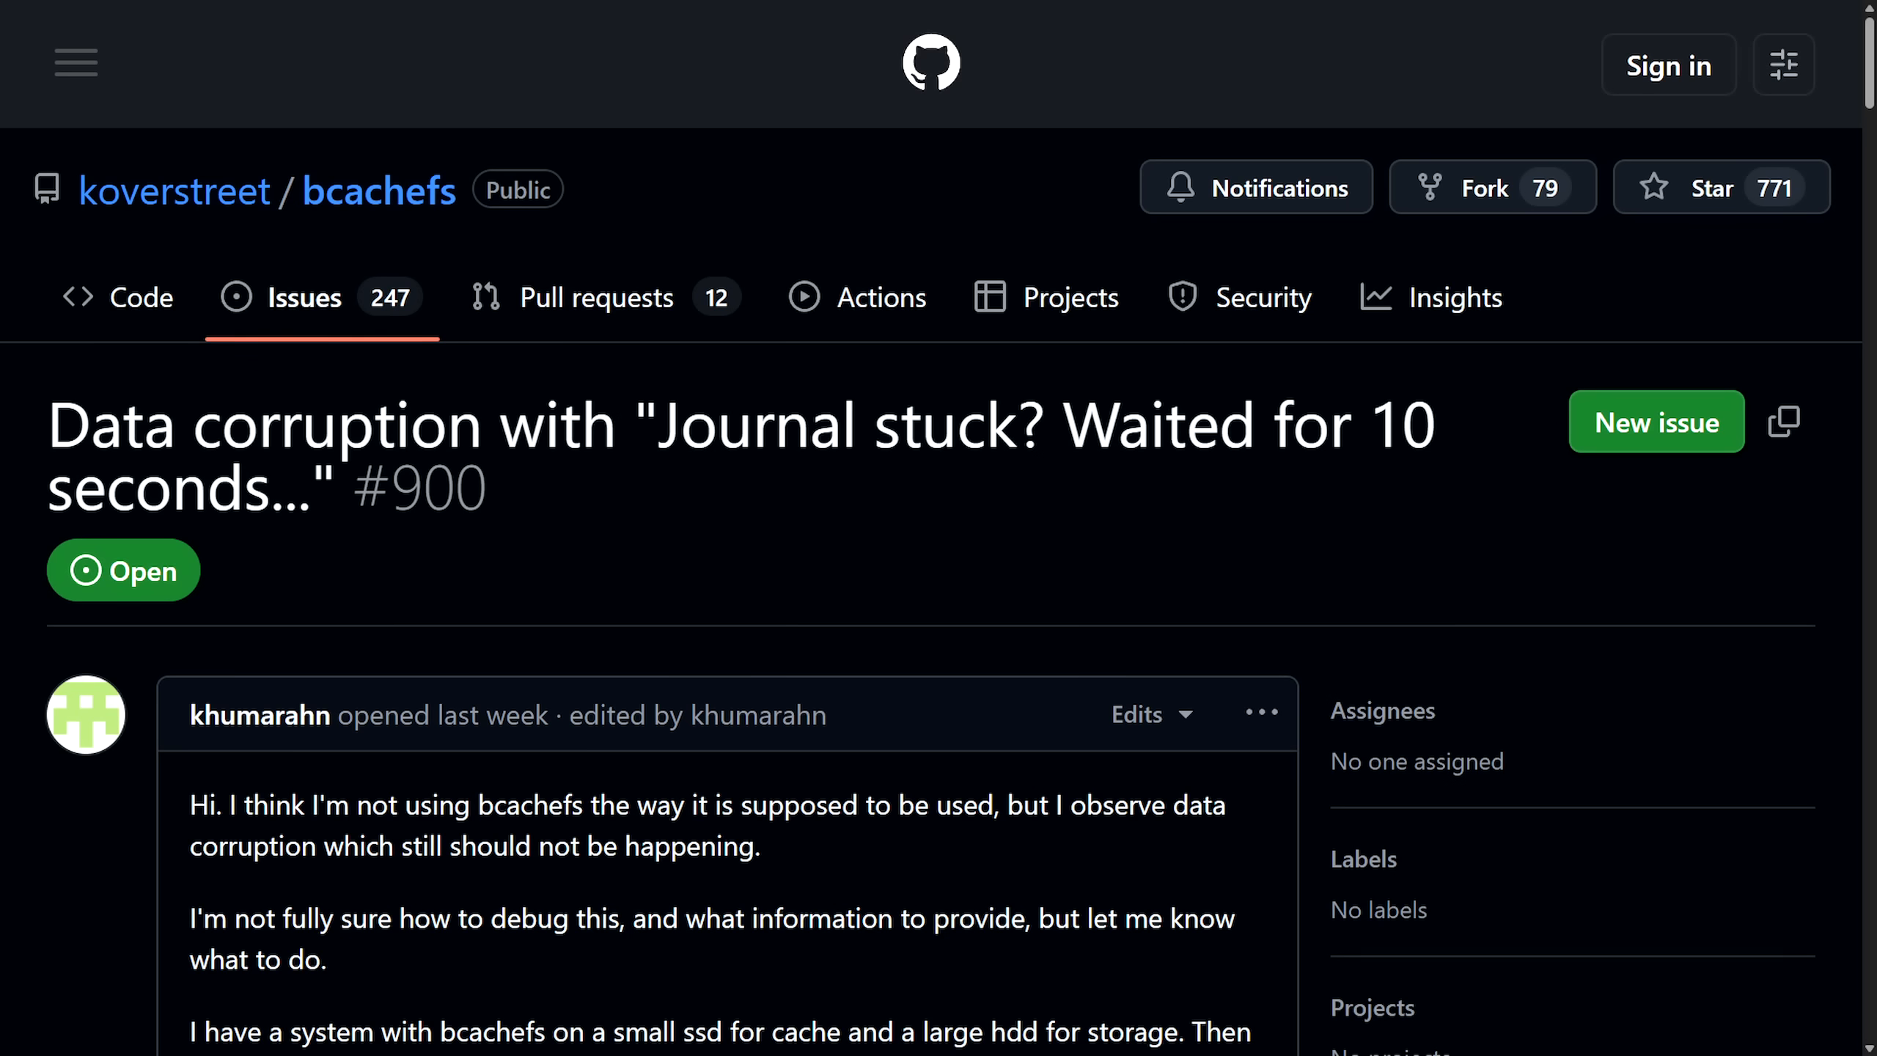
{"action": "mouse_move", "coordinate": [1311, 545]}
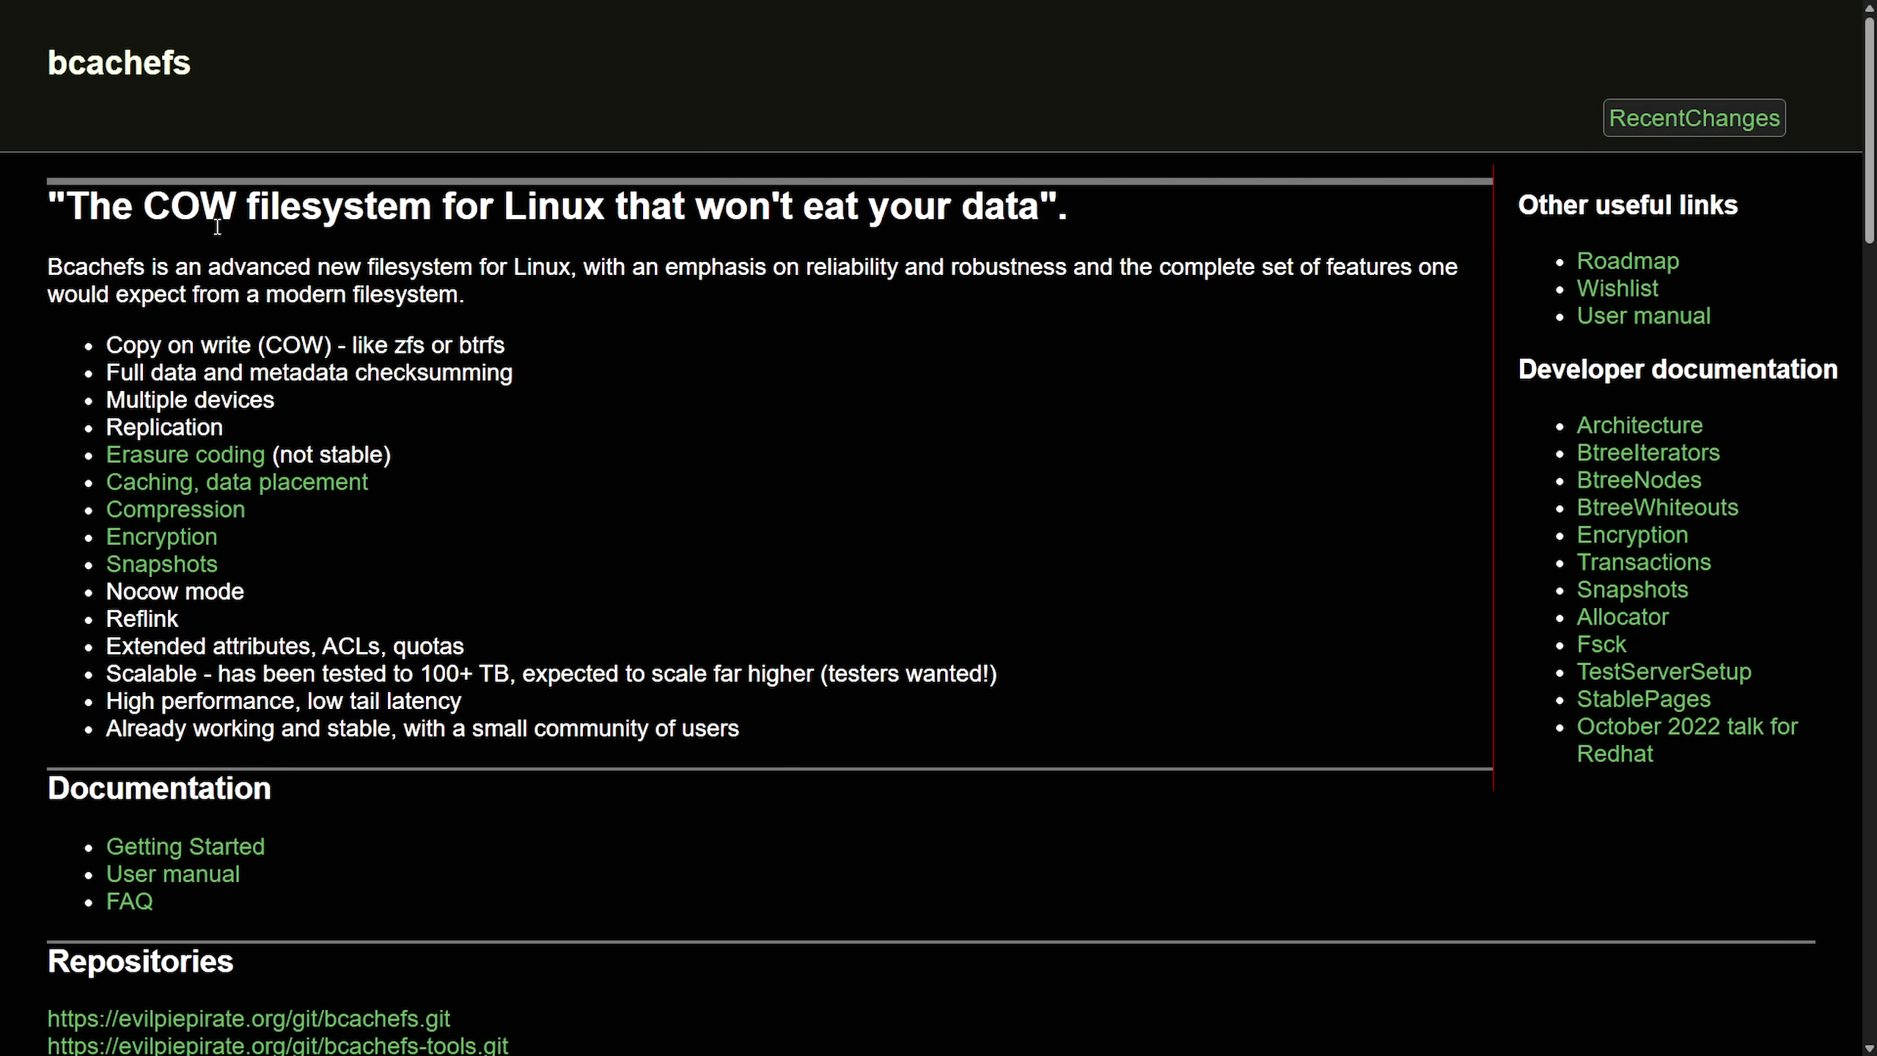
Step: Highlight the opening bcachefs description and the claim that corruption should not happen
{"action": "left_click_drag", "start_coordinate": [67, 206], "coordinate": [587, 206]}
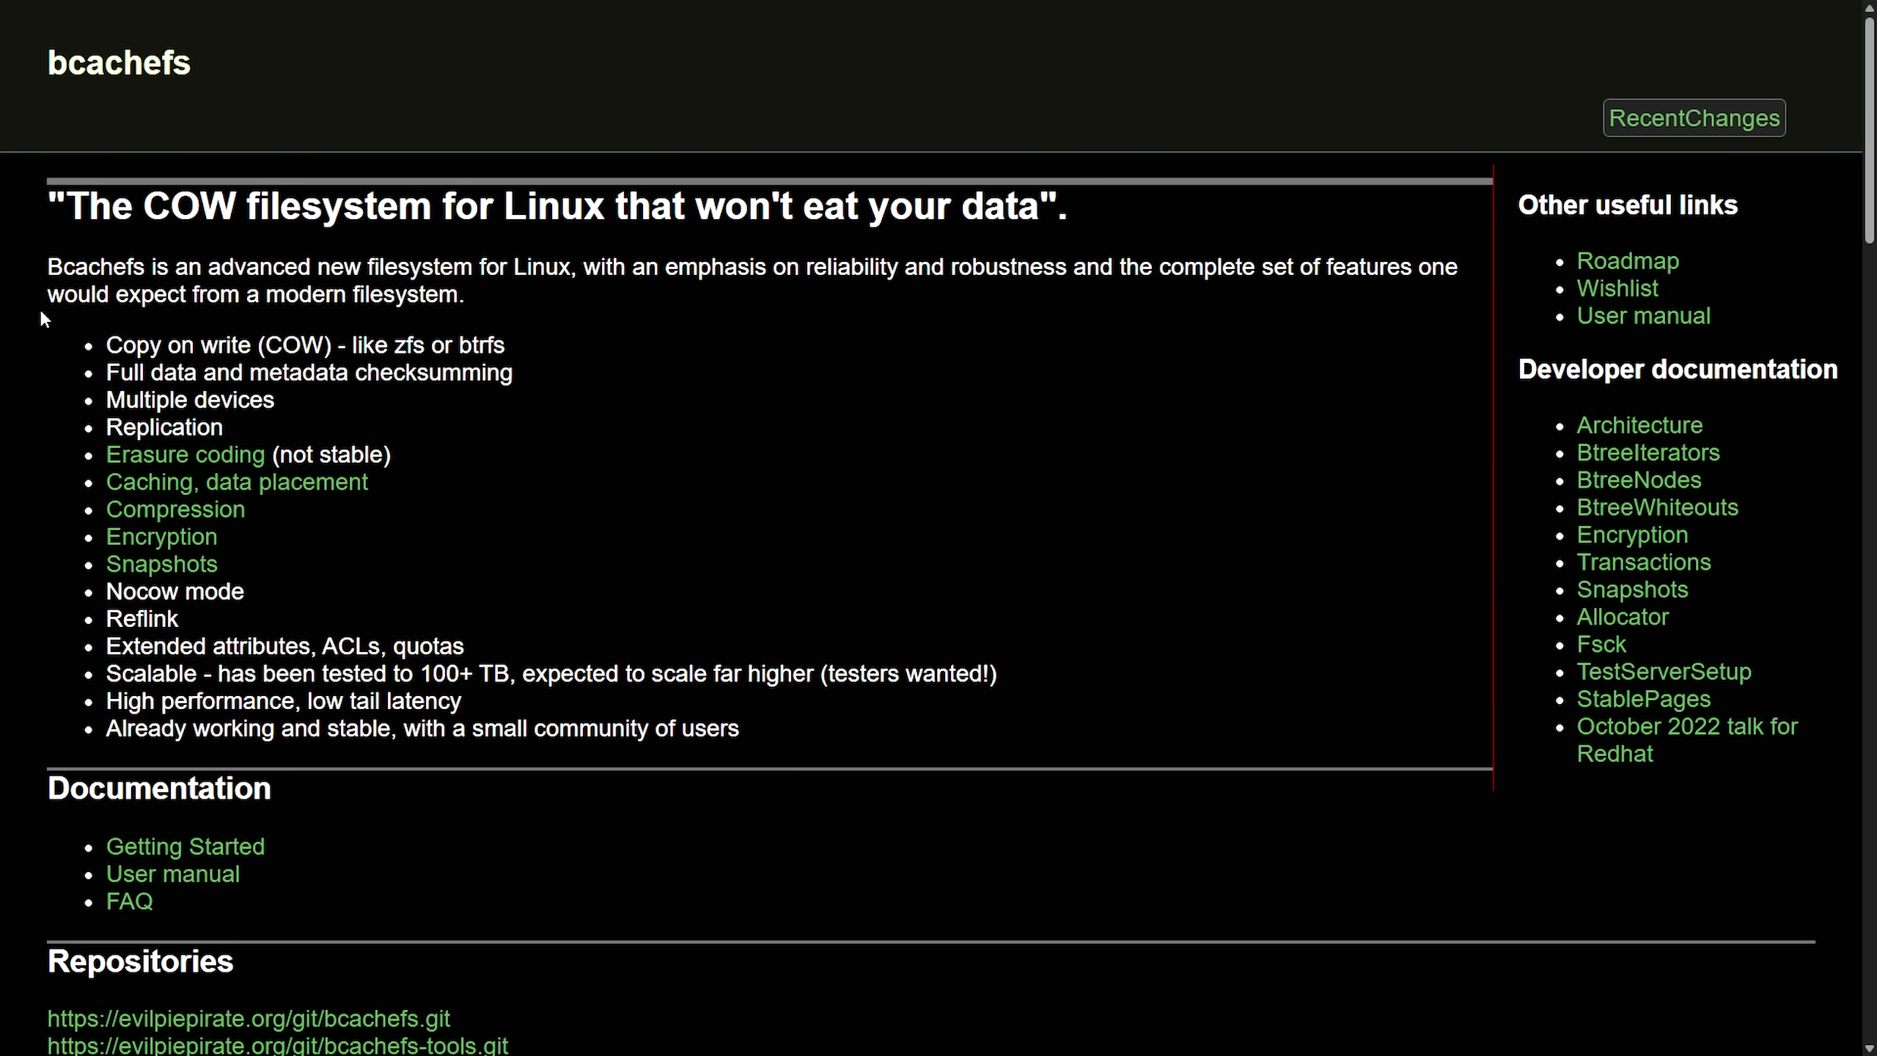
{"action": "left_click_drag", "start_coordinate": [60, 265], "coordinate": [509, 266]}
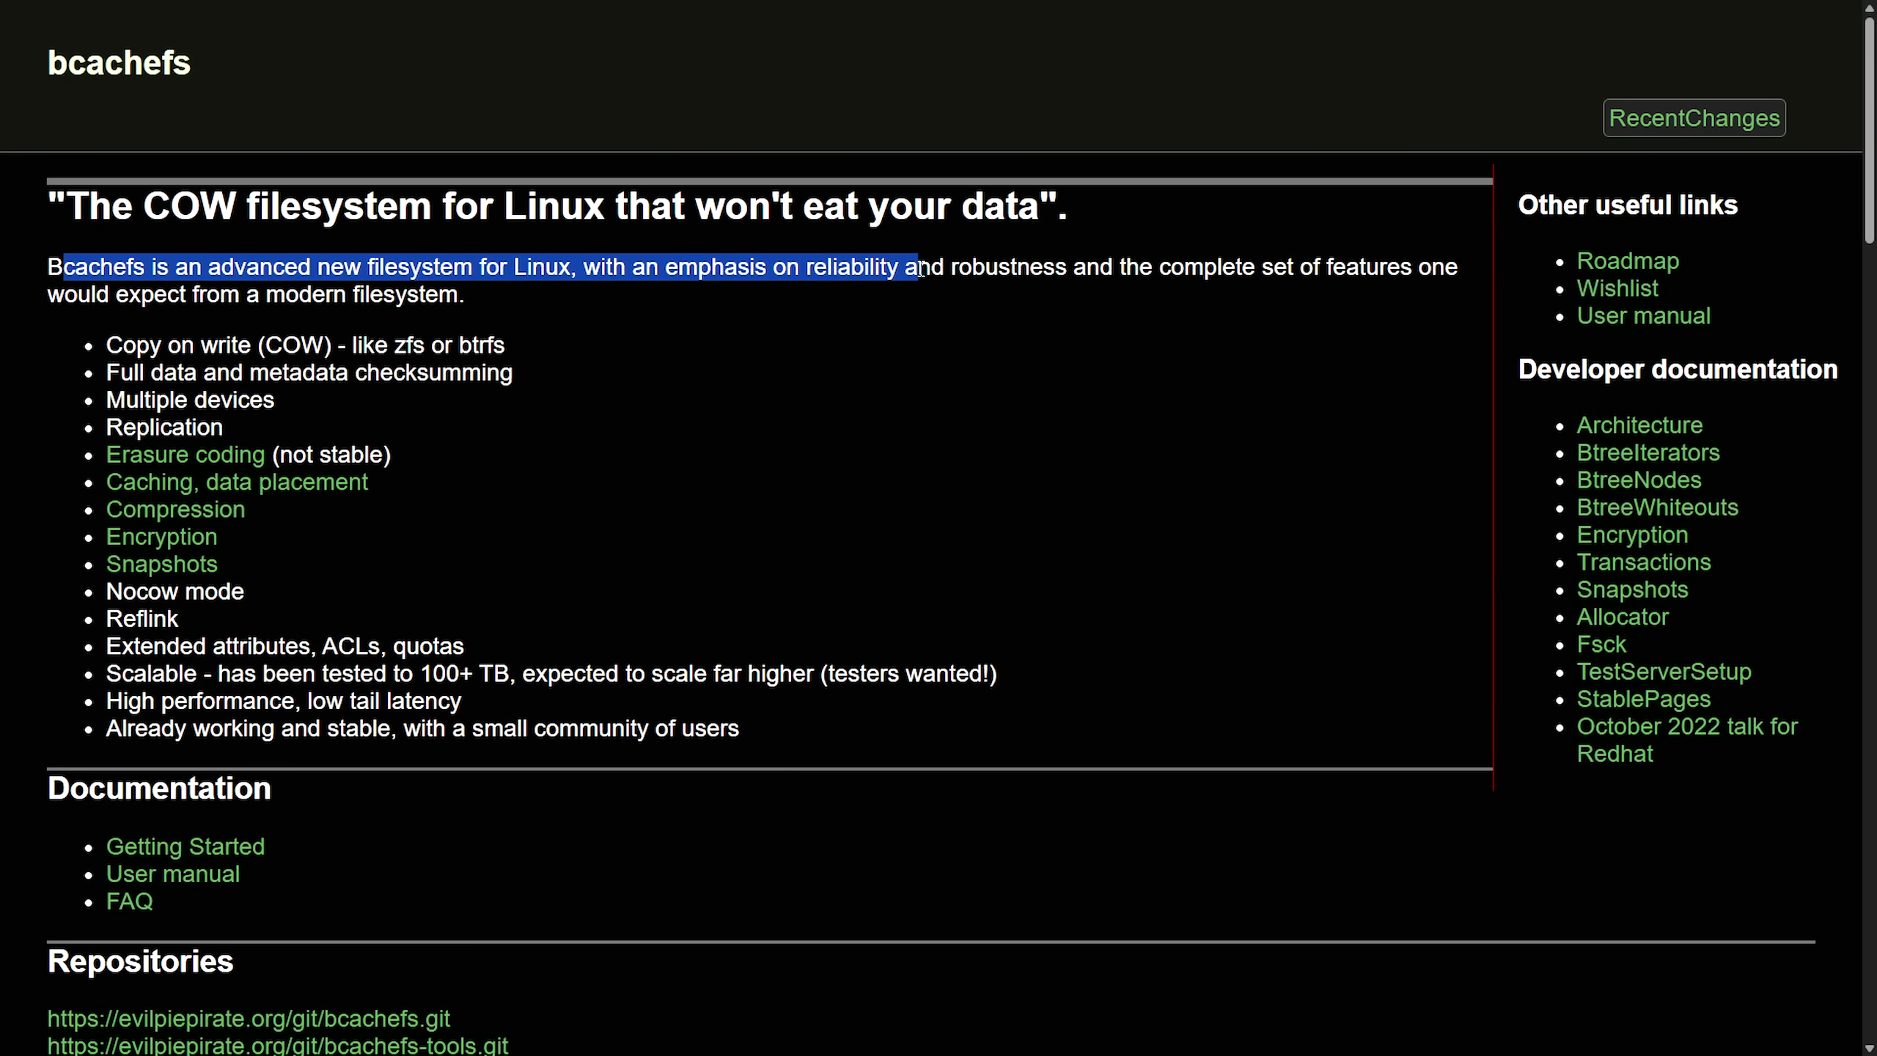
{"action": "left_click_drag", "start_coordinate": [916, 267], "coordinate": [1392, 267]}
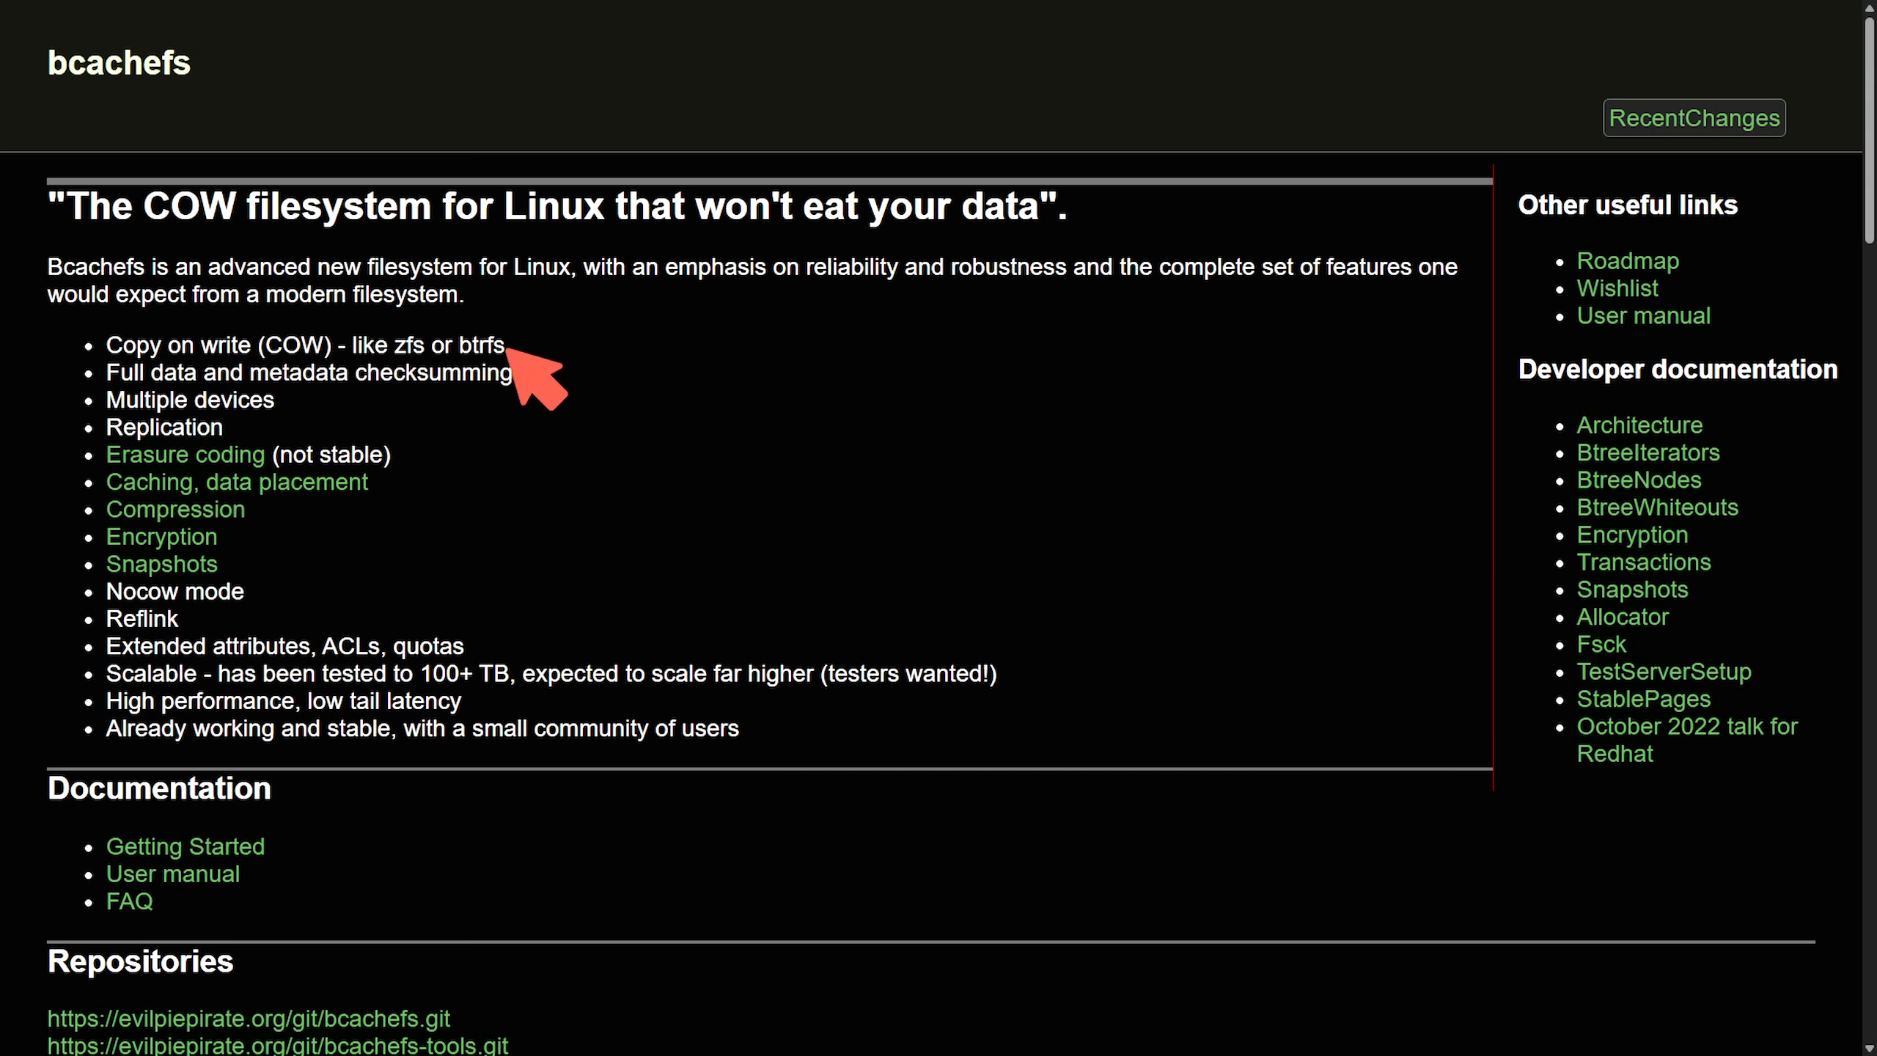
{"action": "mouse_move", "coordinate": [598, 346]}
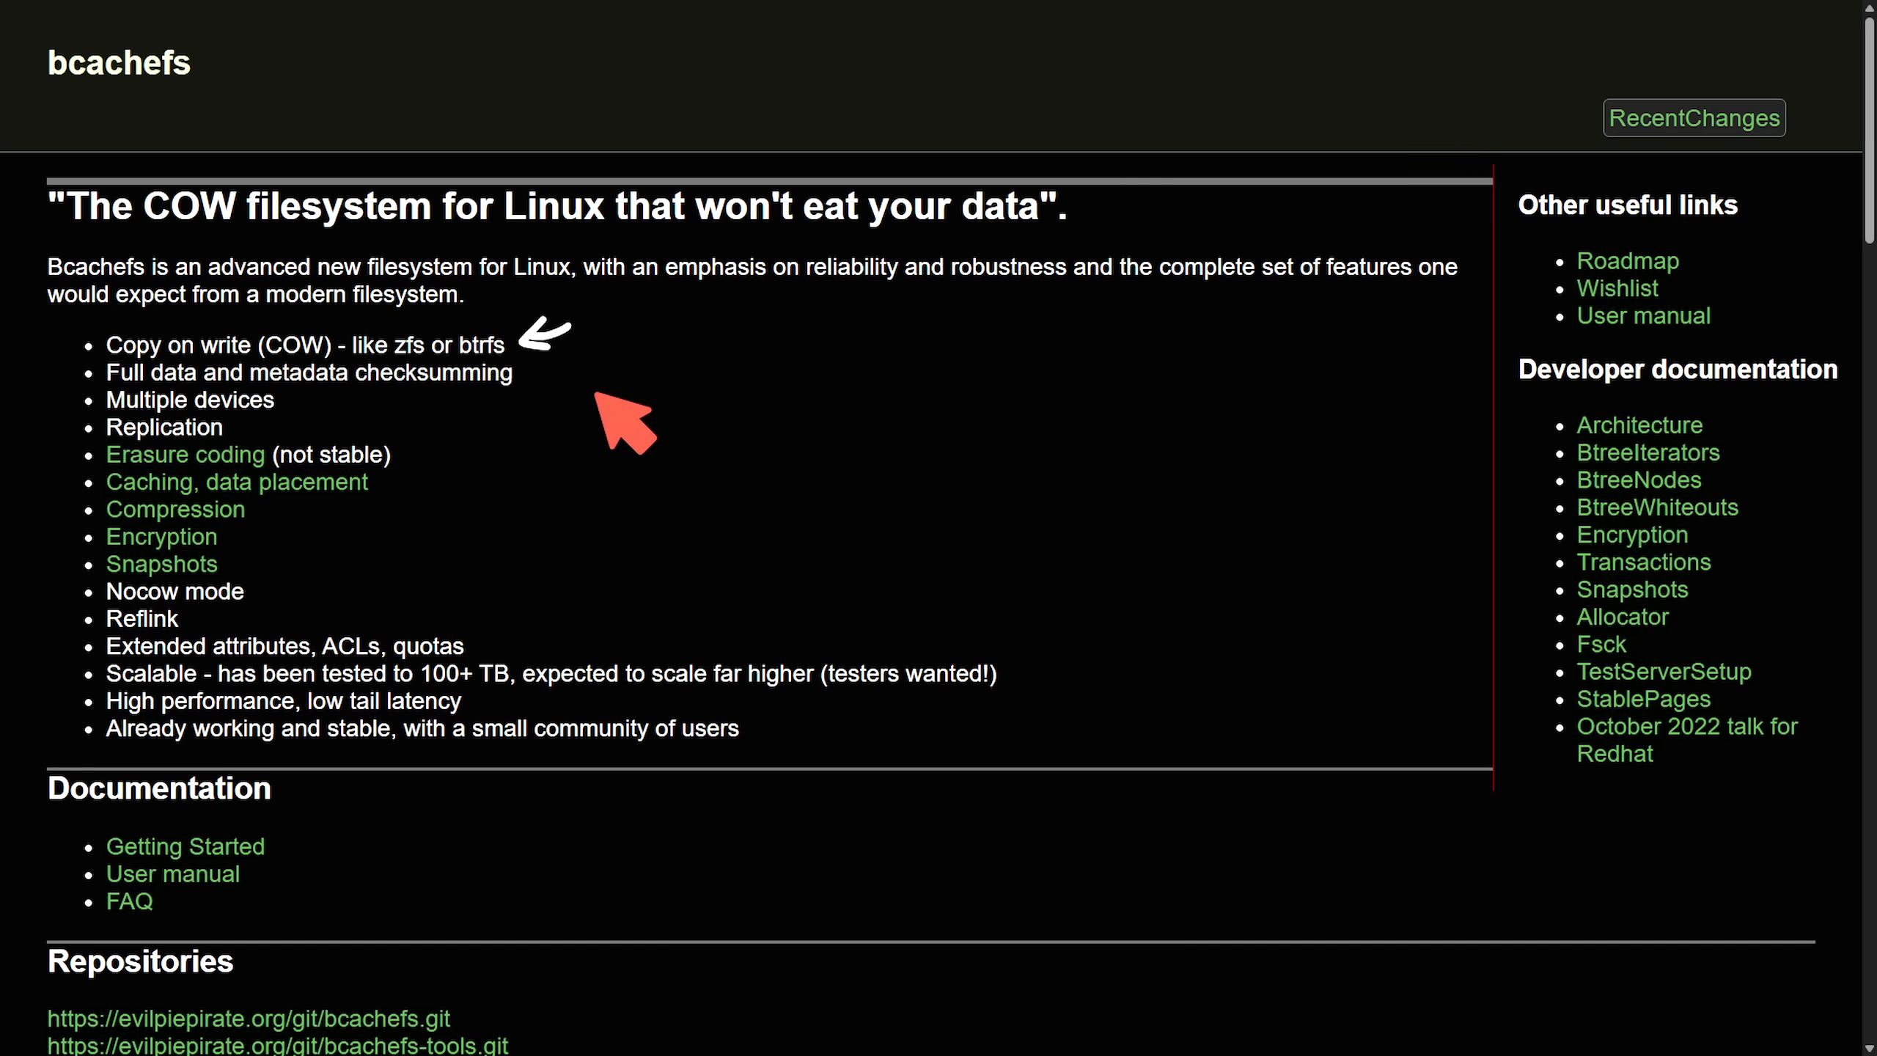
{"action": "mouse_move", "coordinate": [587, 395]}
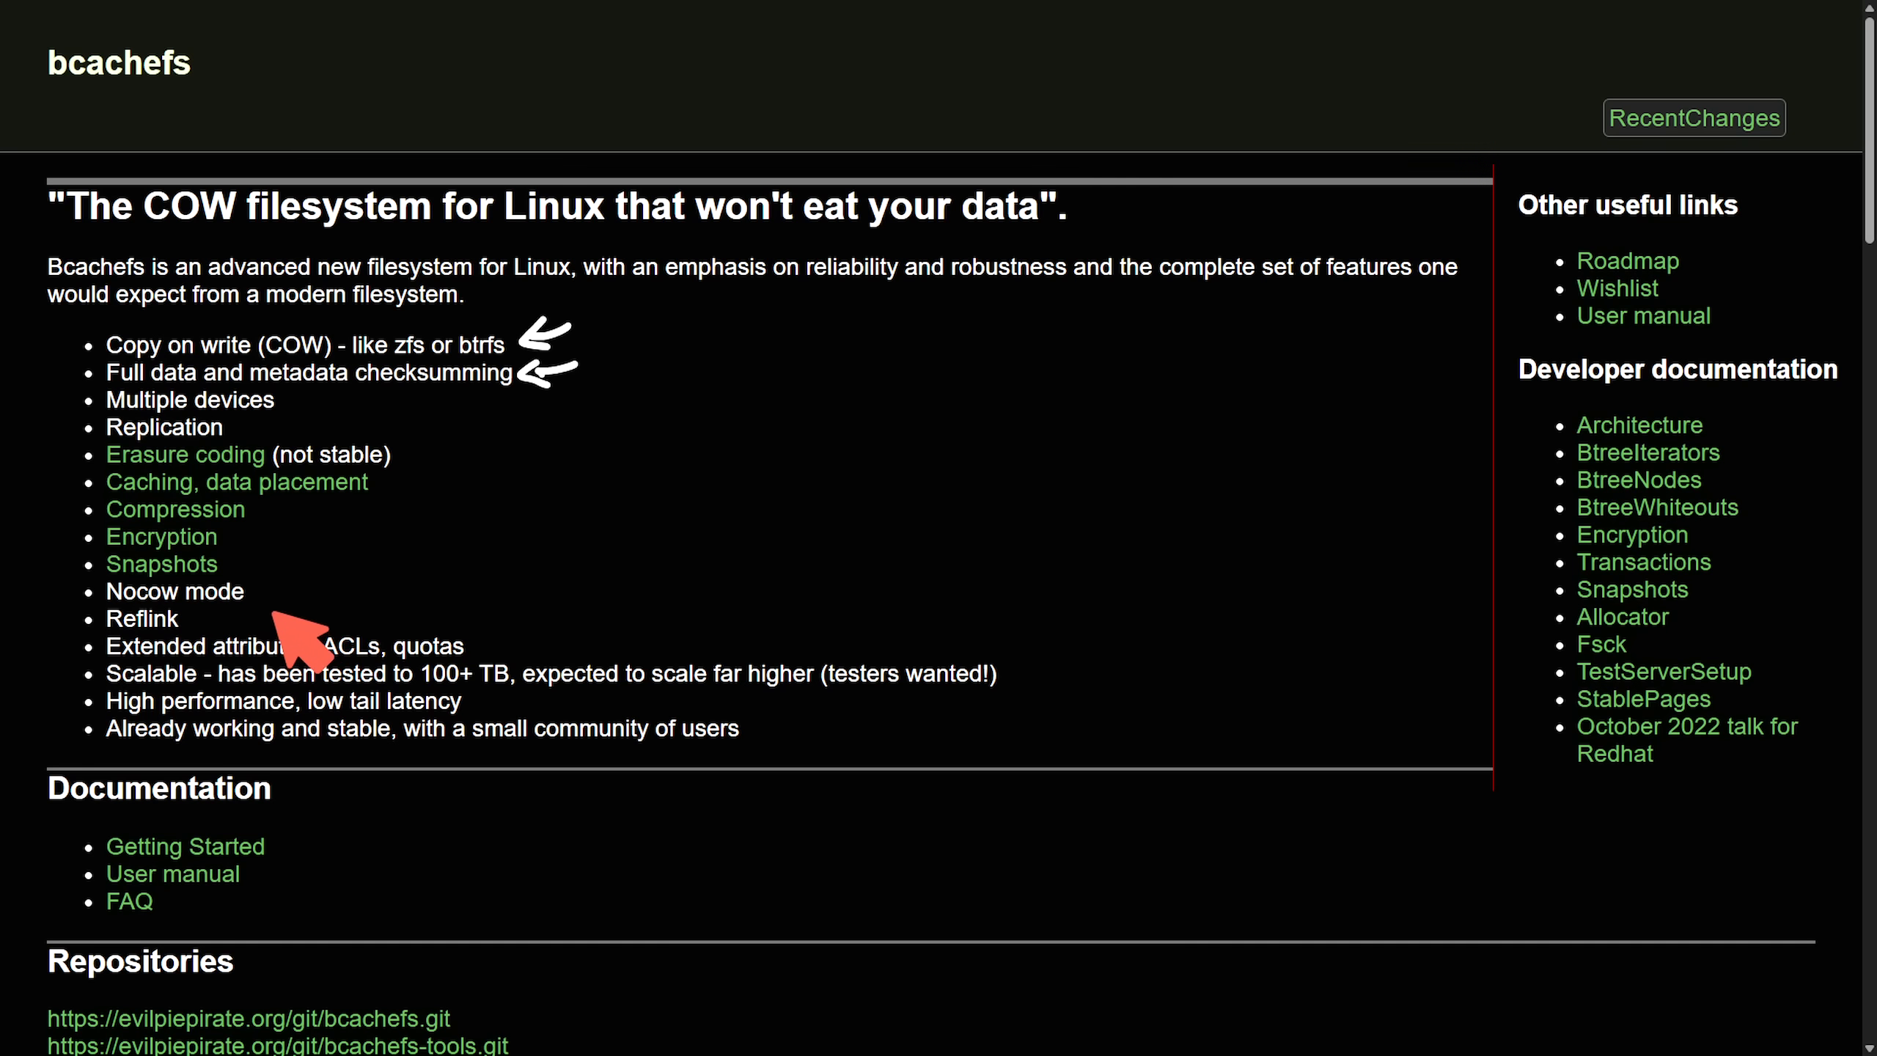
{"action": "mouse_move", "coordinate": [425, 688]}
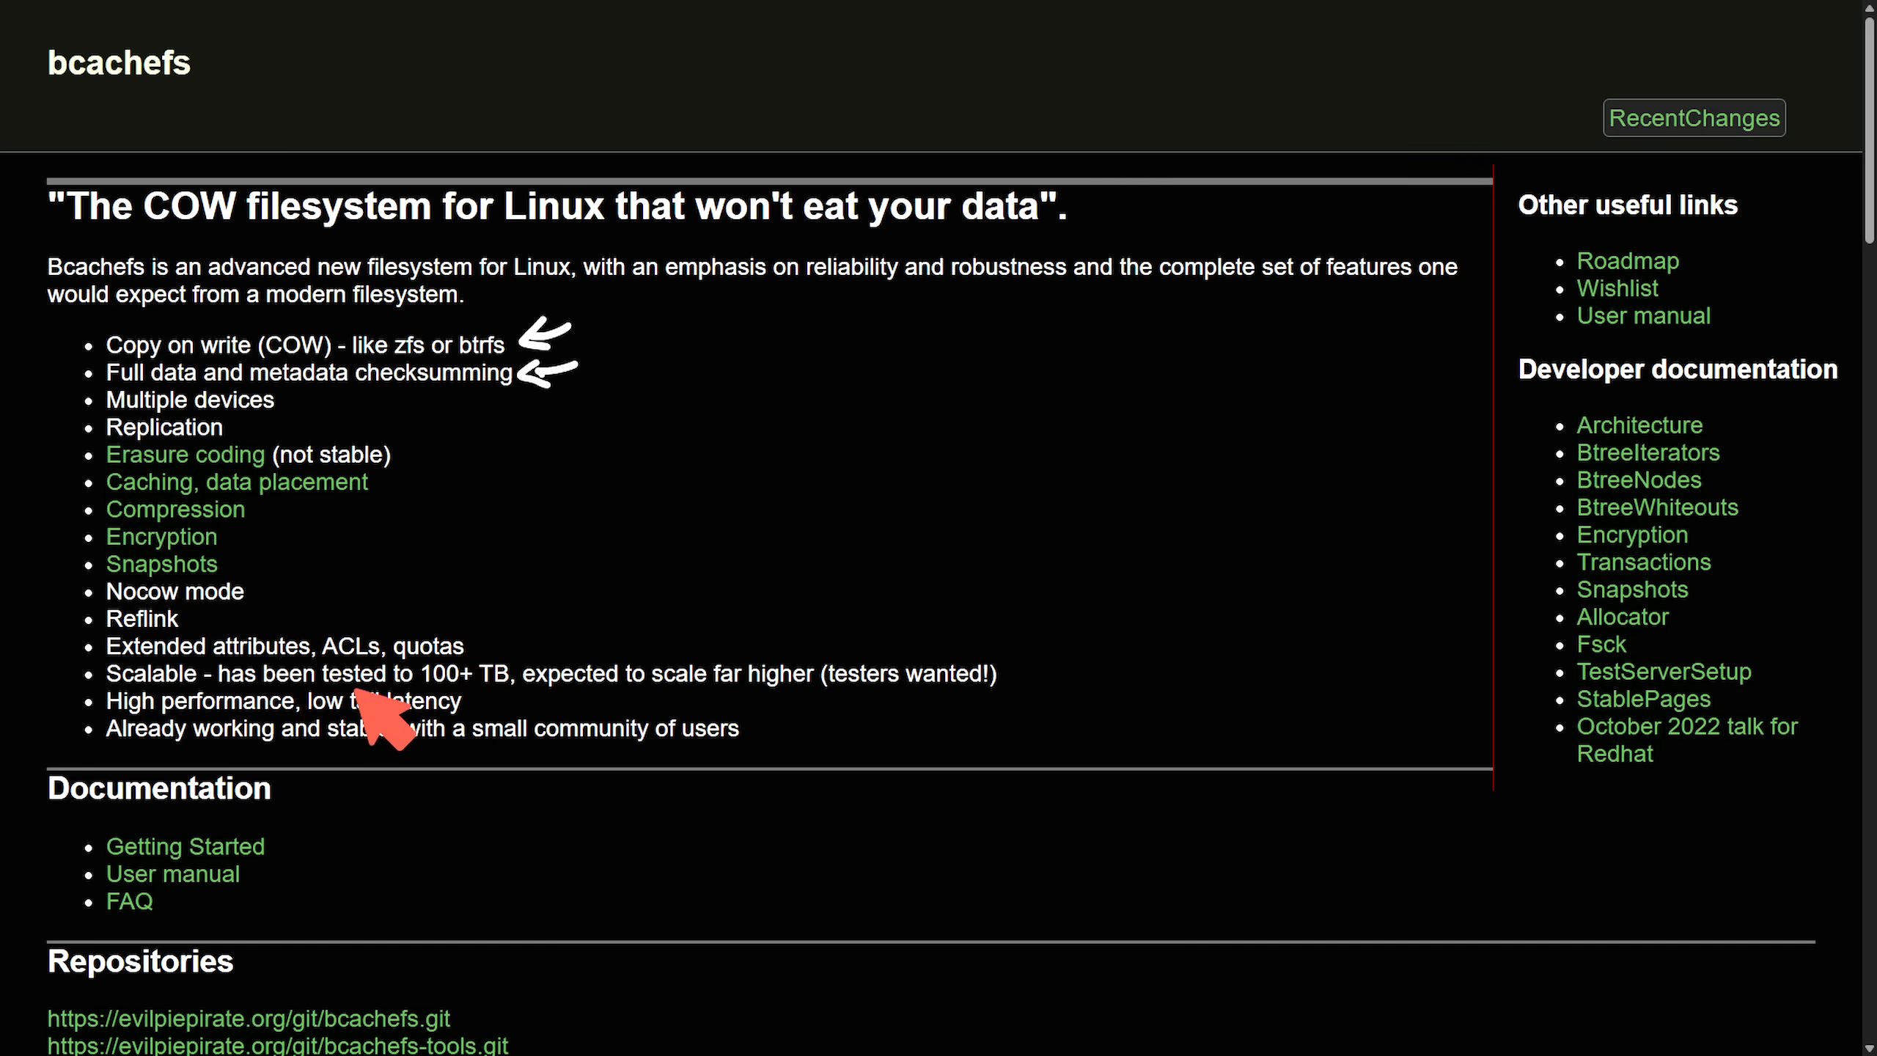
{"action": "mouse_move", "coordinate": [478, 700]}
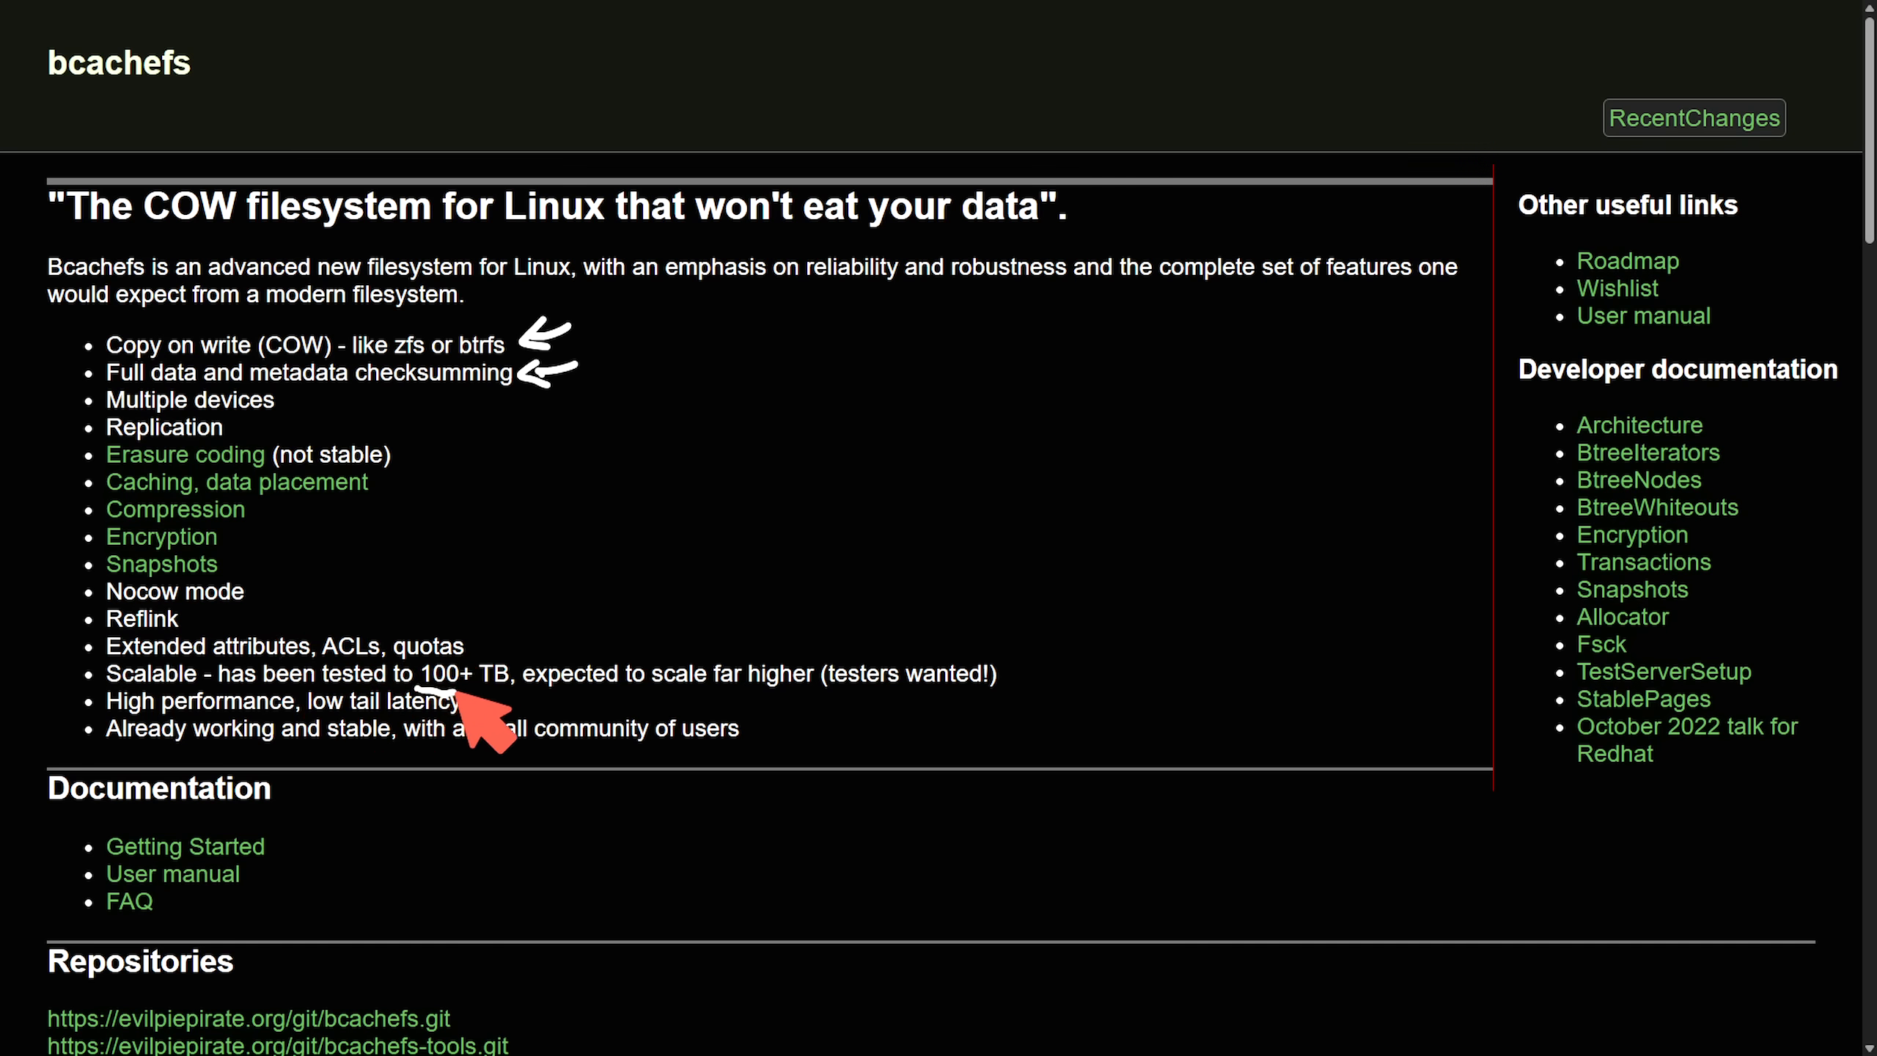
{"action": "mouse_move", "coordinate": [305, 755]}
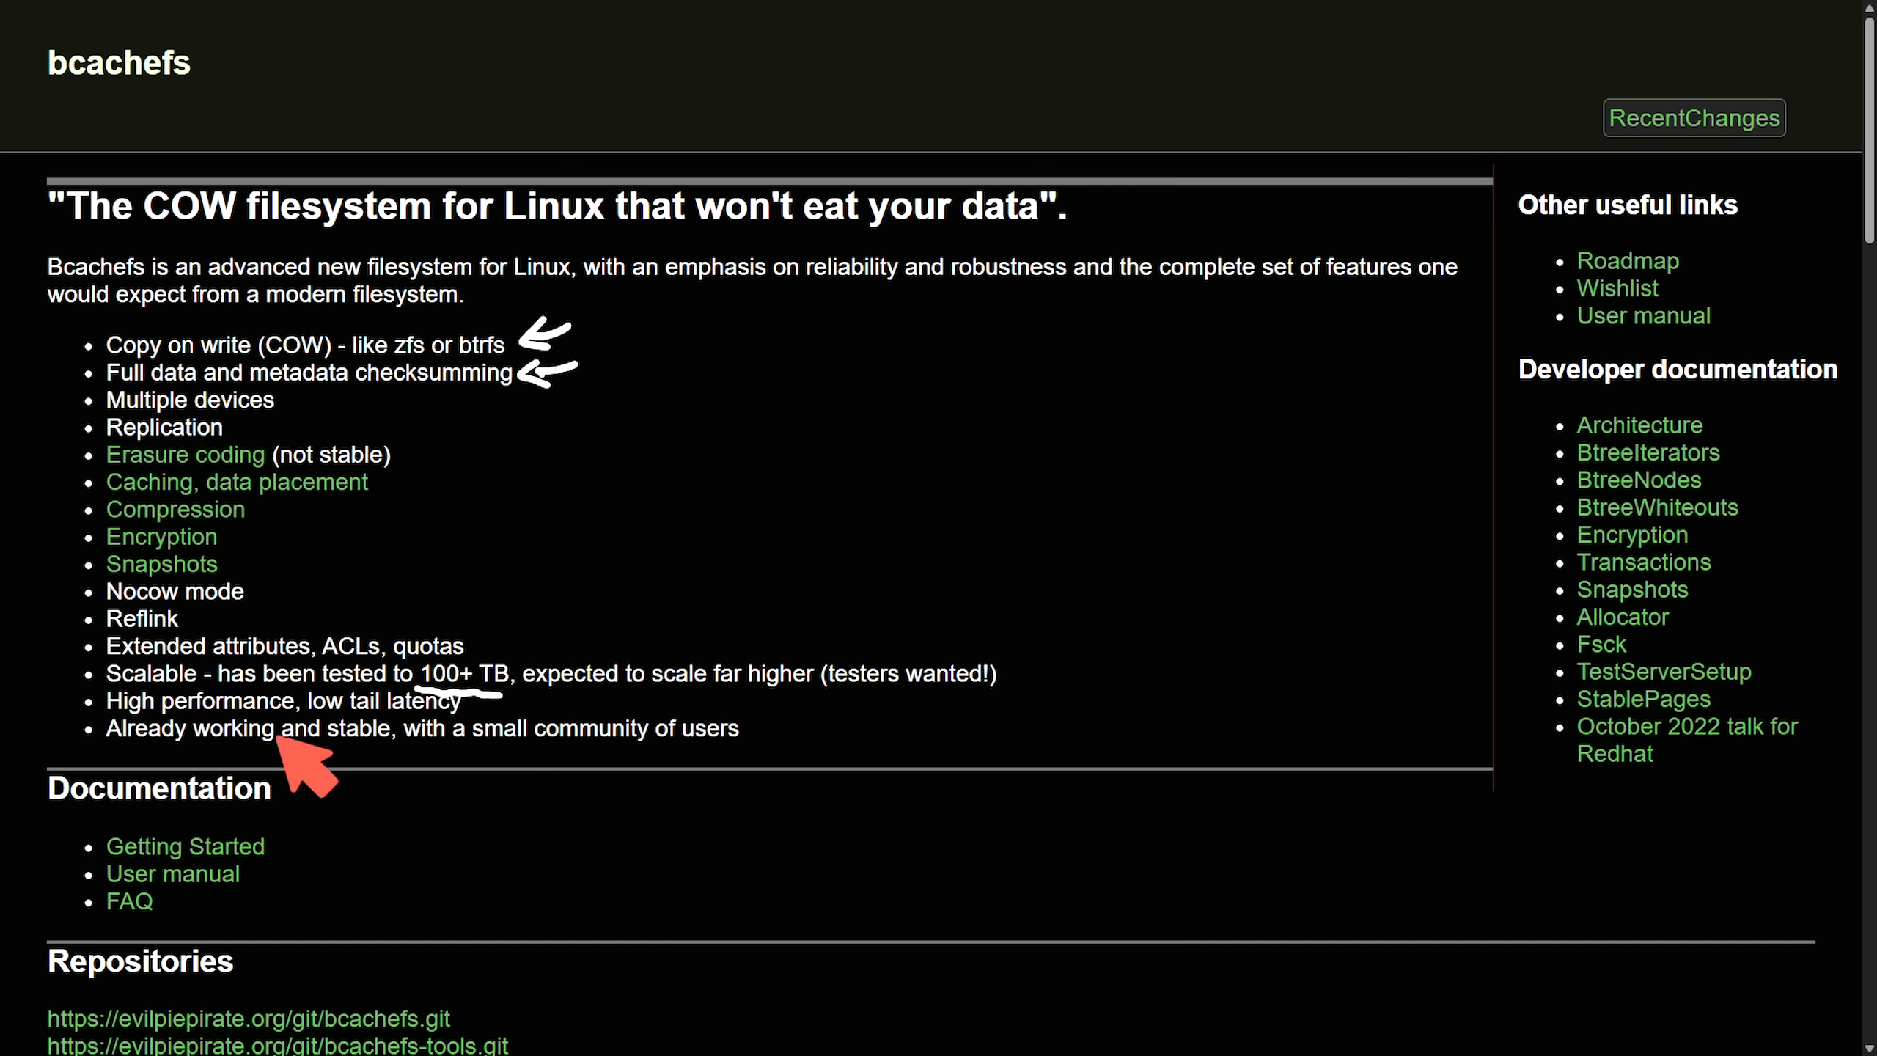
{"action": "mouse_move", "coordinate": [543, 852]}
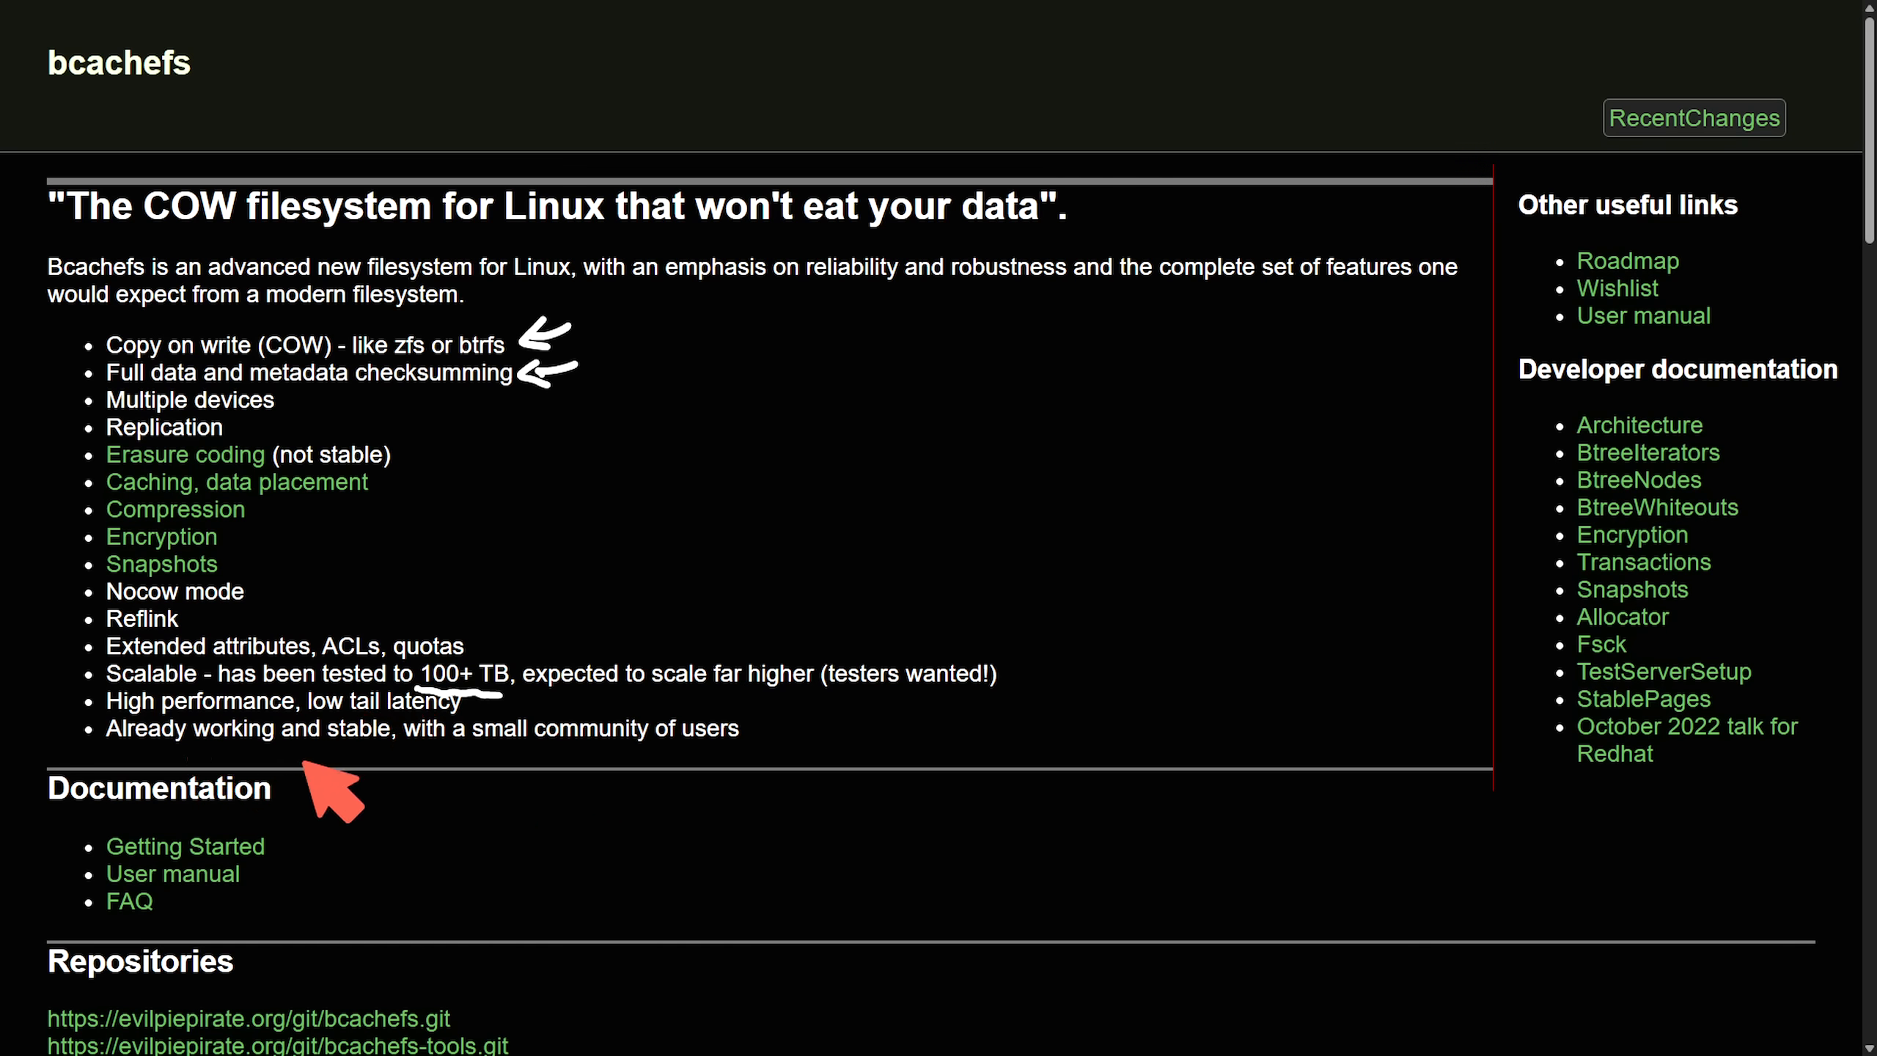
{"action": "mouse_move", "coordinate": [790, 783]}
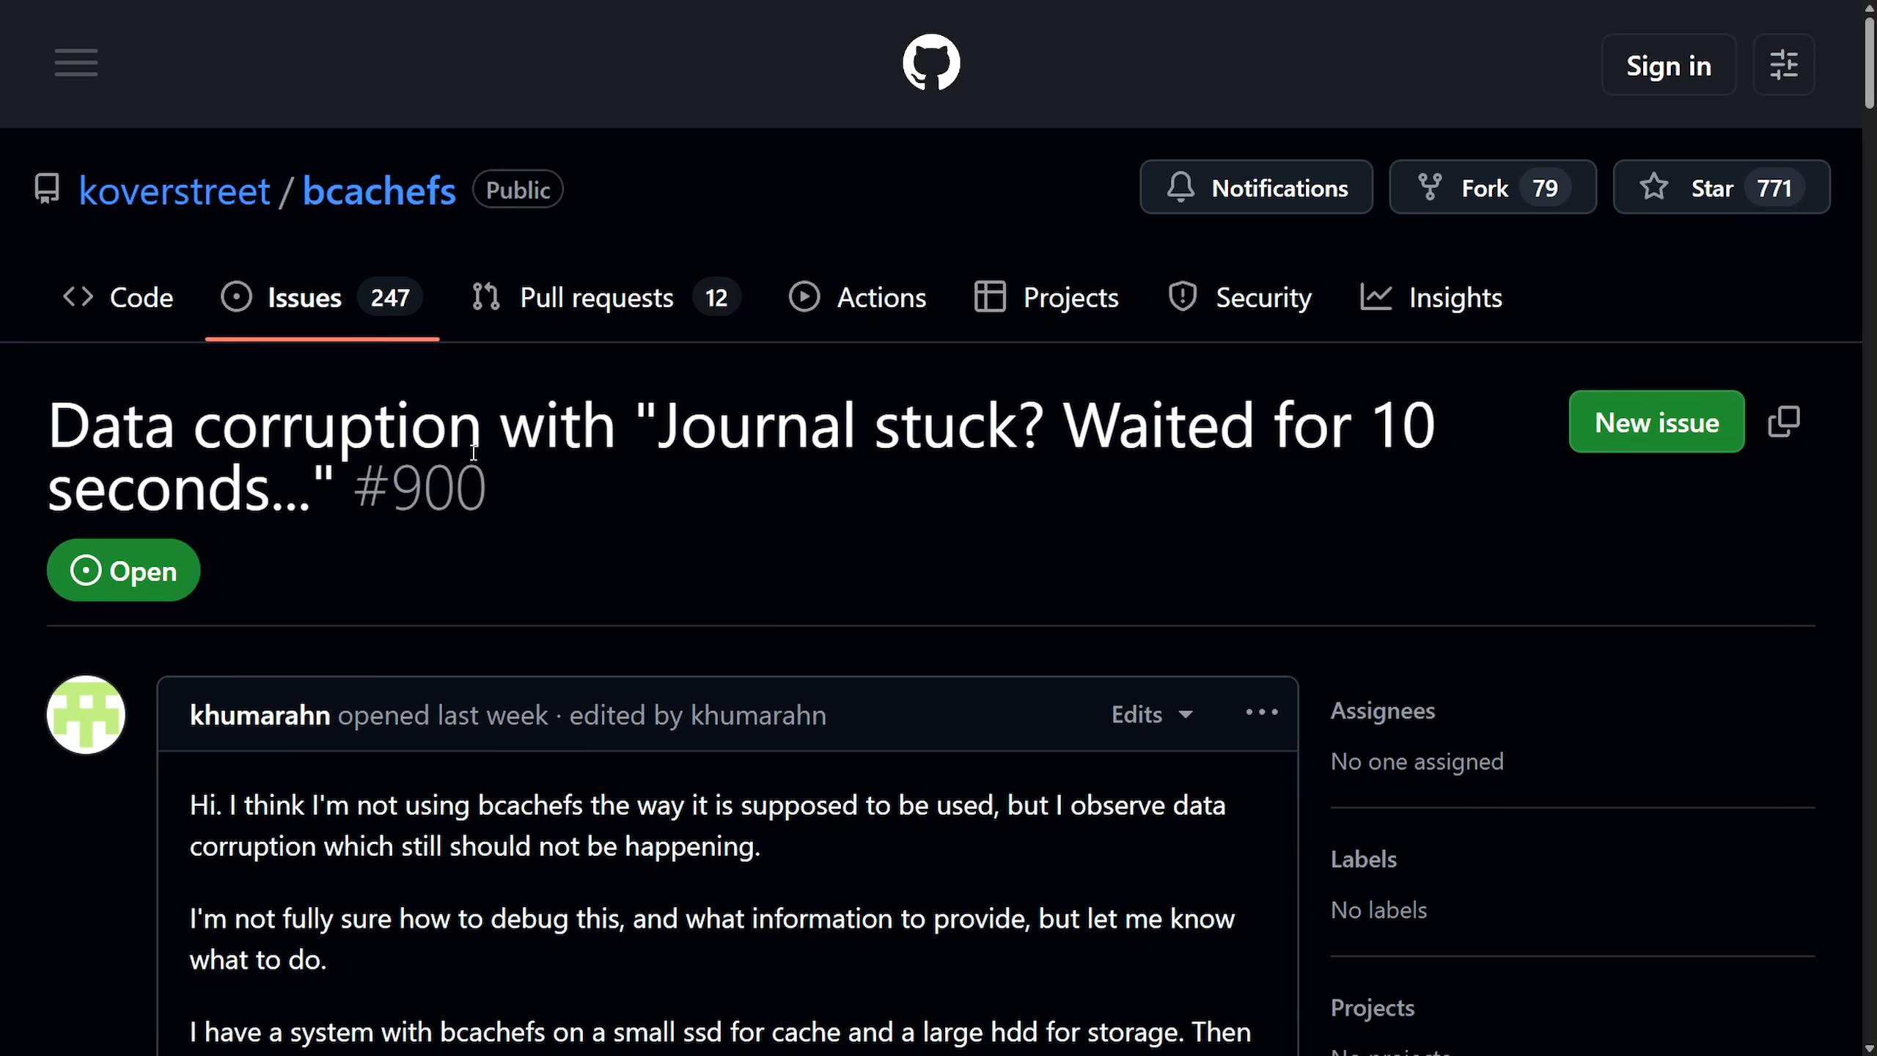
{"action": "mouse_move", "coordinate": [801, 489]}
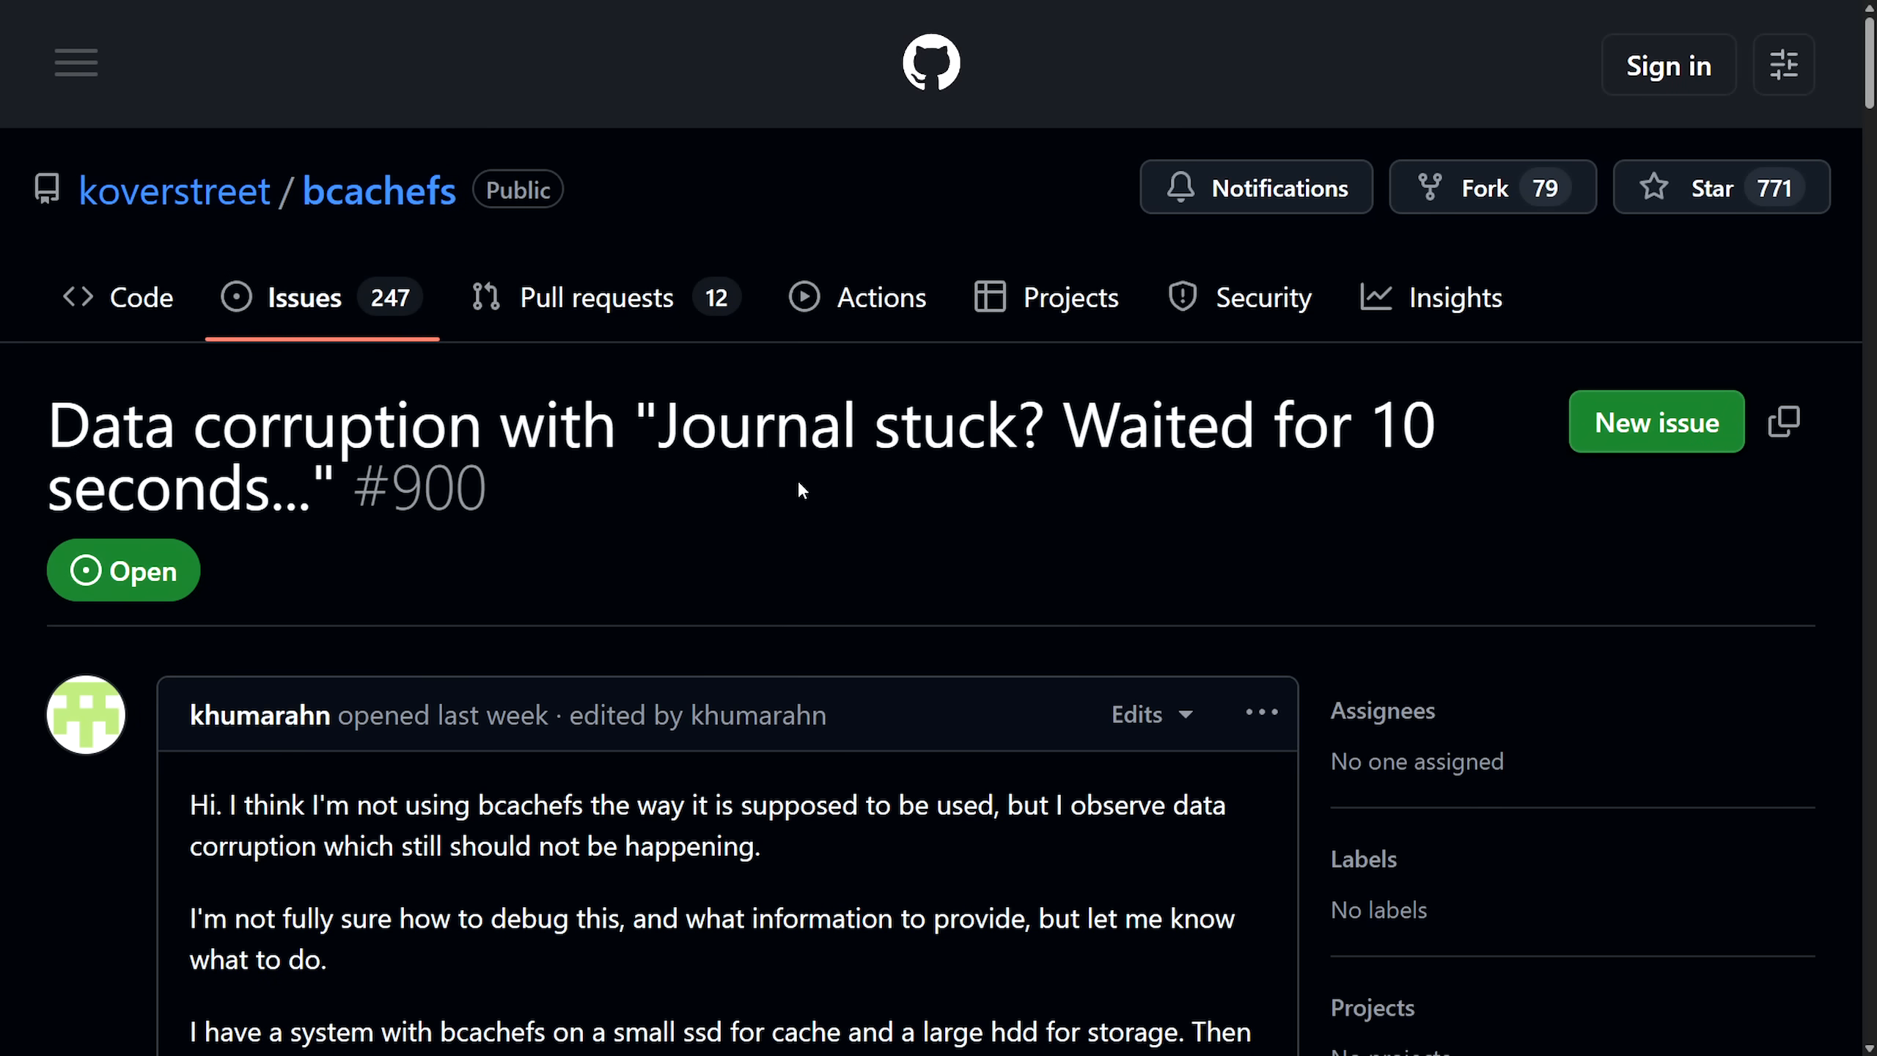
{"action": "mouse_move", "coordinate": [769, 493]}
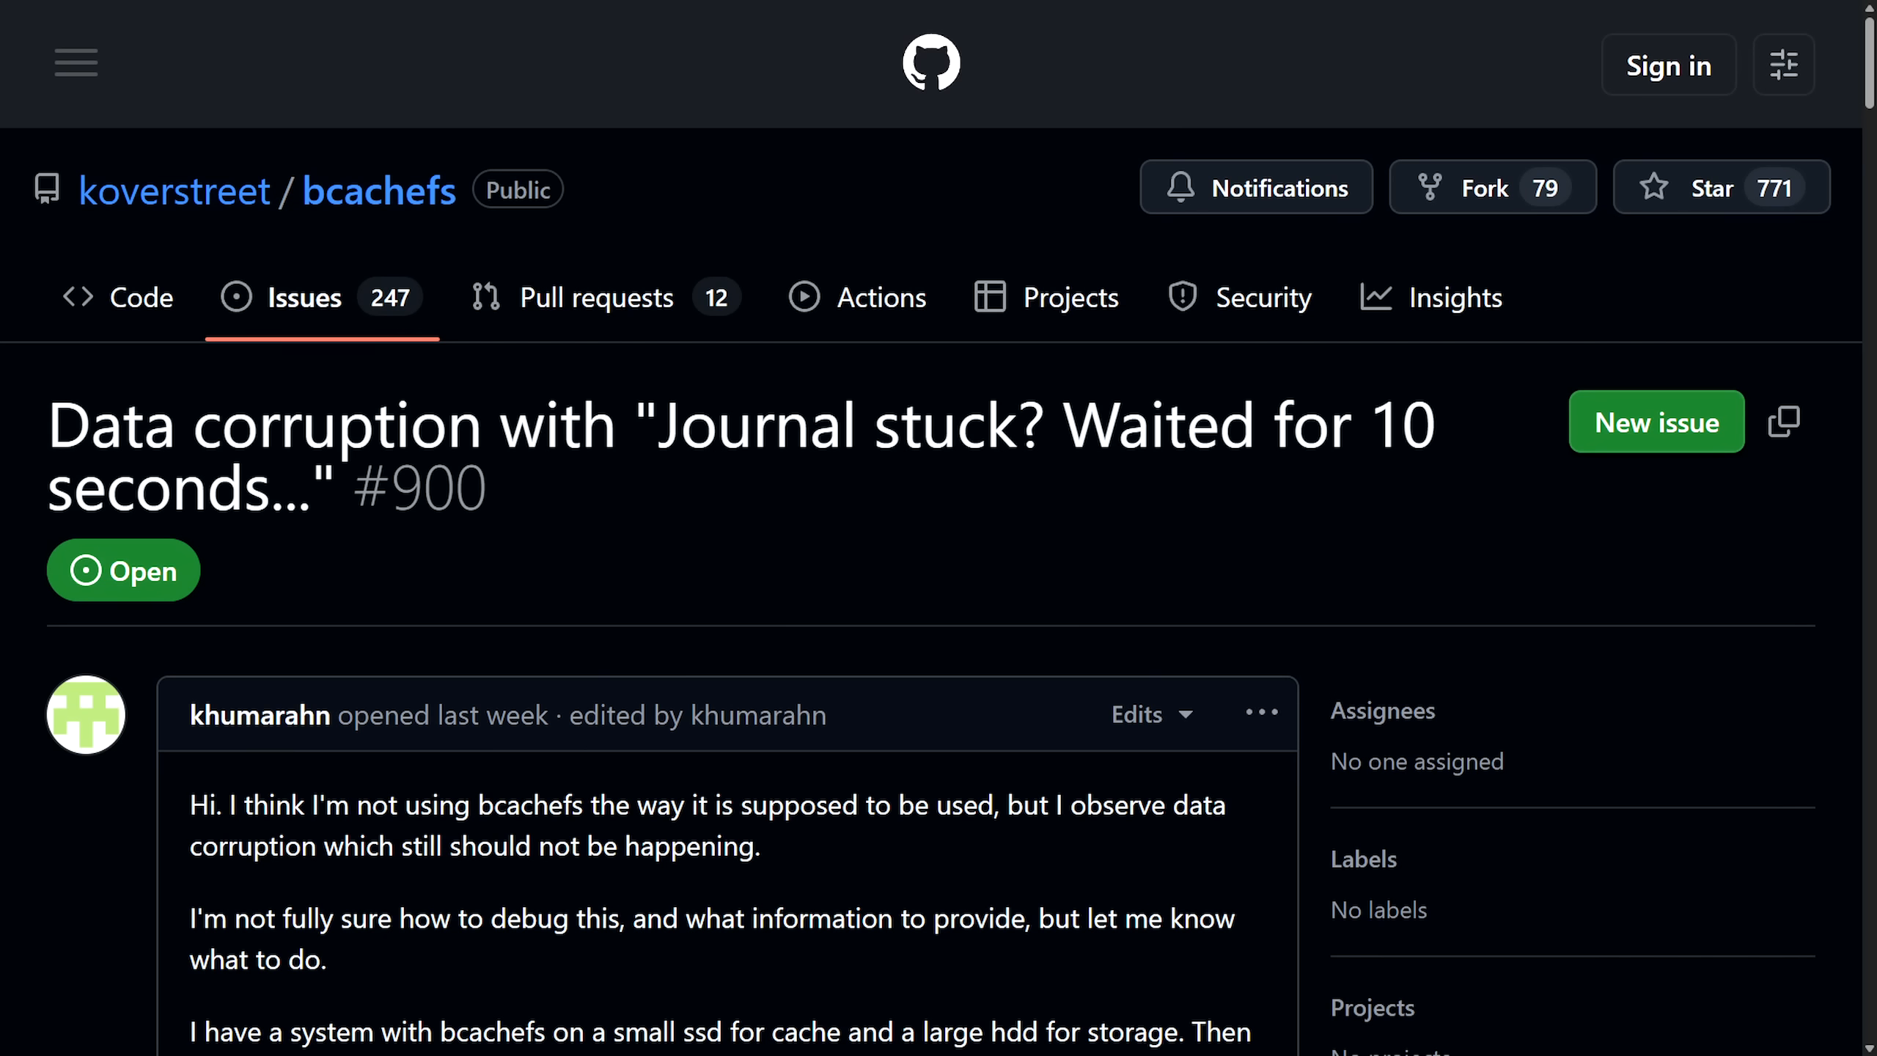
{"action": "mouse_move", "coordinate": [180, 725]}
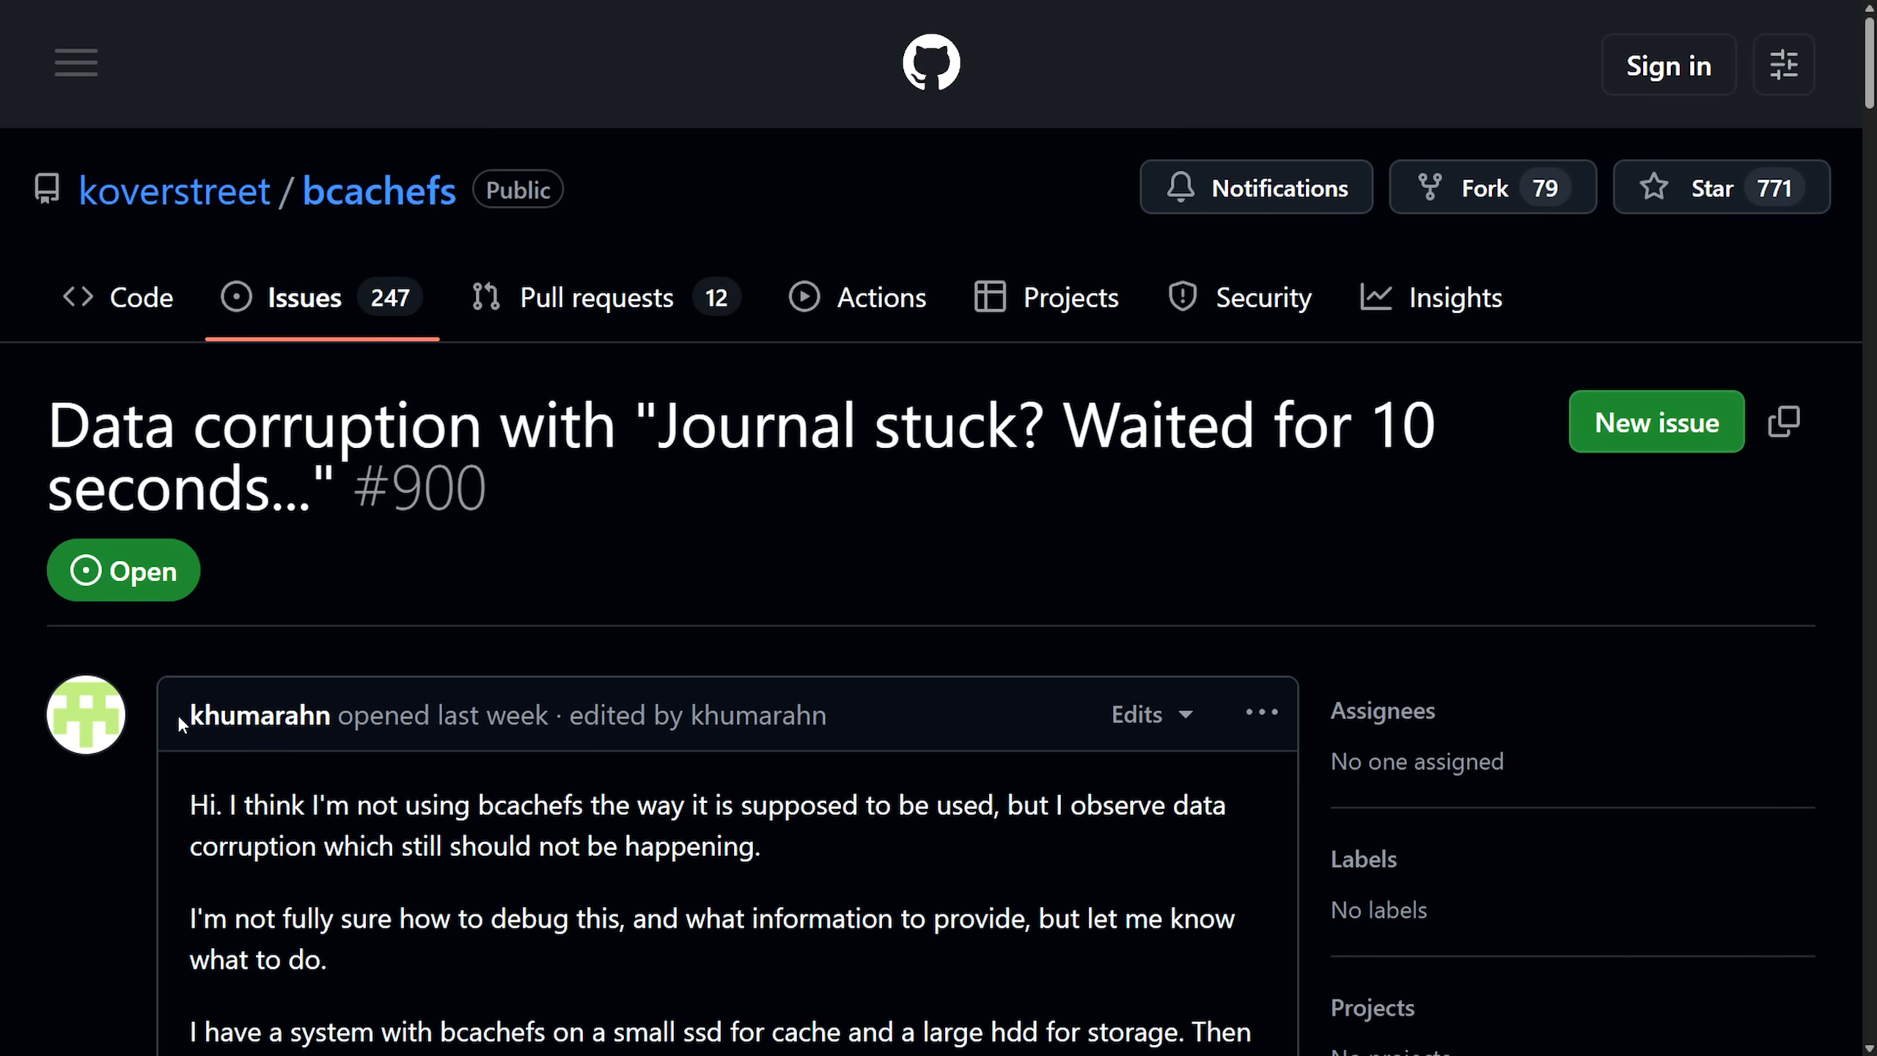
{"action": "scroll", "scroll_direction": "down", "scroll_amount": 3}
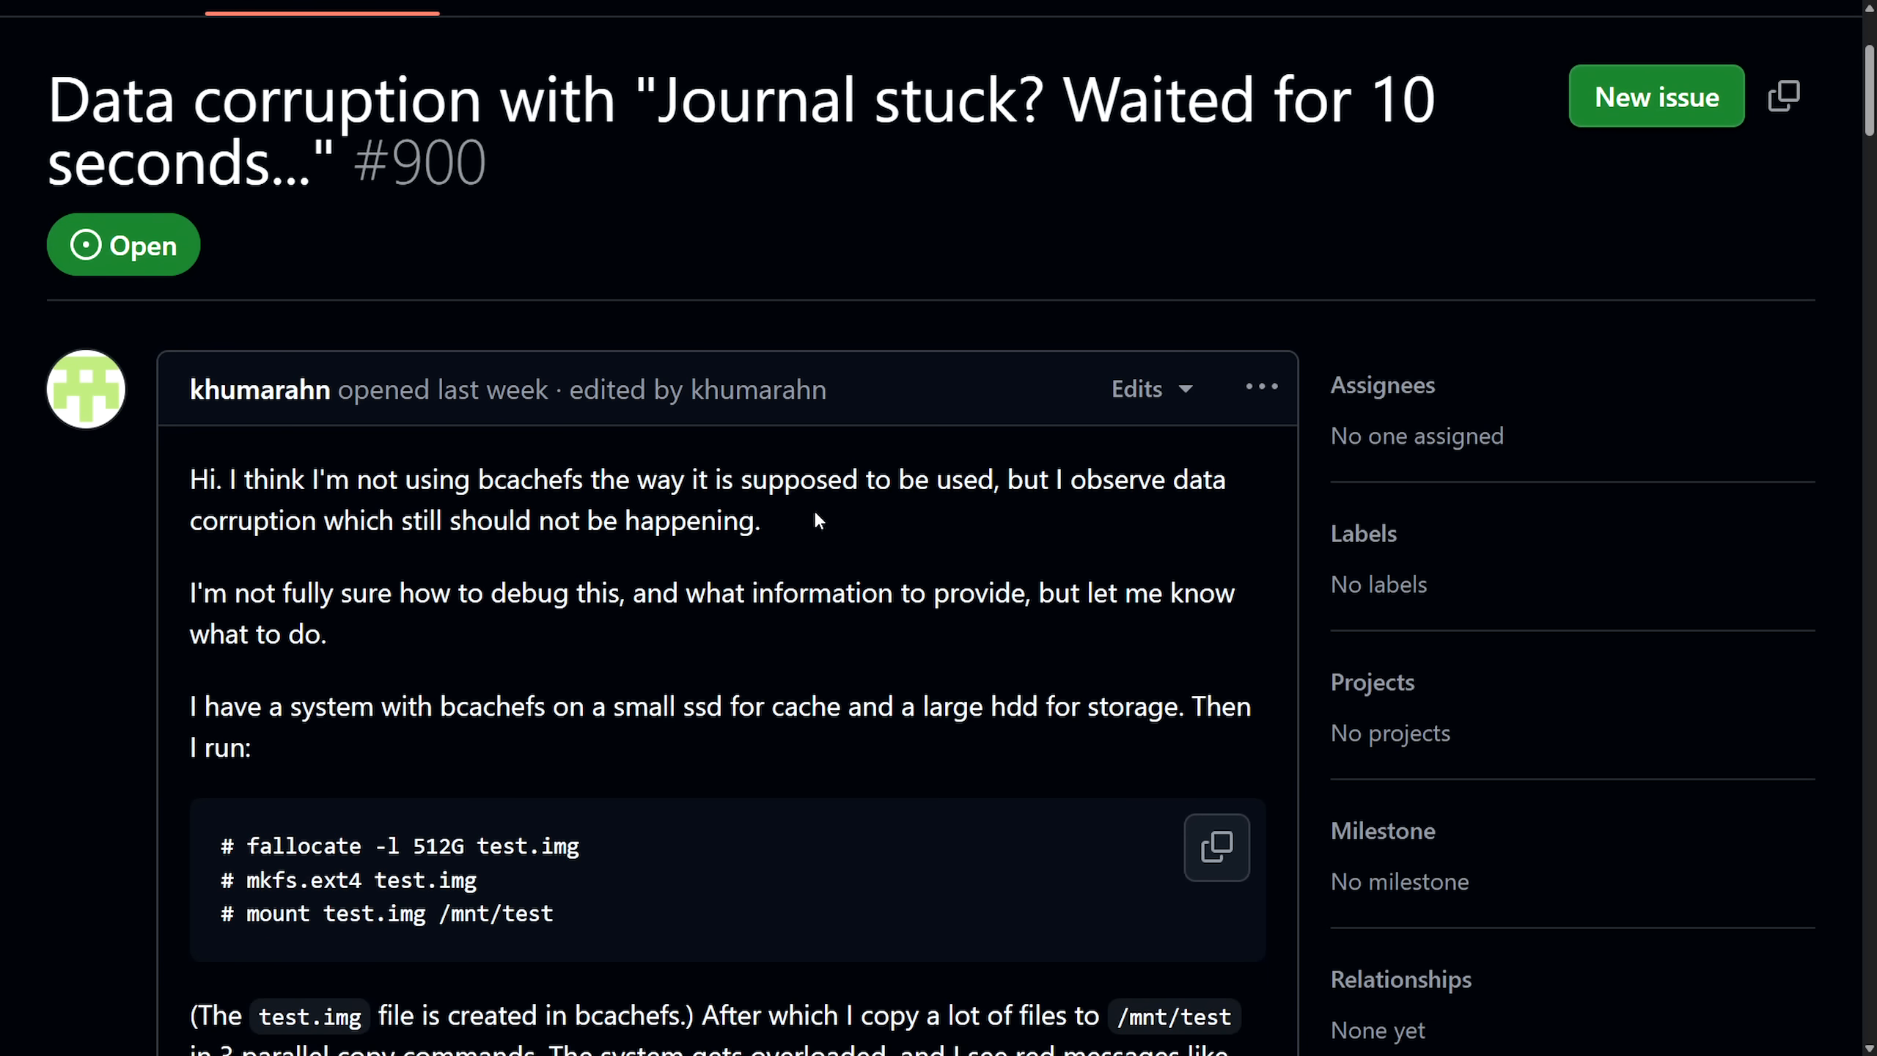
{"action": "mouse_move", "coordinate": [813, 509]}
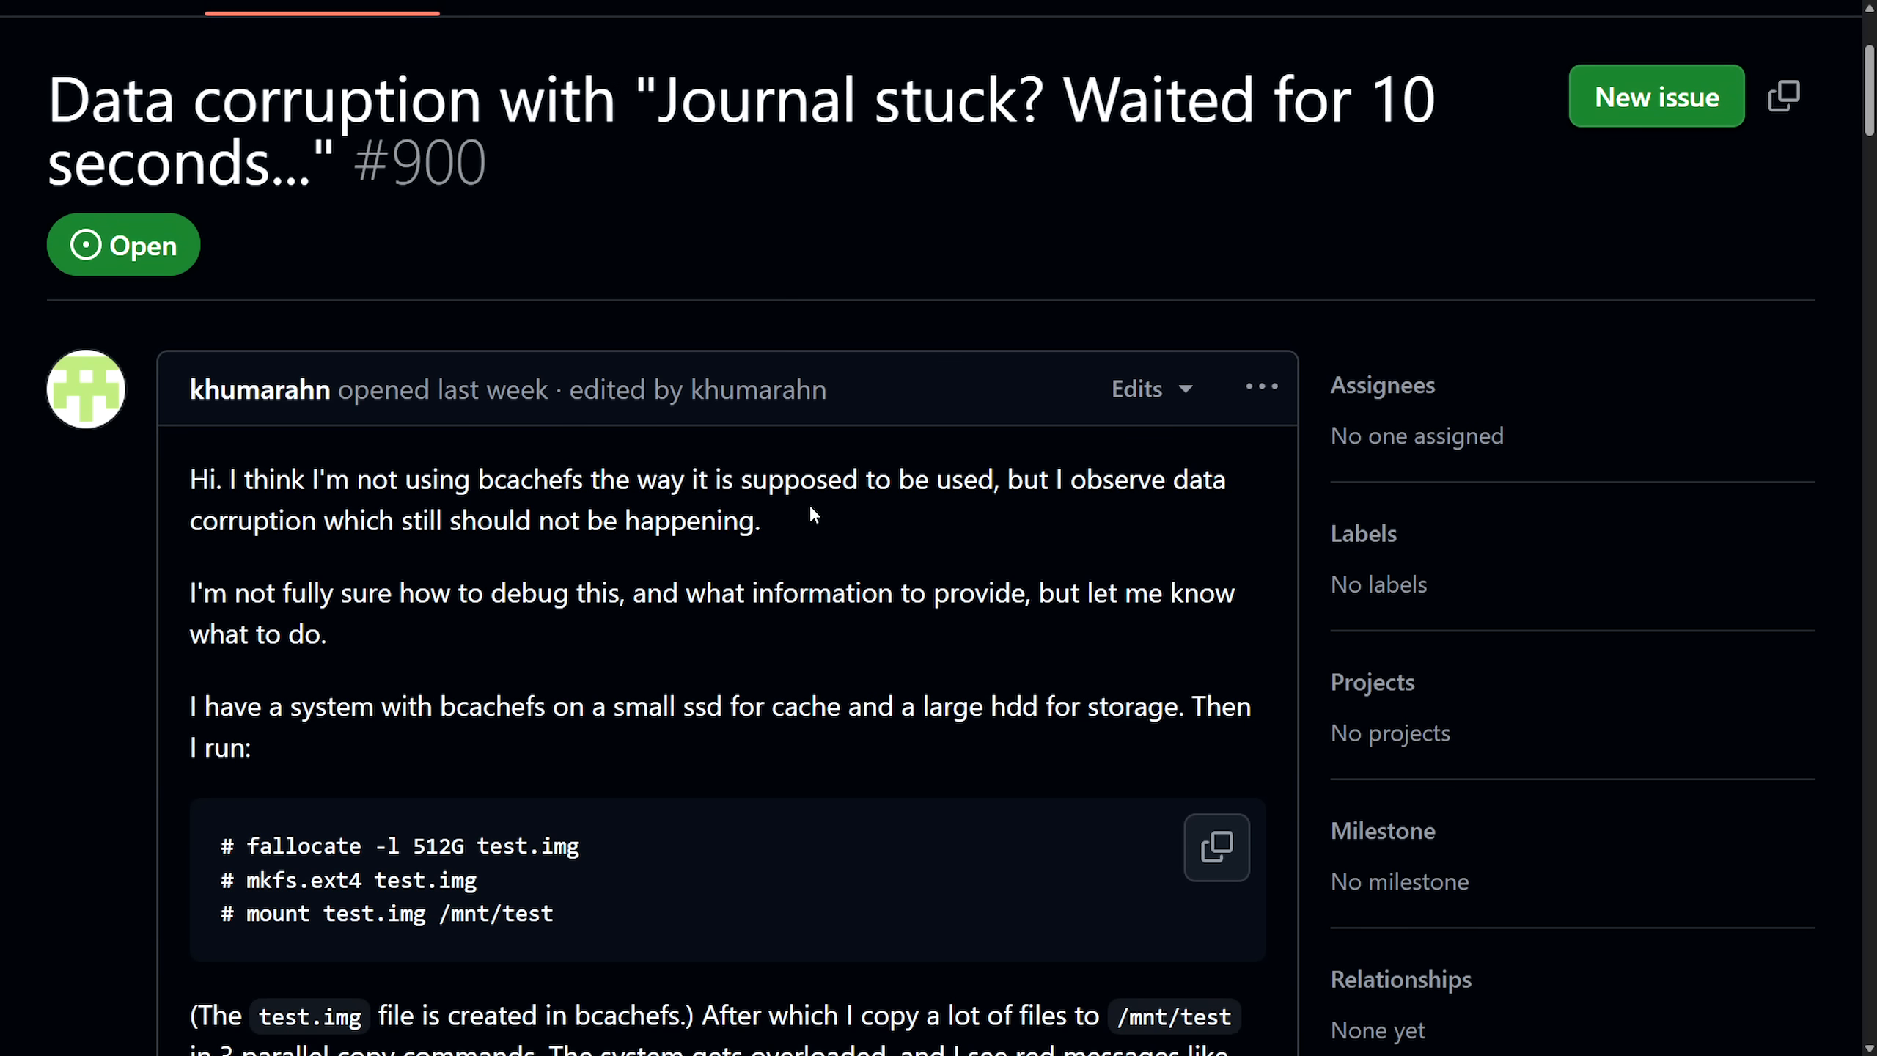
{"action": "mouse_move", "coordinate": [806, 538]}
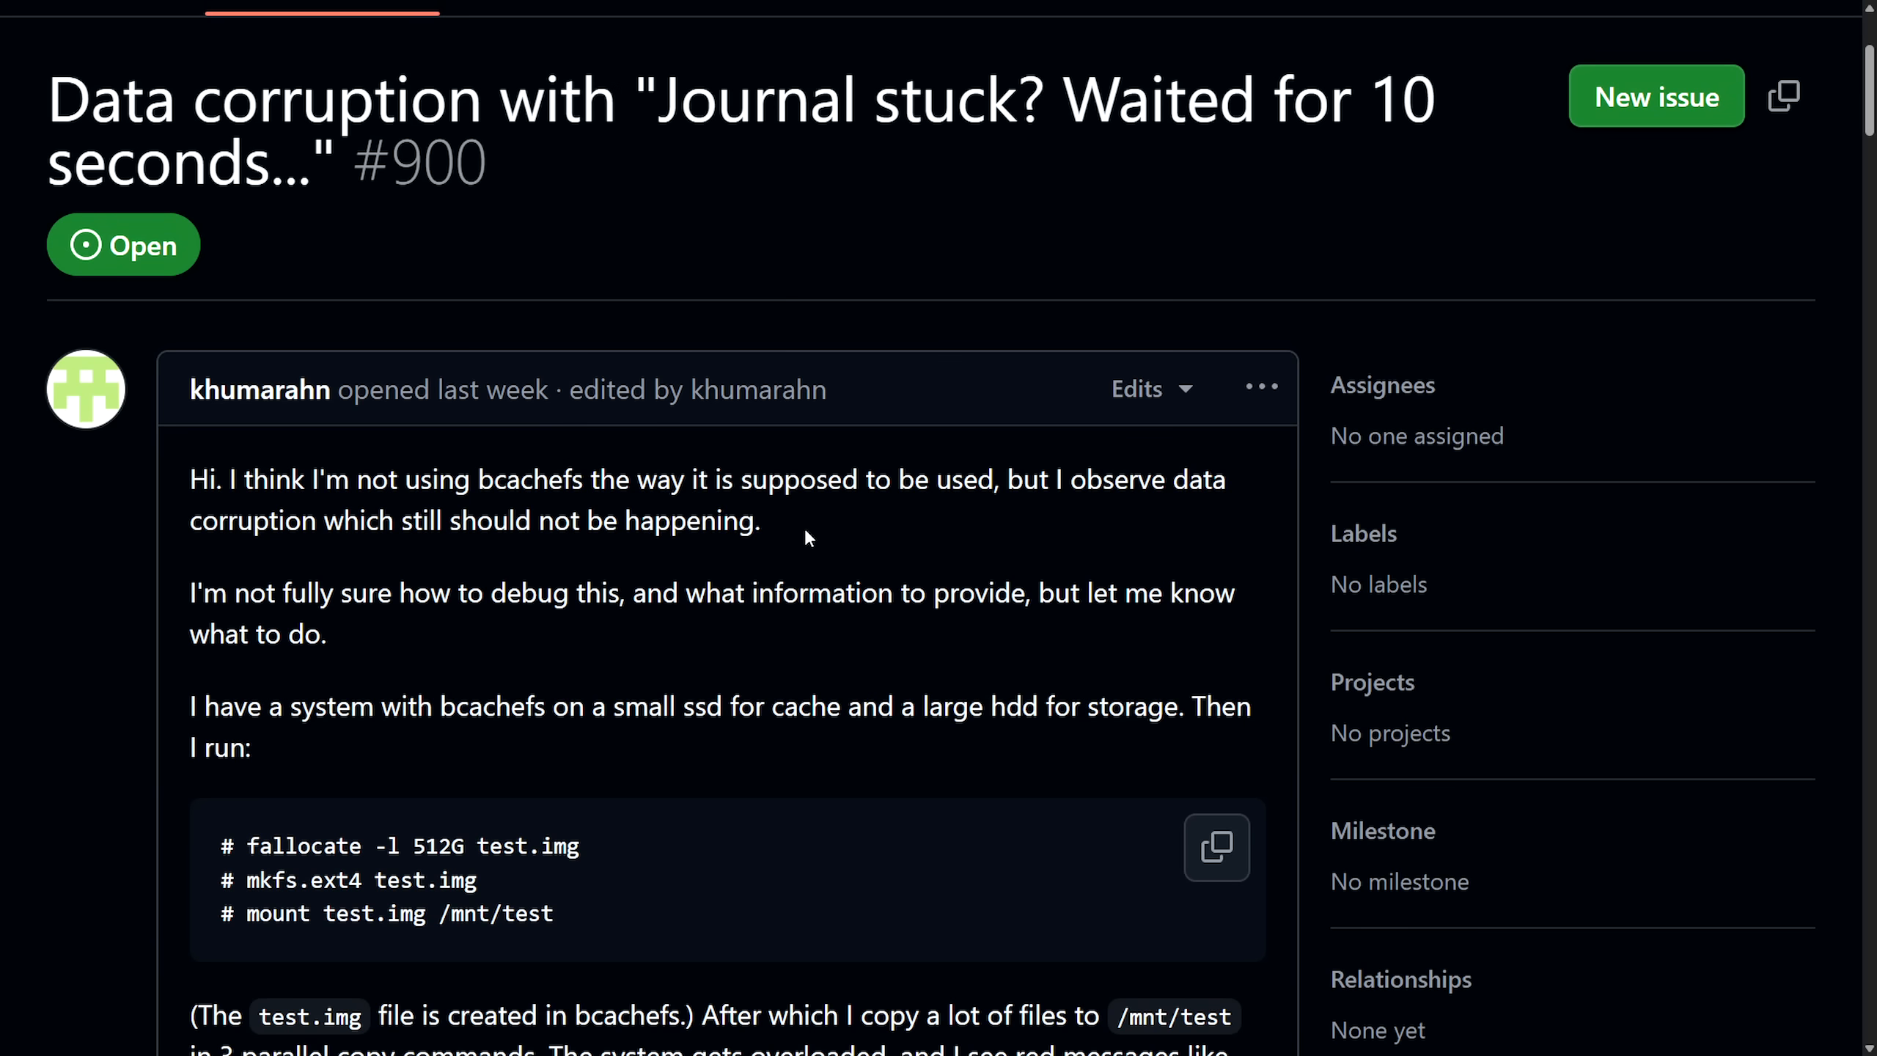
{"action": "mouse_move", "coordinate": [882, 580]}
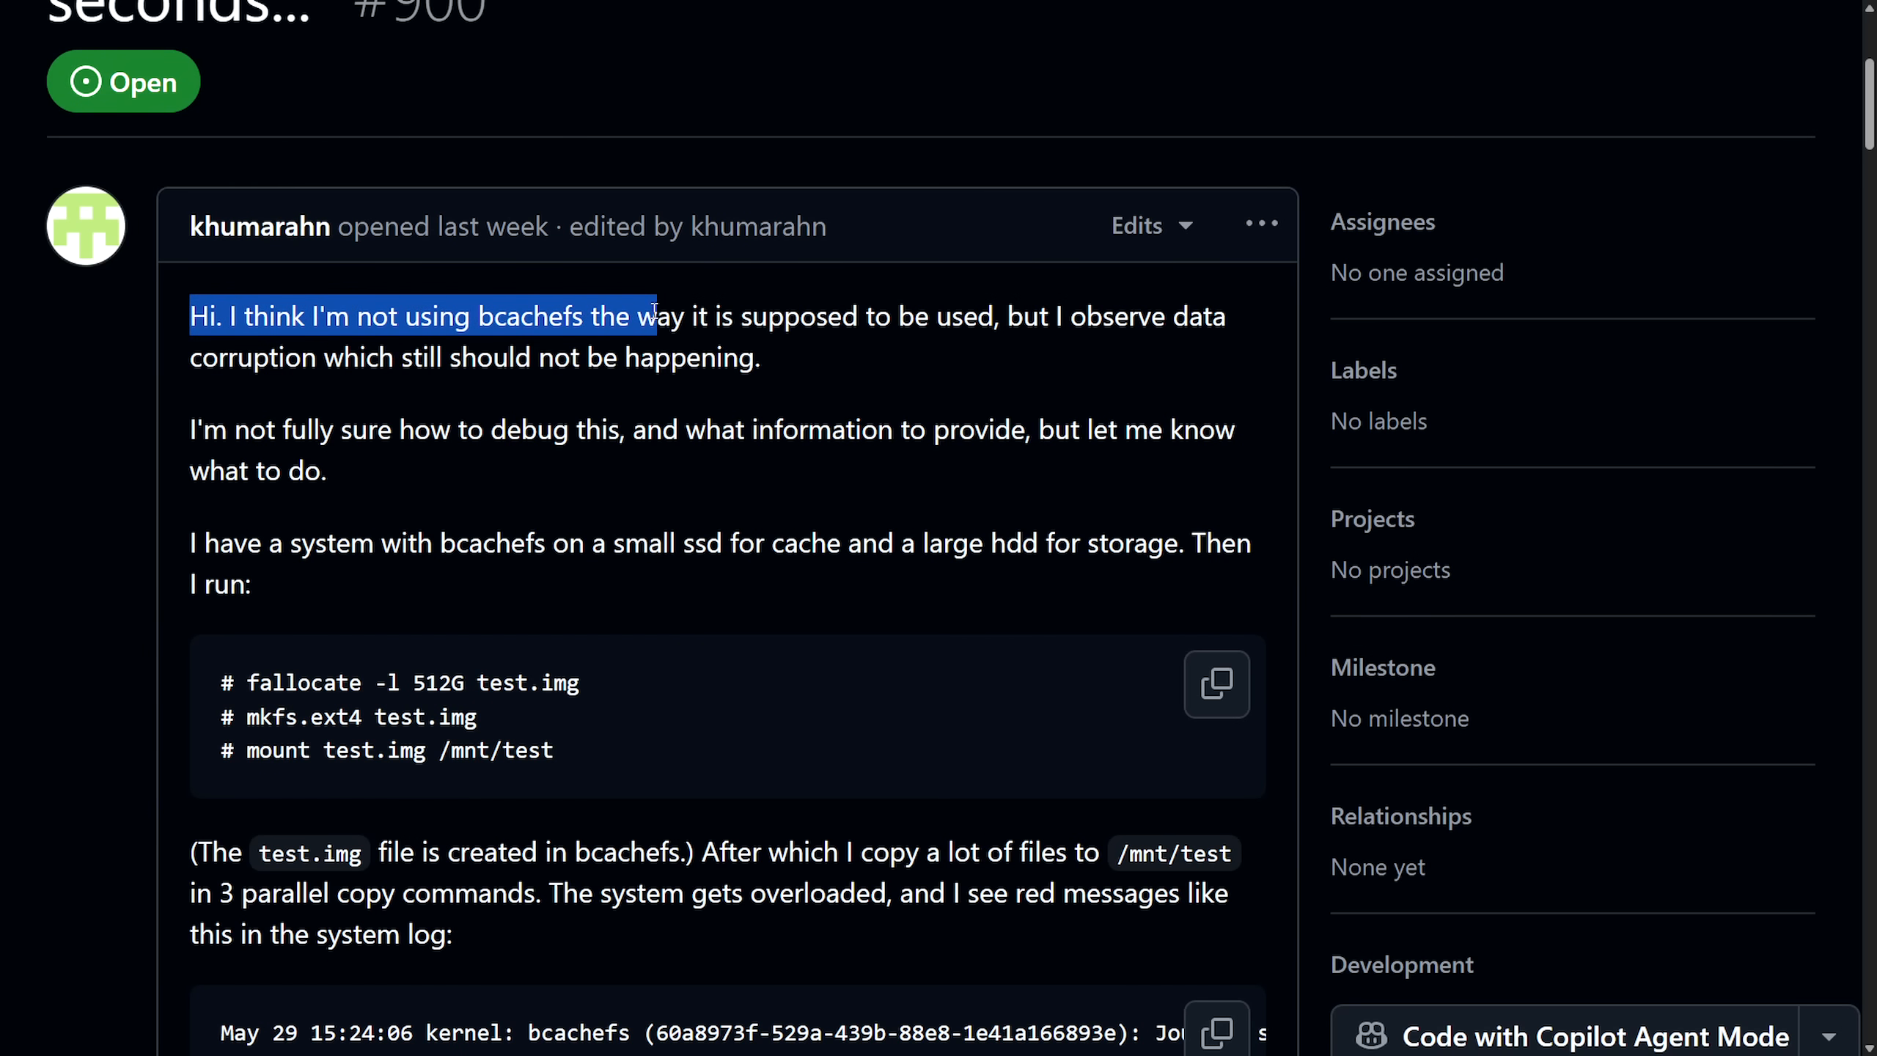
{"action": "left_click_drag", "start_coordinate": [653, 316], "coordinate": [1227, 316]}
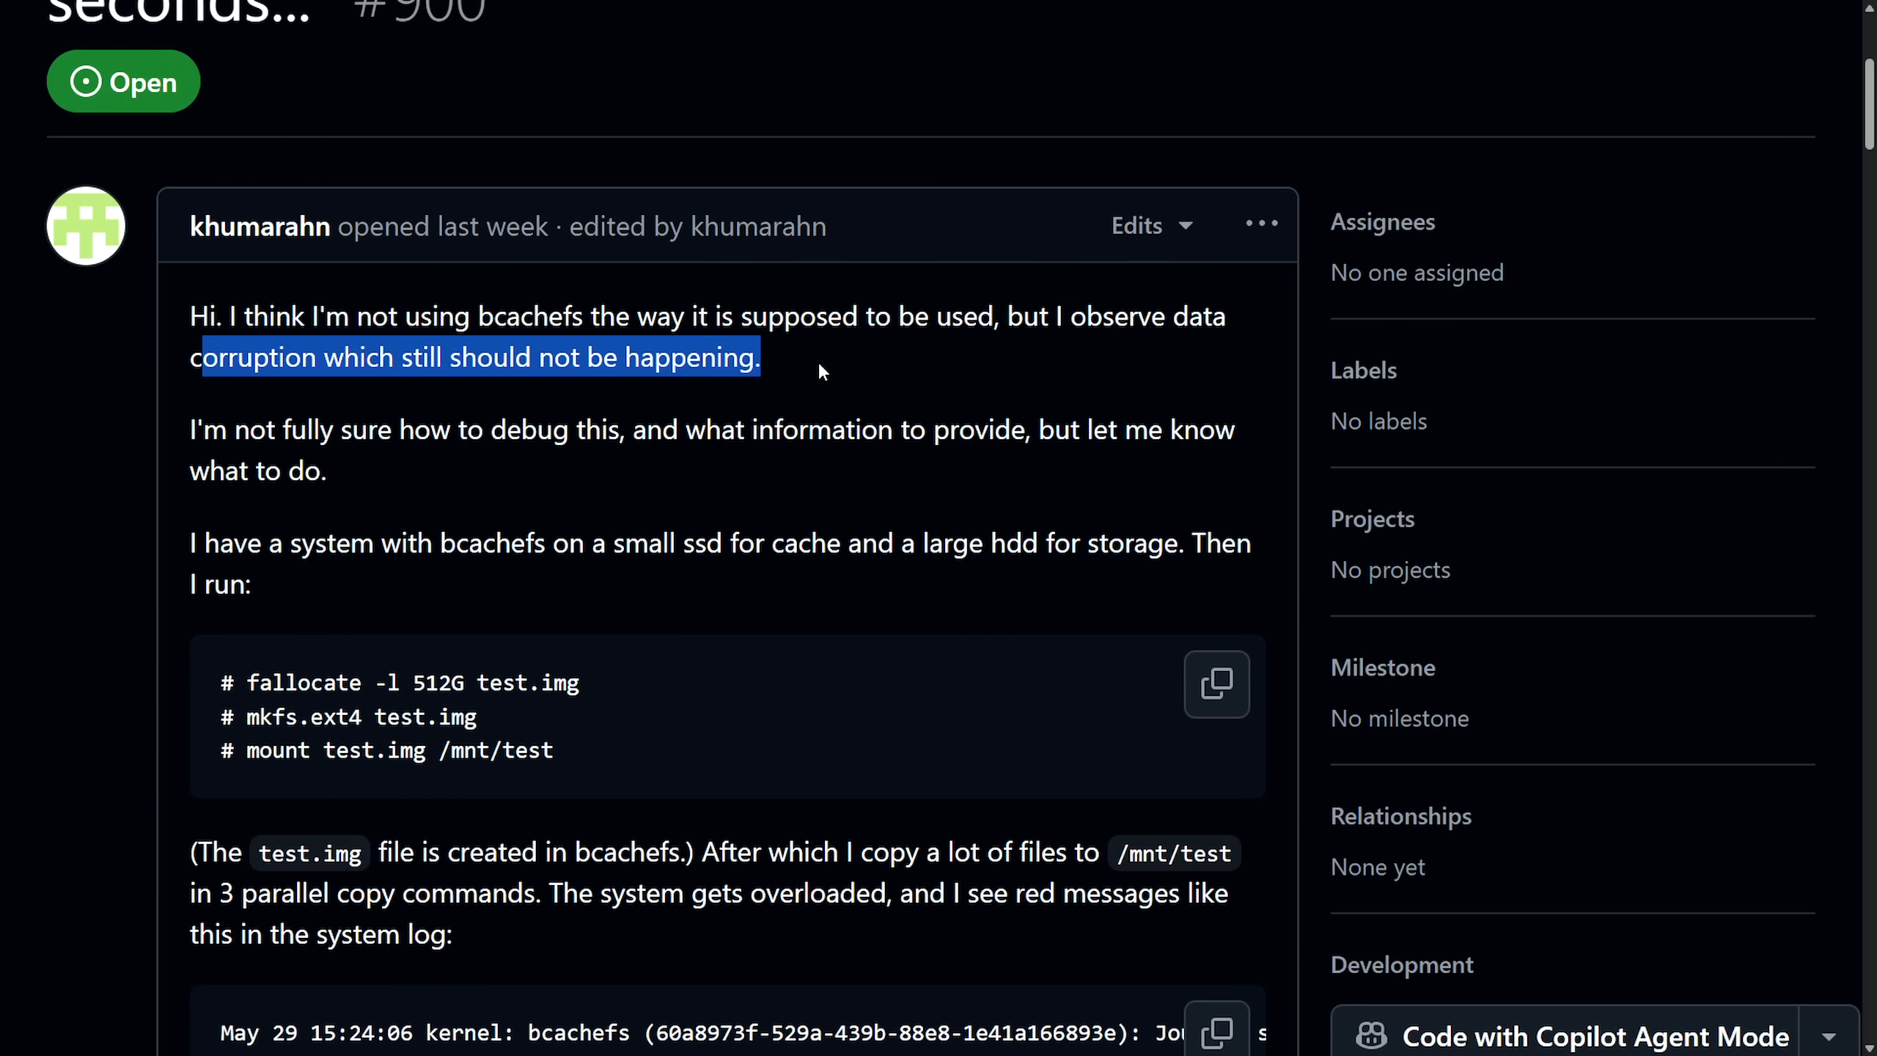
{"action": "left_click", "coordinate": [612, 464]}
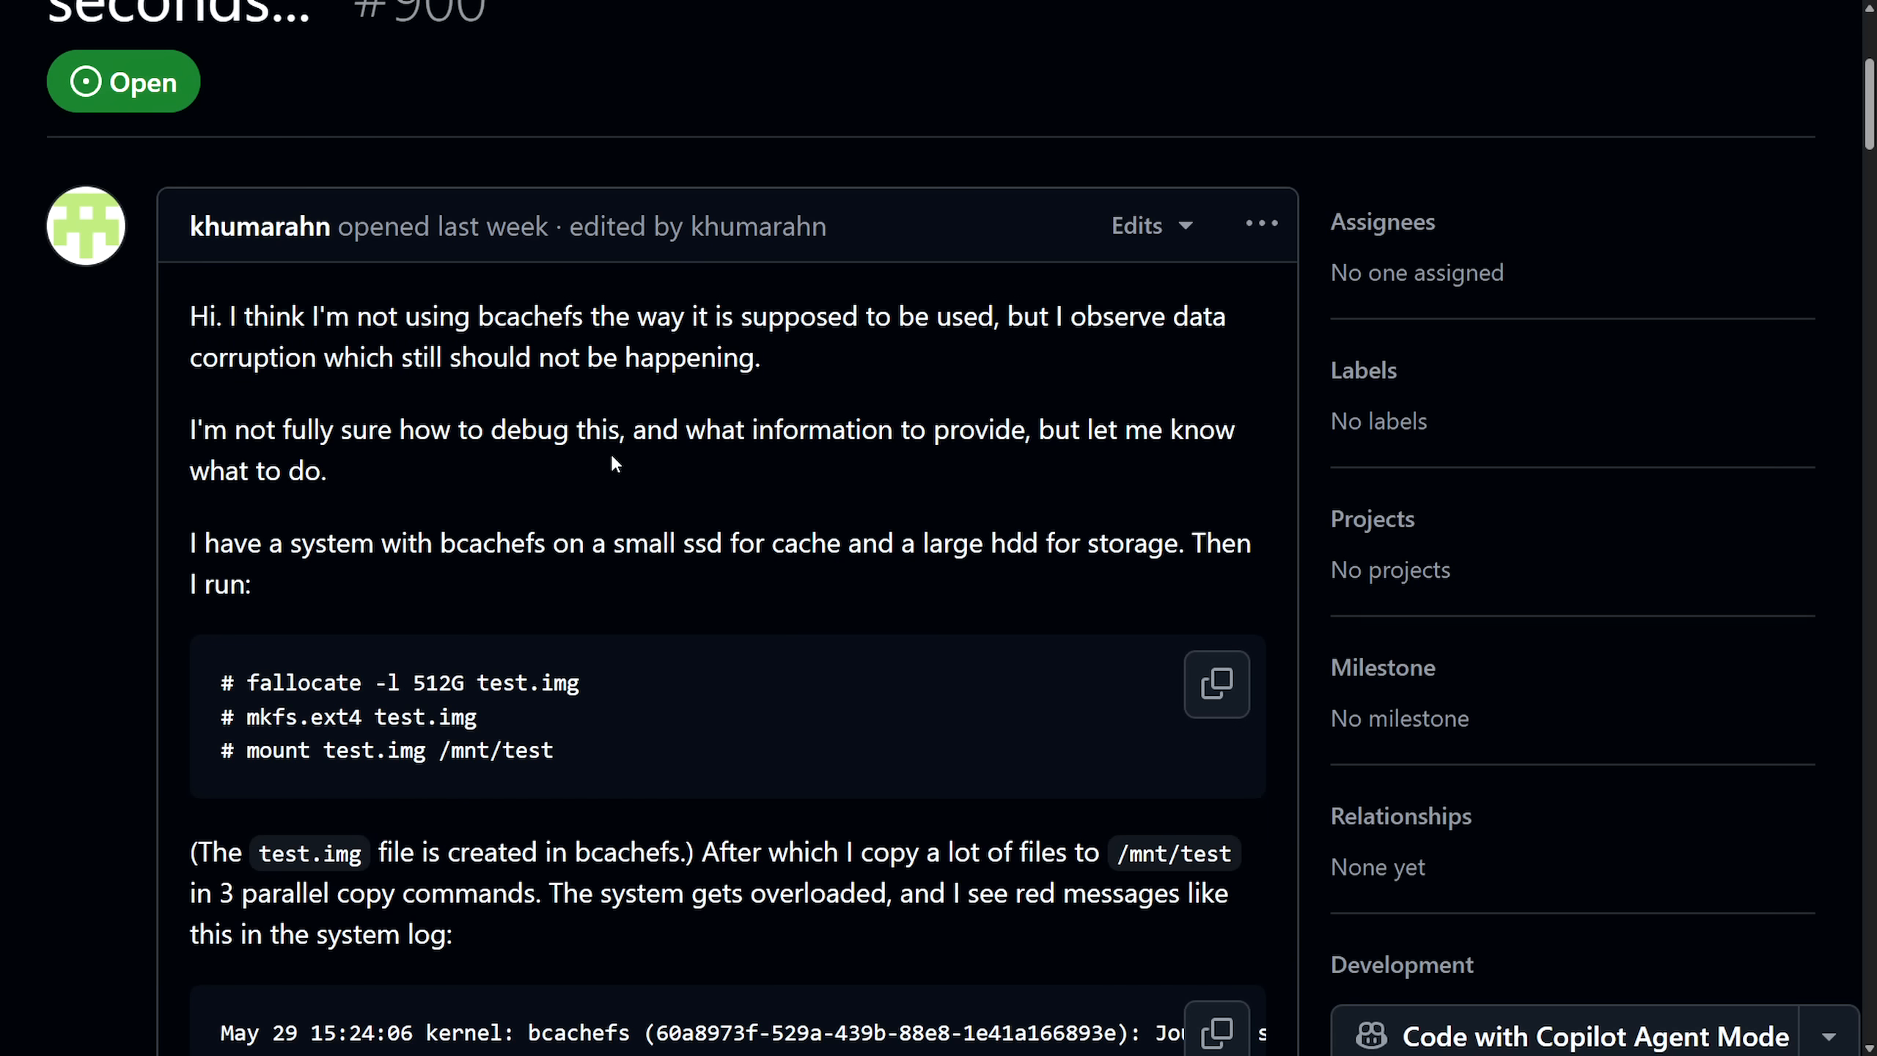
{"action": "mouse_move", "coordinate": [540, 483]}
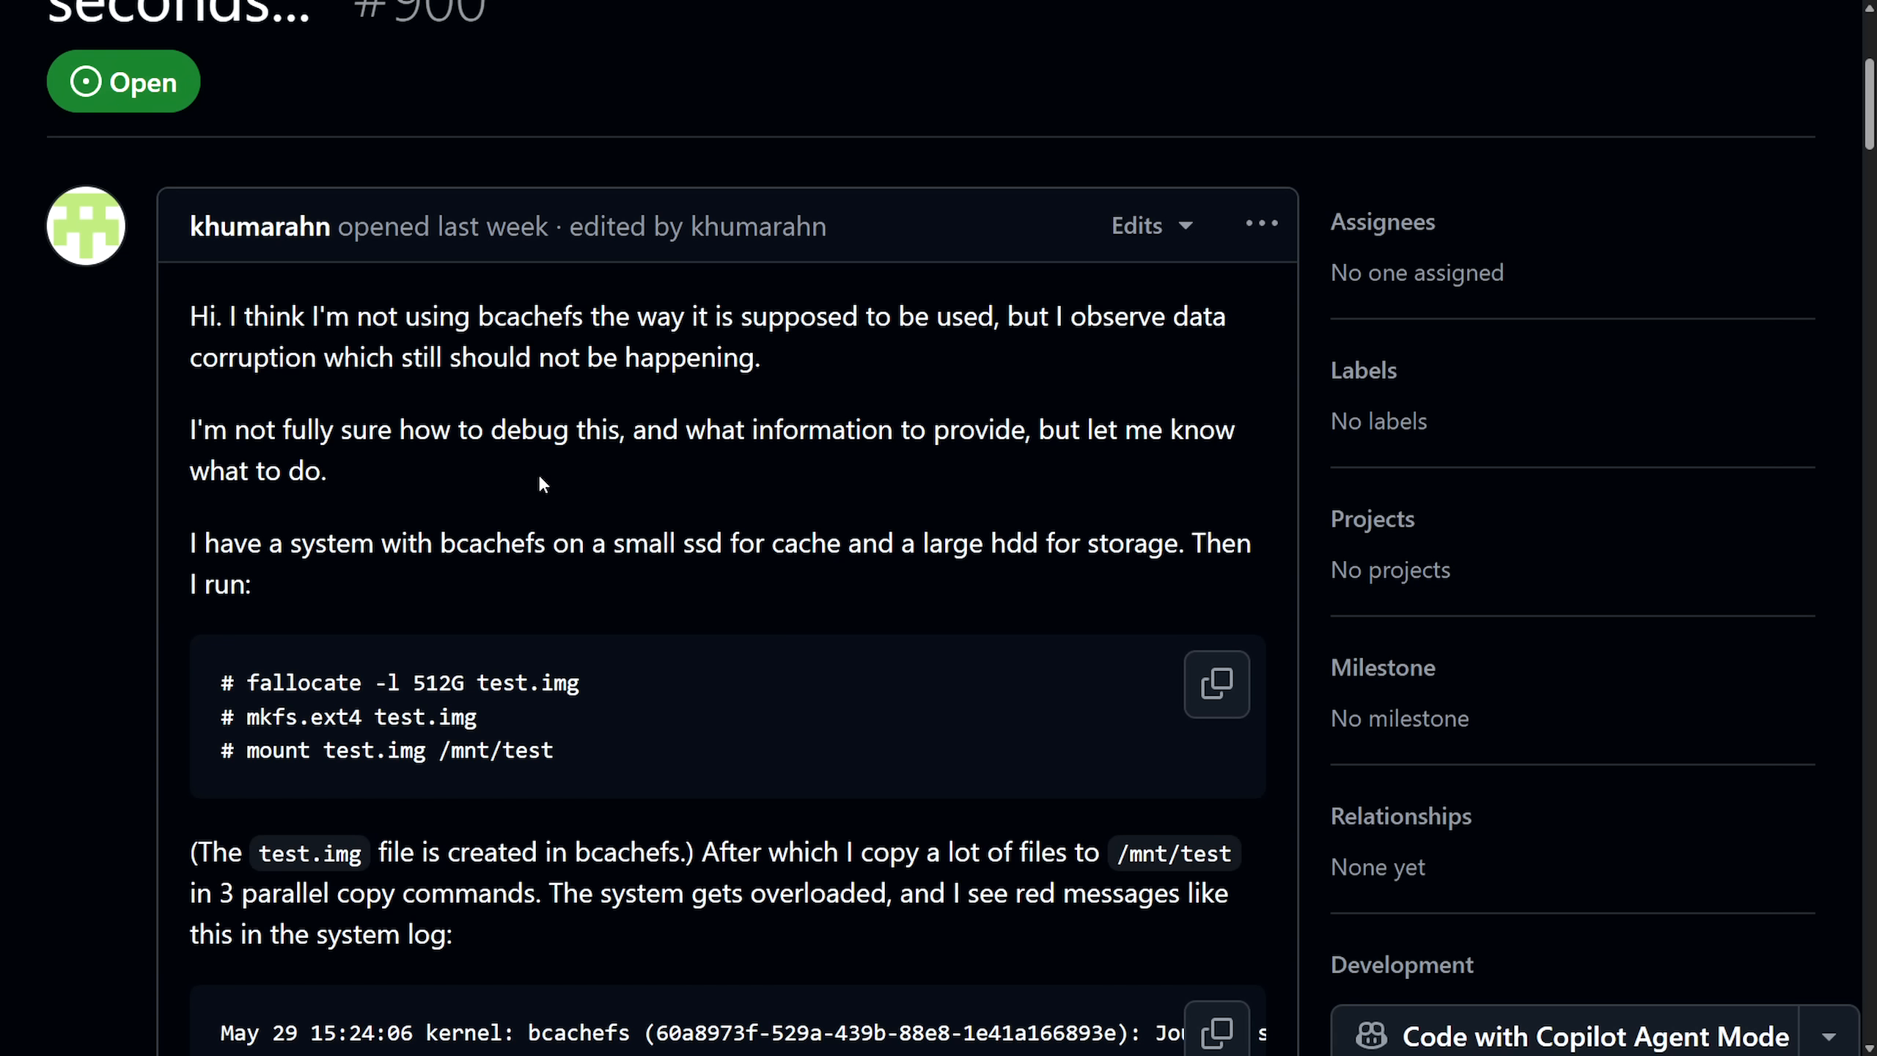
{"action": "mouse_move", "coordinate": [377, 481]}
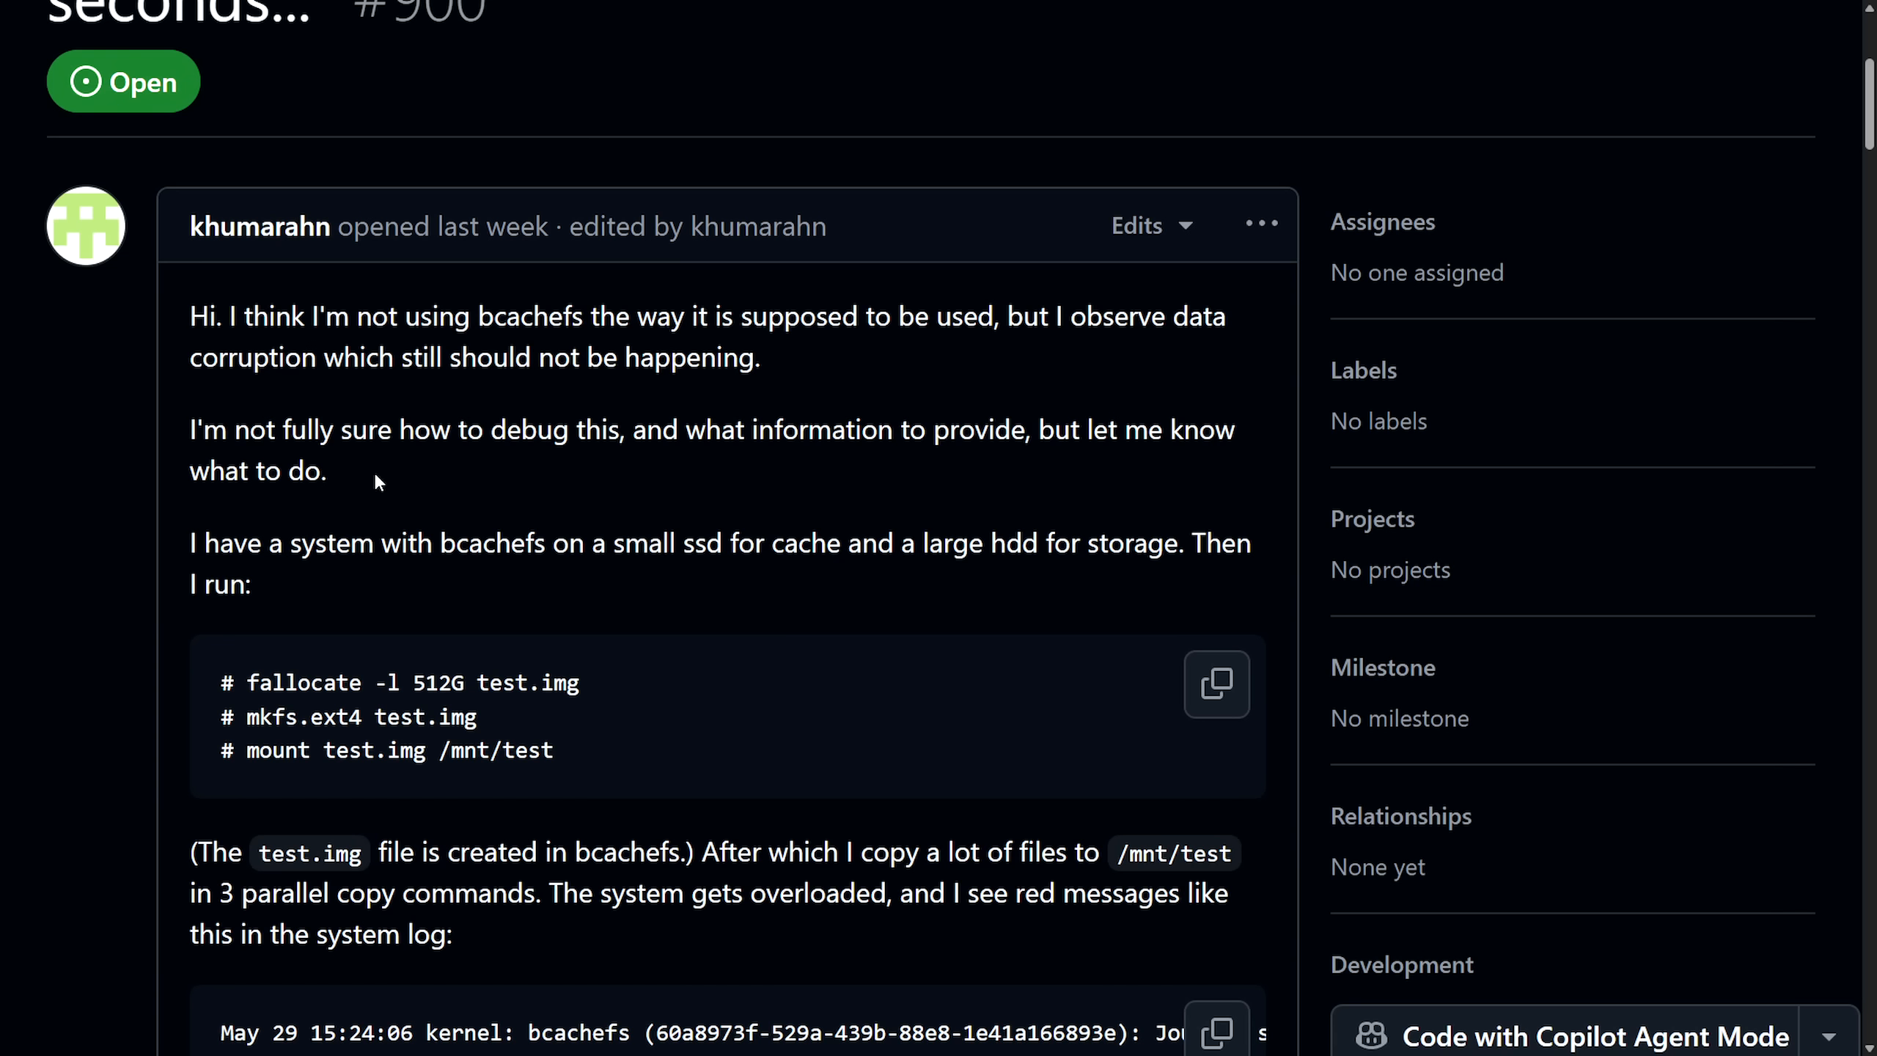
Step: Highlight the SSD and HDD setup sentence and move past the fallocate/mkfs commands
{"action": "left_click_drag", "start_coordinate": [189, 428], "coordinate": [690, 428]}
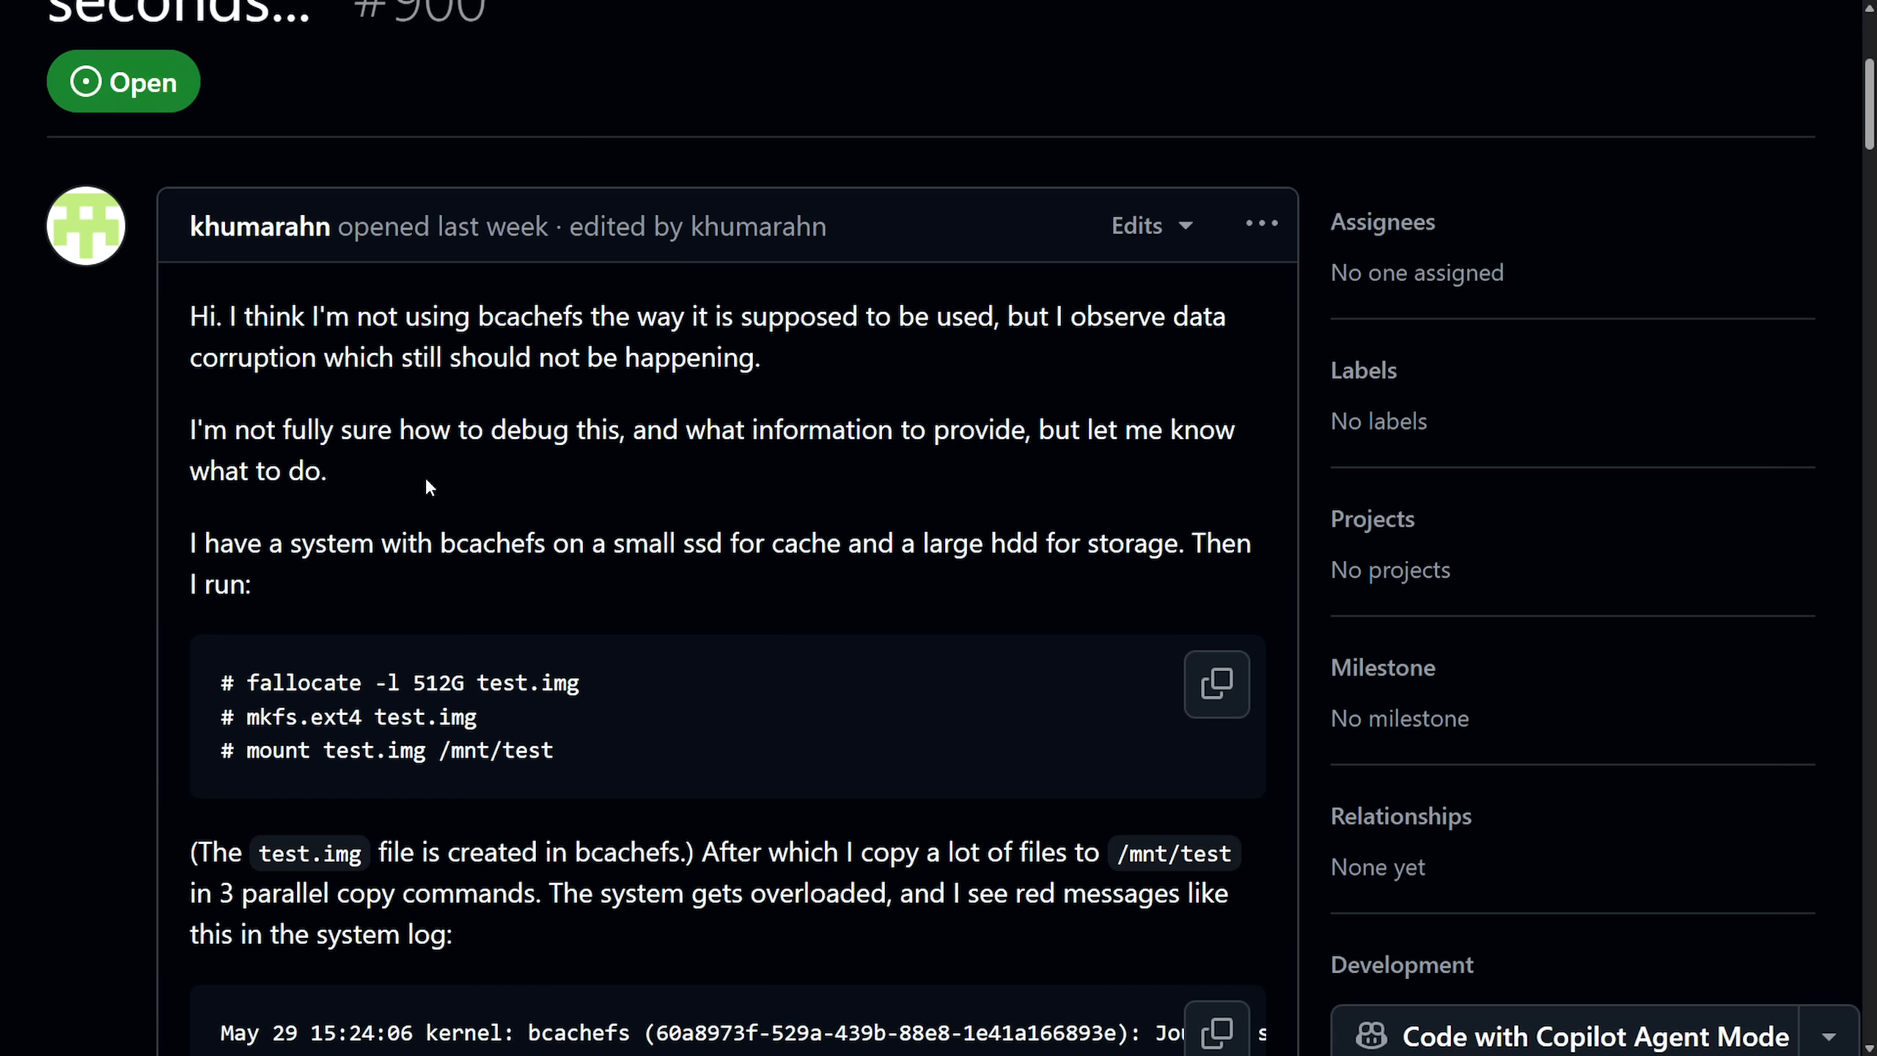
{"action": "left_click_drag", "start_coordinate": [191, 543], "coordinate": [503, 542]}
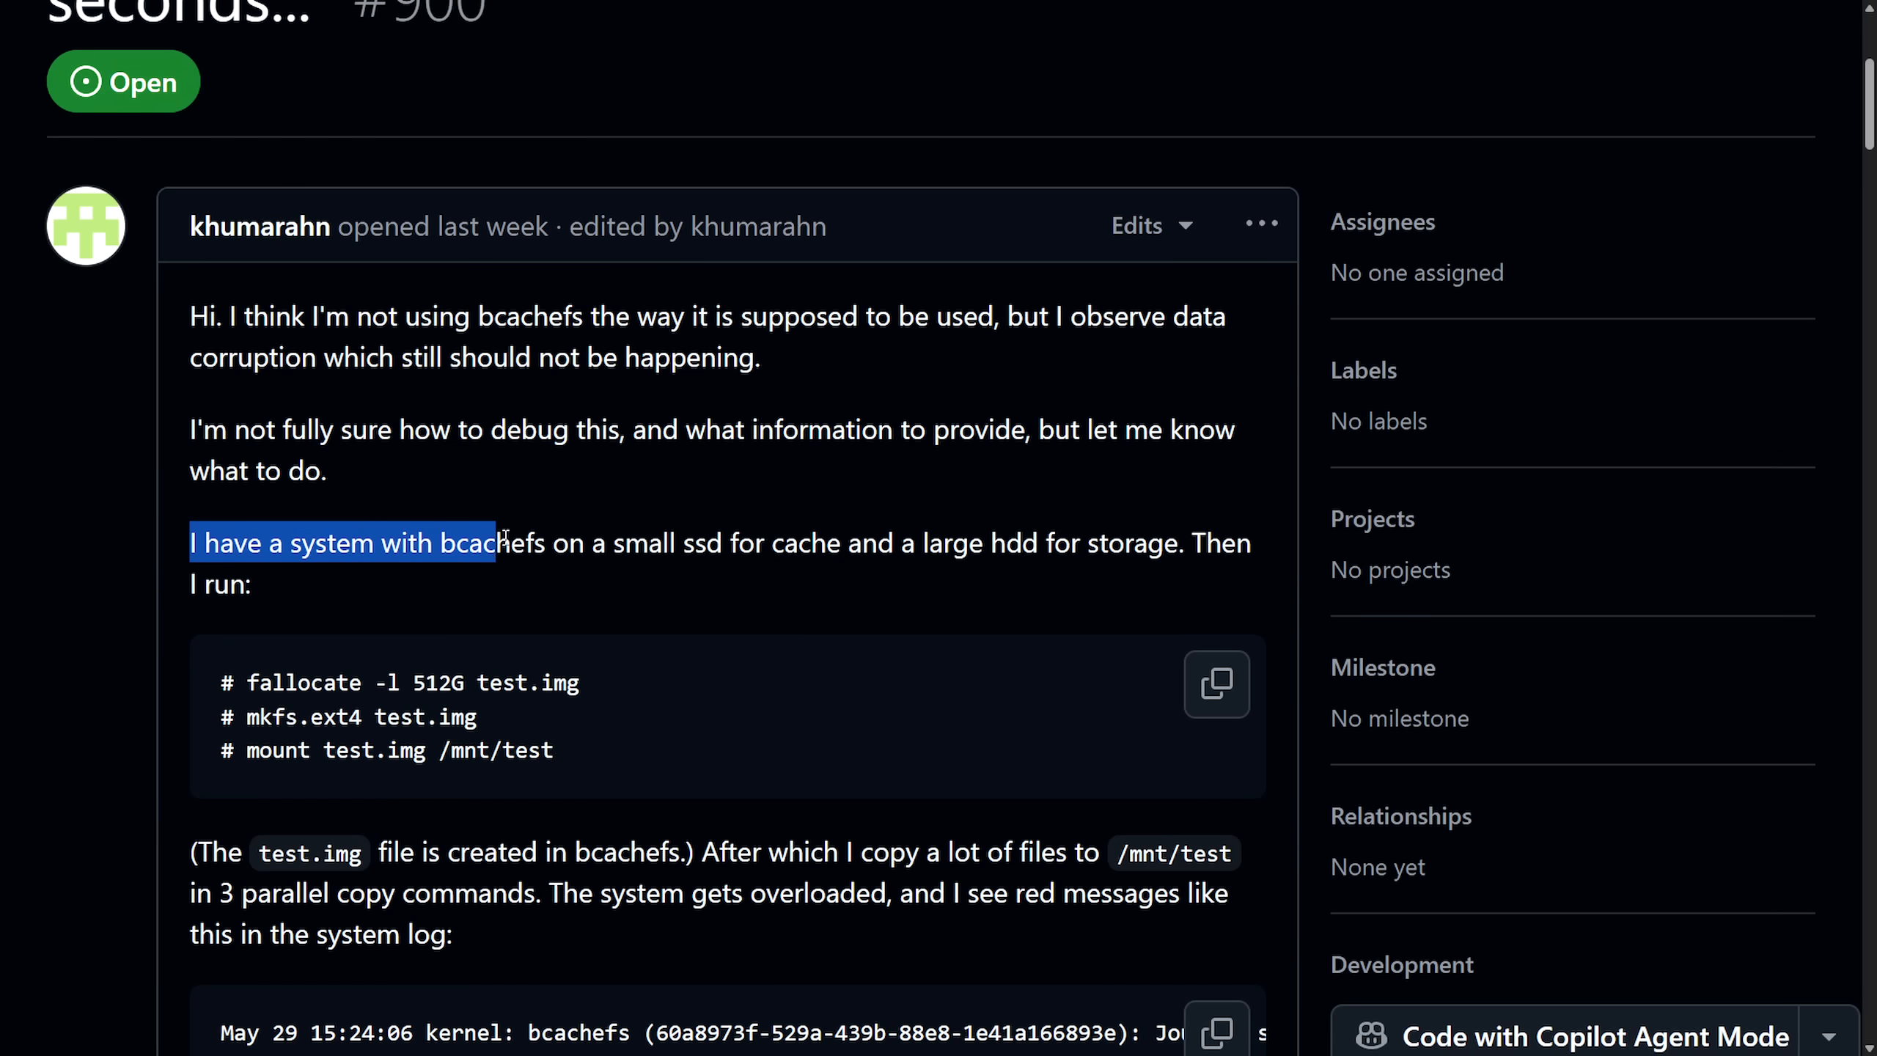
{"action": "left_click_drag", "start_coordinate": [491, 542], "coordinate": [787, 542]}
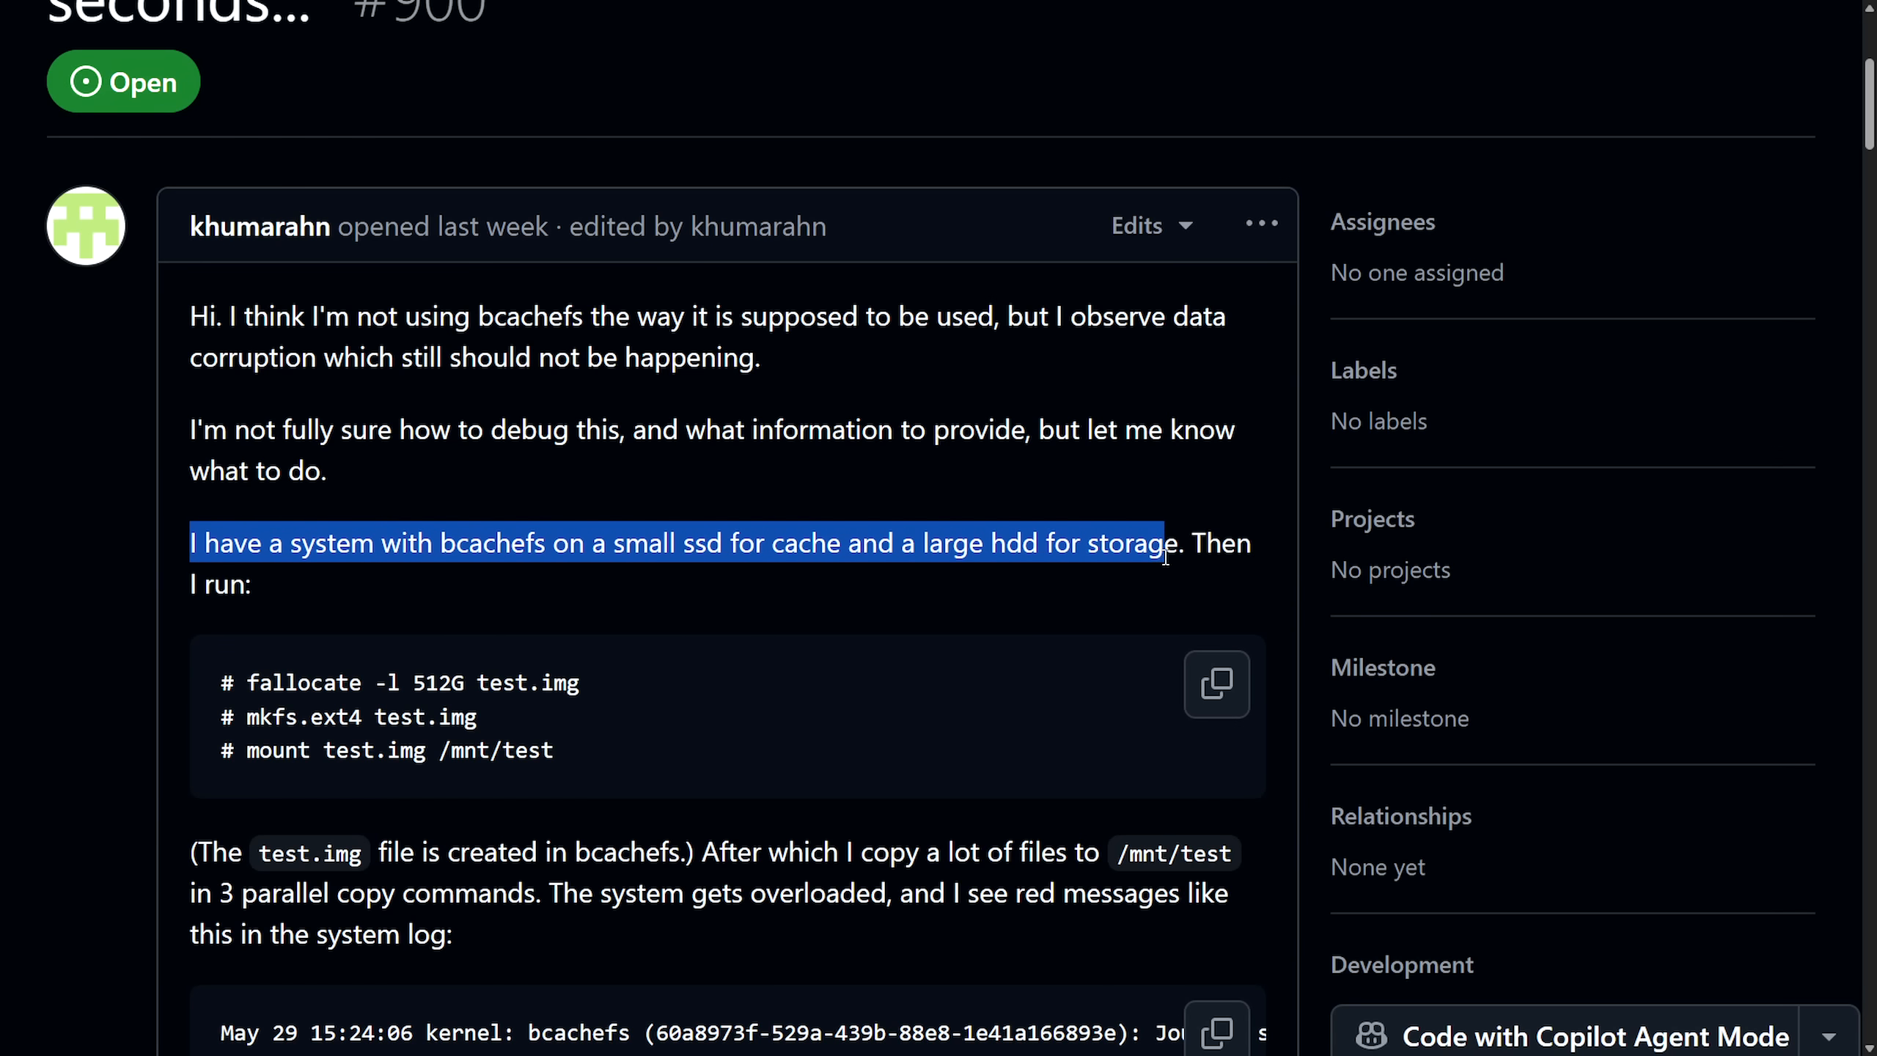
{"action": "scroll", "scroll_direction": "down", "scroll_amount": 3}
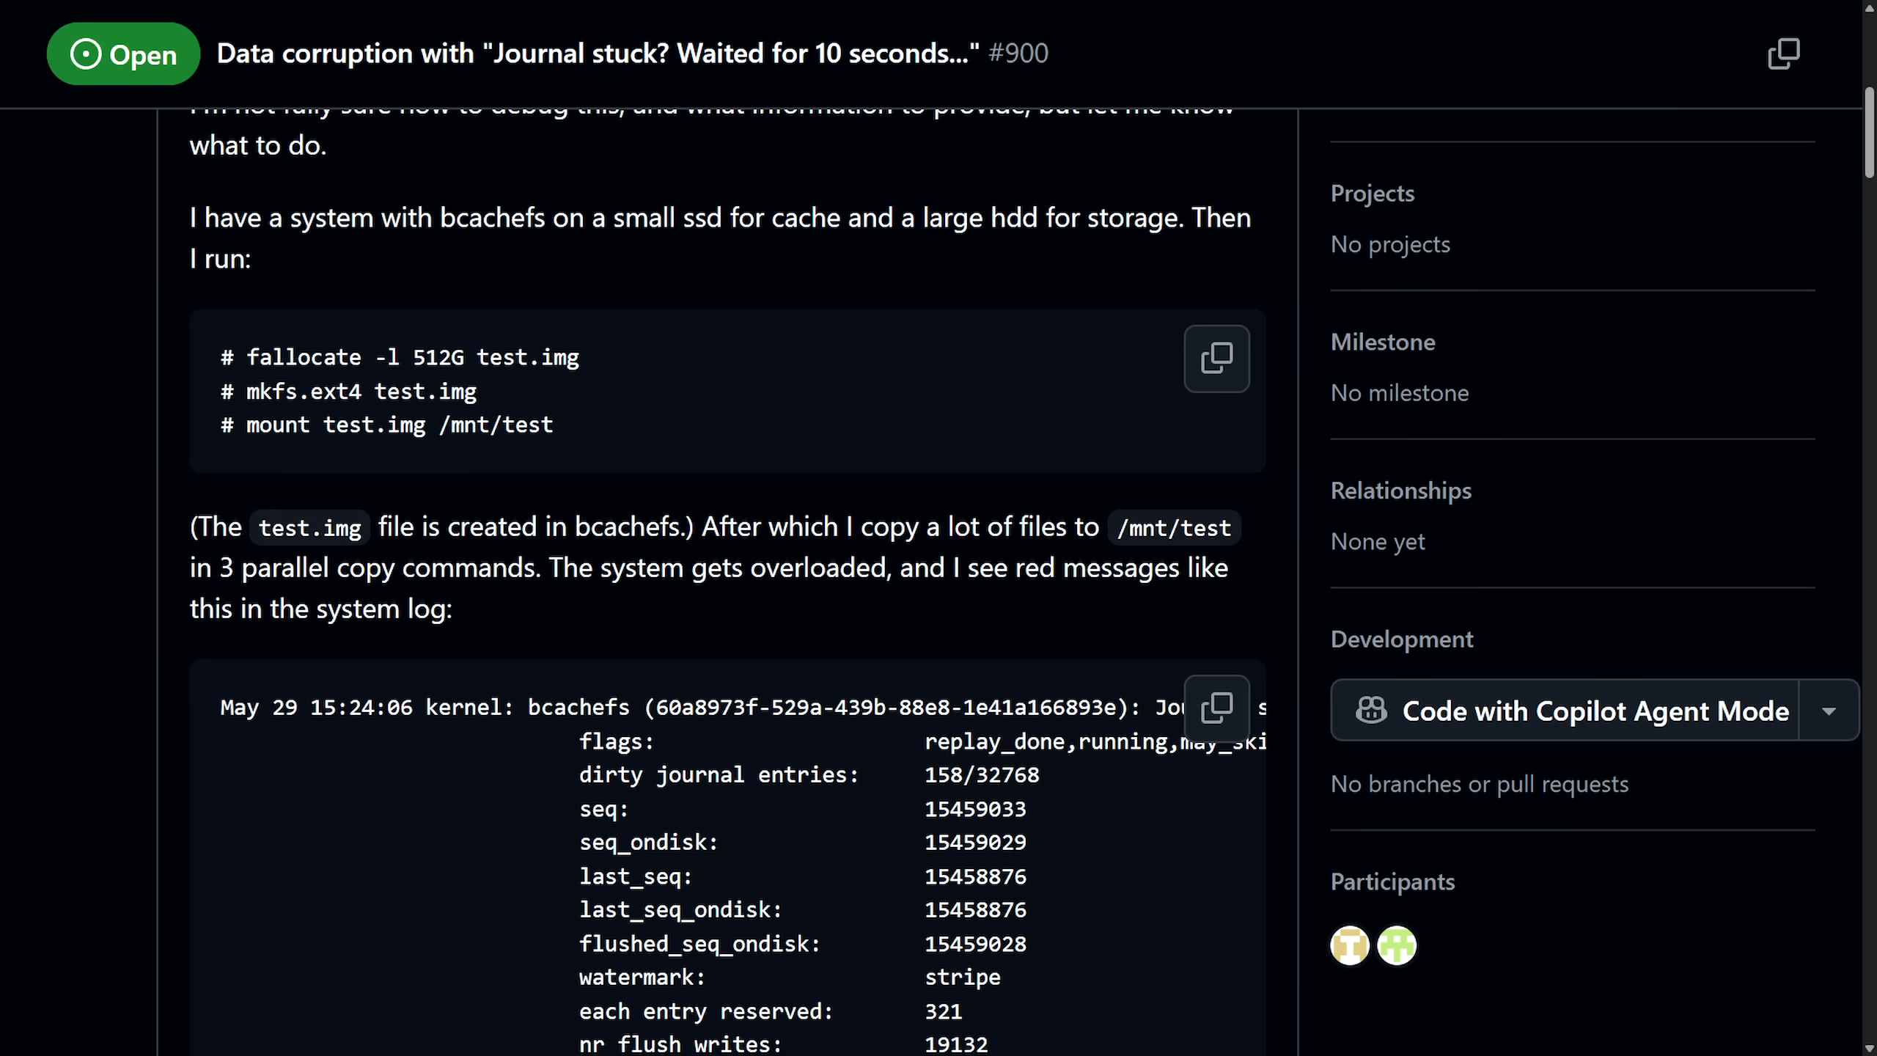
{"action": "double_click", "coordinate": [525, 357]}
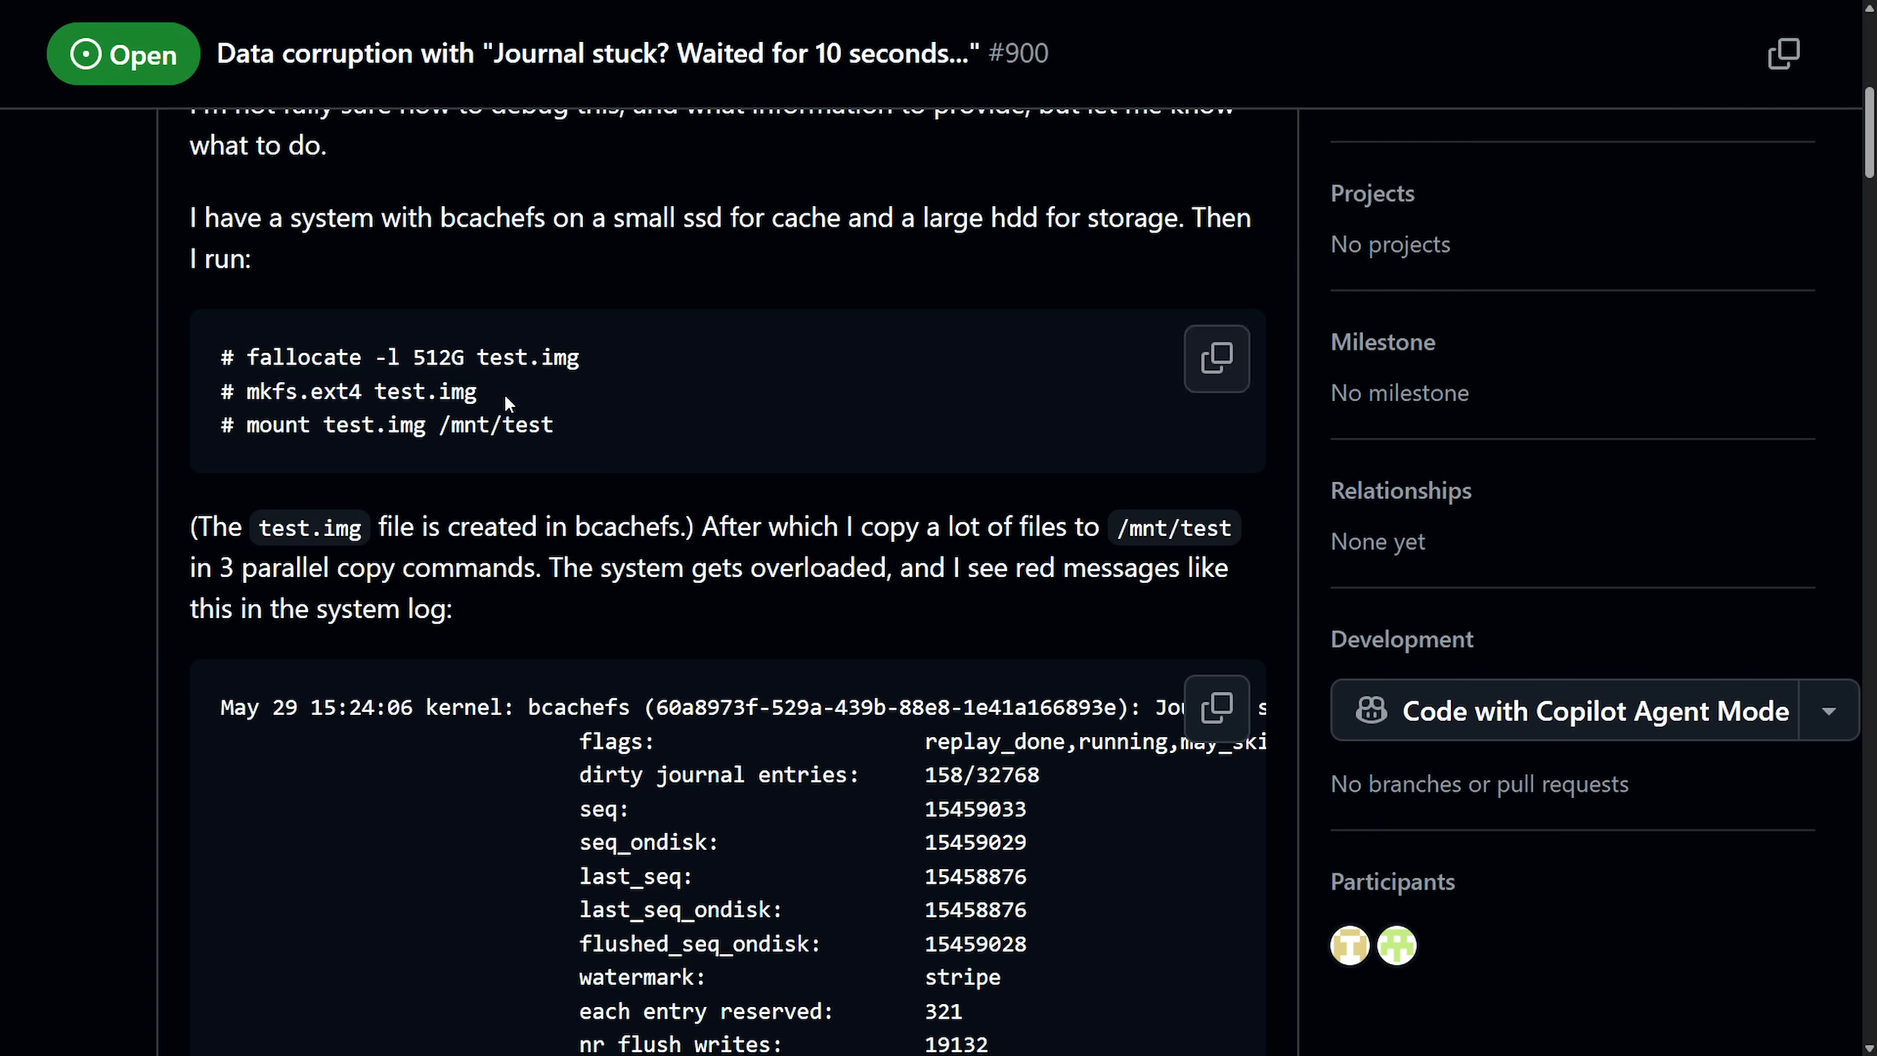
{"action": "mouse_move", "coordinate": [487, 404]}
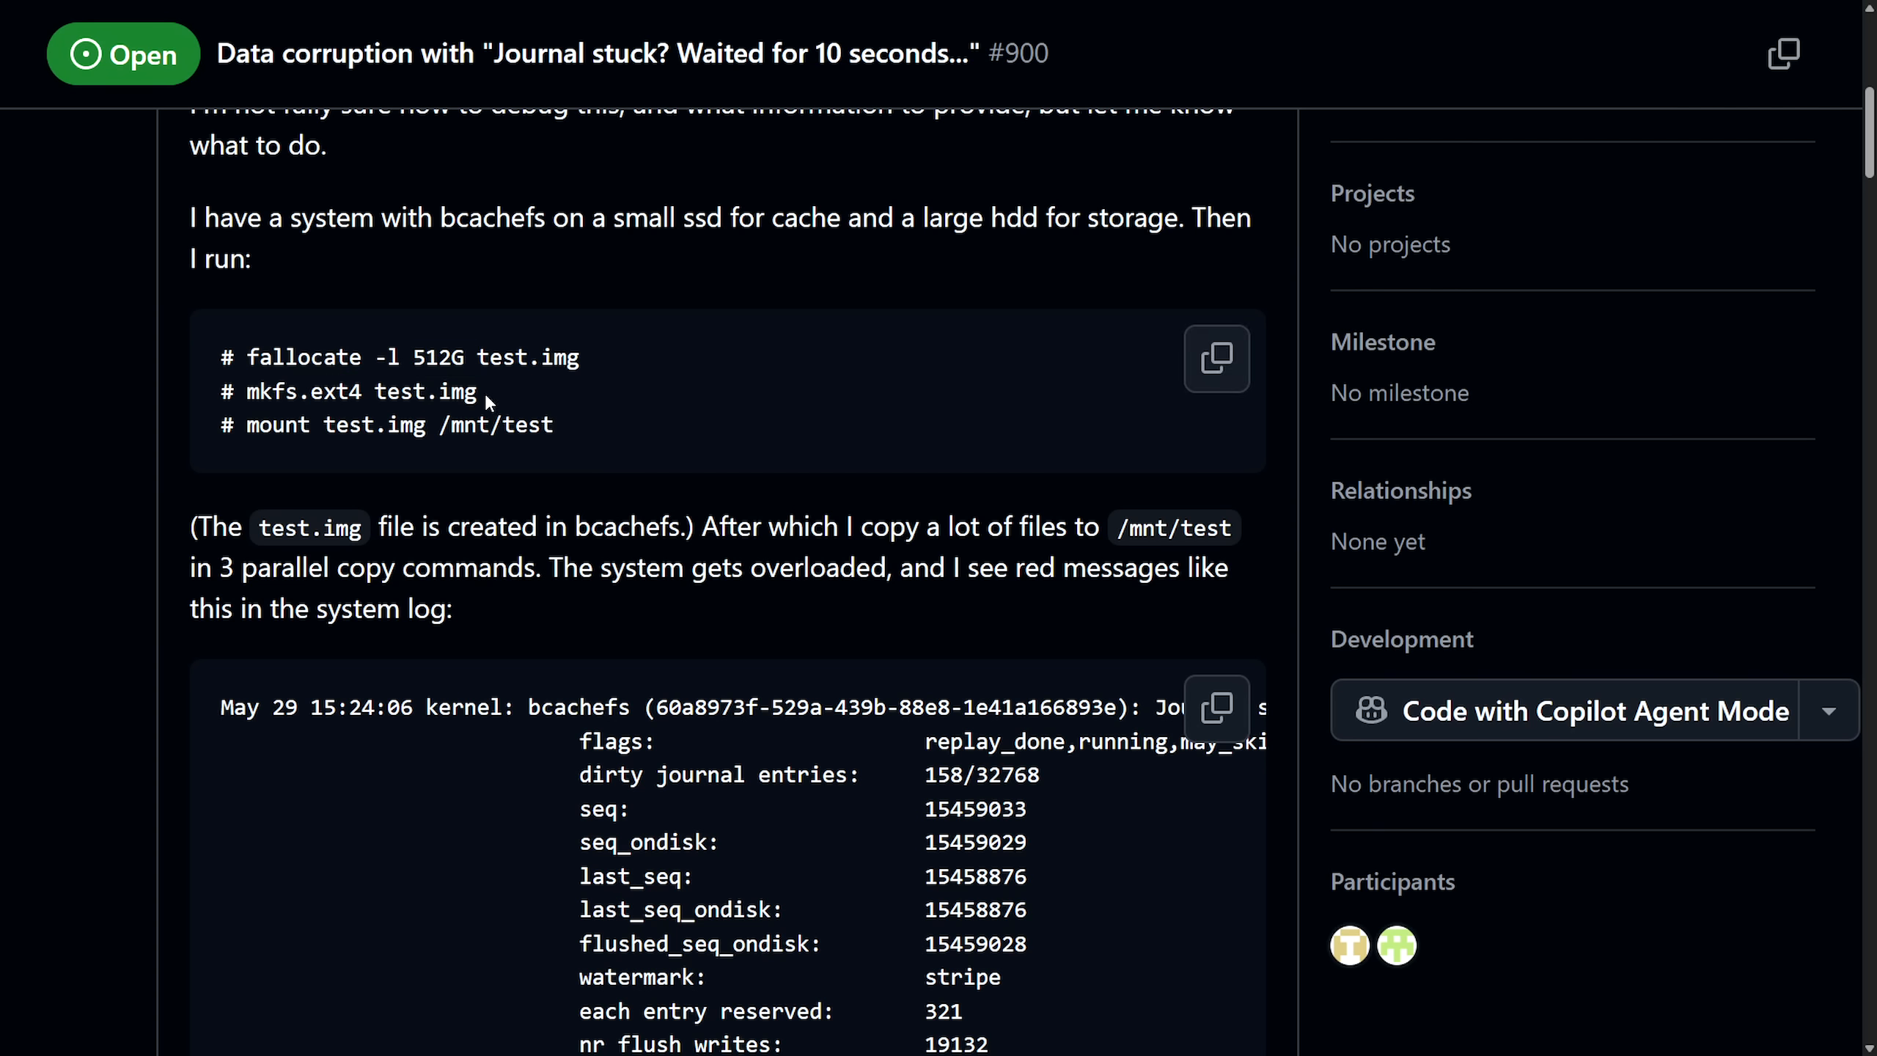
{"action": "double_click", "coordinate": [541, 425]}
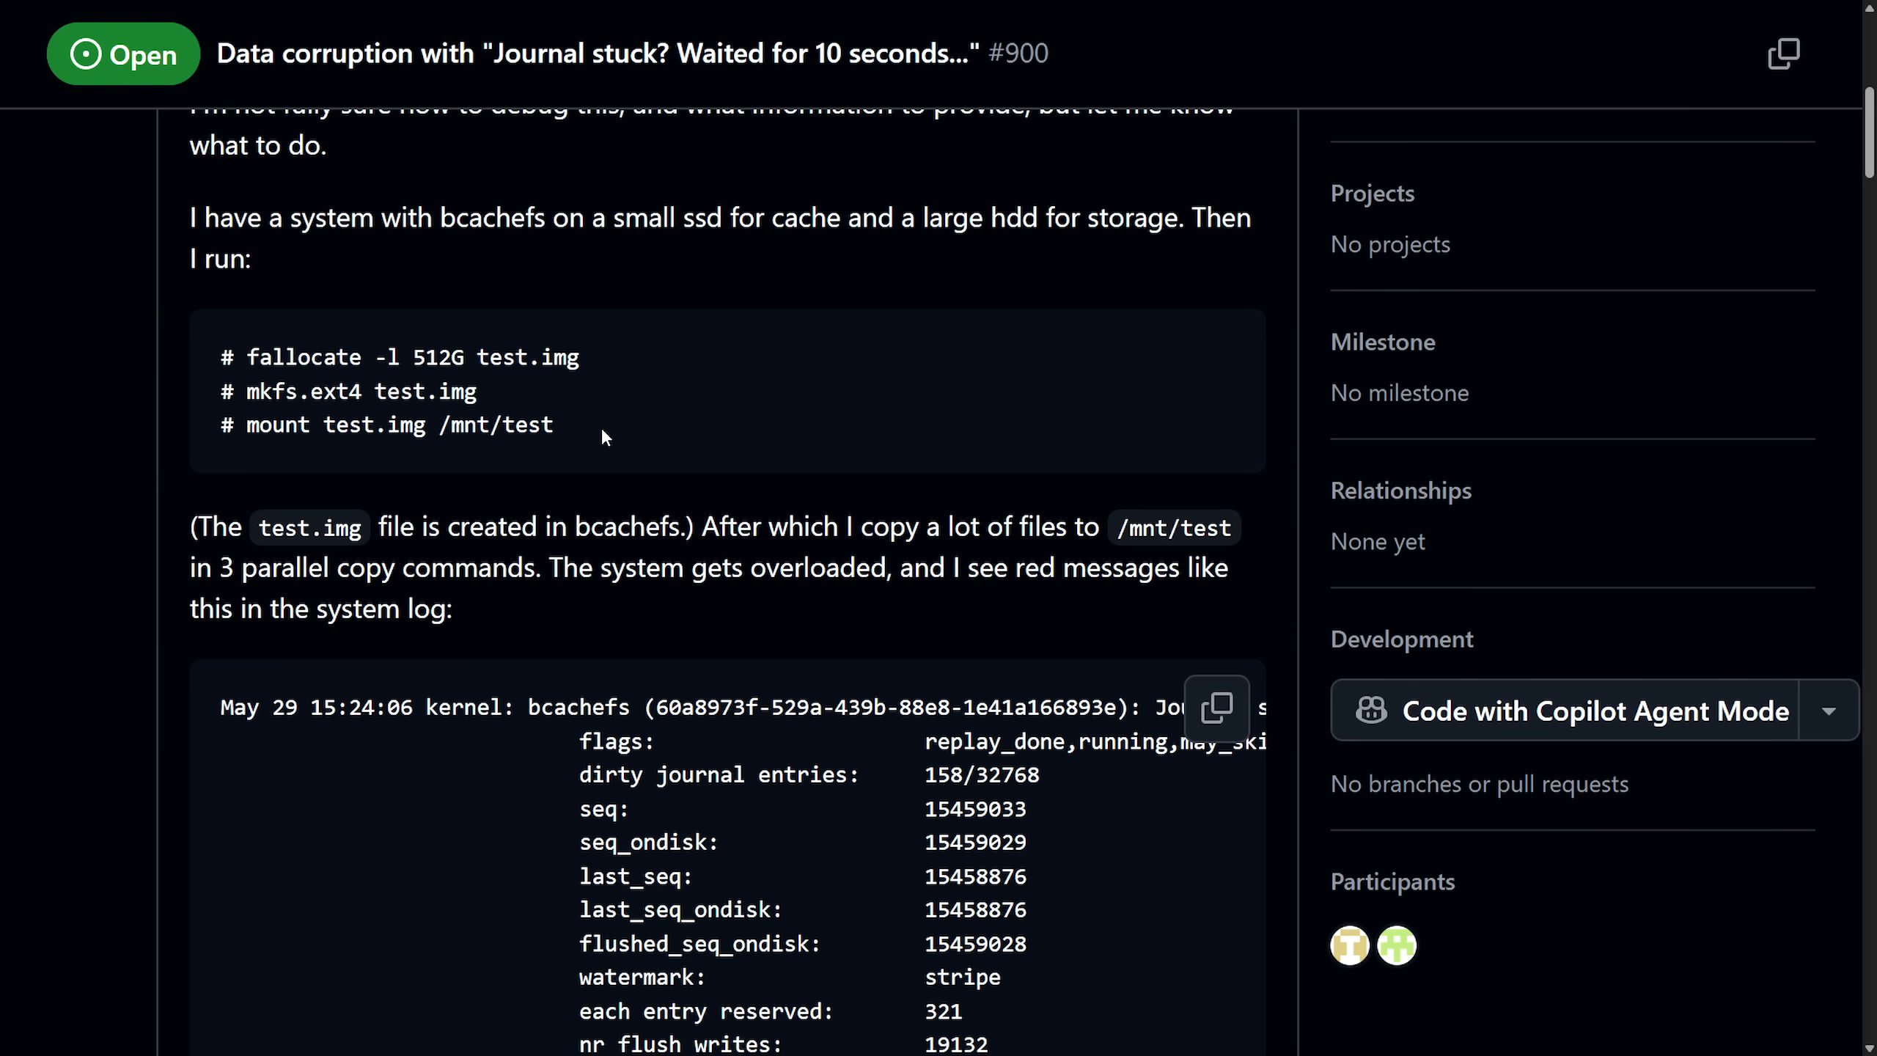
Step: Highlight the system log wording and reach the 'Journal stuck? Waited for 10 seconds' message
{"action": "scroll", "scroll_direction": "down", "scroll_amount": 3}
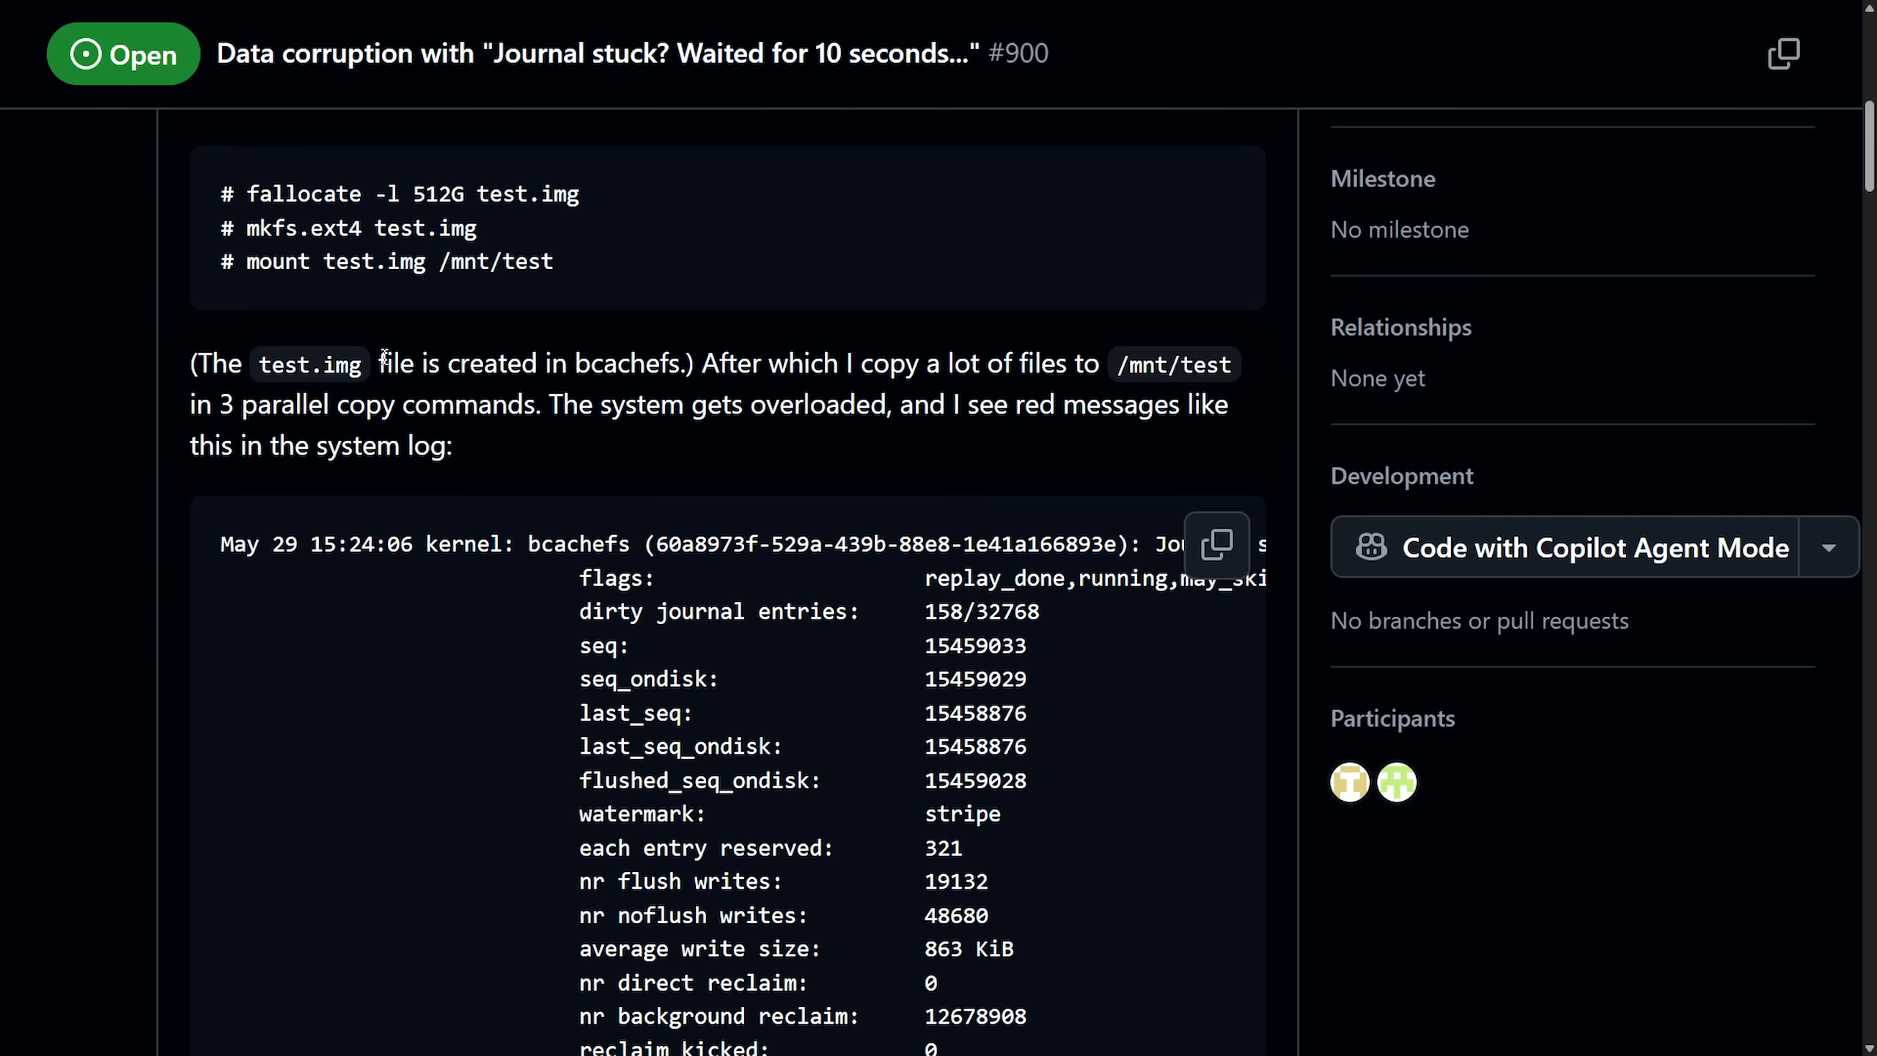
{"action": "left_click_drag", "start_coordinate": [201, 363], "coordinate": [673, 363]}
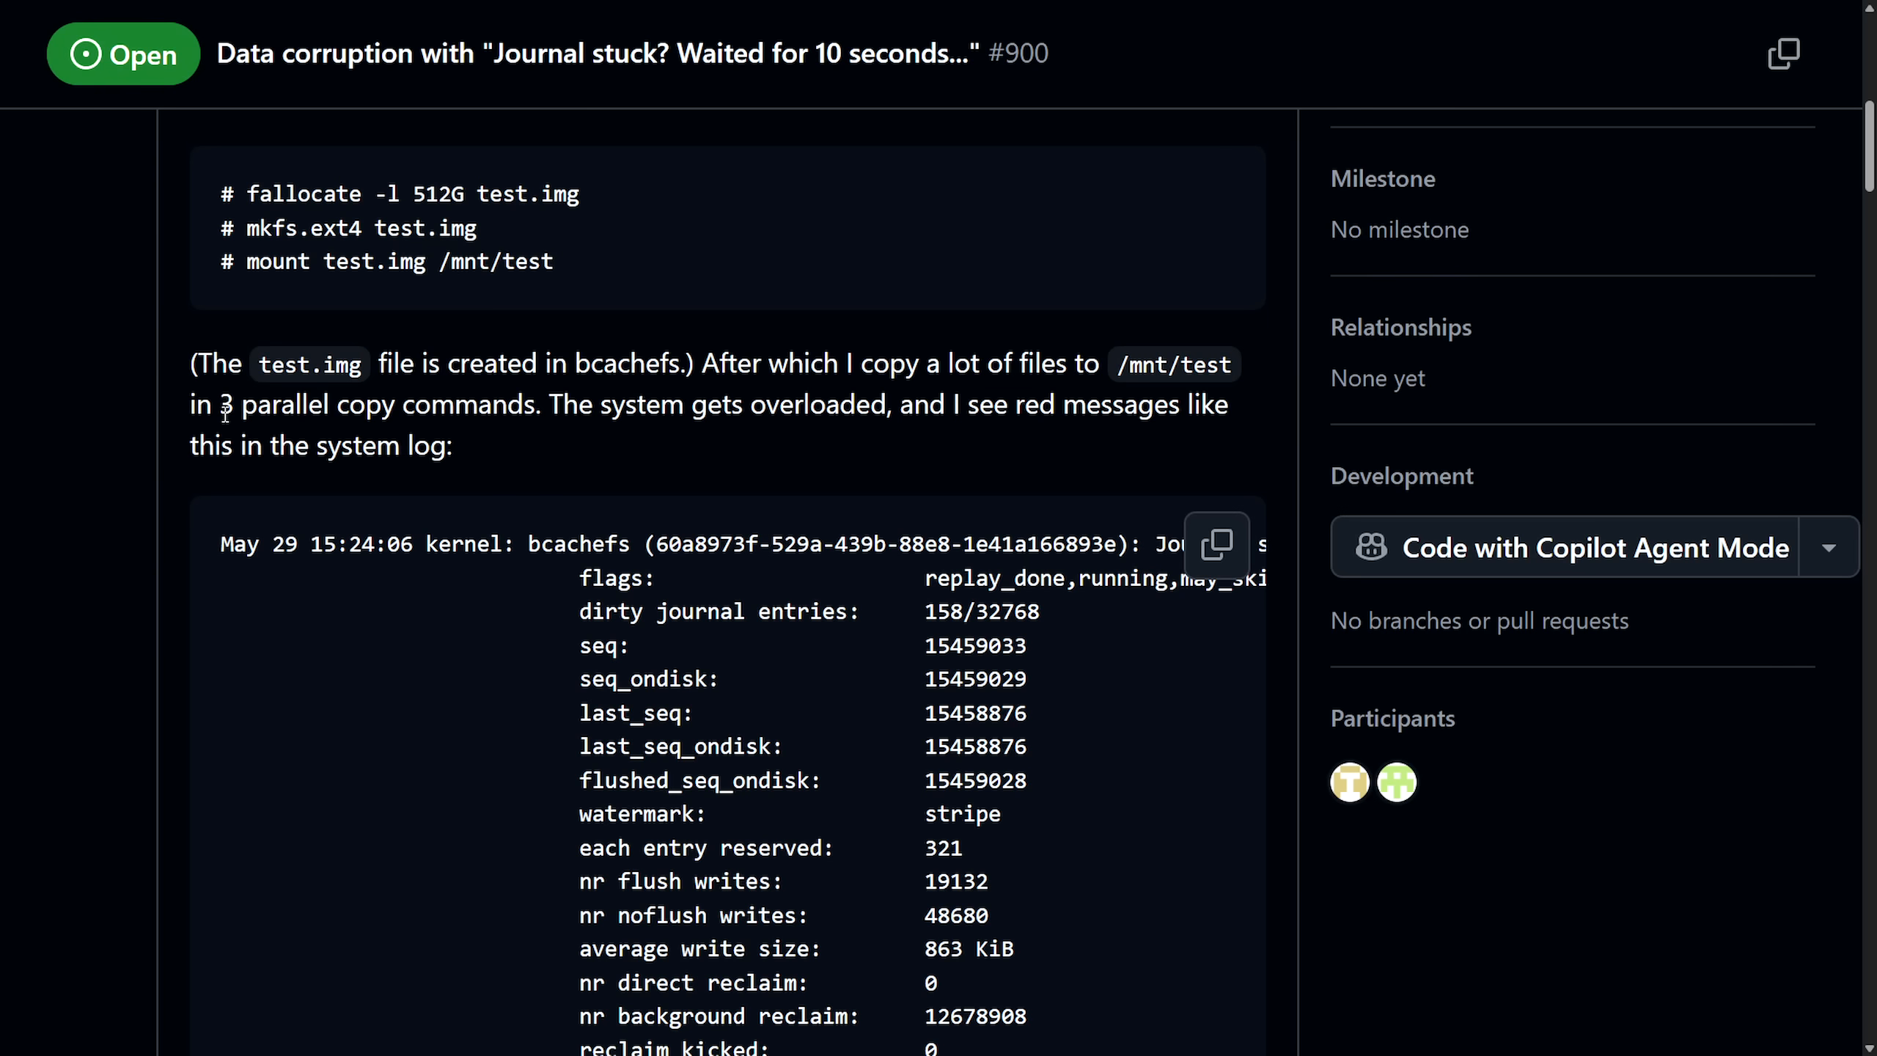
{"action": "left_click_drag", "start_coordinate": [221, 405], "coordinate": [912, 404]}
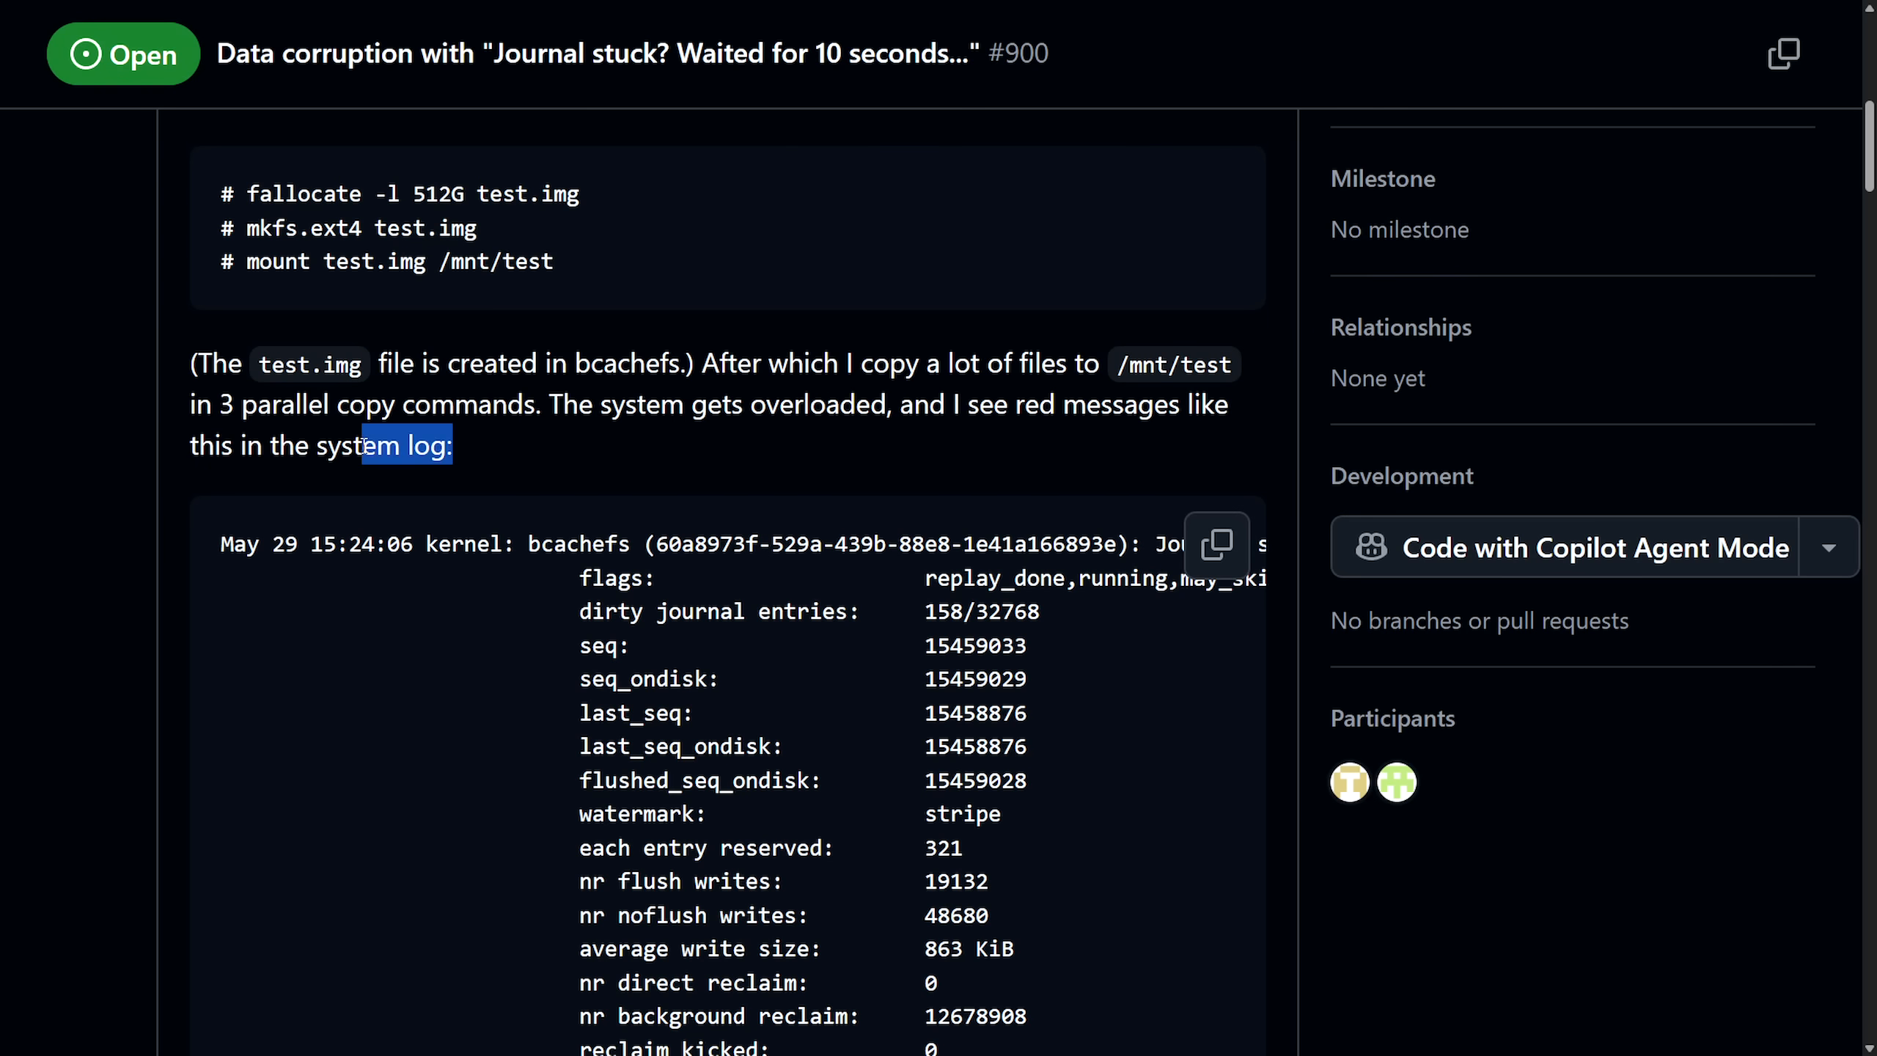
{"action": "scroll", "scroll_direction": "down", "scroll_amount": 3}
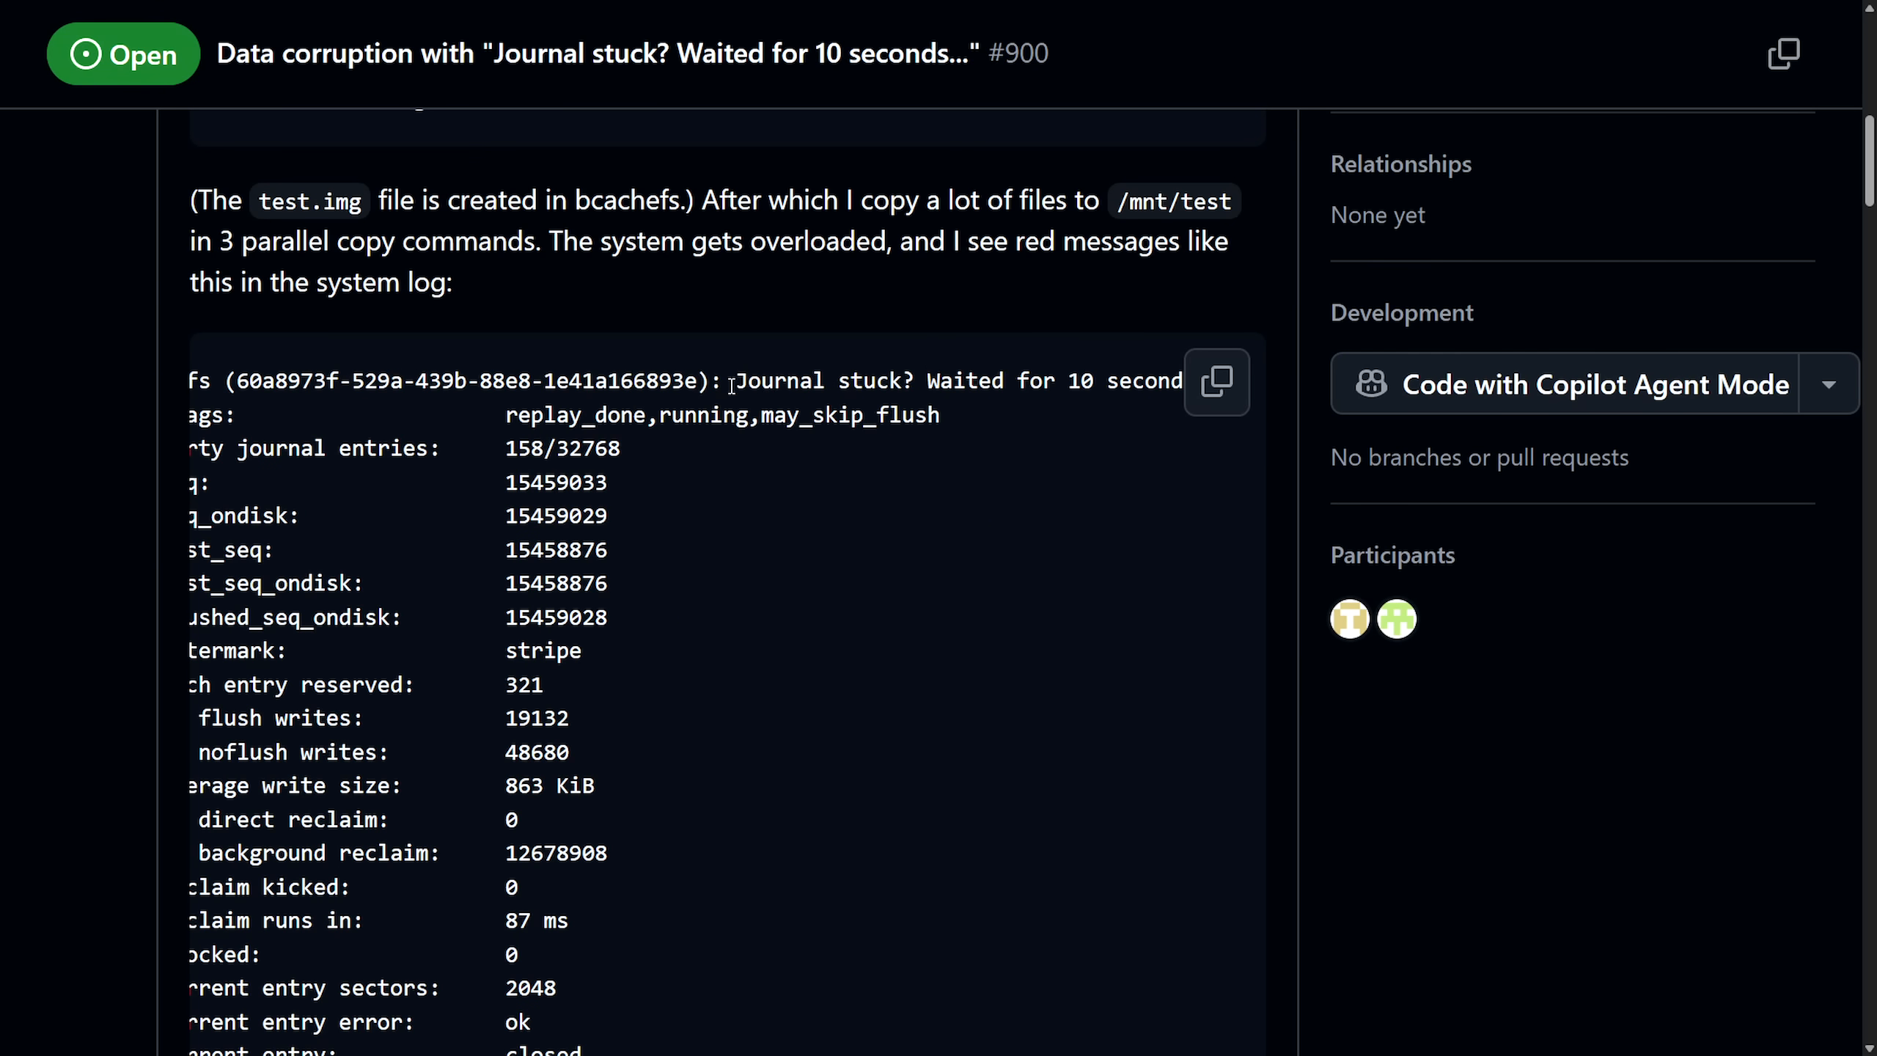
Step: Highlight the sentence about files differing after copying, then the note about testing RAM
{"action": "scroll", "scroll_direction": "down", "scroll_amount": 3}
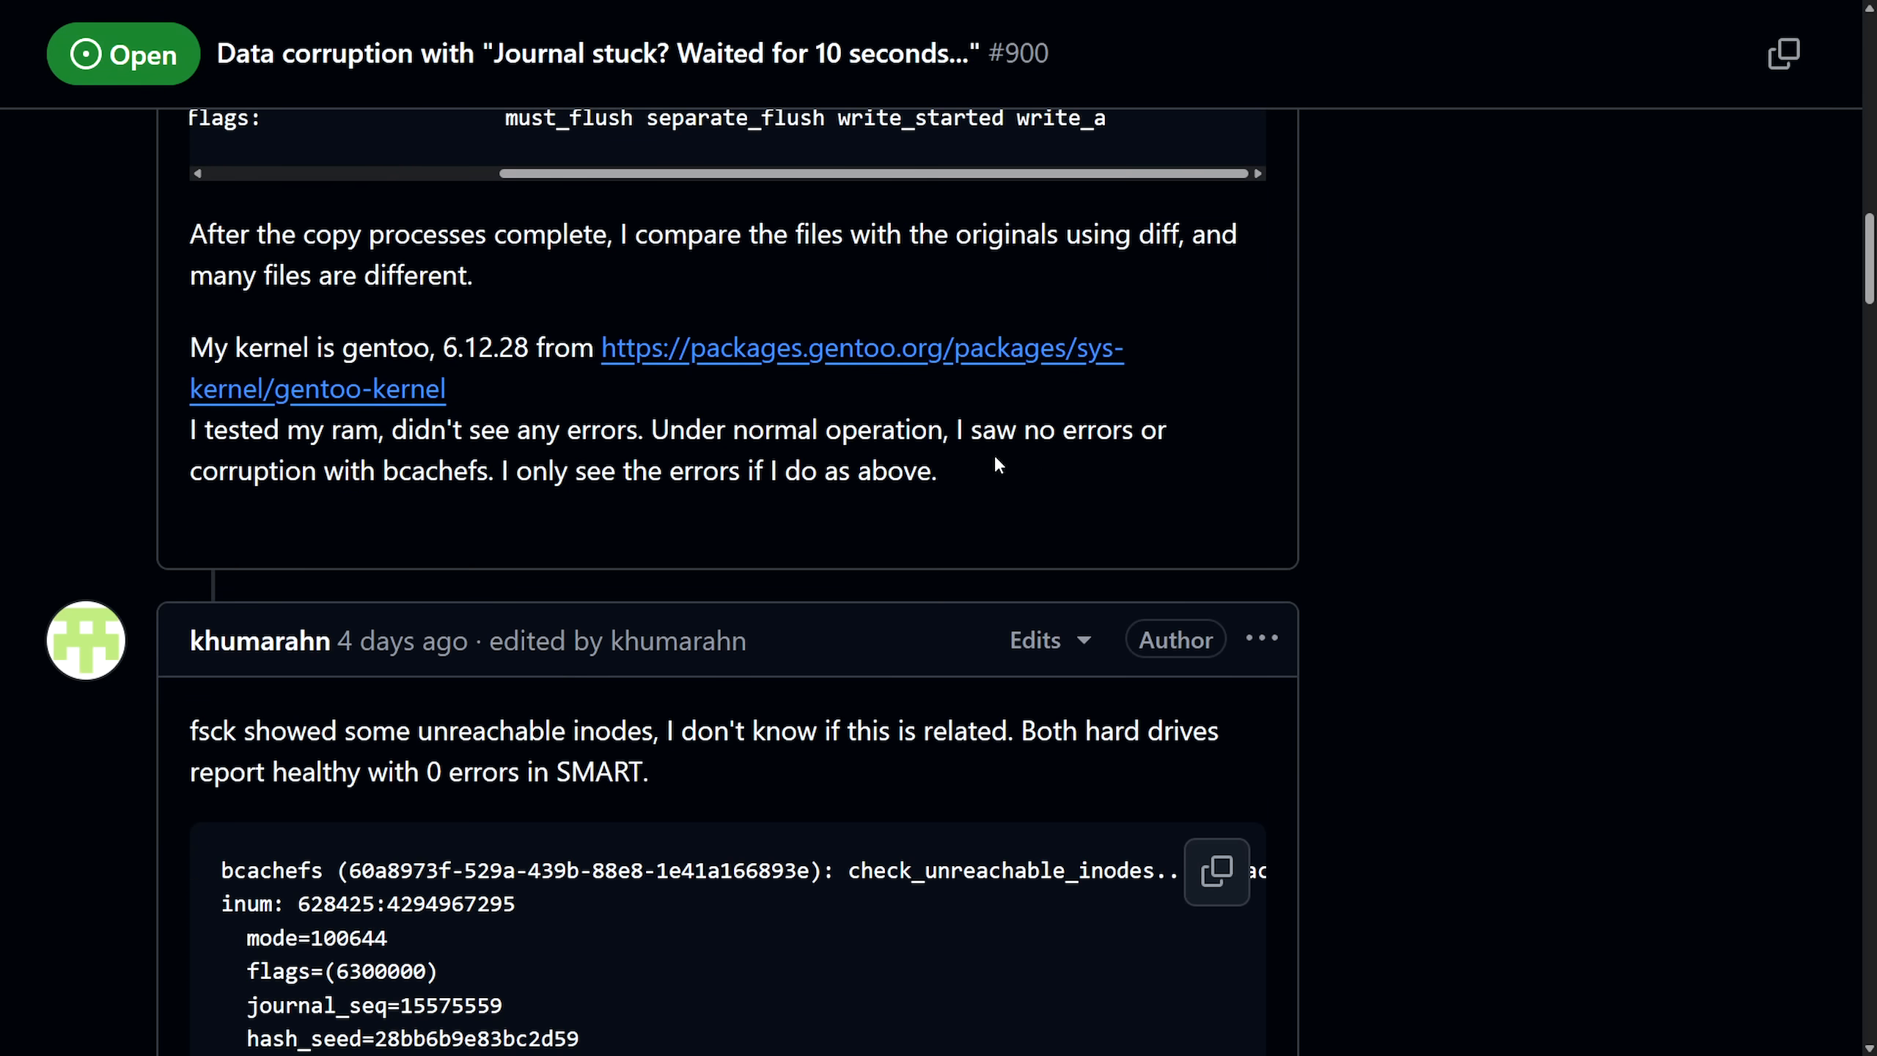
{"action": "left_click_drag", "start_coordinate": [191, 234], "coordinate": [692, 235]}
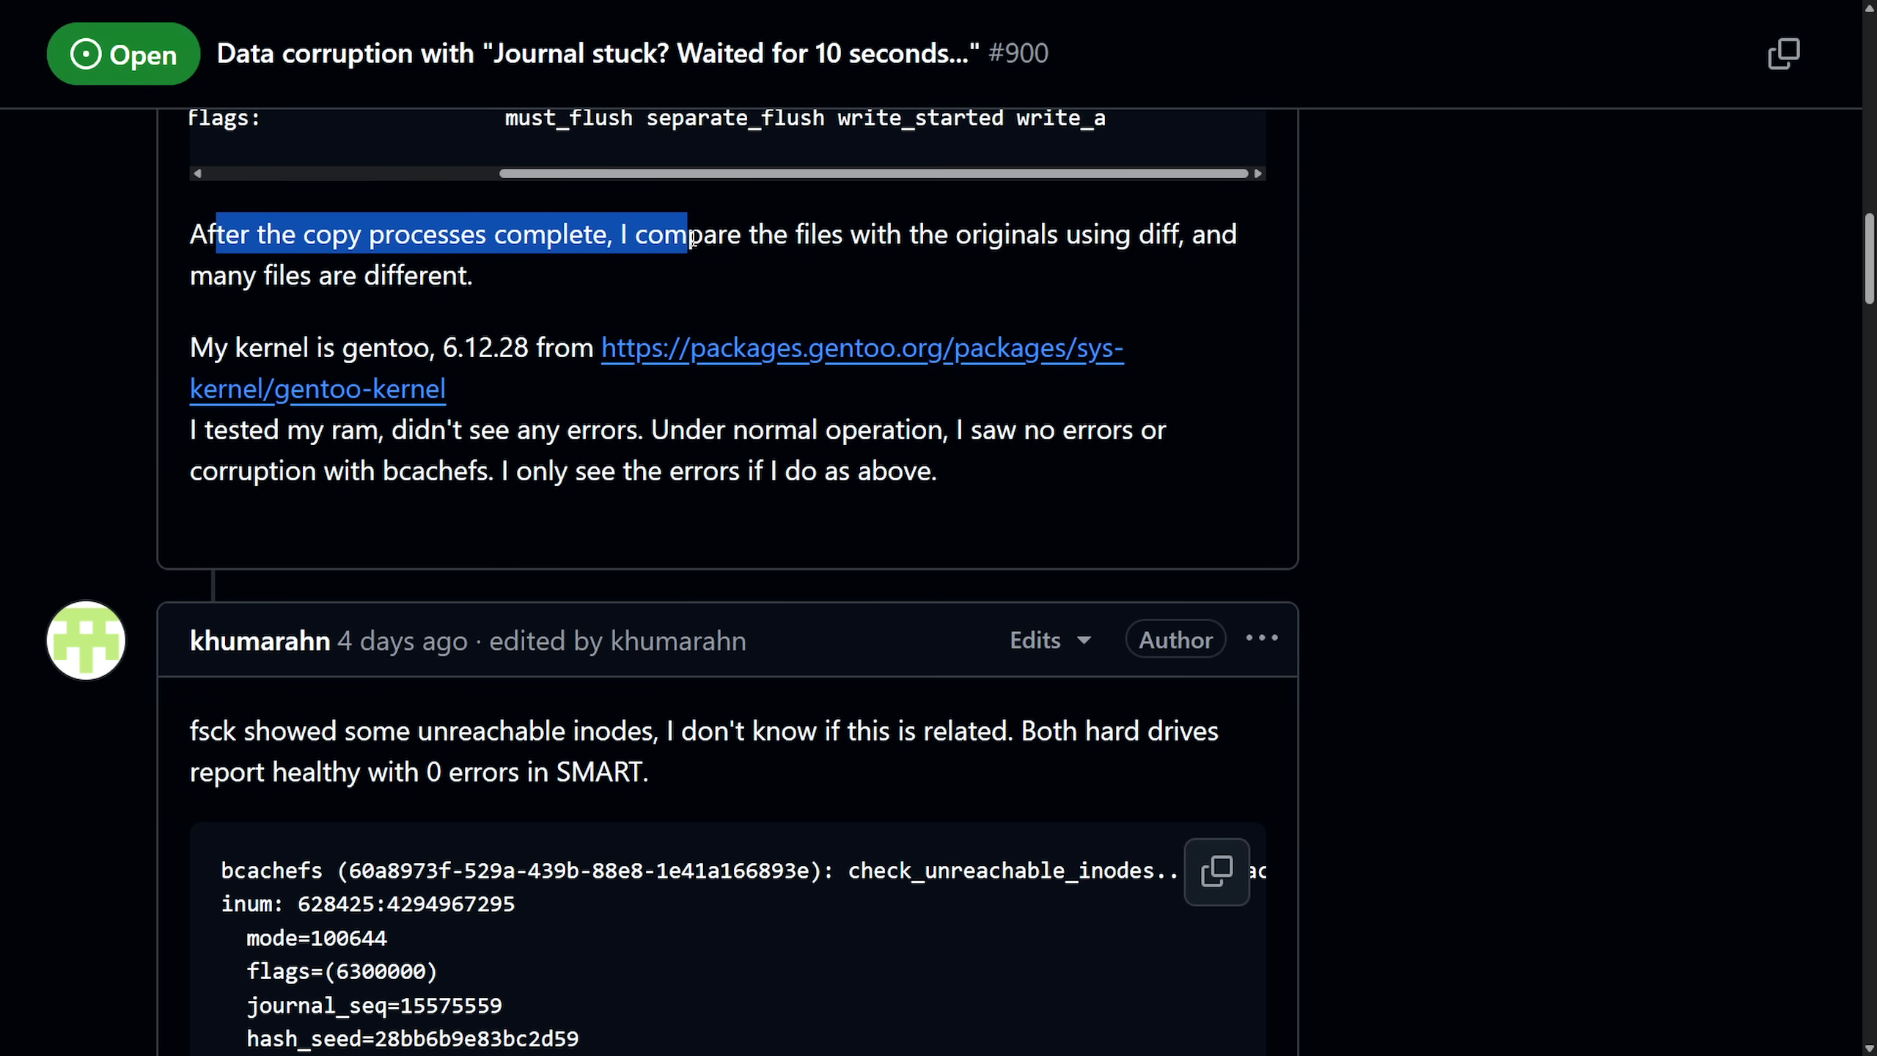
{"action": "left_click_drag", "start_coordinate": [692, 235], "coordinate": [471, 275]}
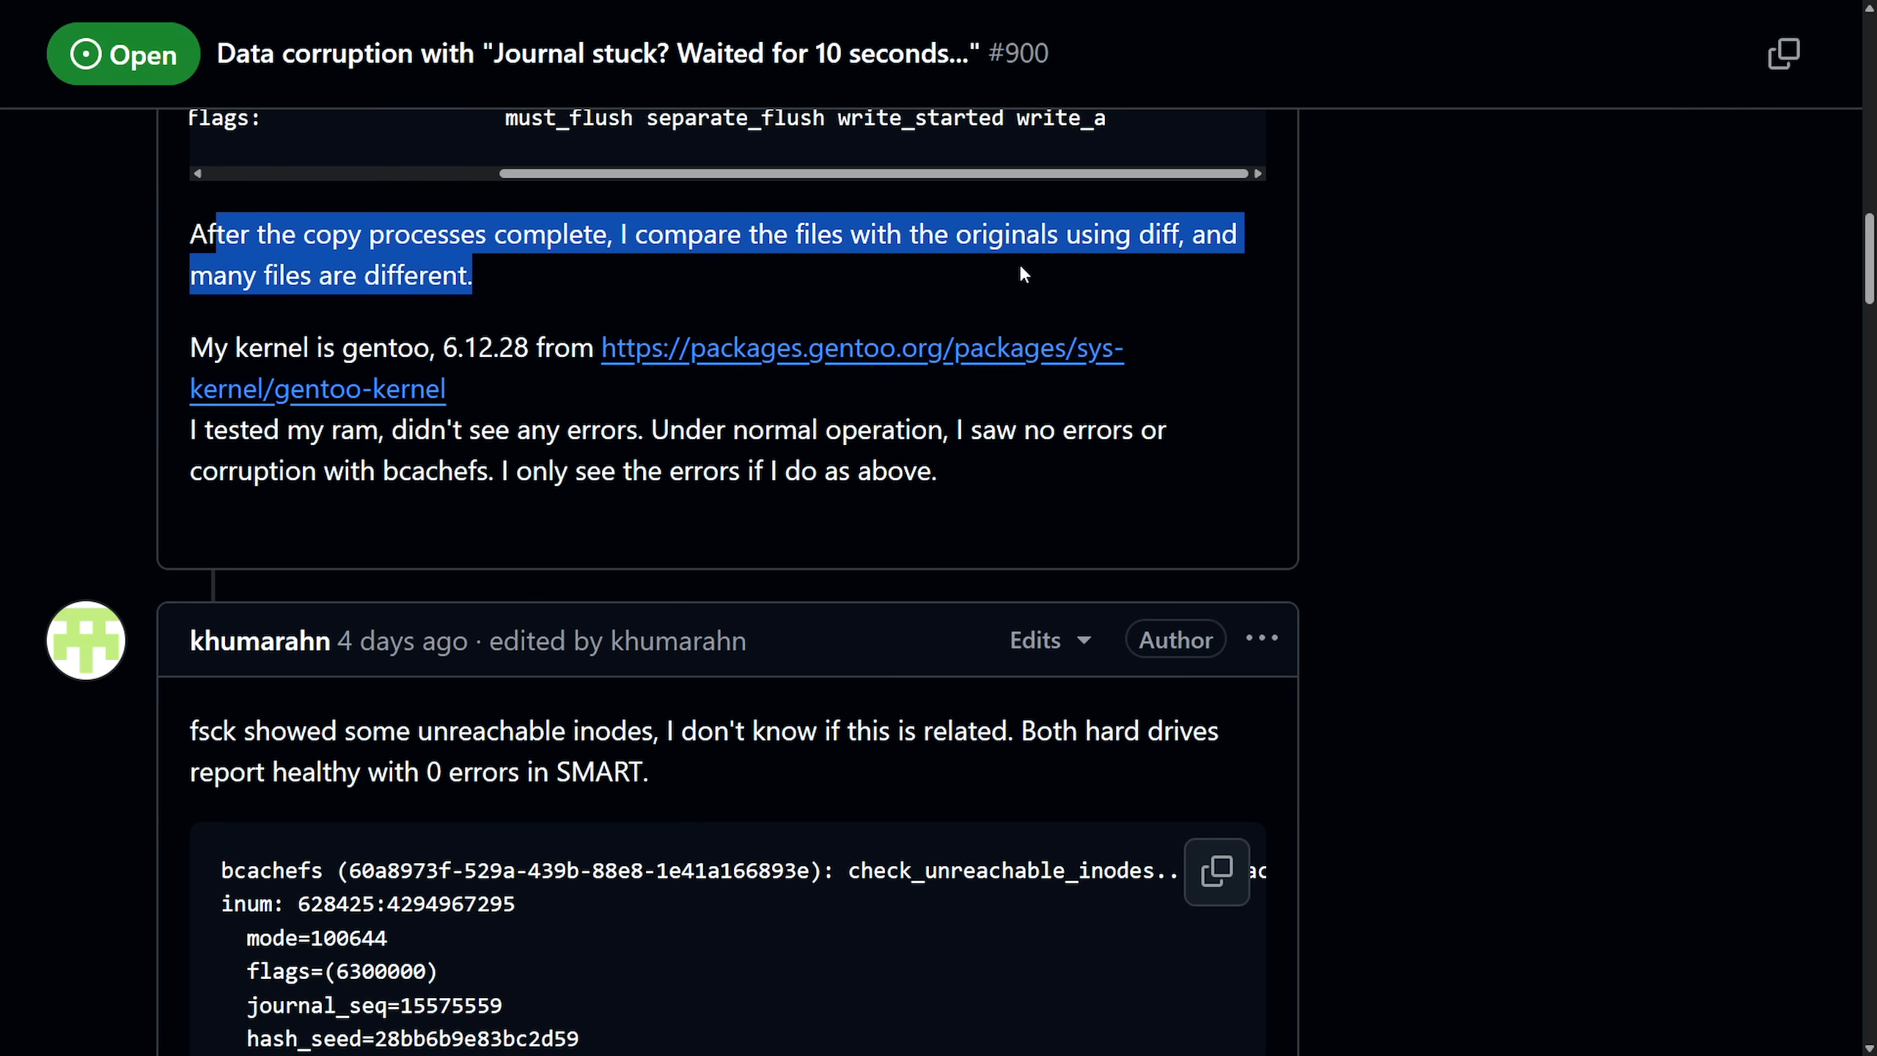
{"action": "left_click", "coordinate": [203, 354]}
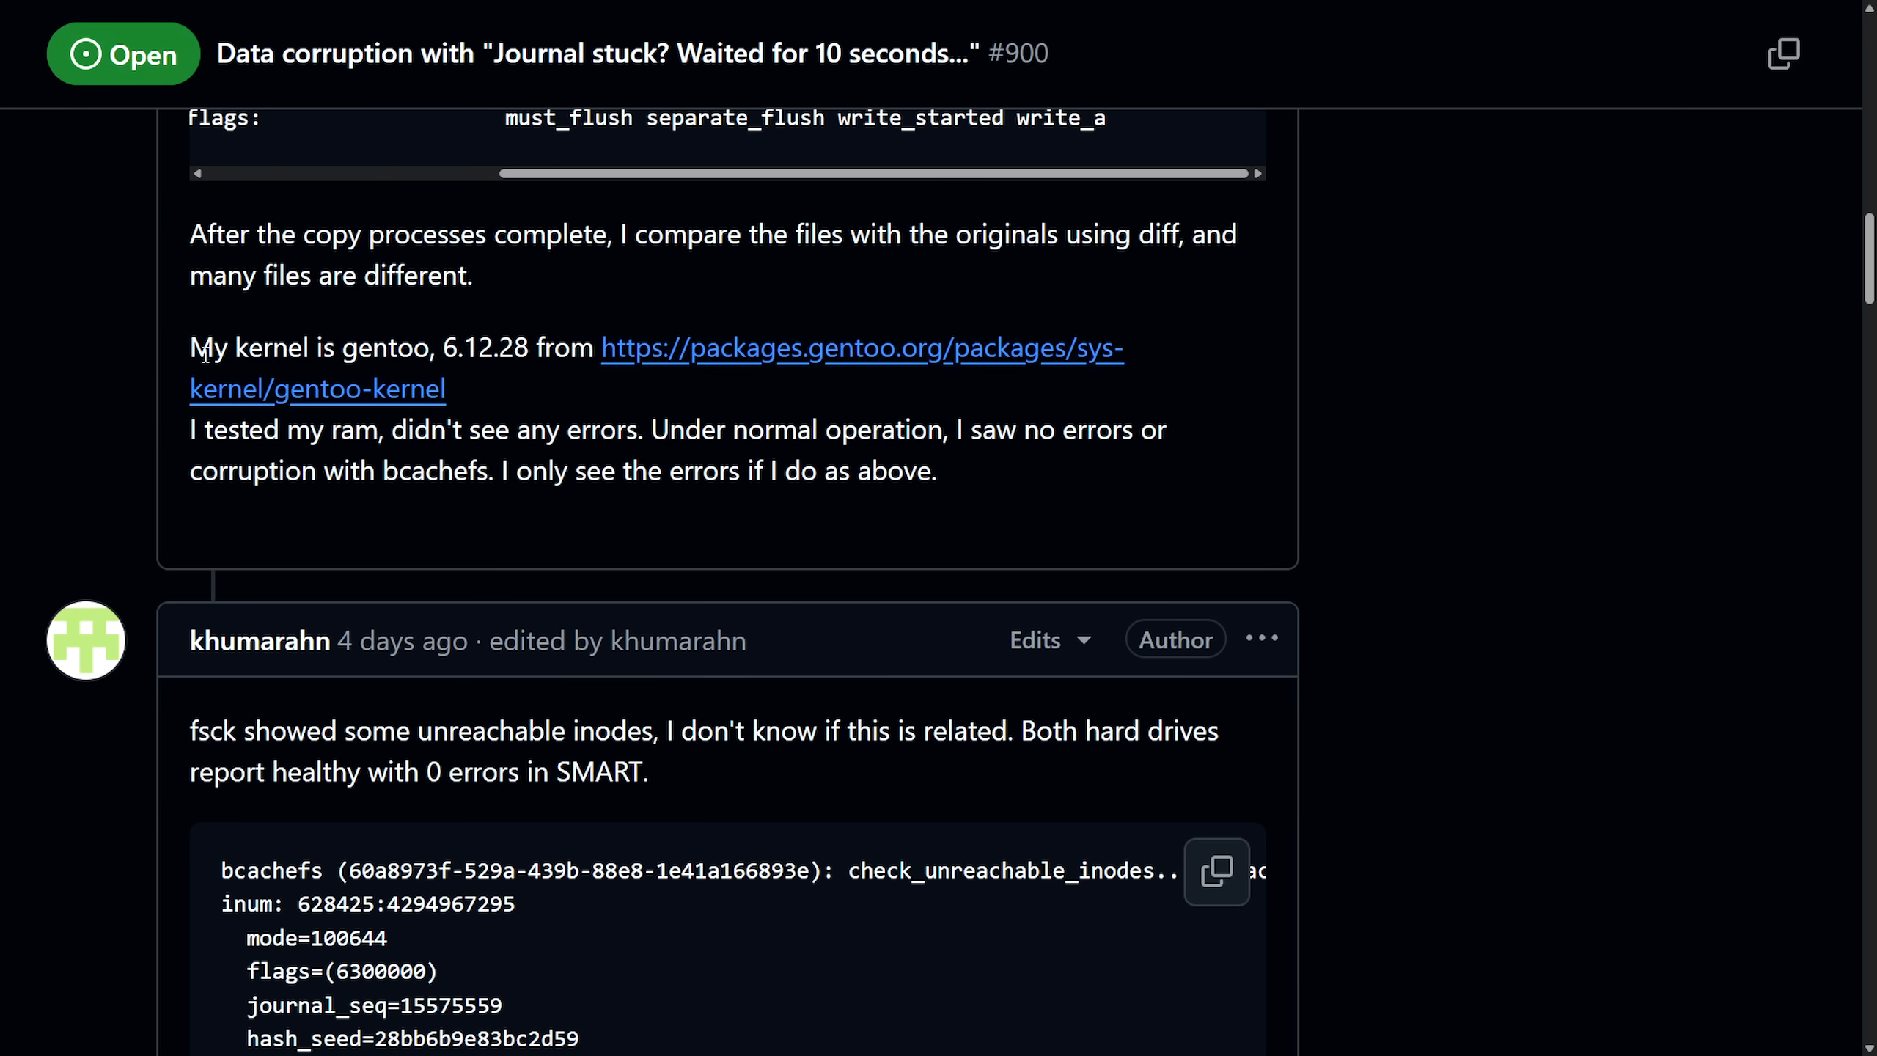
{"action": "left_click_drag", "start_coordinate": [191, 348], "coordinate": [554, 349]}
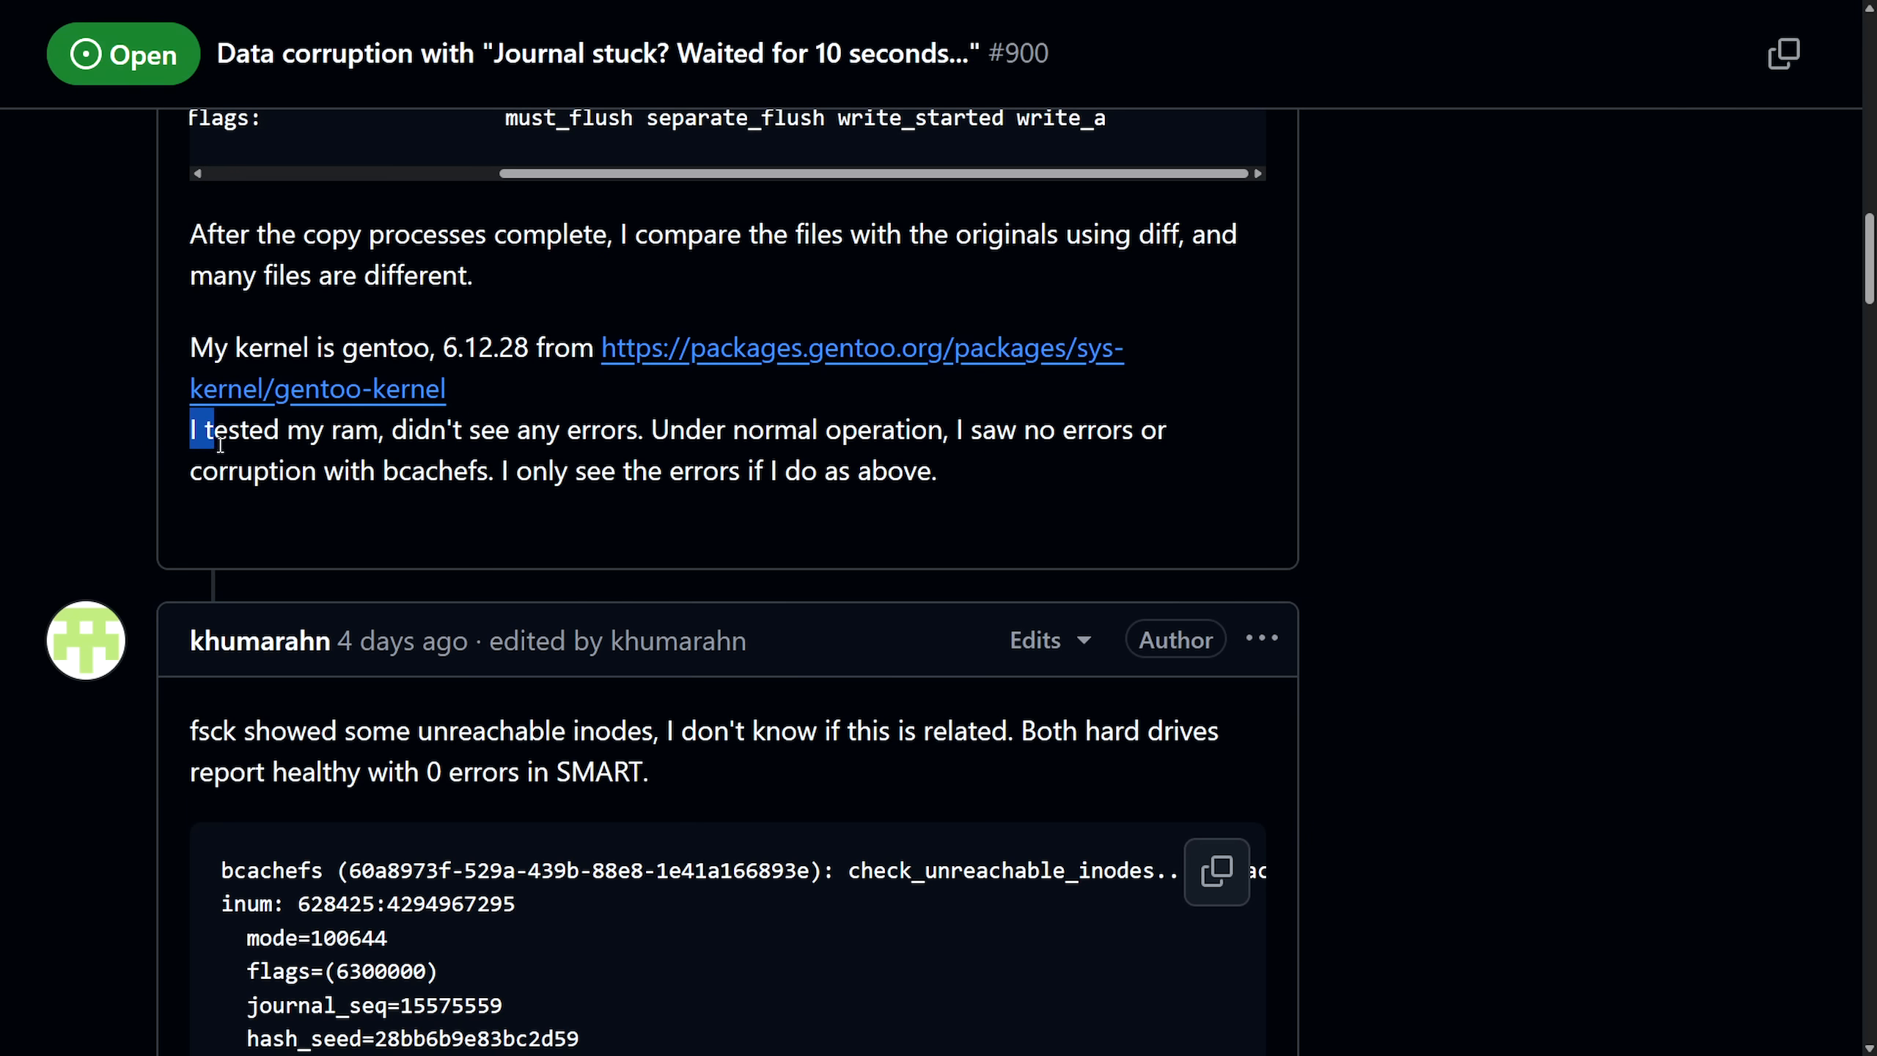
{"action": "left_click_drag", "start_coordinate": [197, 428], "coordinate": [1077, 469]}
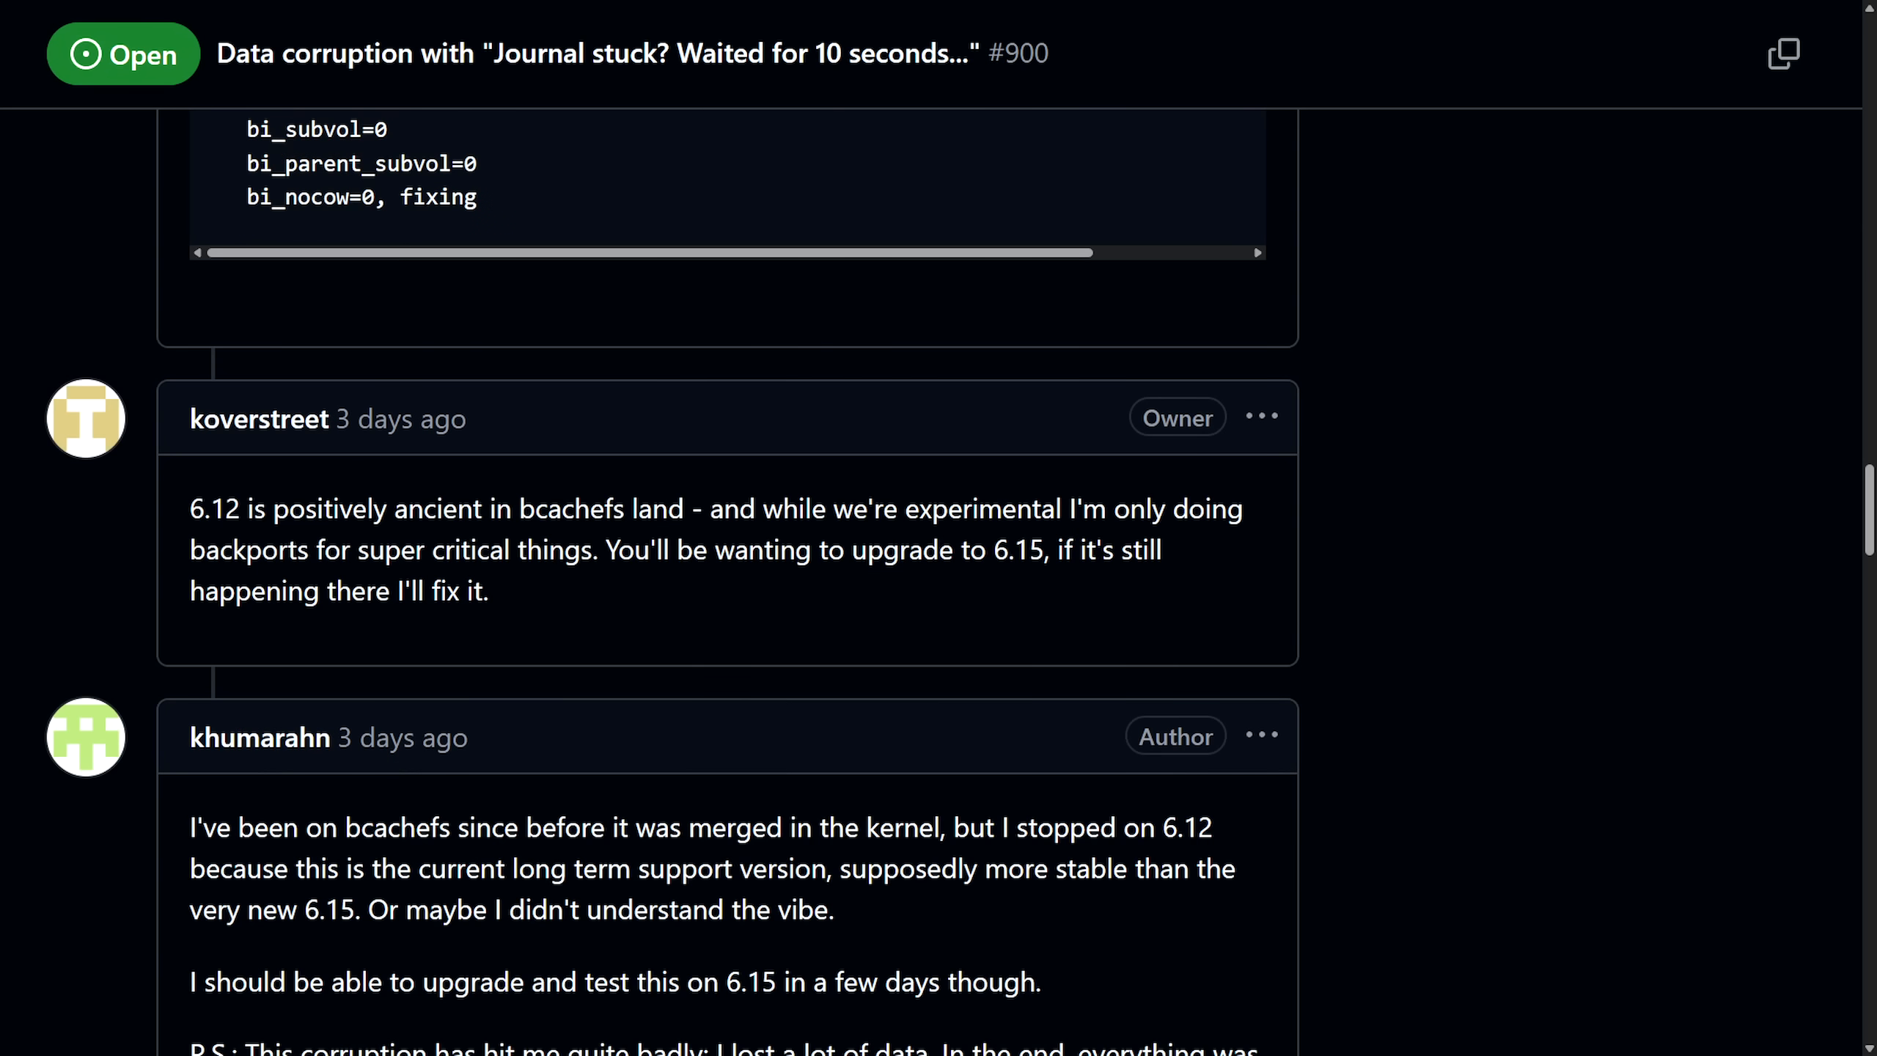
{"action": "mouse_move", "coordinate": [1093, 613]}
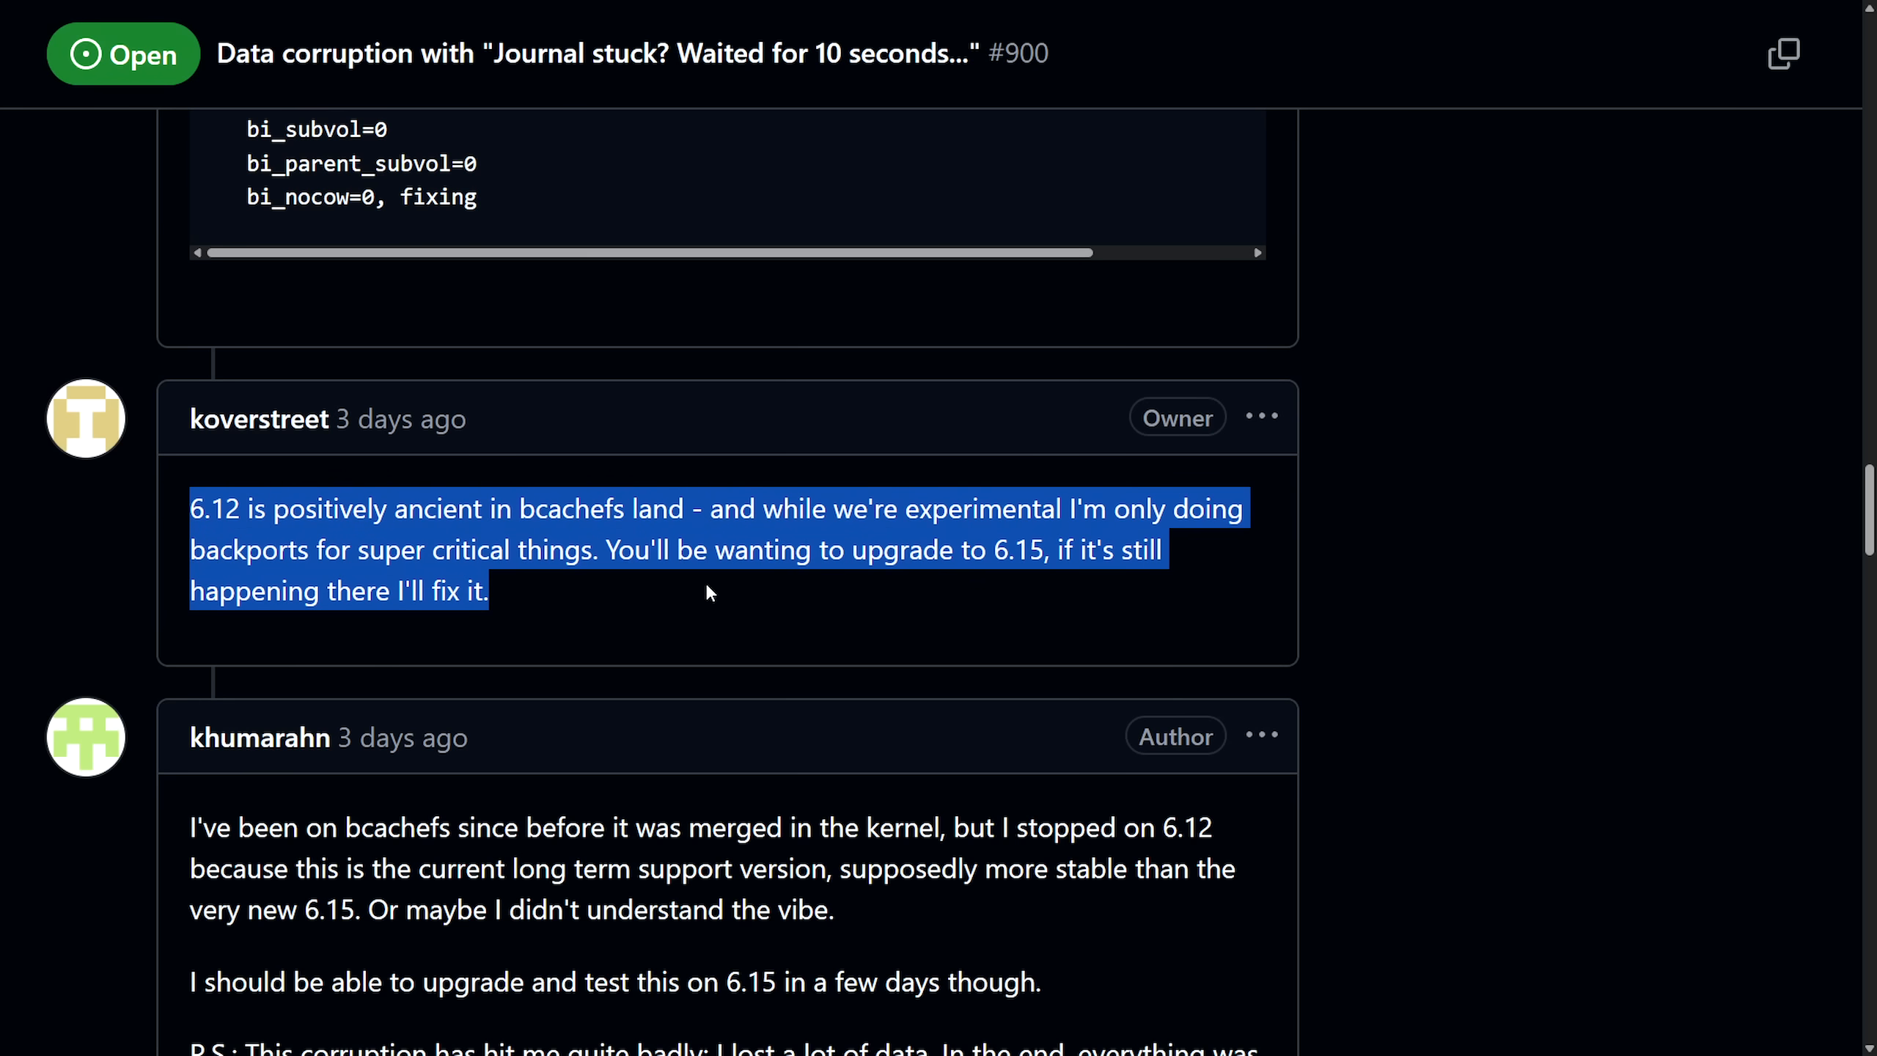
{"action": "mouse_move", "coordinate": [1361, 581]}
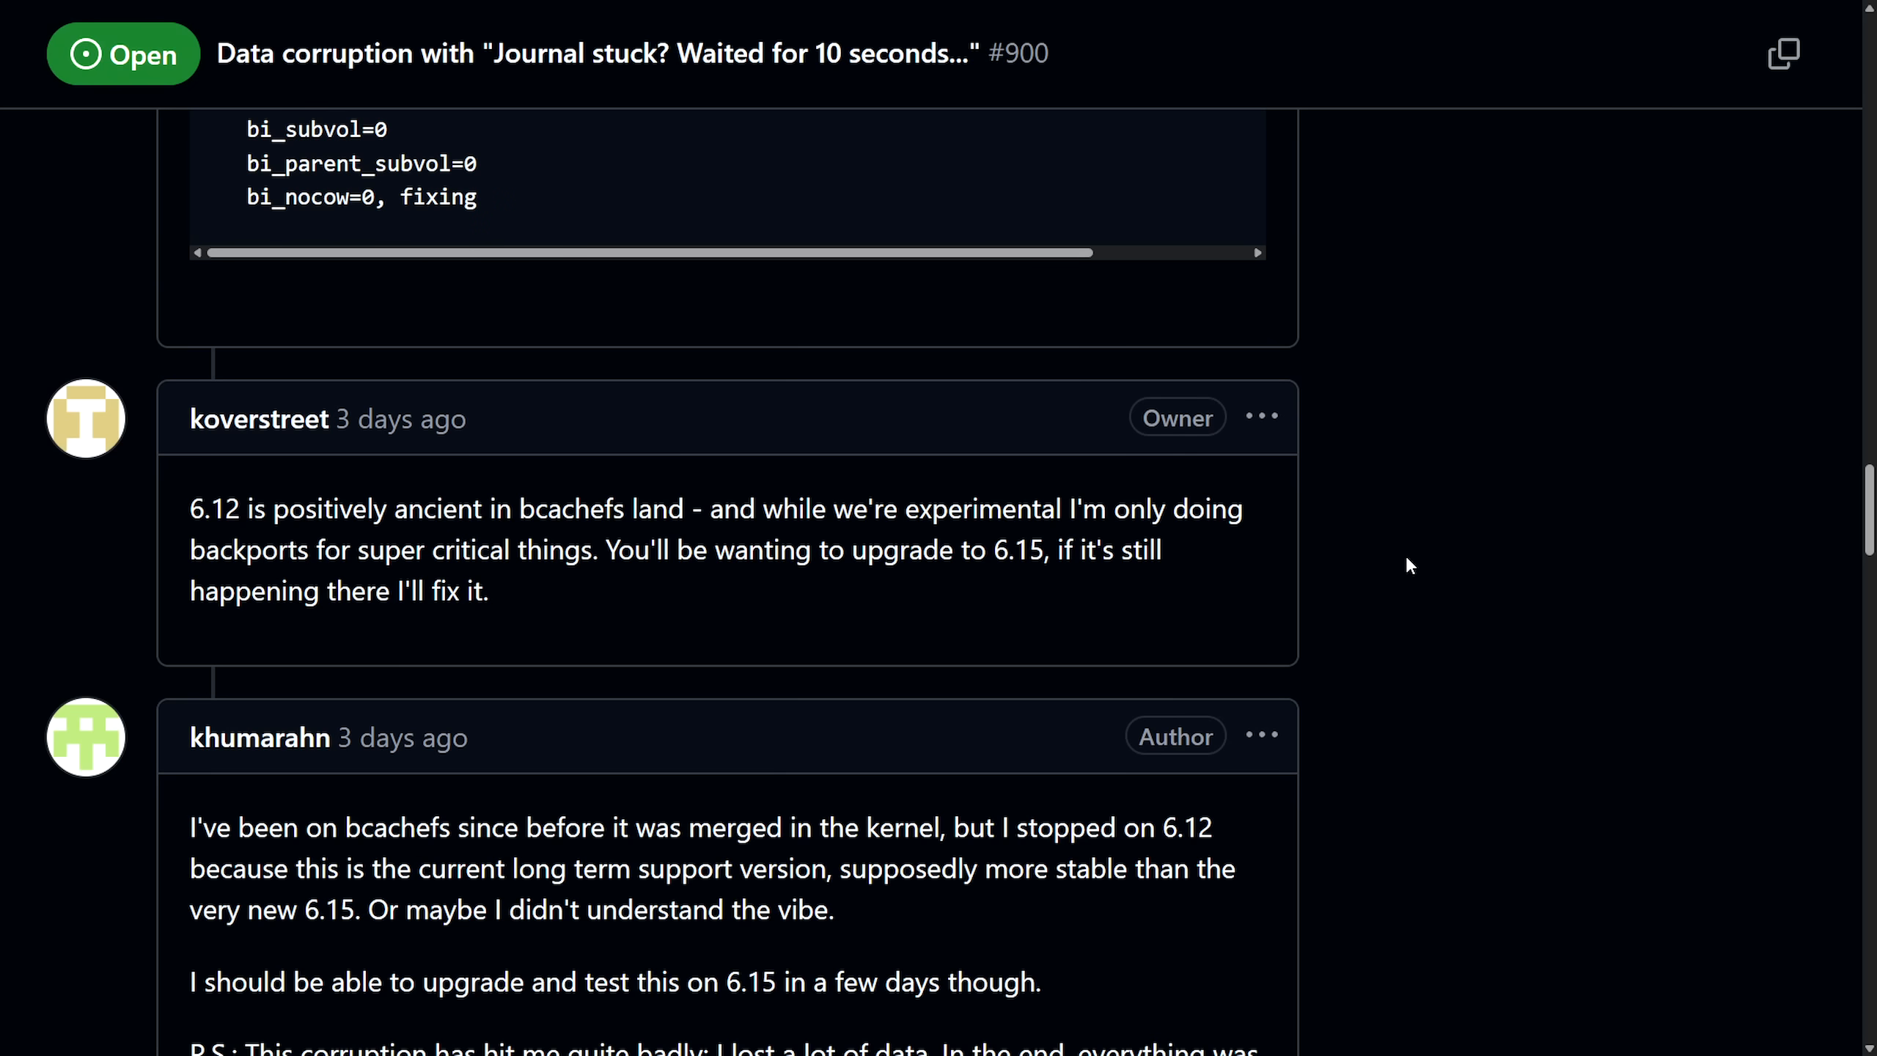
{"action": "mouse_move", "coordinate": [1419, 563]}
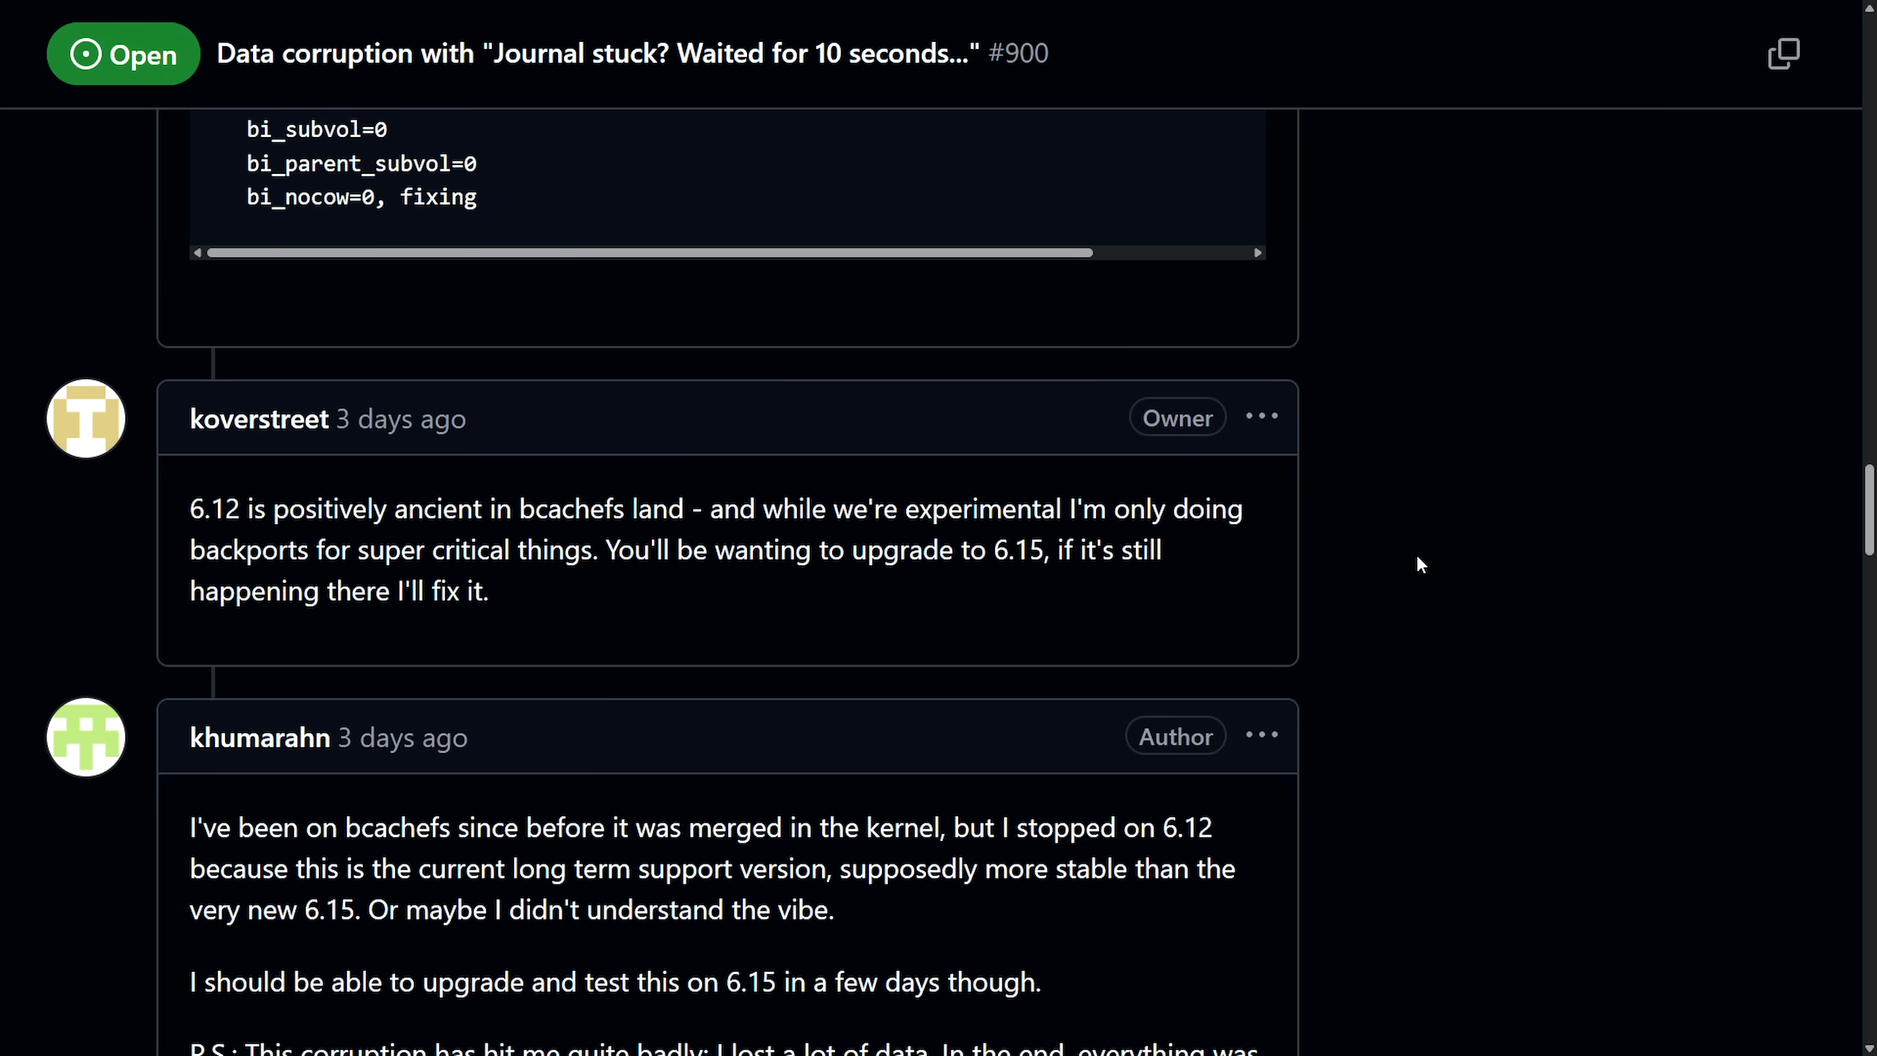
Step: Scroll through the replies about LTS kernels, highlighting a passage along the way
{"action": "scroll", "scroll_direction": "down", "scroll_amount": 3}
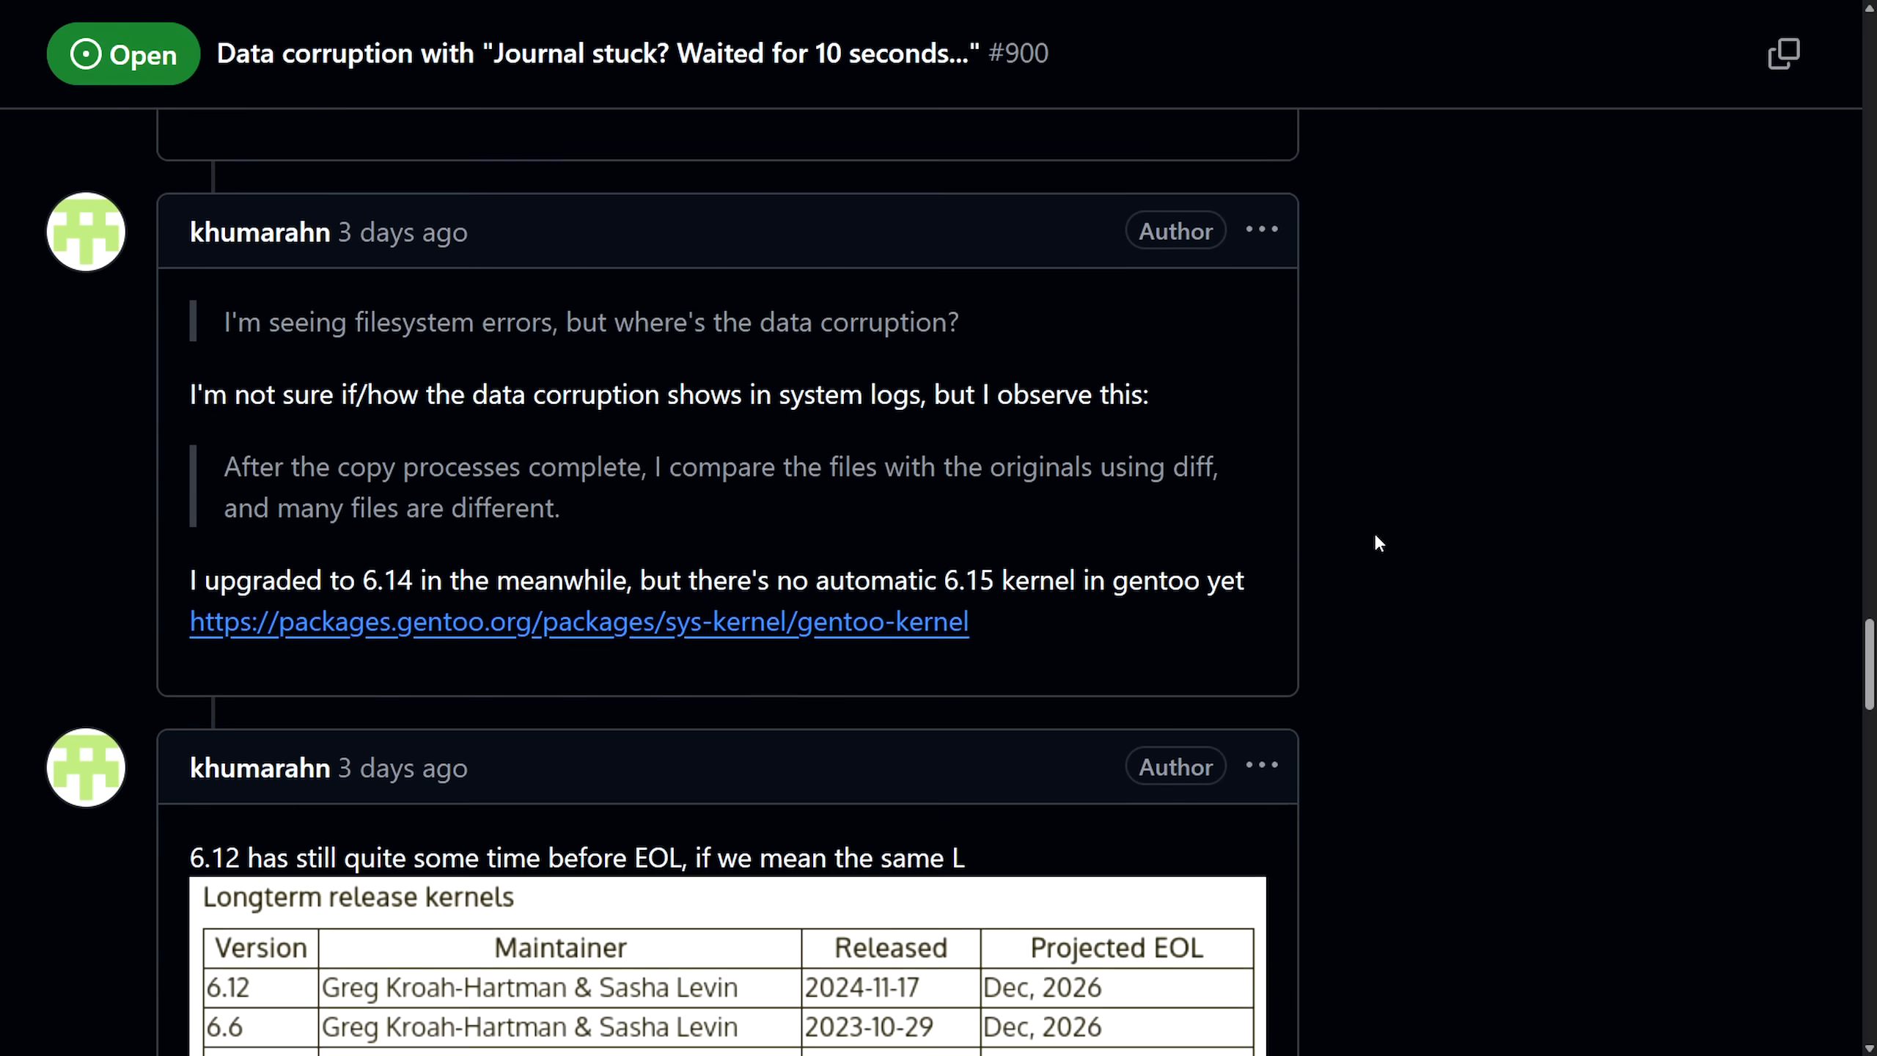
{"action": "scroll", "scroll_direction": "down", "scroll_amount": 3}
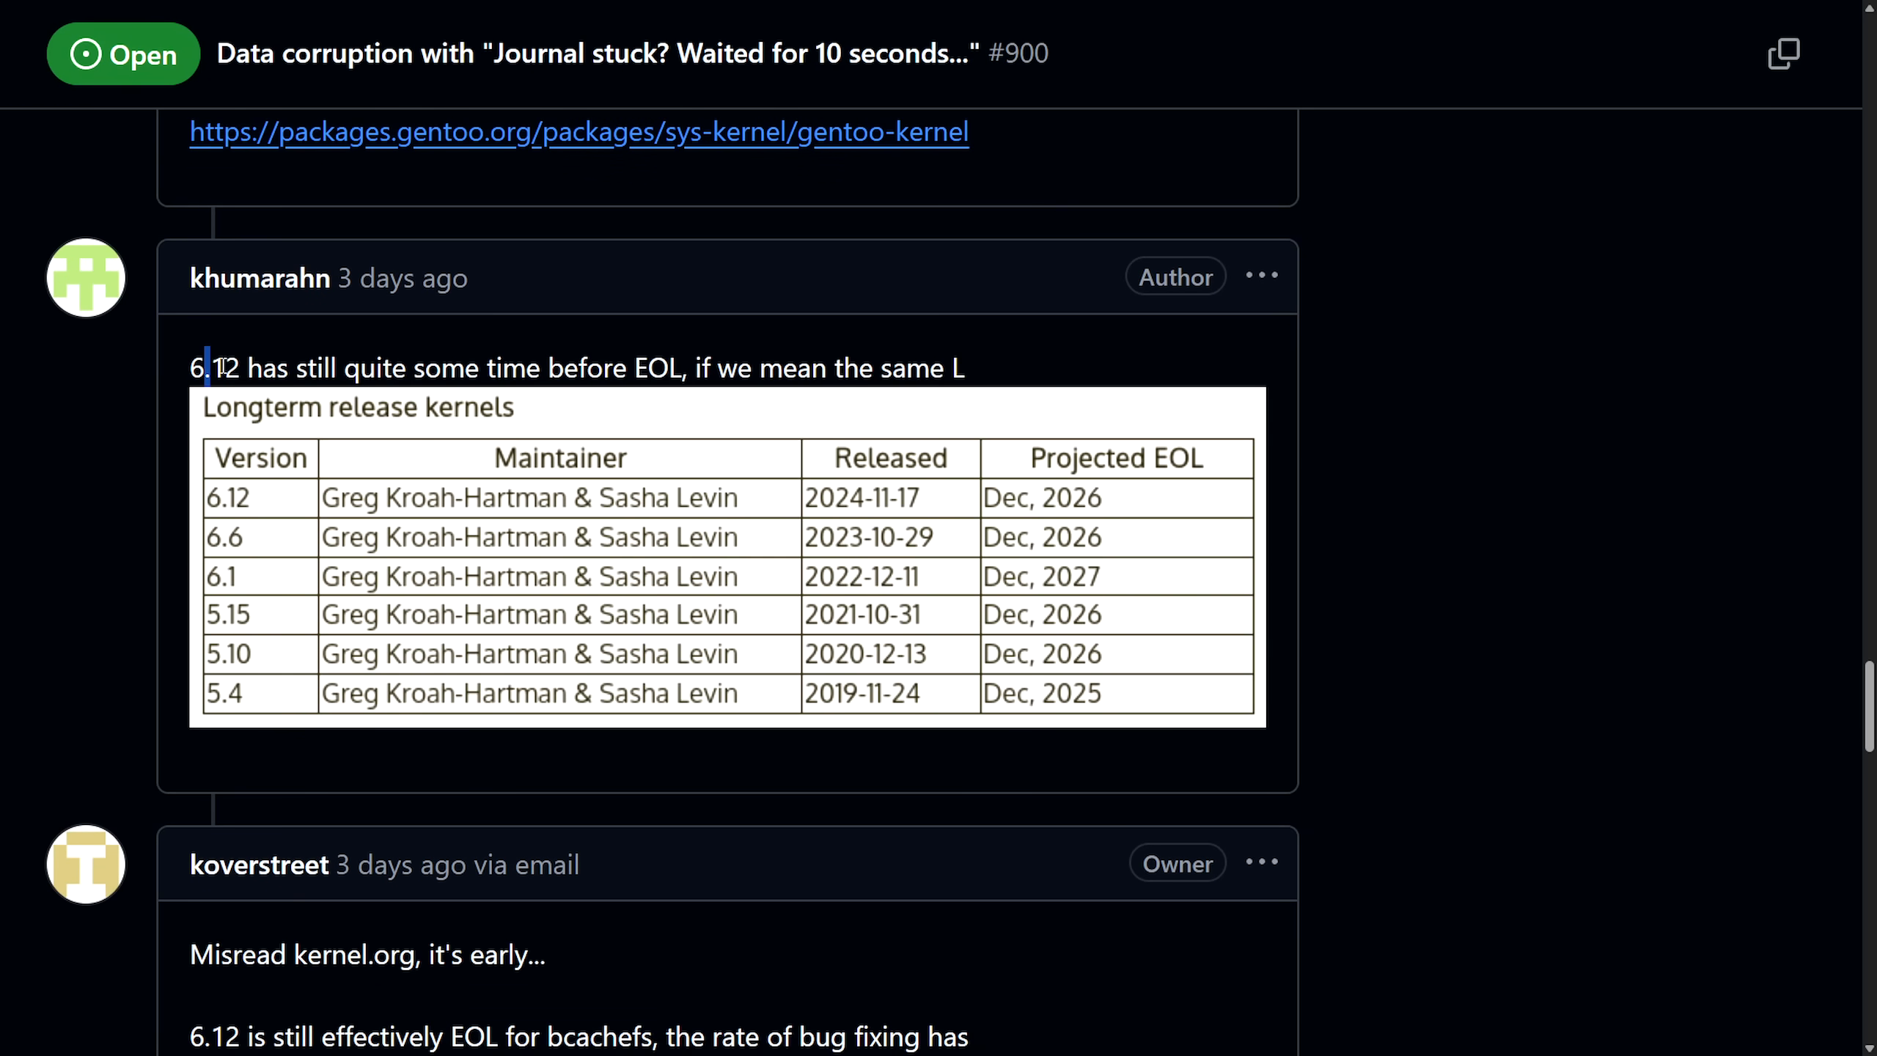
{"action": "left_click_drag", "start_coordinate": [210, 367], "coordinate": [561, 367]}
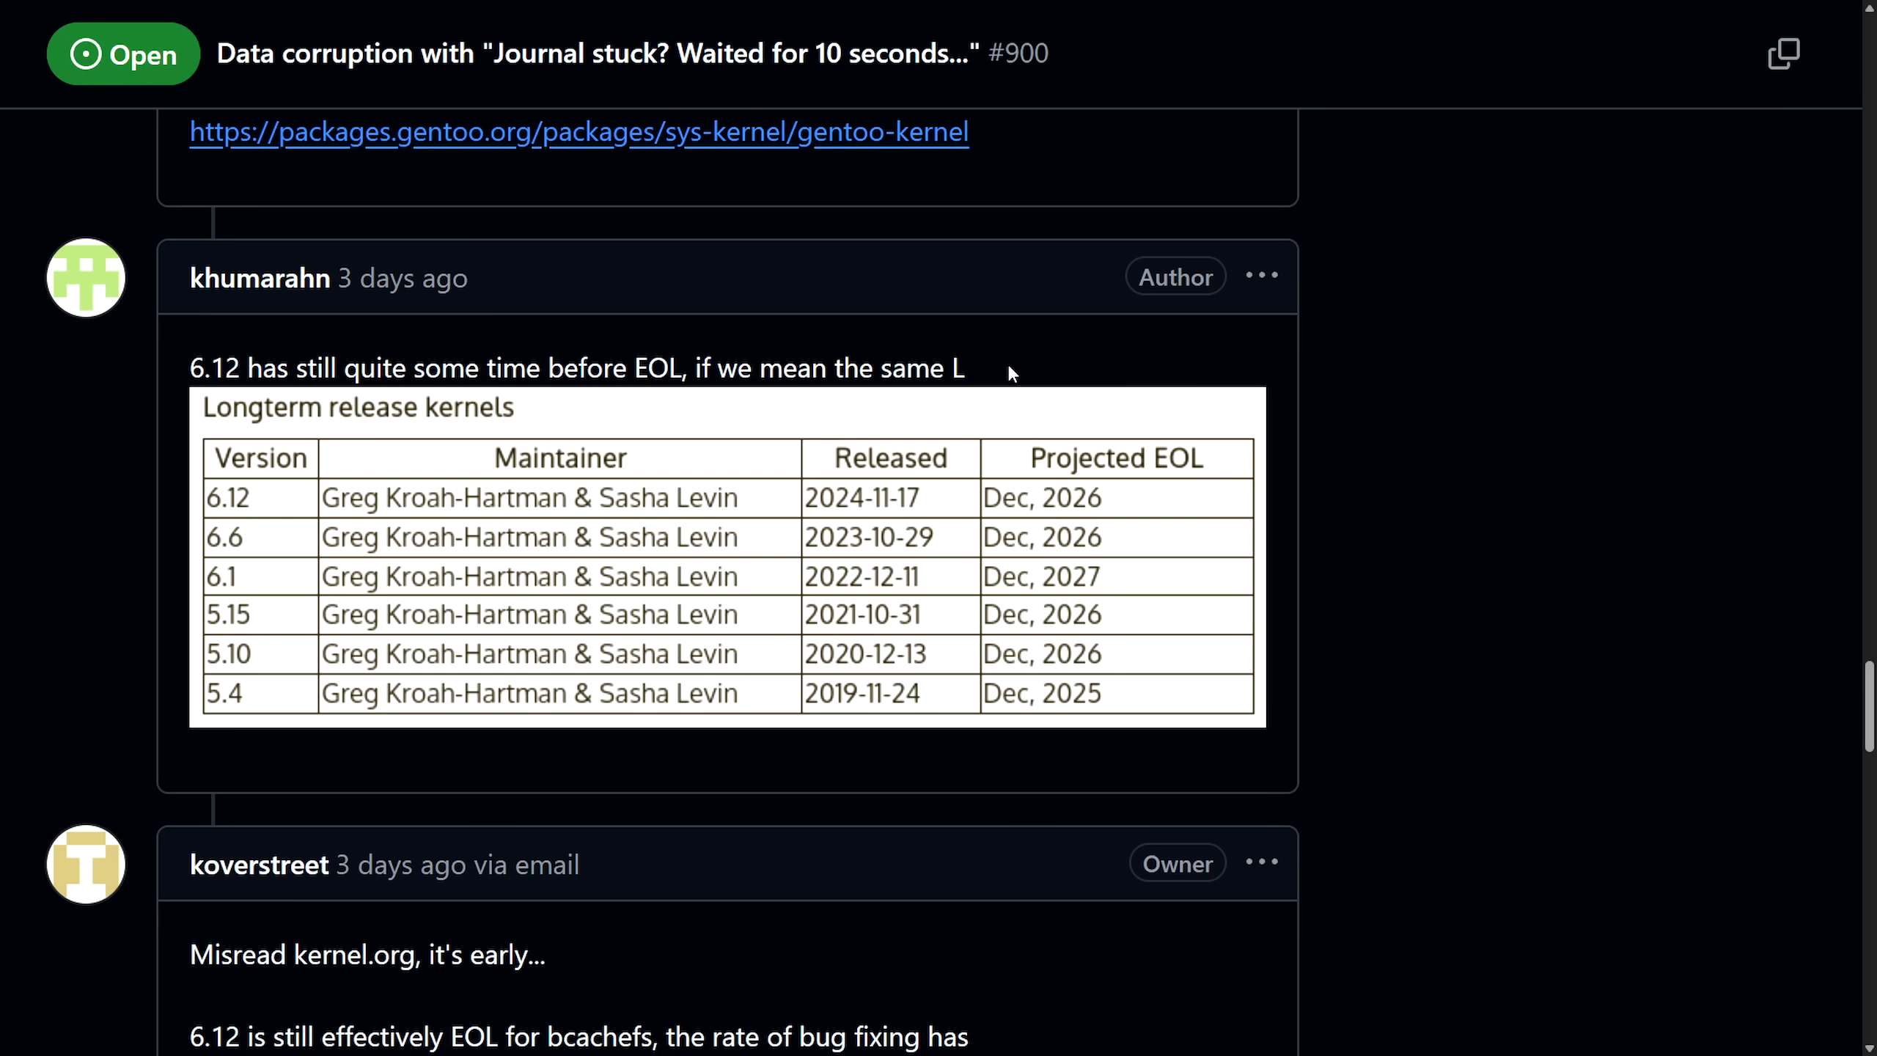
{"action": "mouse_move", "coordinate": [1032, 679]}
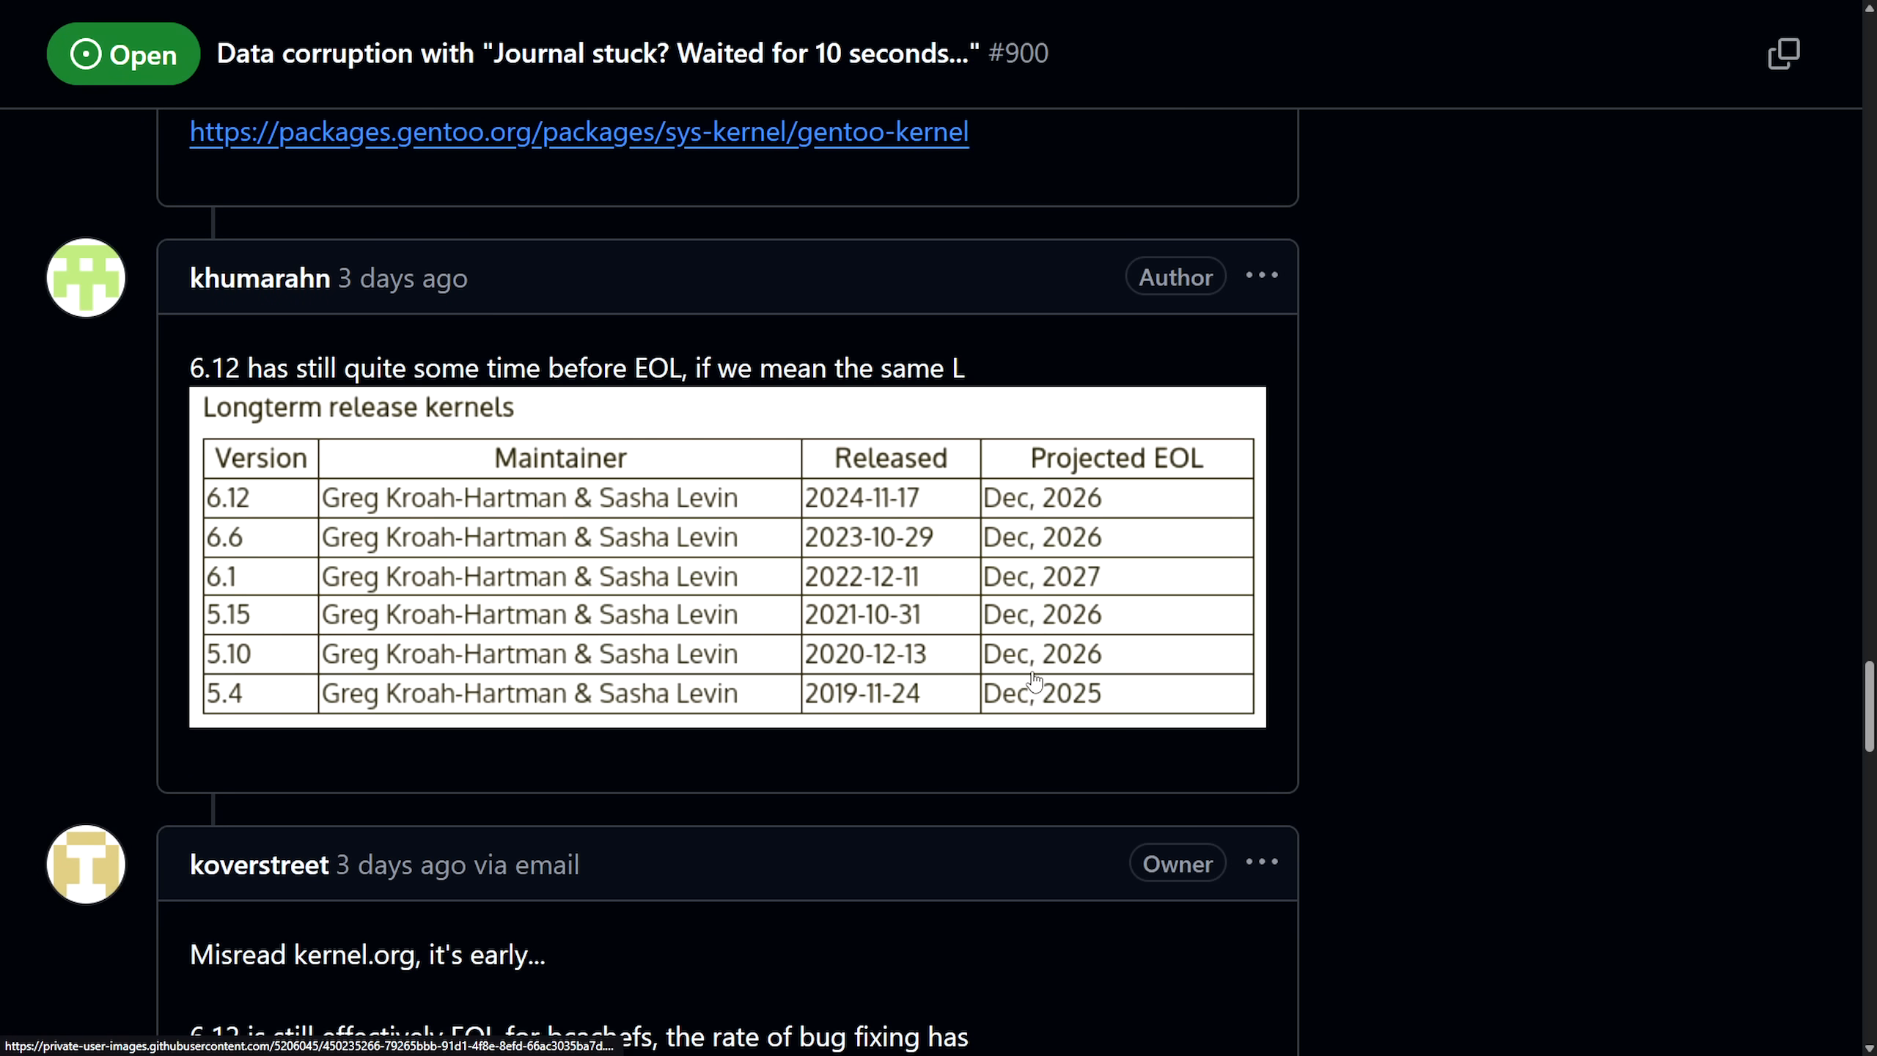
{"action": "scroll", "scroll_direction": "down", "scroll_amount": 3}
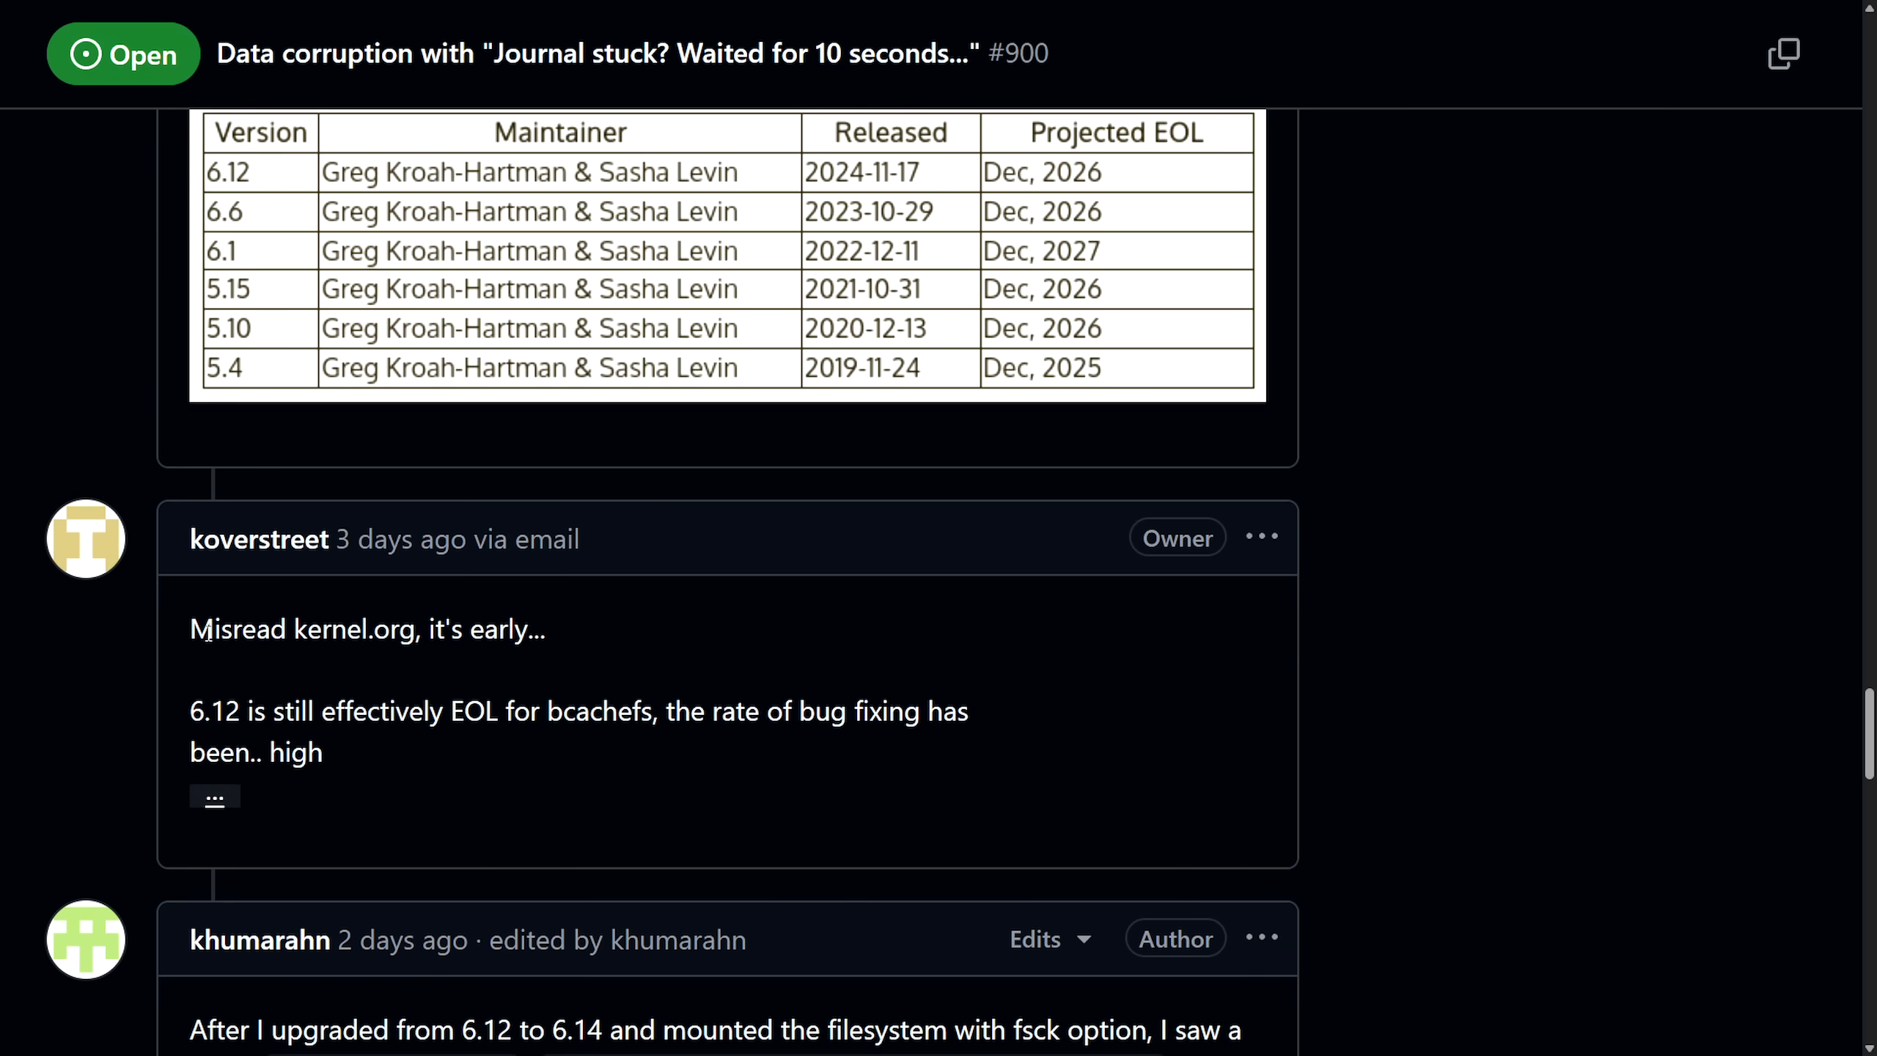
{"action": "scroll", "scroll_direction": "down", "scroll_amount": 3}
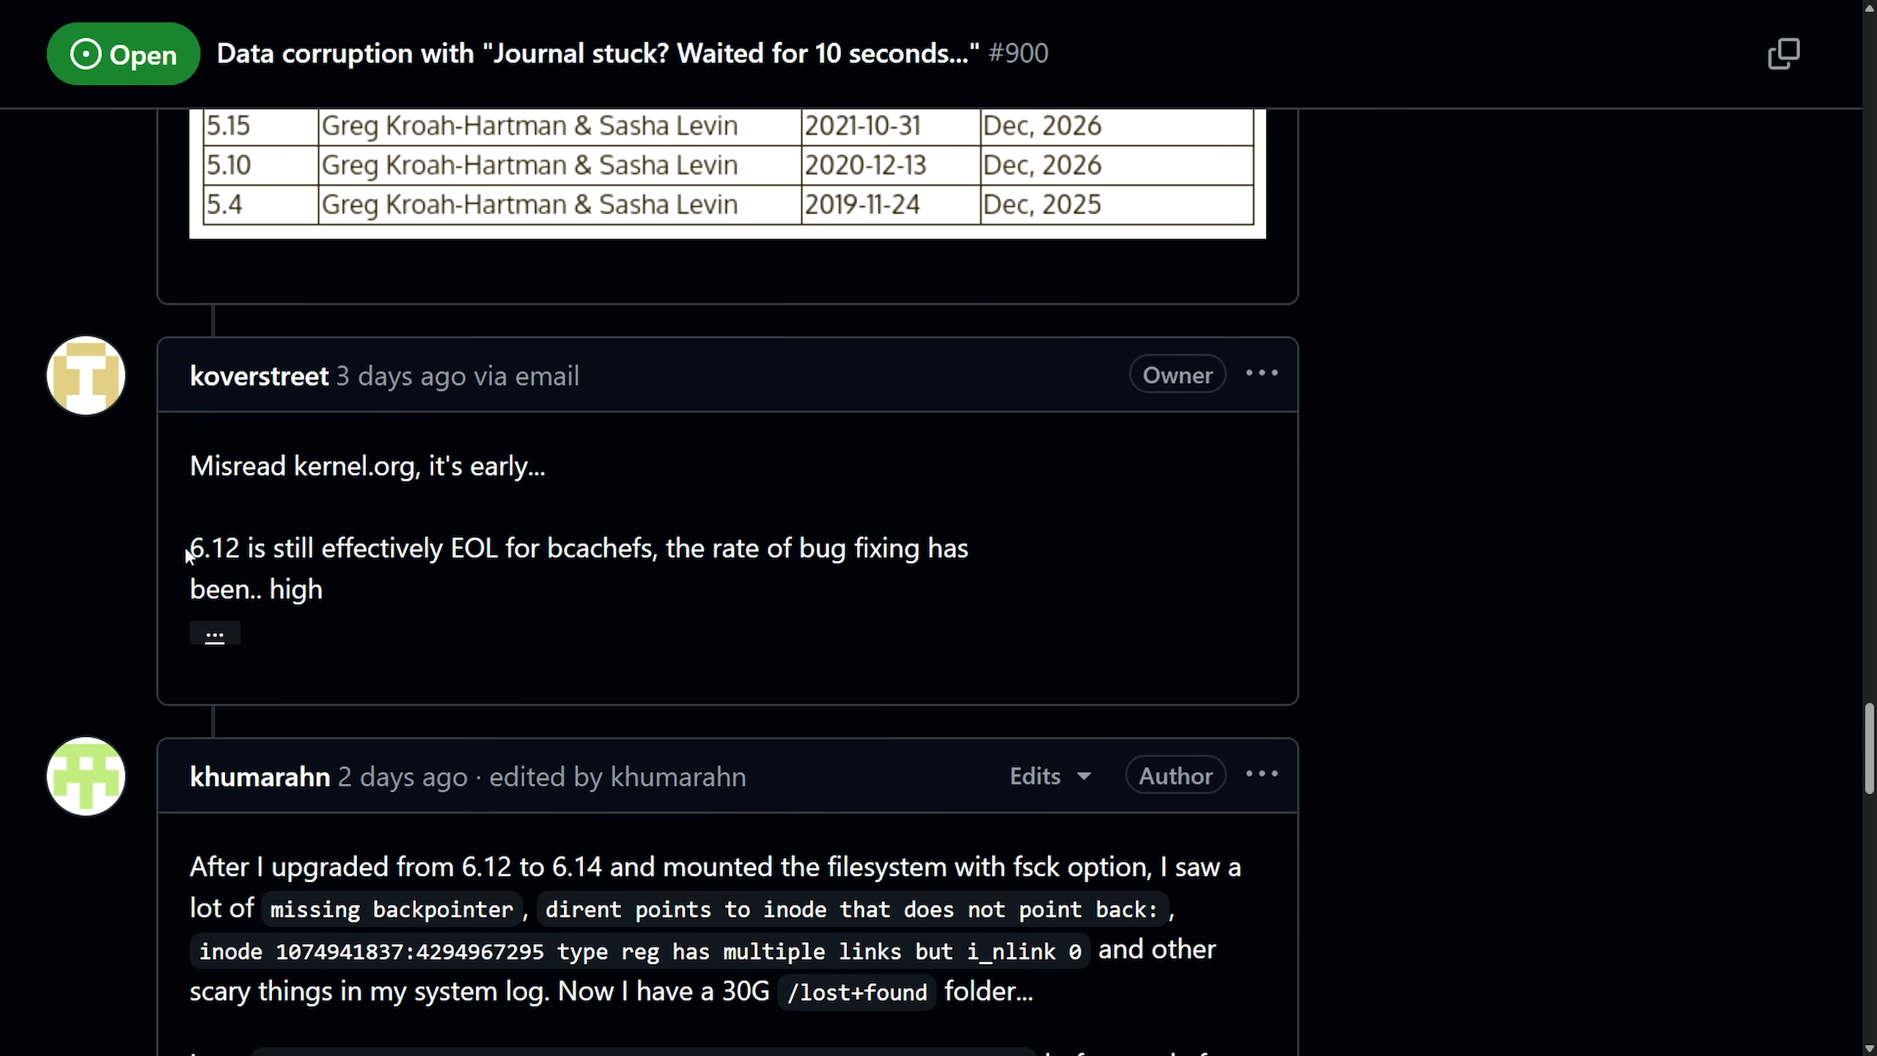
Step: Highlight the remark that 6.12 is effectively EOL and reach the 6.14.9 zpool scrub comment
{"action": "left_click_drag", "start_coordinate": [191, 548], "coordinate": [500, 548]}
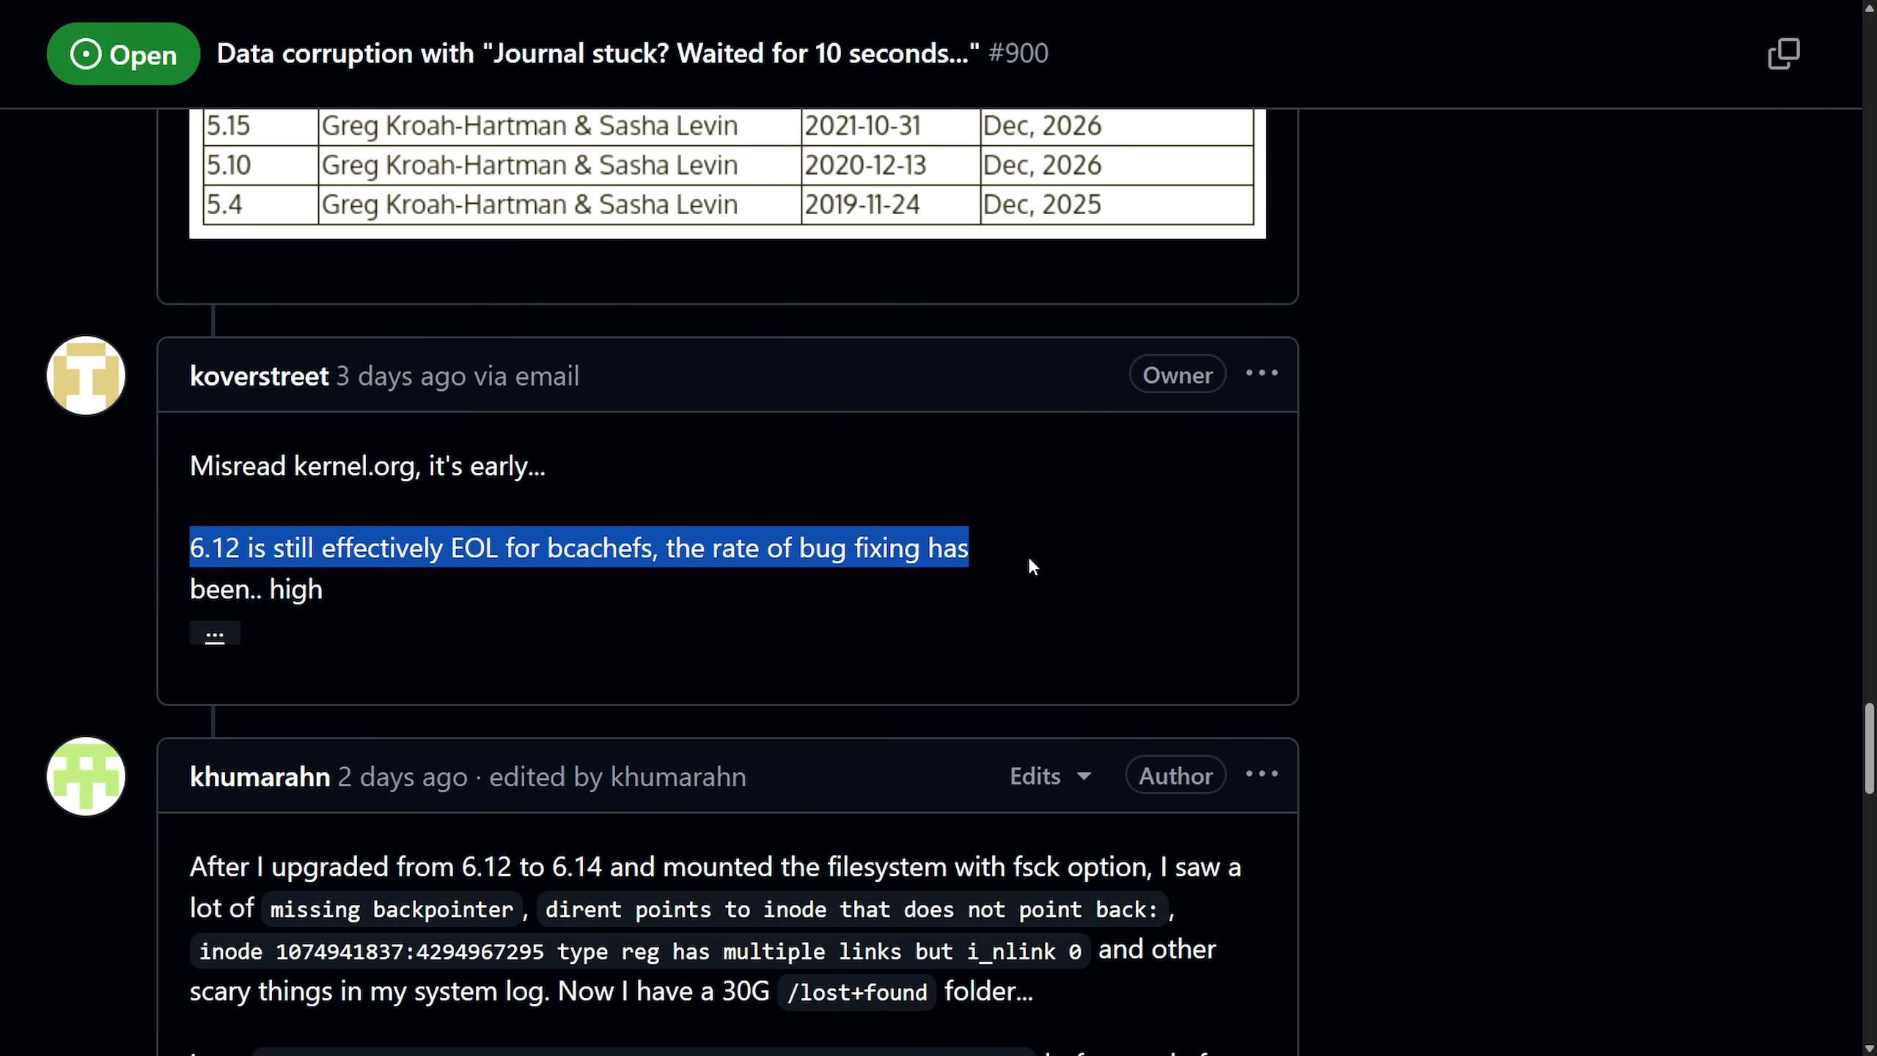
{"action": "scroll", "scroll_direction": "down", "scroll_amount": 3}
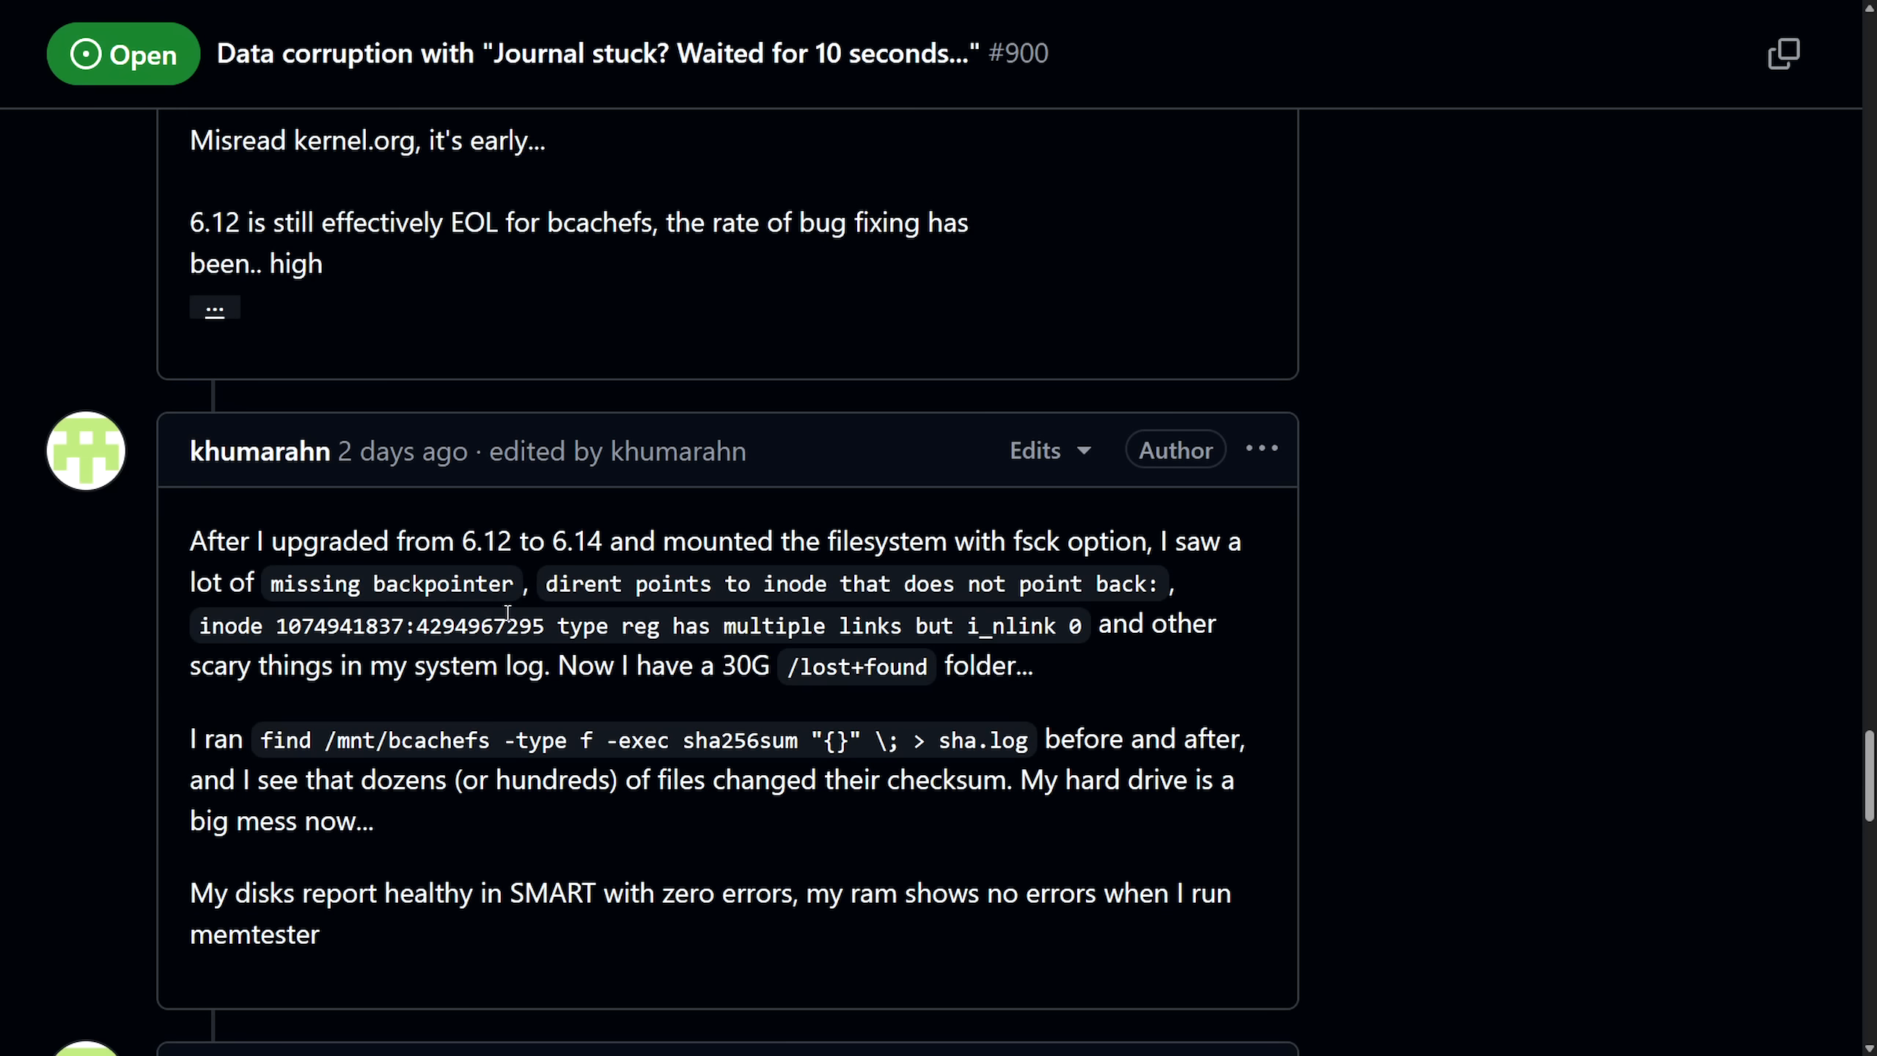
{"action": "scroll", "scroll_direction": "down", "scroll_amount": 3}
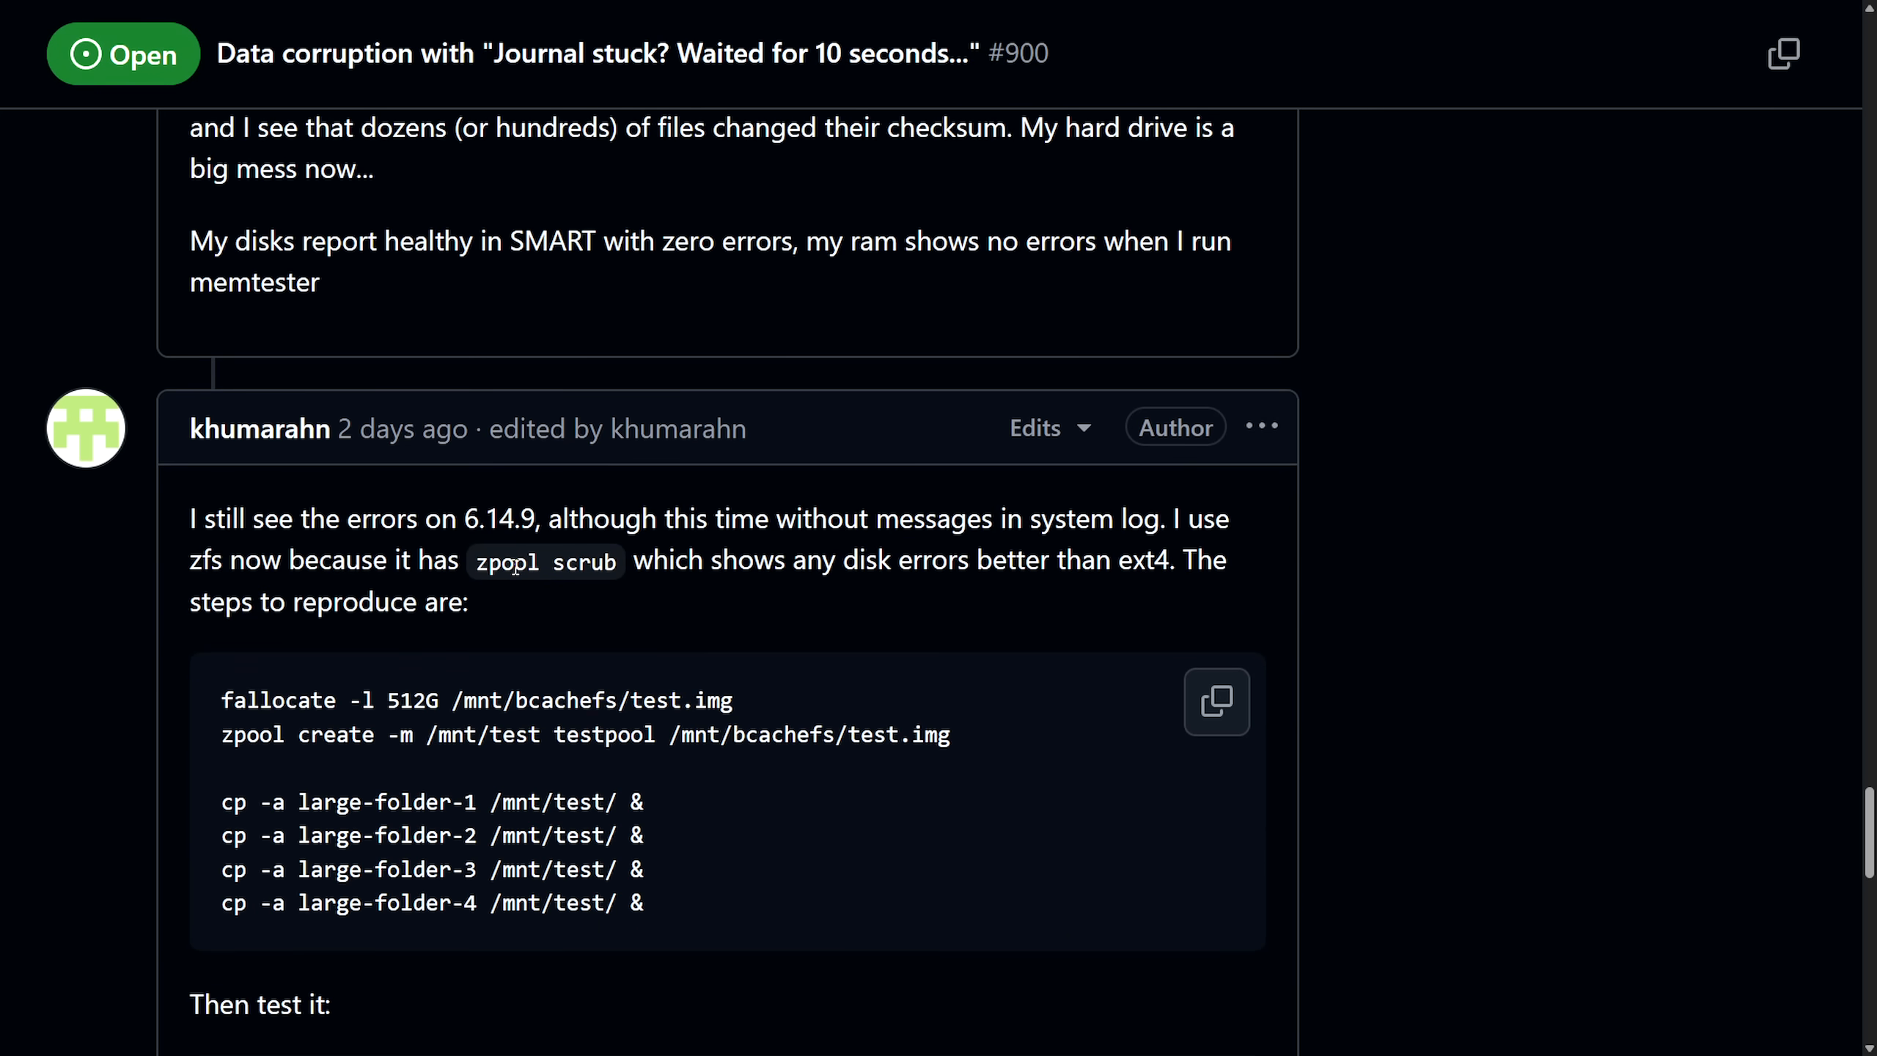
{"action": "scroll", "scroll_direction": "down", "scroll_amount": 3}
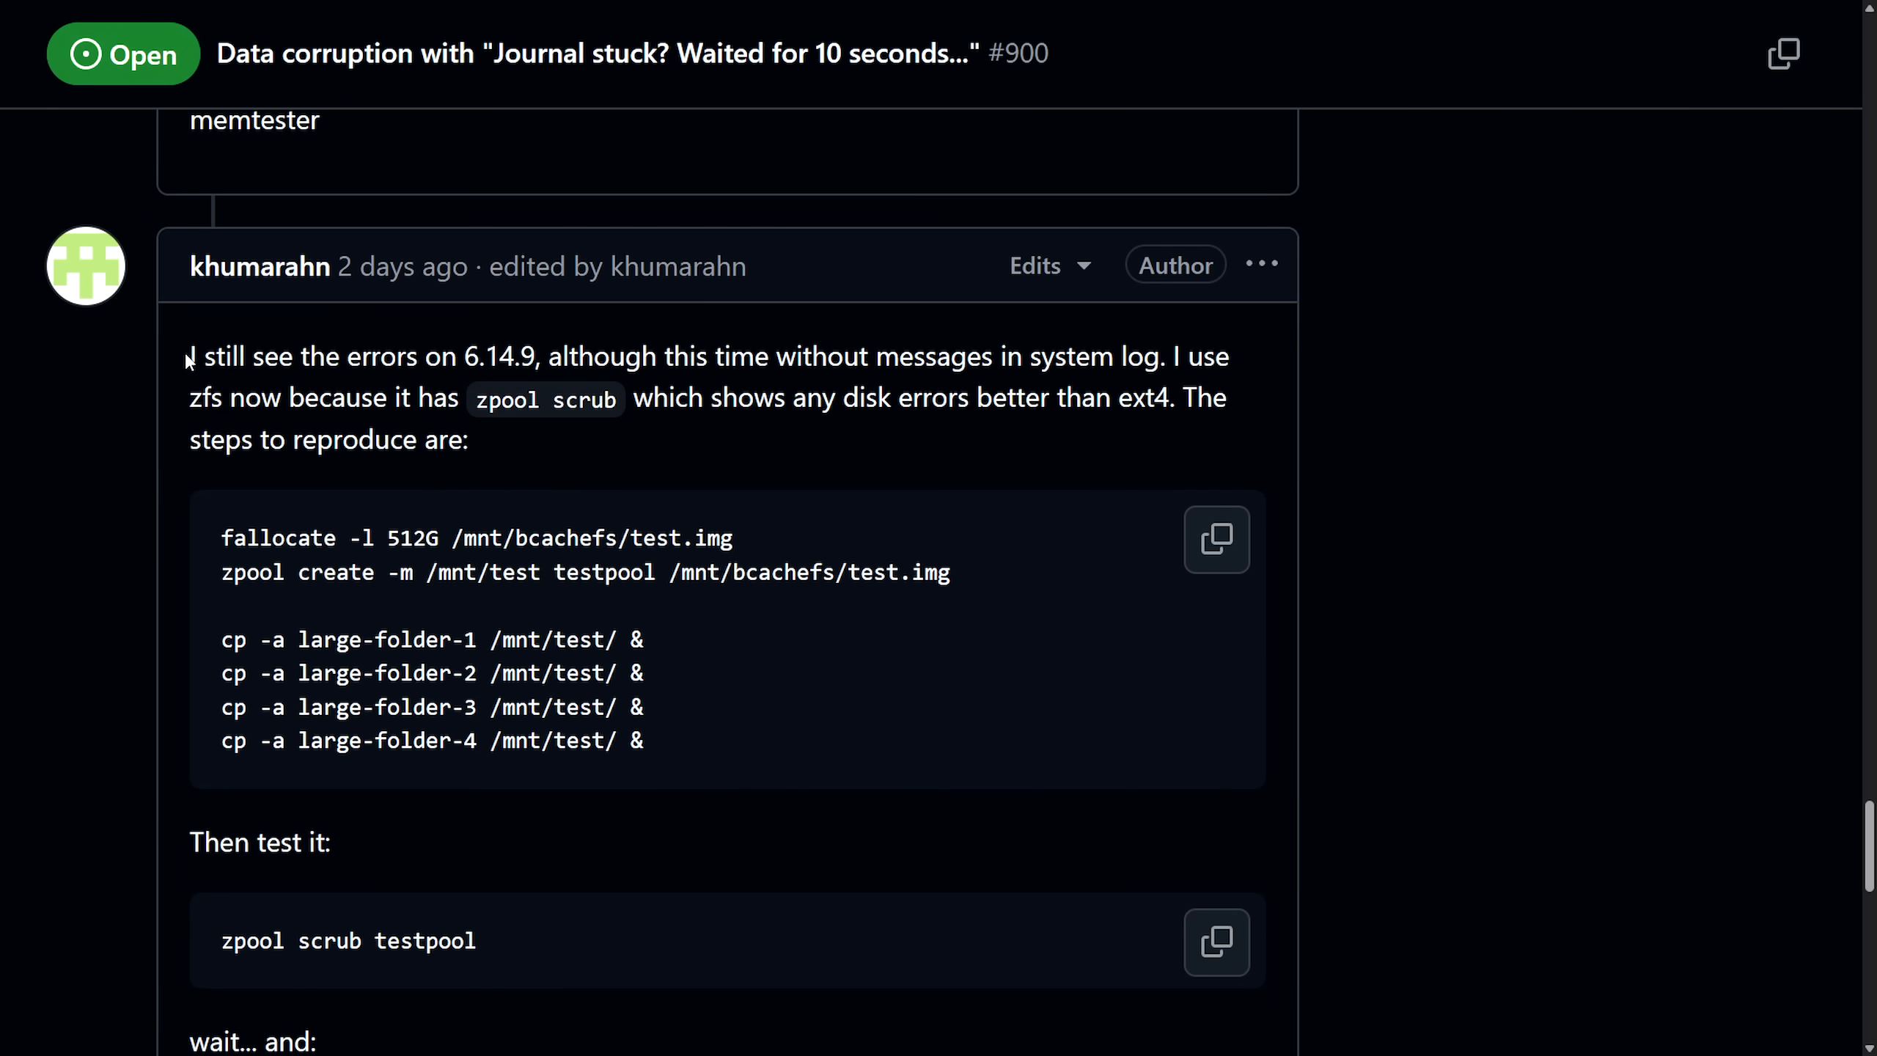
{"action": "mouse_move", "coordinate": [549, 434]}
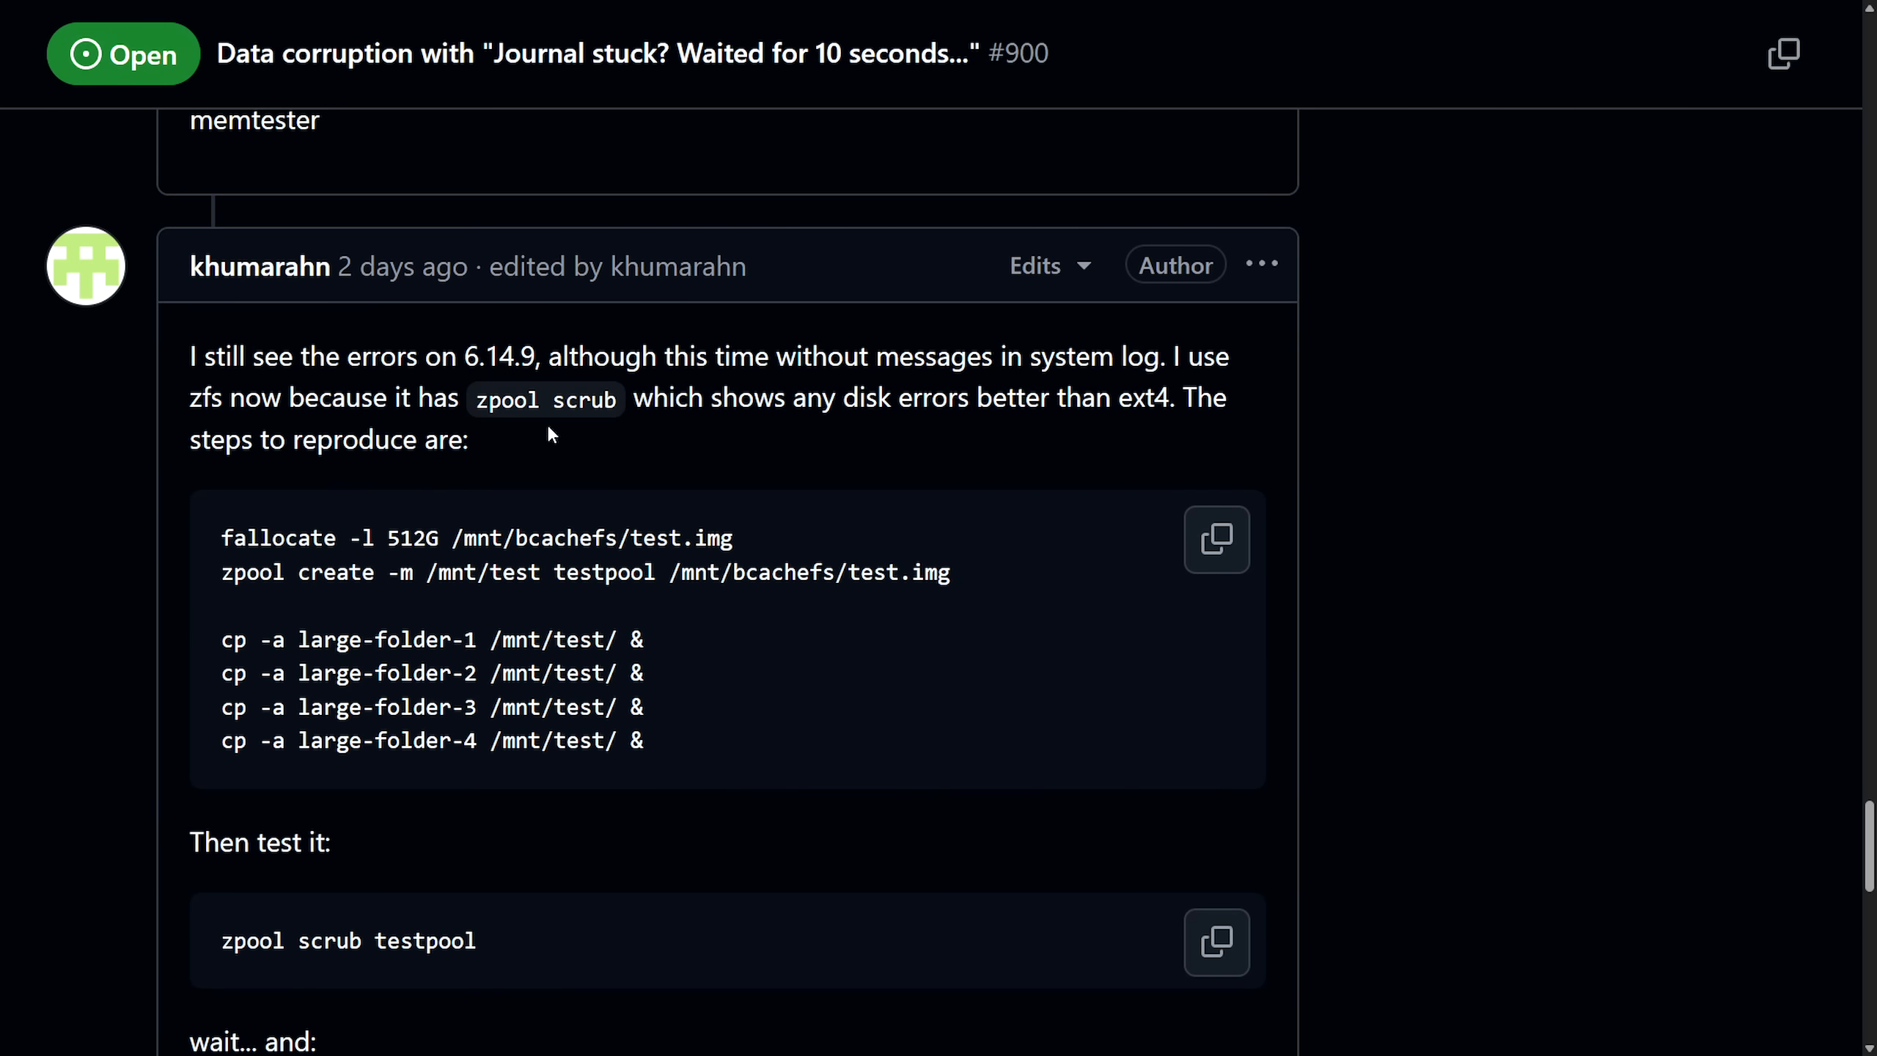
{"action": "scroll", "scroll_direction": "down", "scroll_amount": 3}
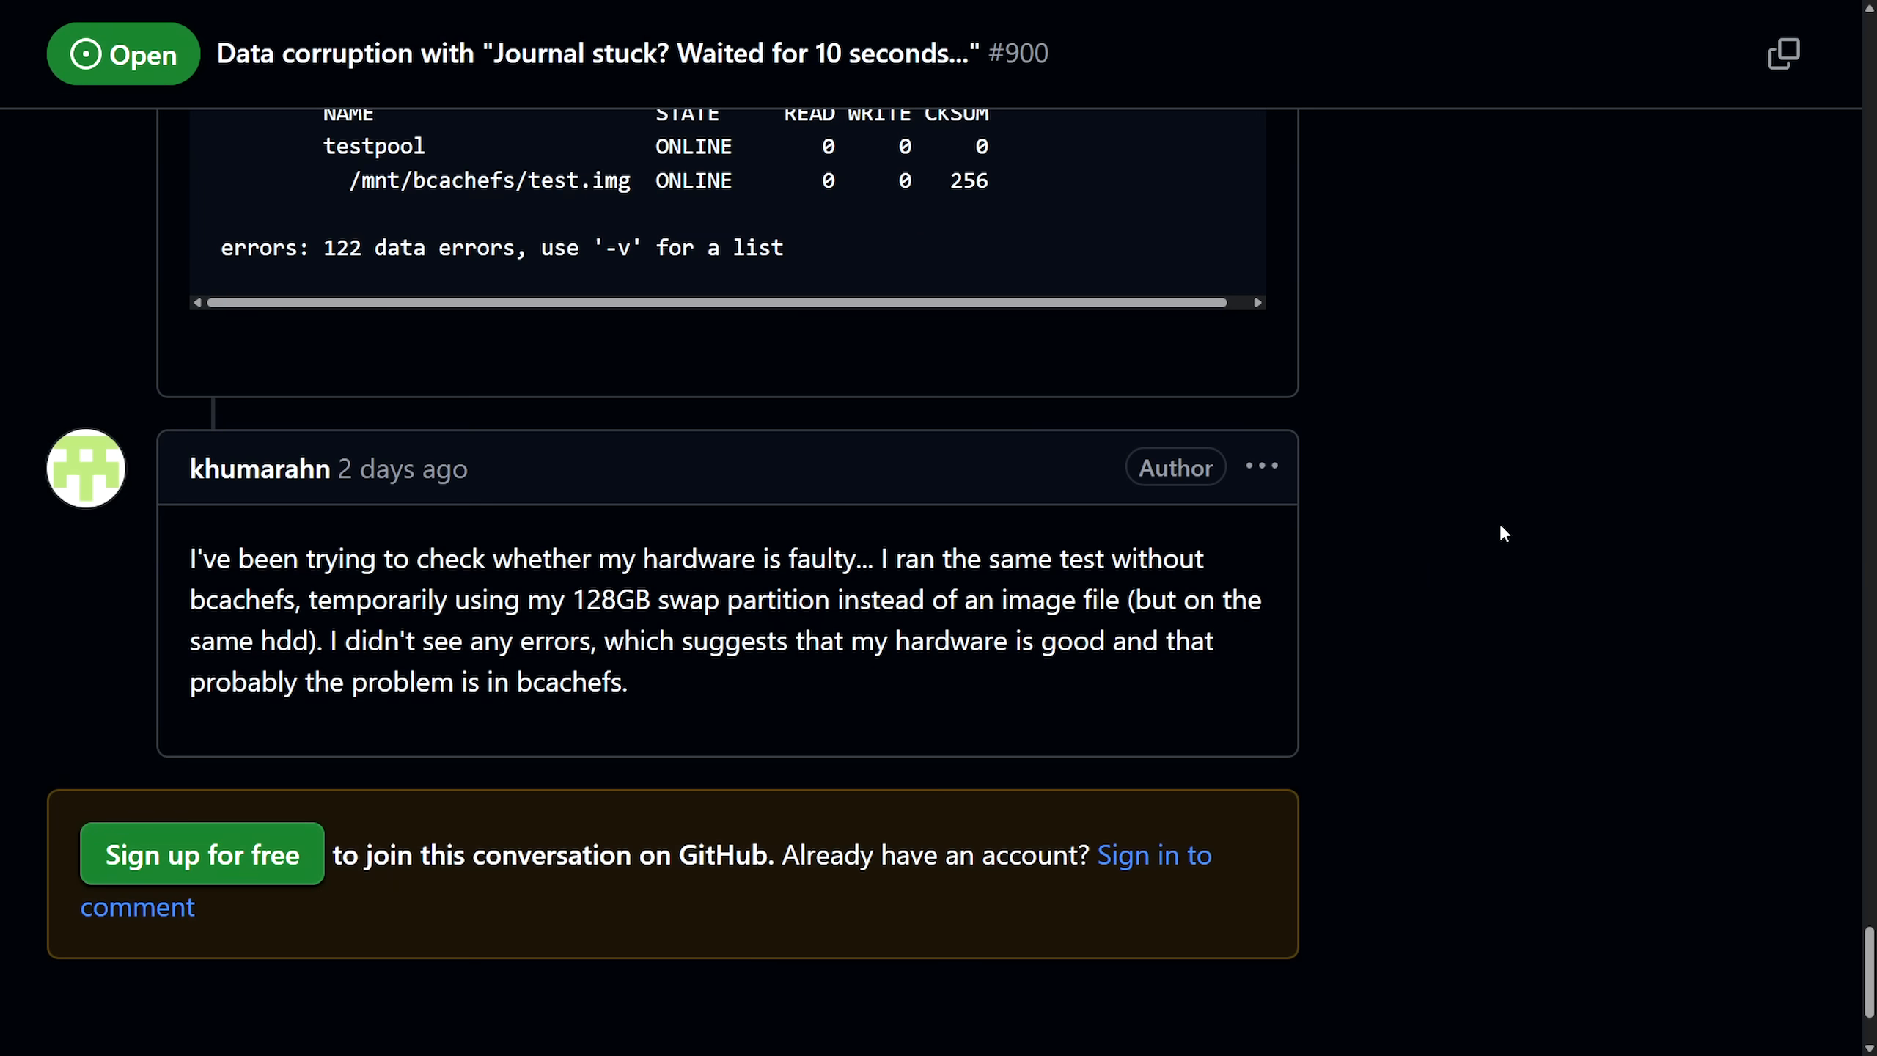
{"action": "mouse_move", "coordinate": [1493, 539]}
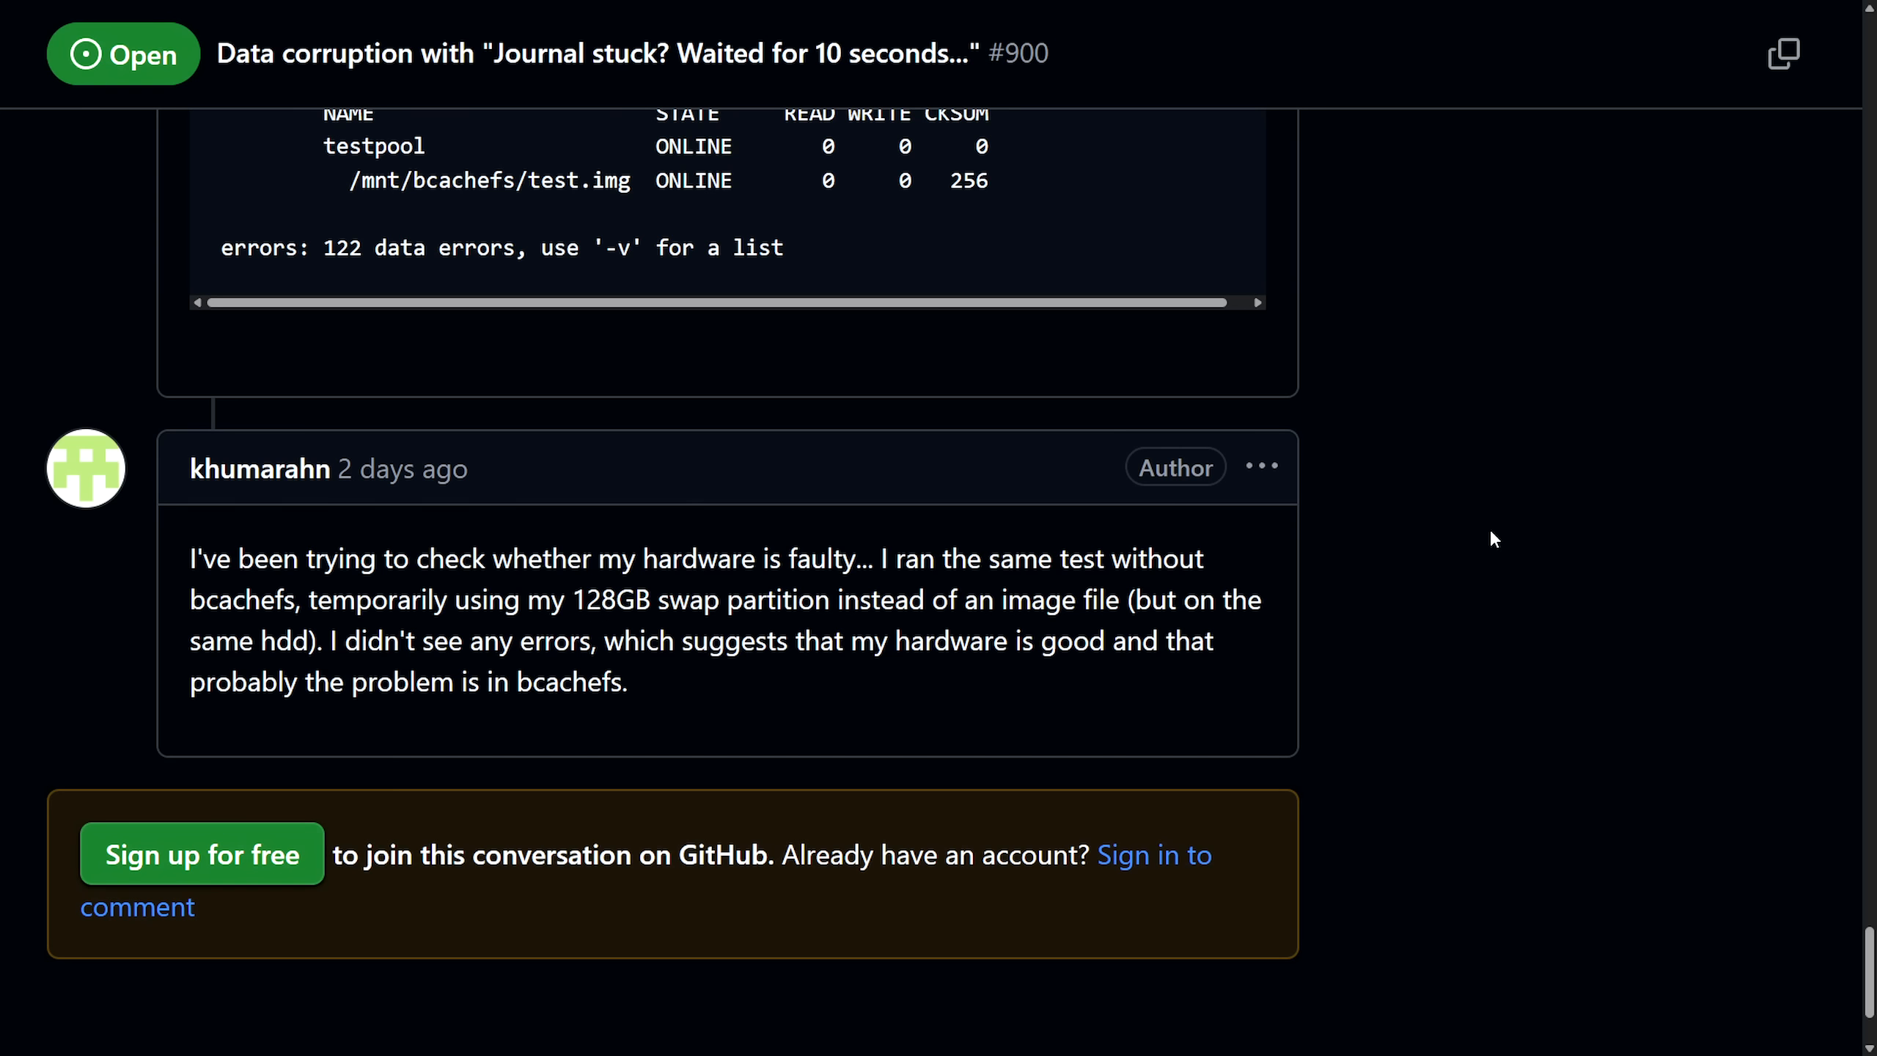
{"action": "mouse_move", "coordinate": [188, 568]}
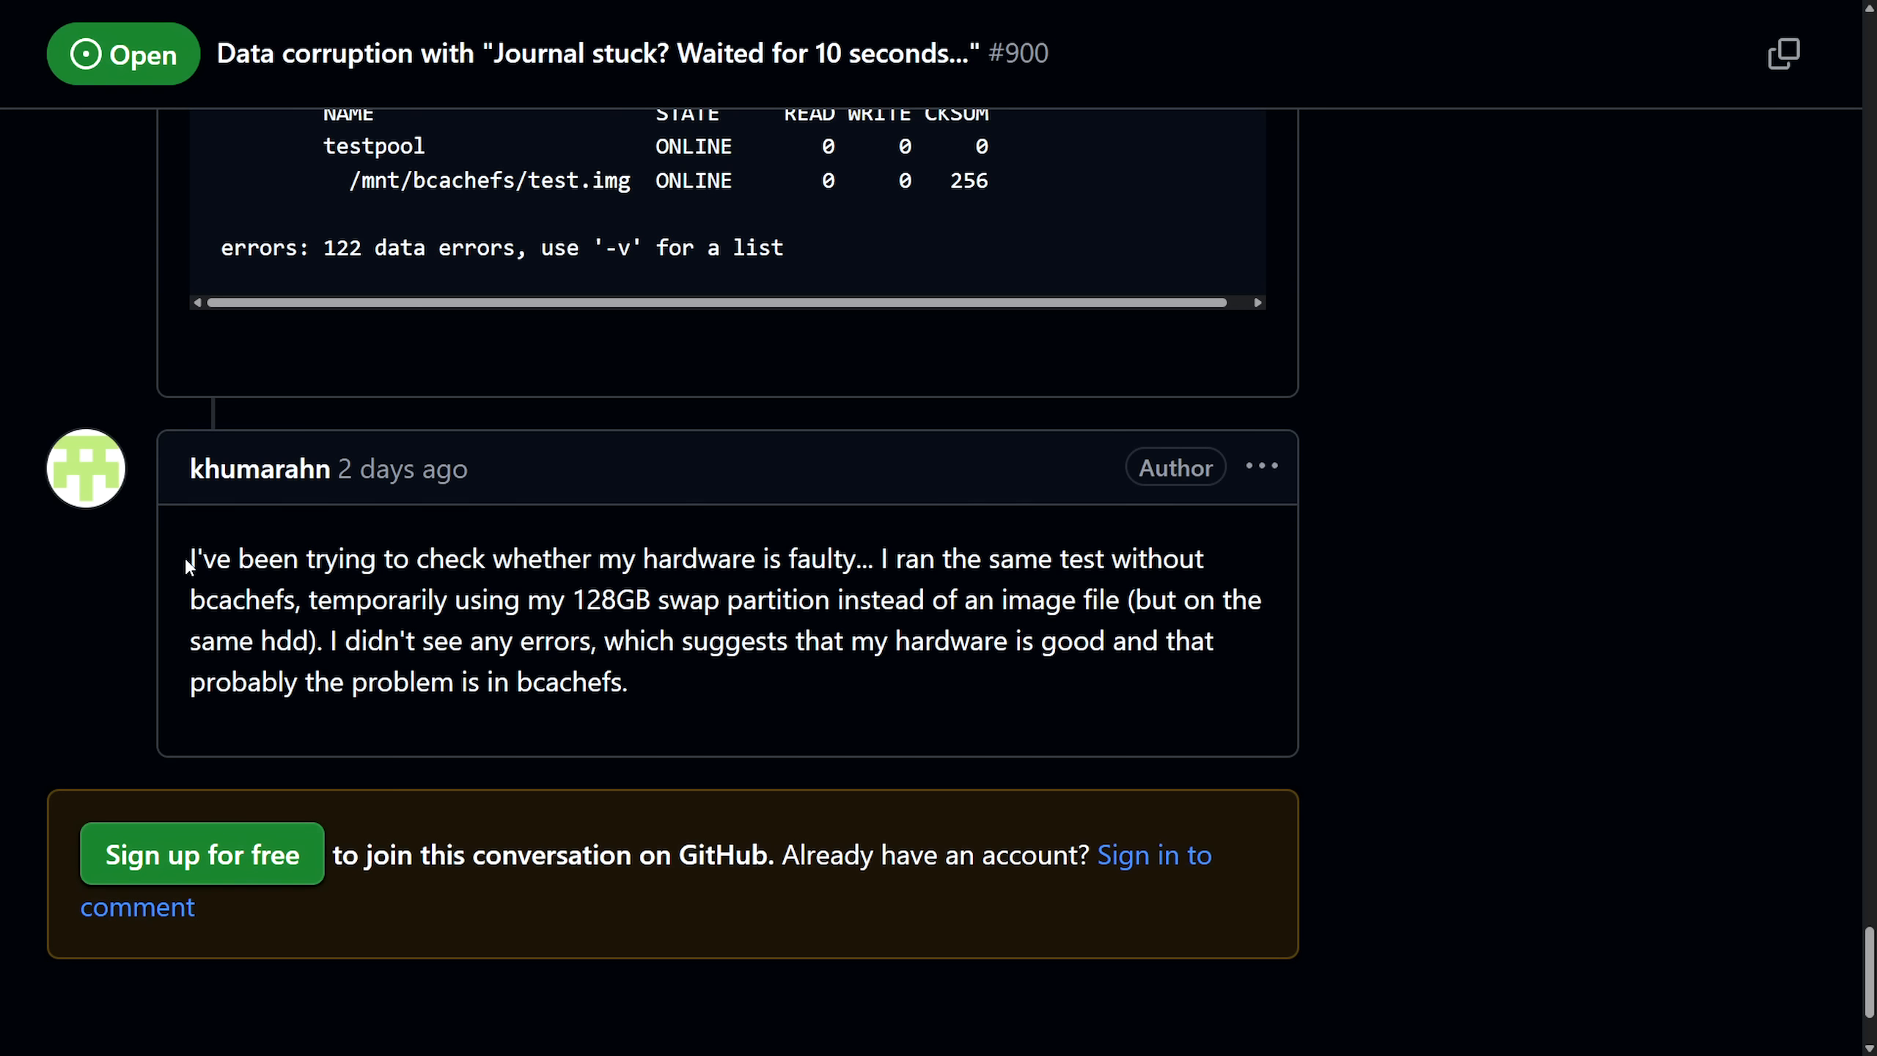
{"action": "mouse_move", "coordinate": [188, 569]}
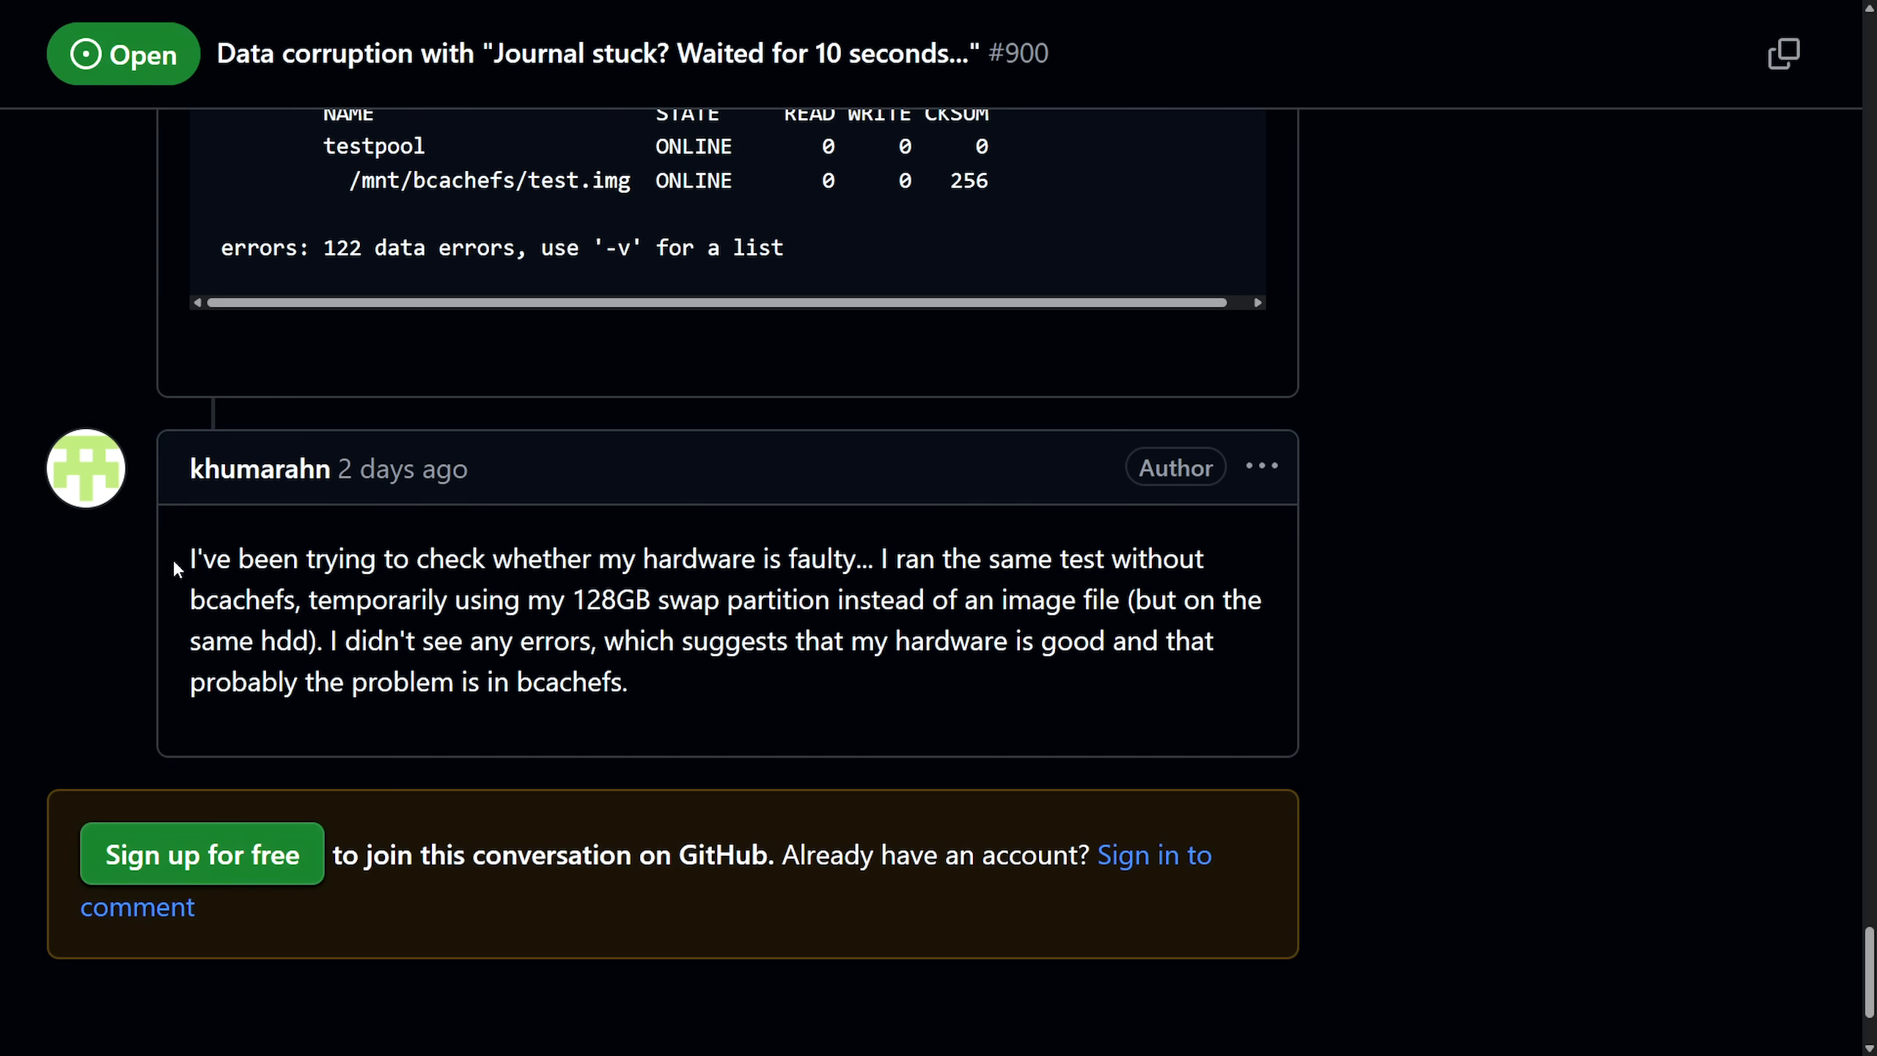
{"action": "mouse_move", "coordinate": [175, 570]}
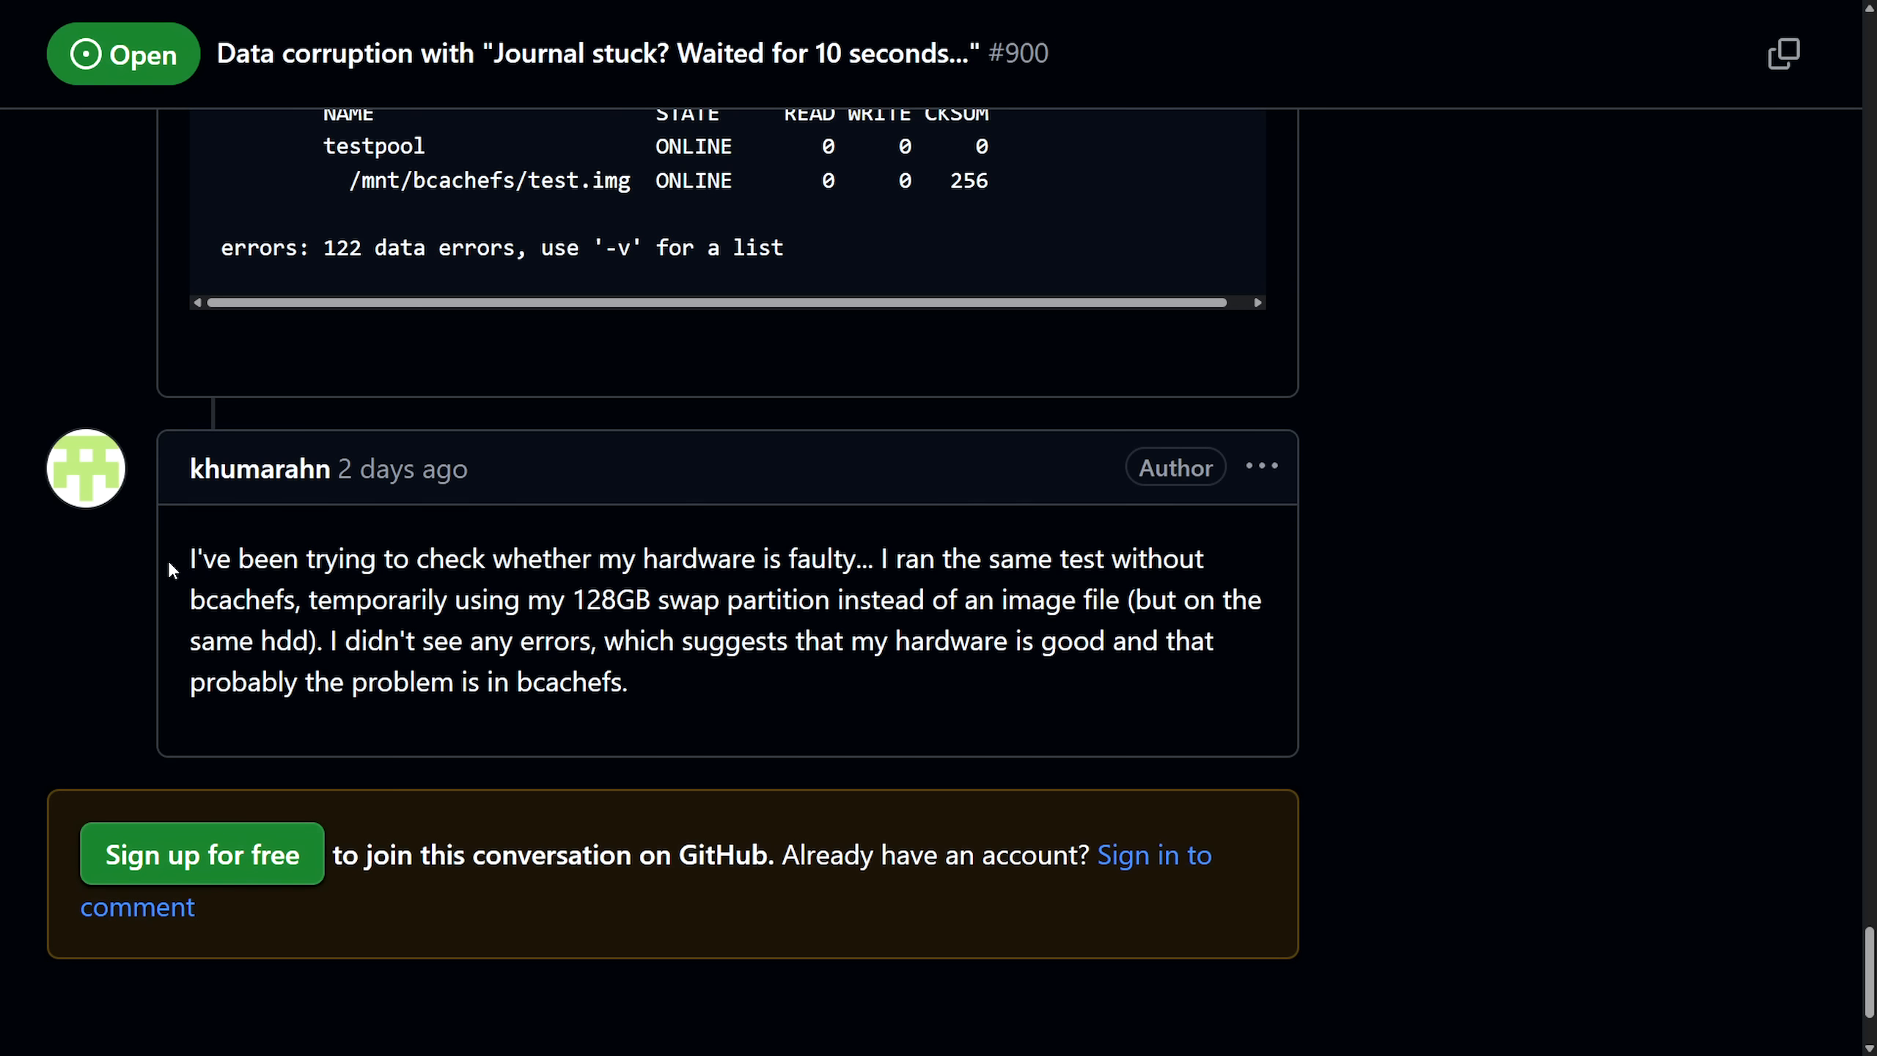
{"action": "left_click_drag", "start_coordinate": [189, 559], "coordinate": [596, 559]}
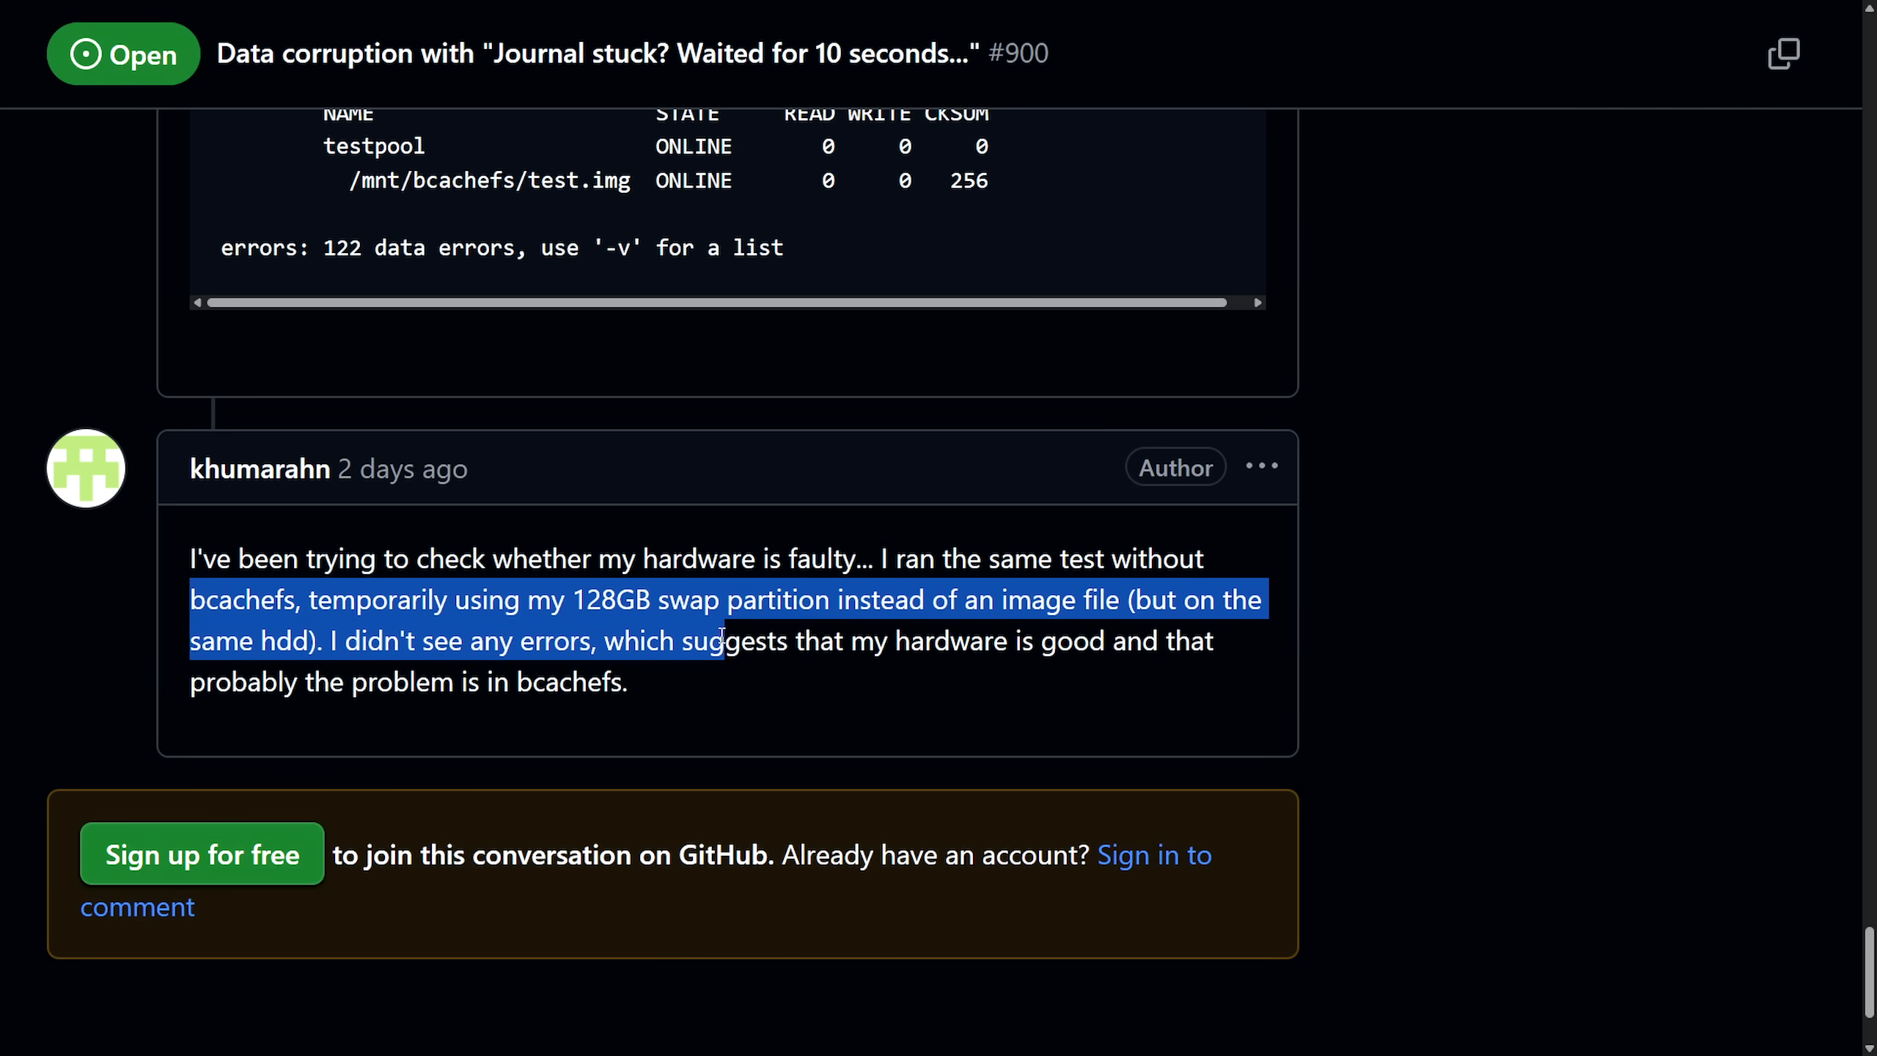
{"action": "left_click", "coordinate": [173, 694]}
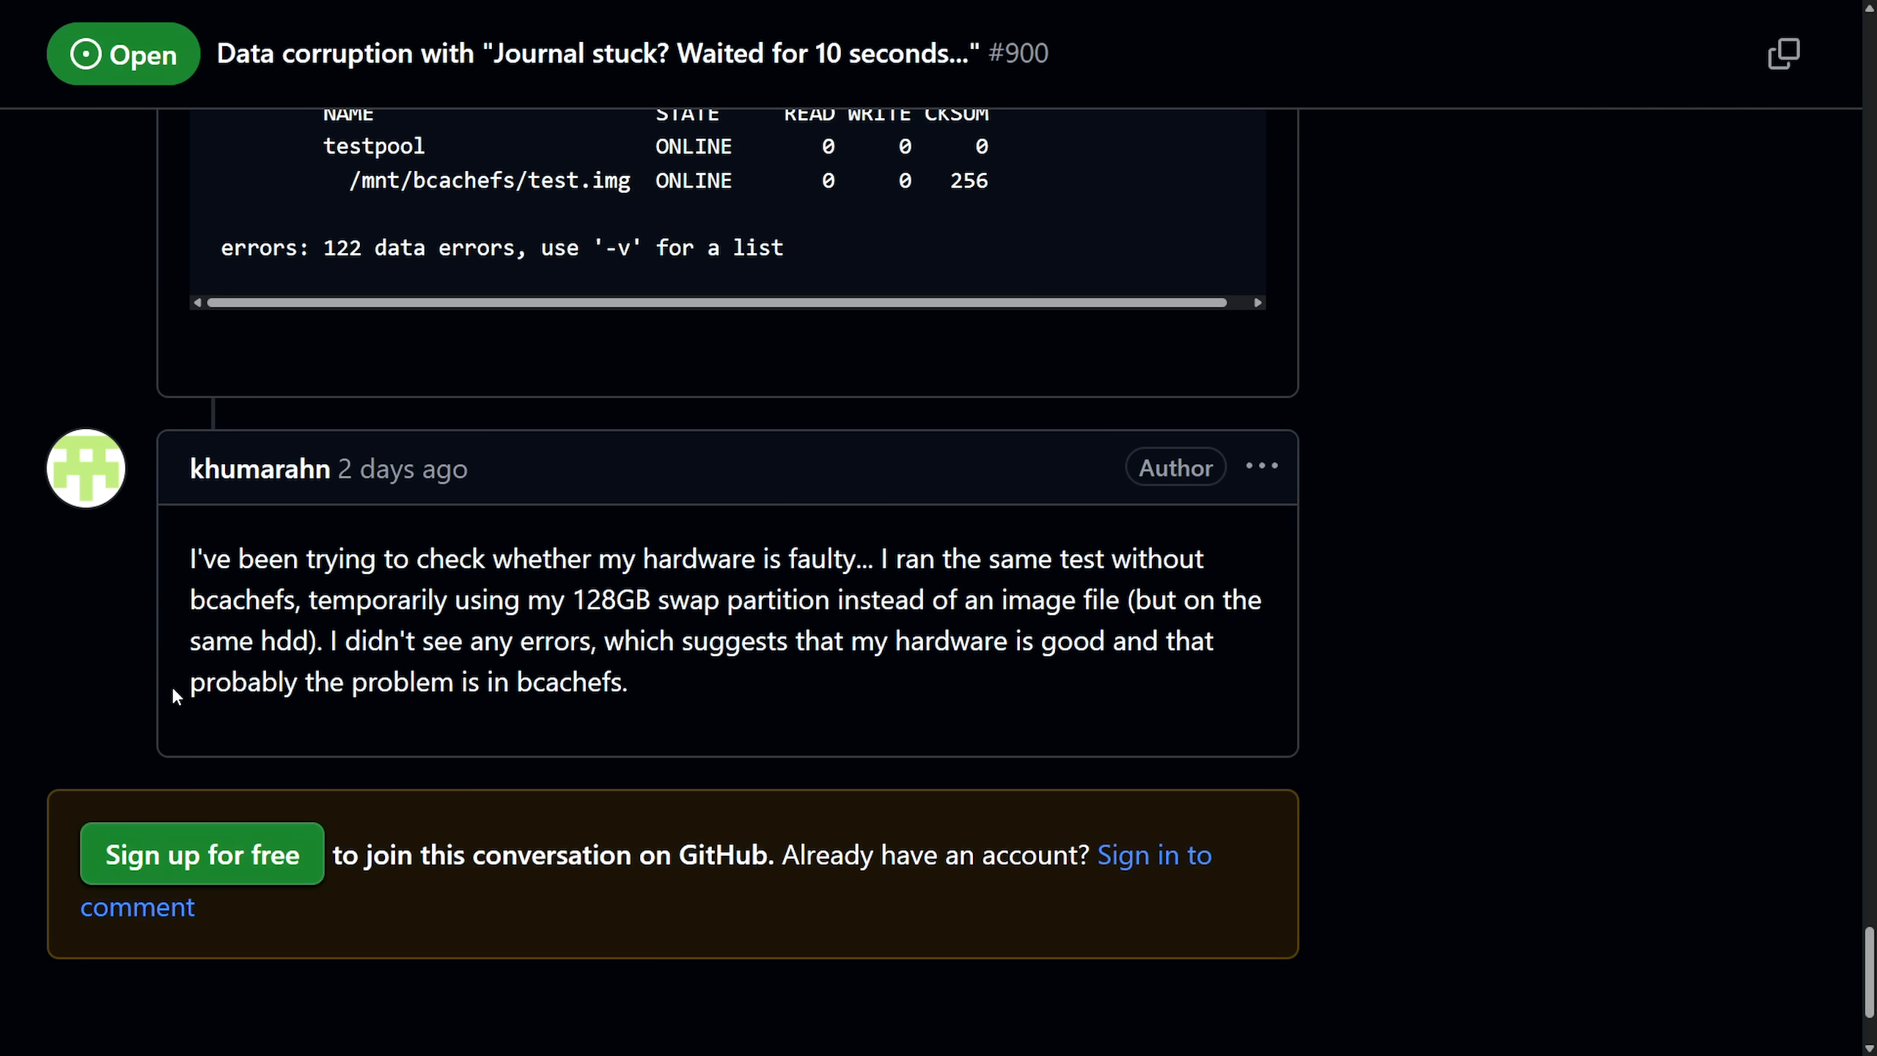
{"action": "mouse_move", "coordinate": [816, 716]}
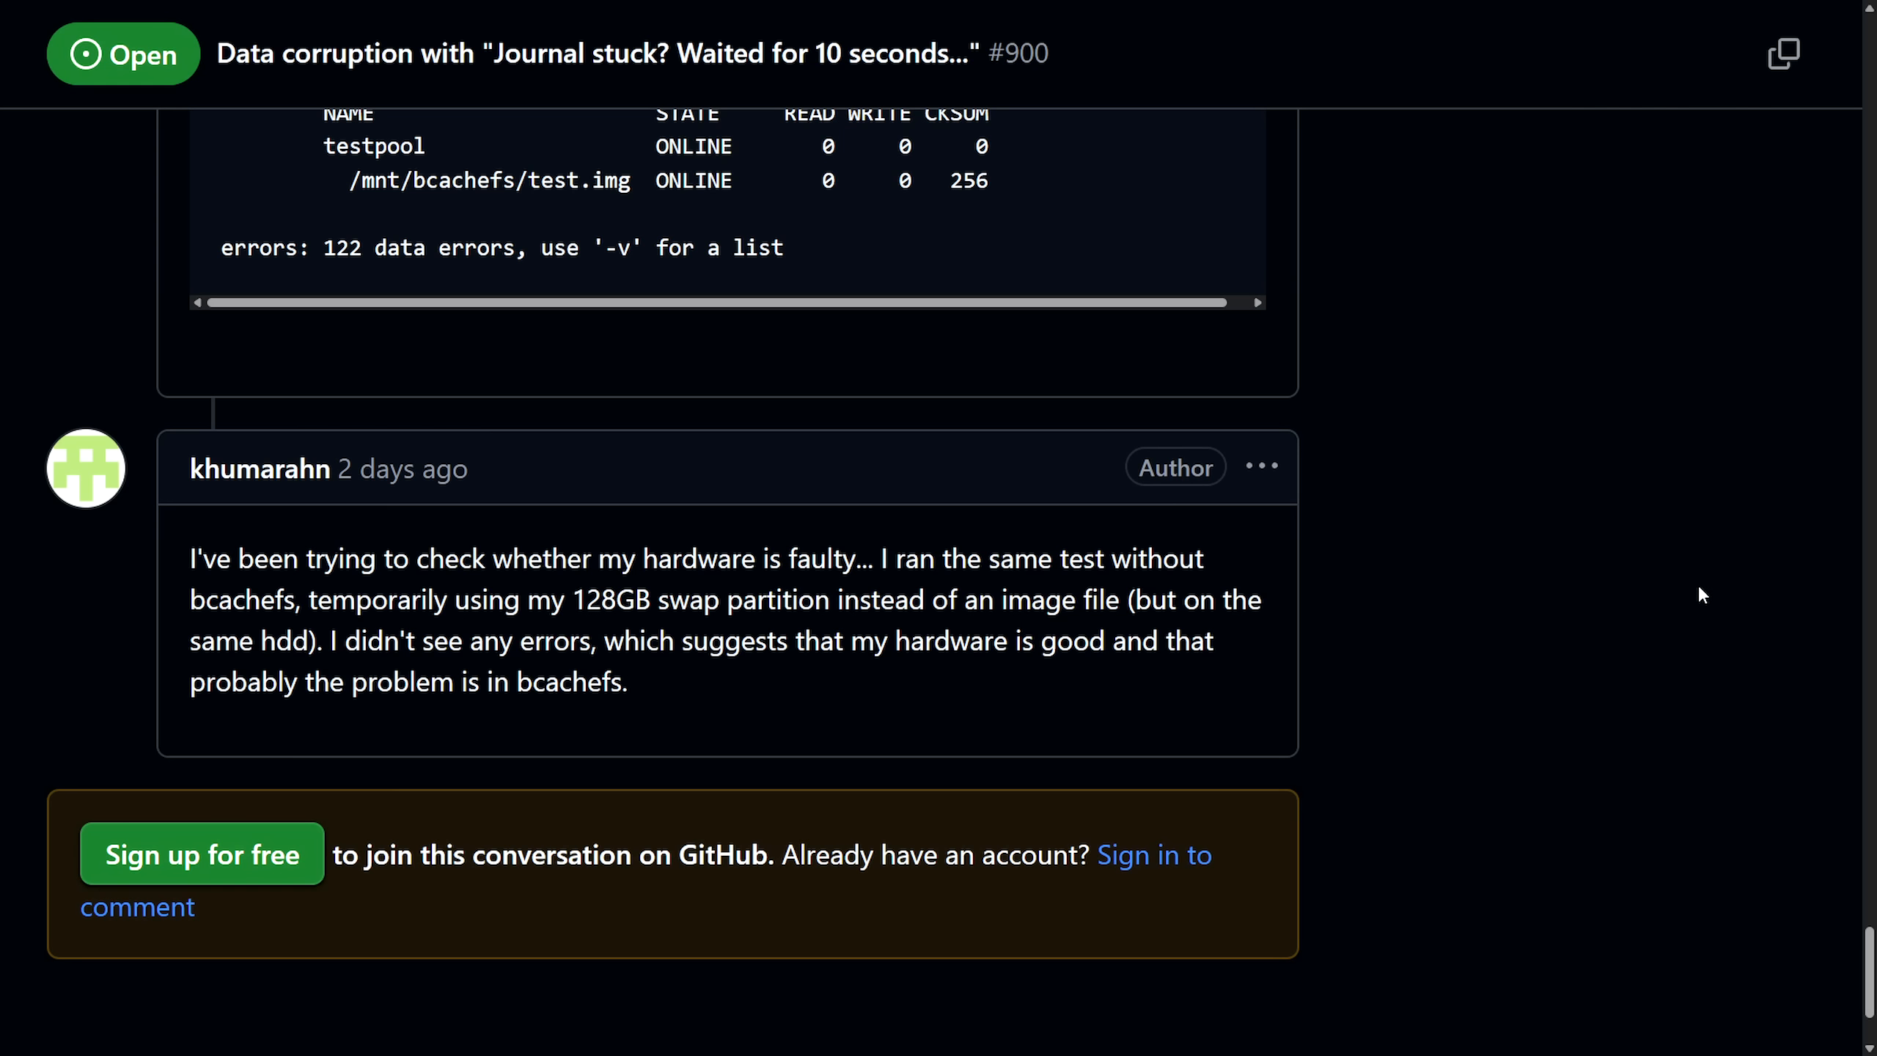
{"action": "mouse_move", "coordinate": [1480, 459]}
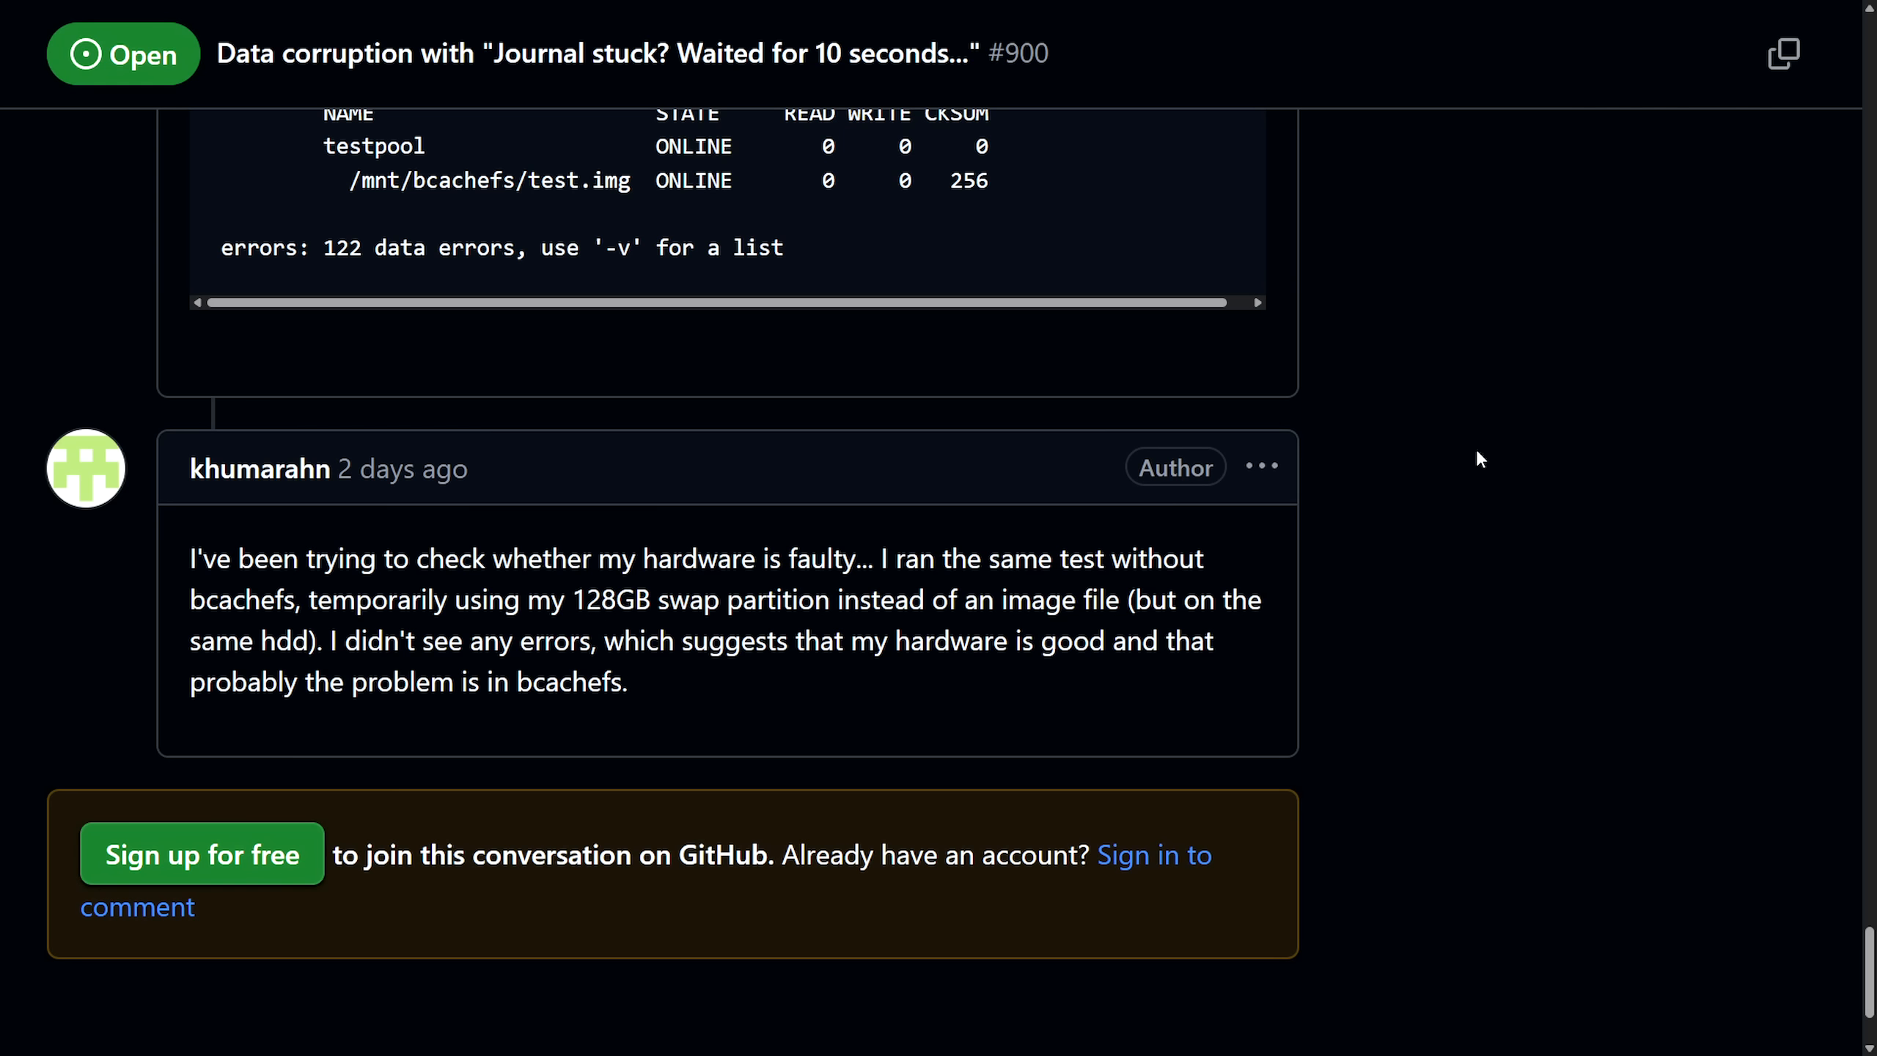
{"action": "mouse_move", "coordinate": [1584, 513]}
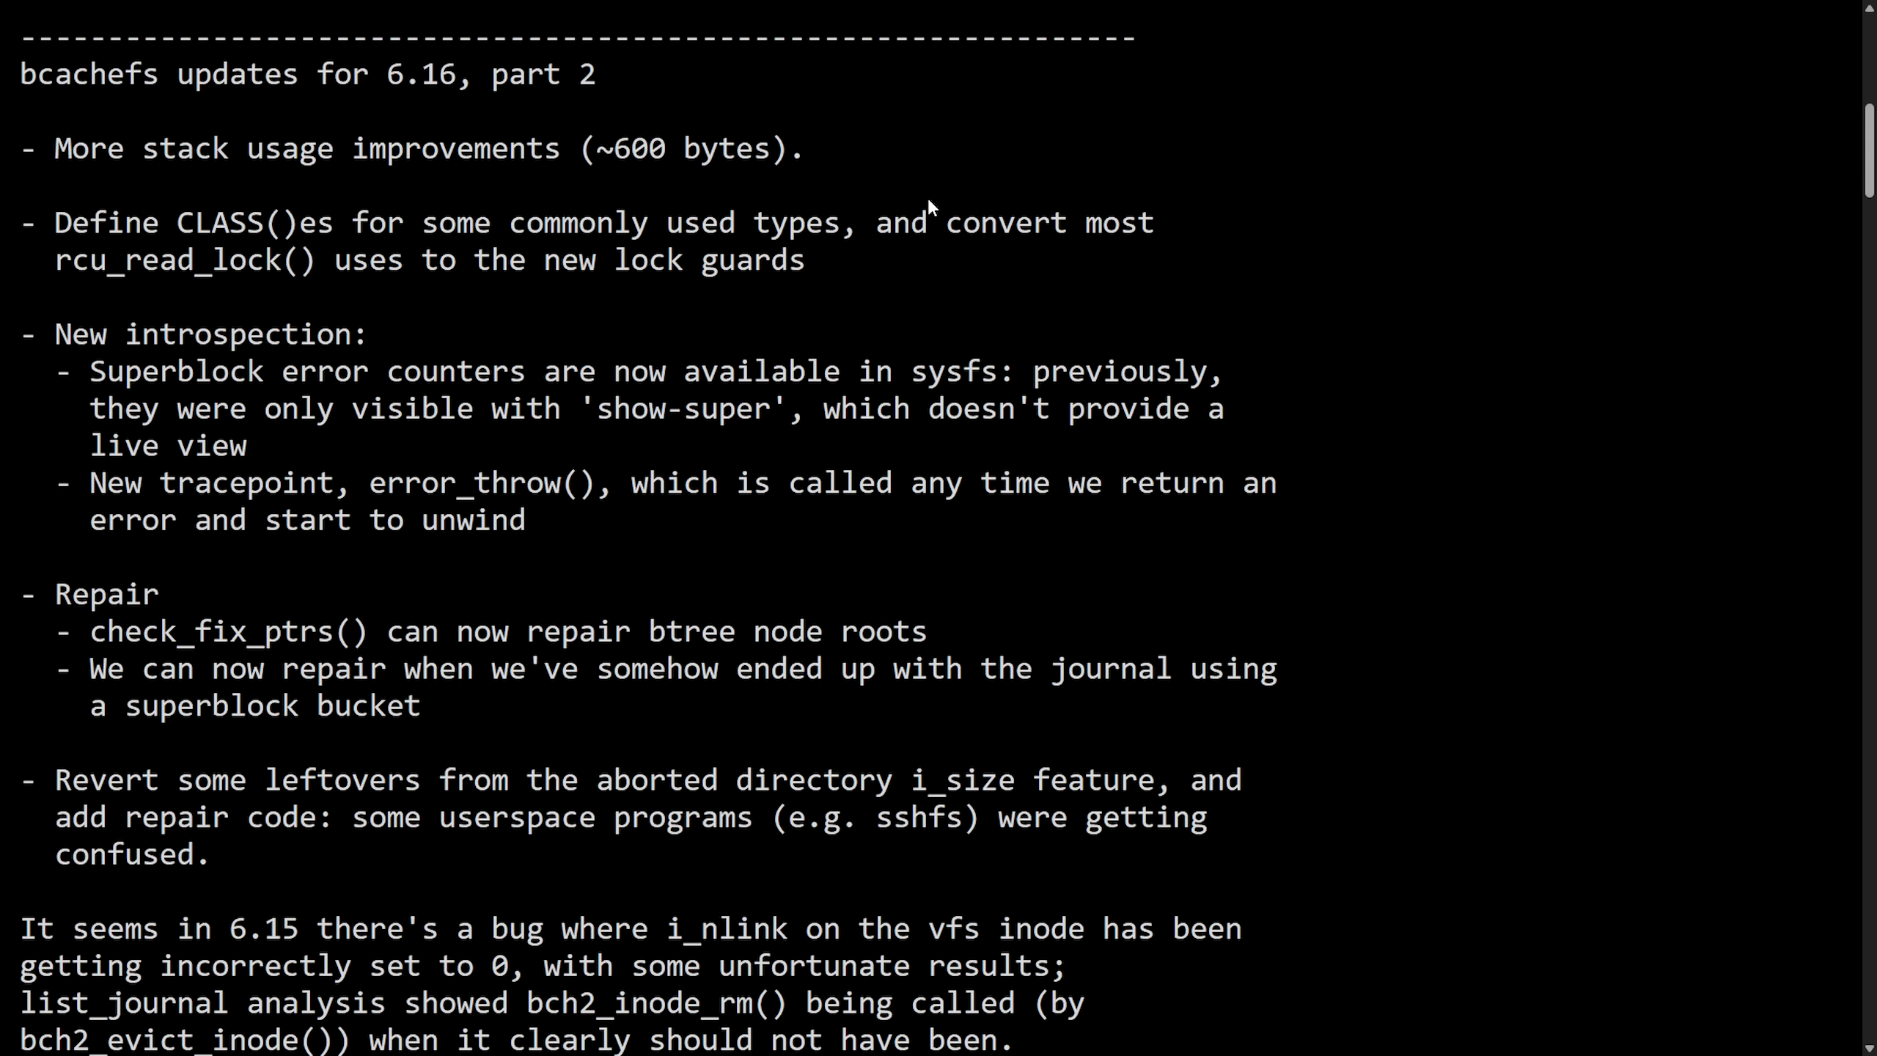
Step: Switch to the 6.16 part 2 notes and highlight the superblock bucket repair note
{"action": "double_click", "coordinate": [344, 73]}
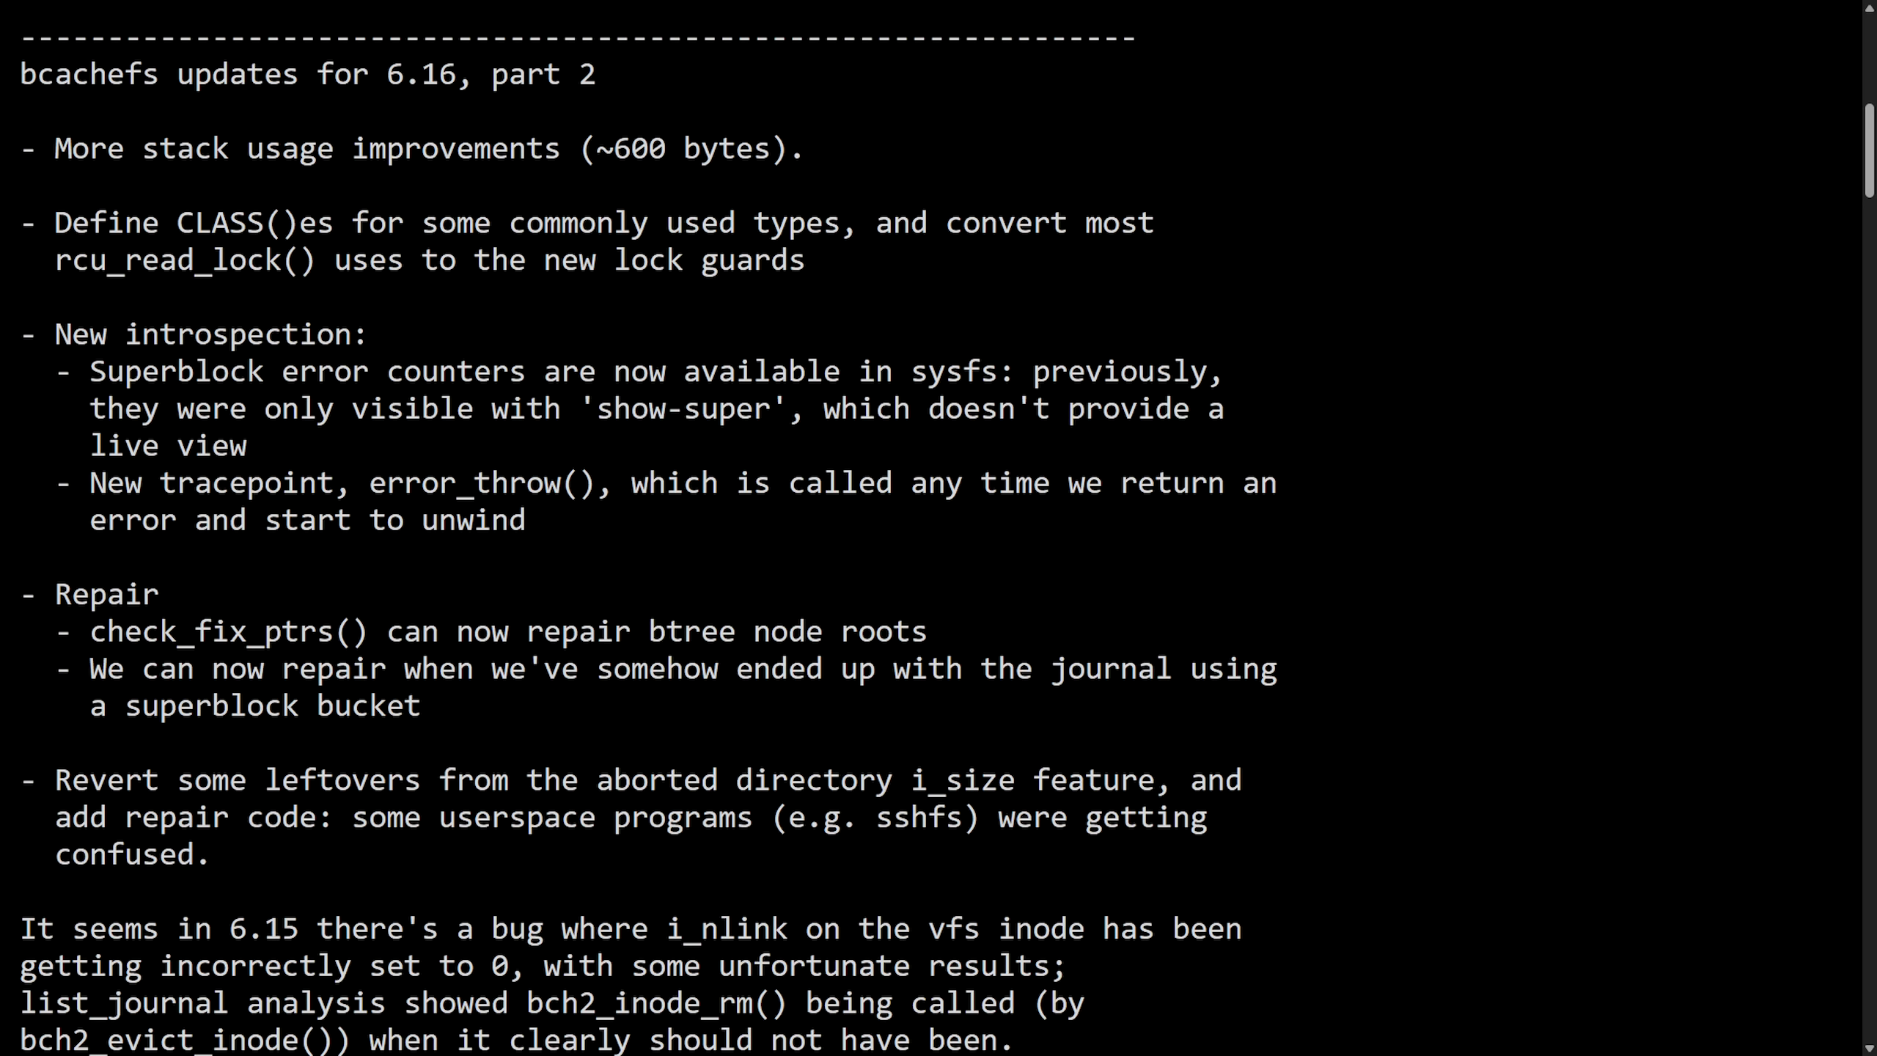
{"action": "mouse_move", "coordinate": [1486, 344]}
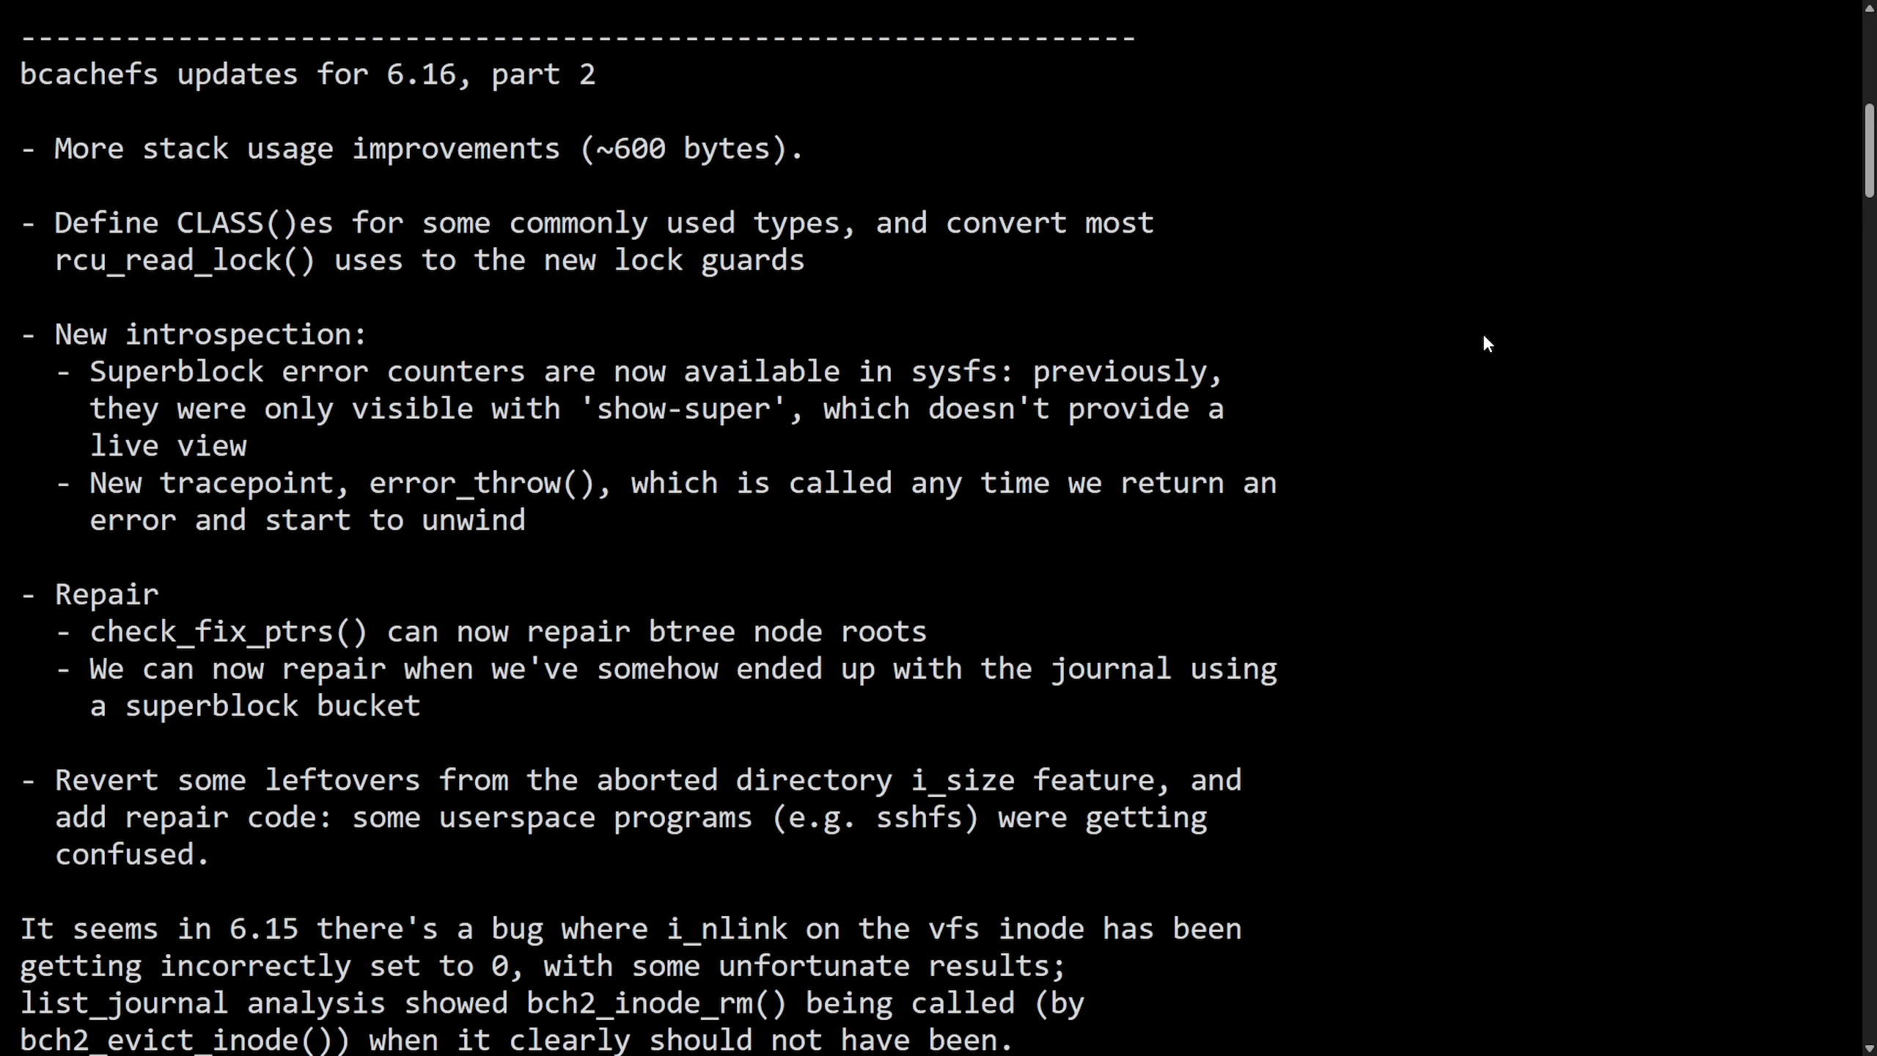
{"action": "mouse_move", "coordinate": [502, 162]}
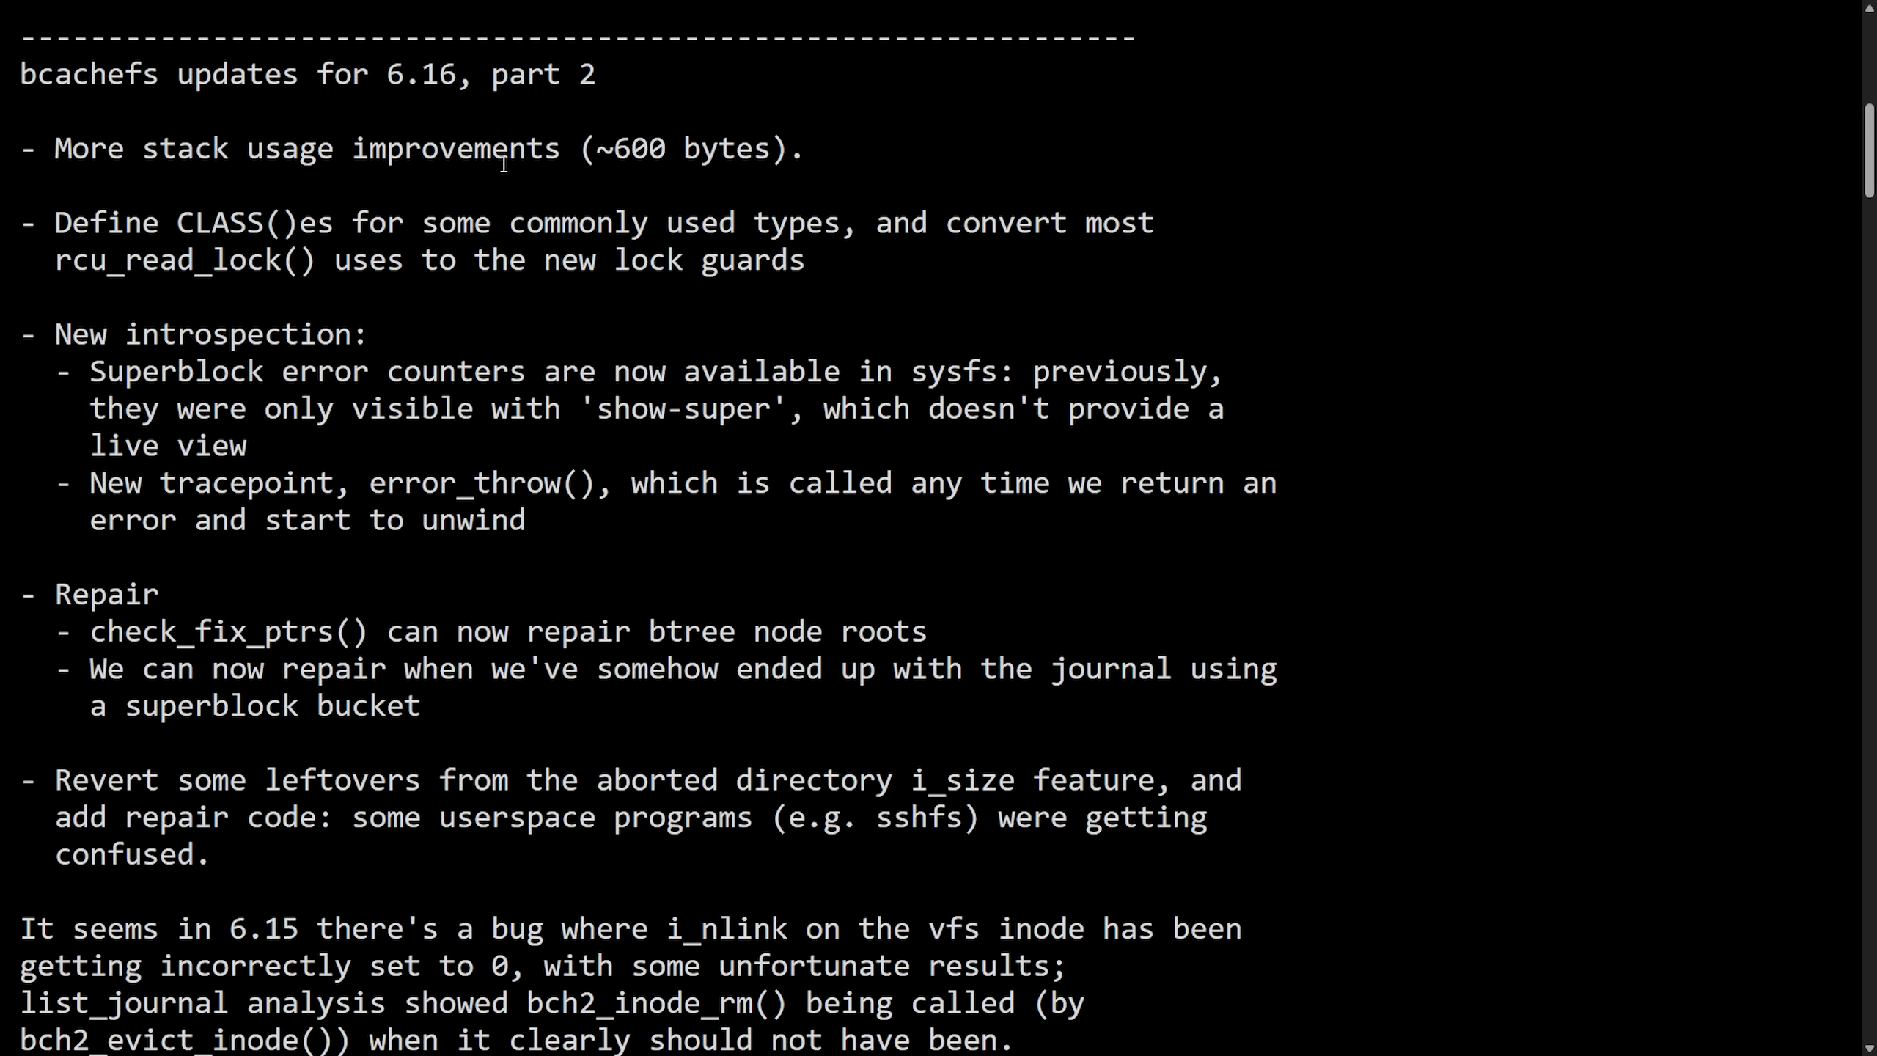
{"action": "mouse_move", "coordinate": [553, 251]}
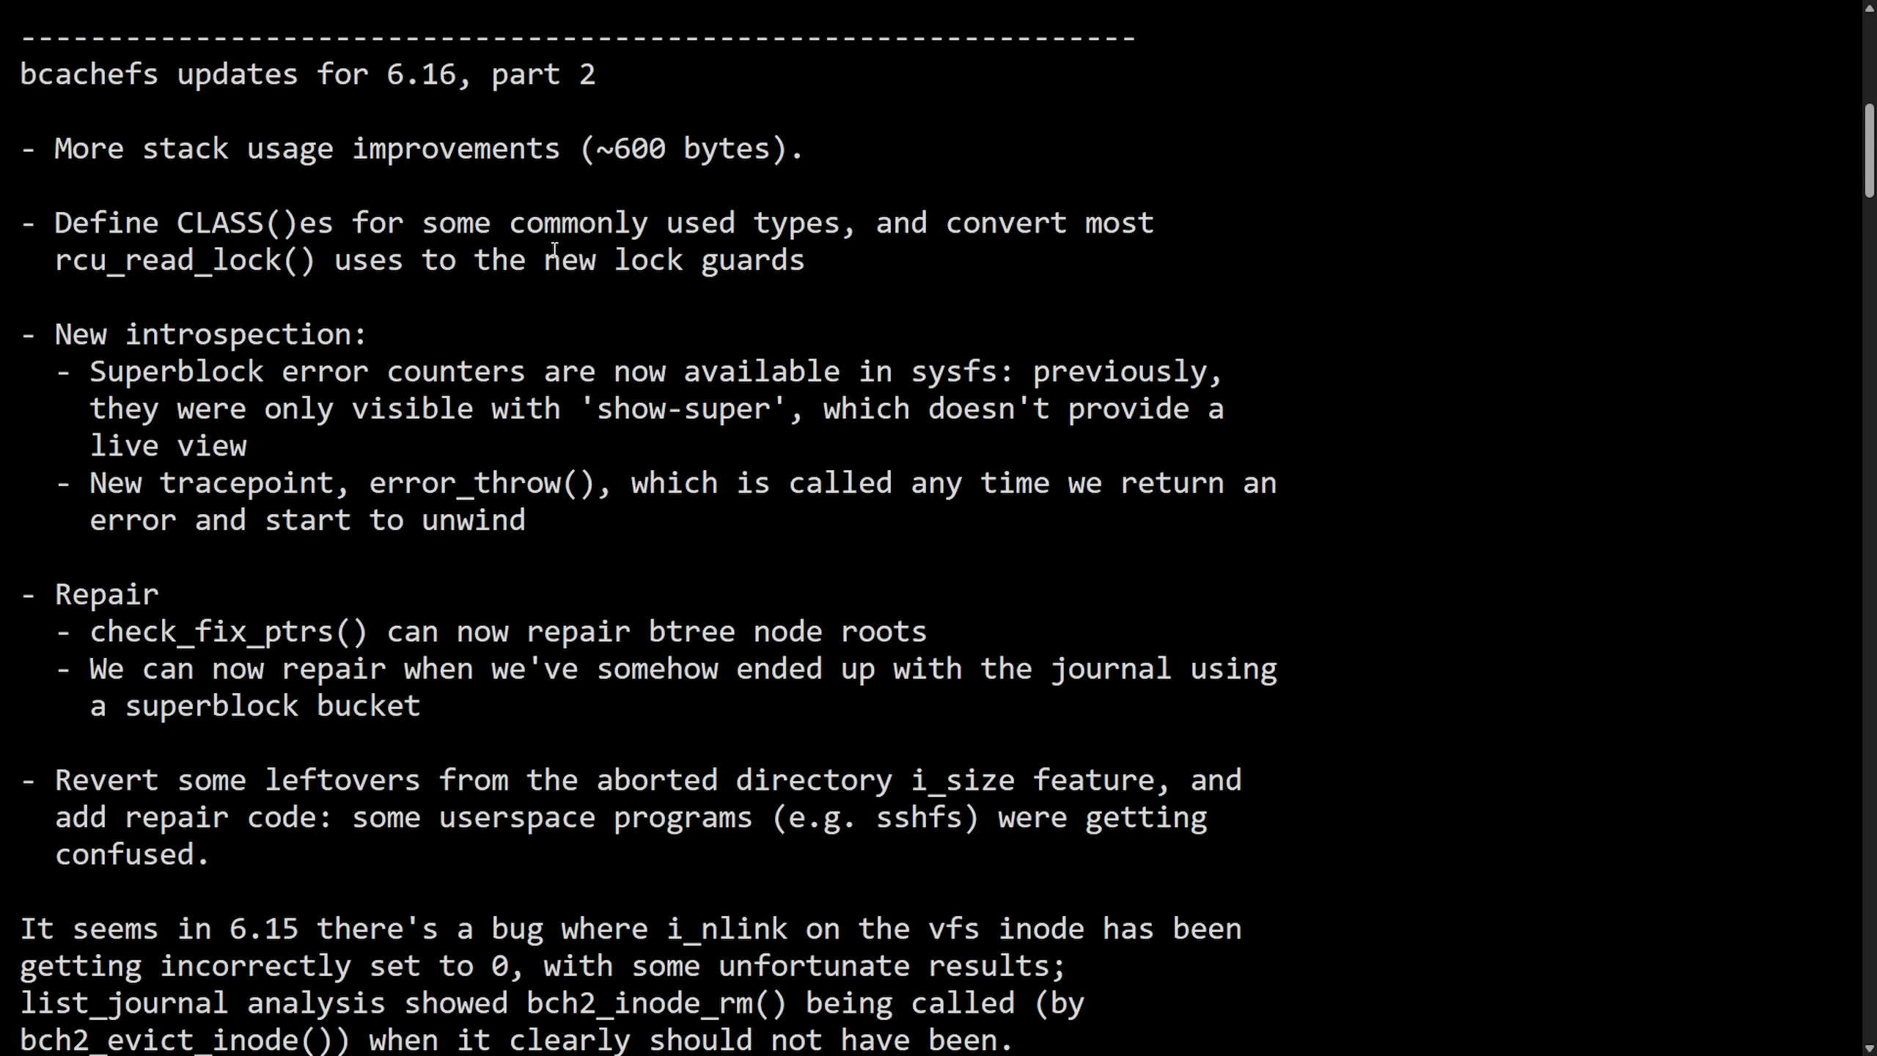
{"action": "double_click", "coordinate": [131, 630]}
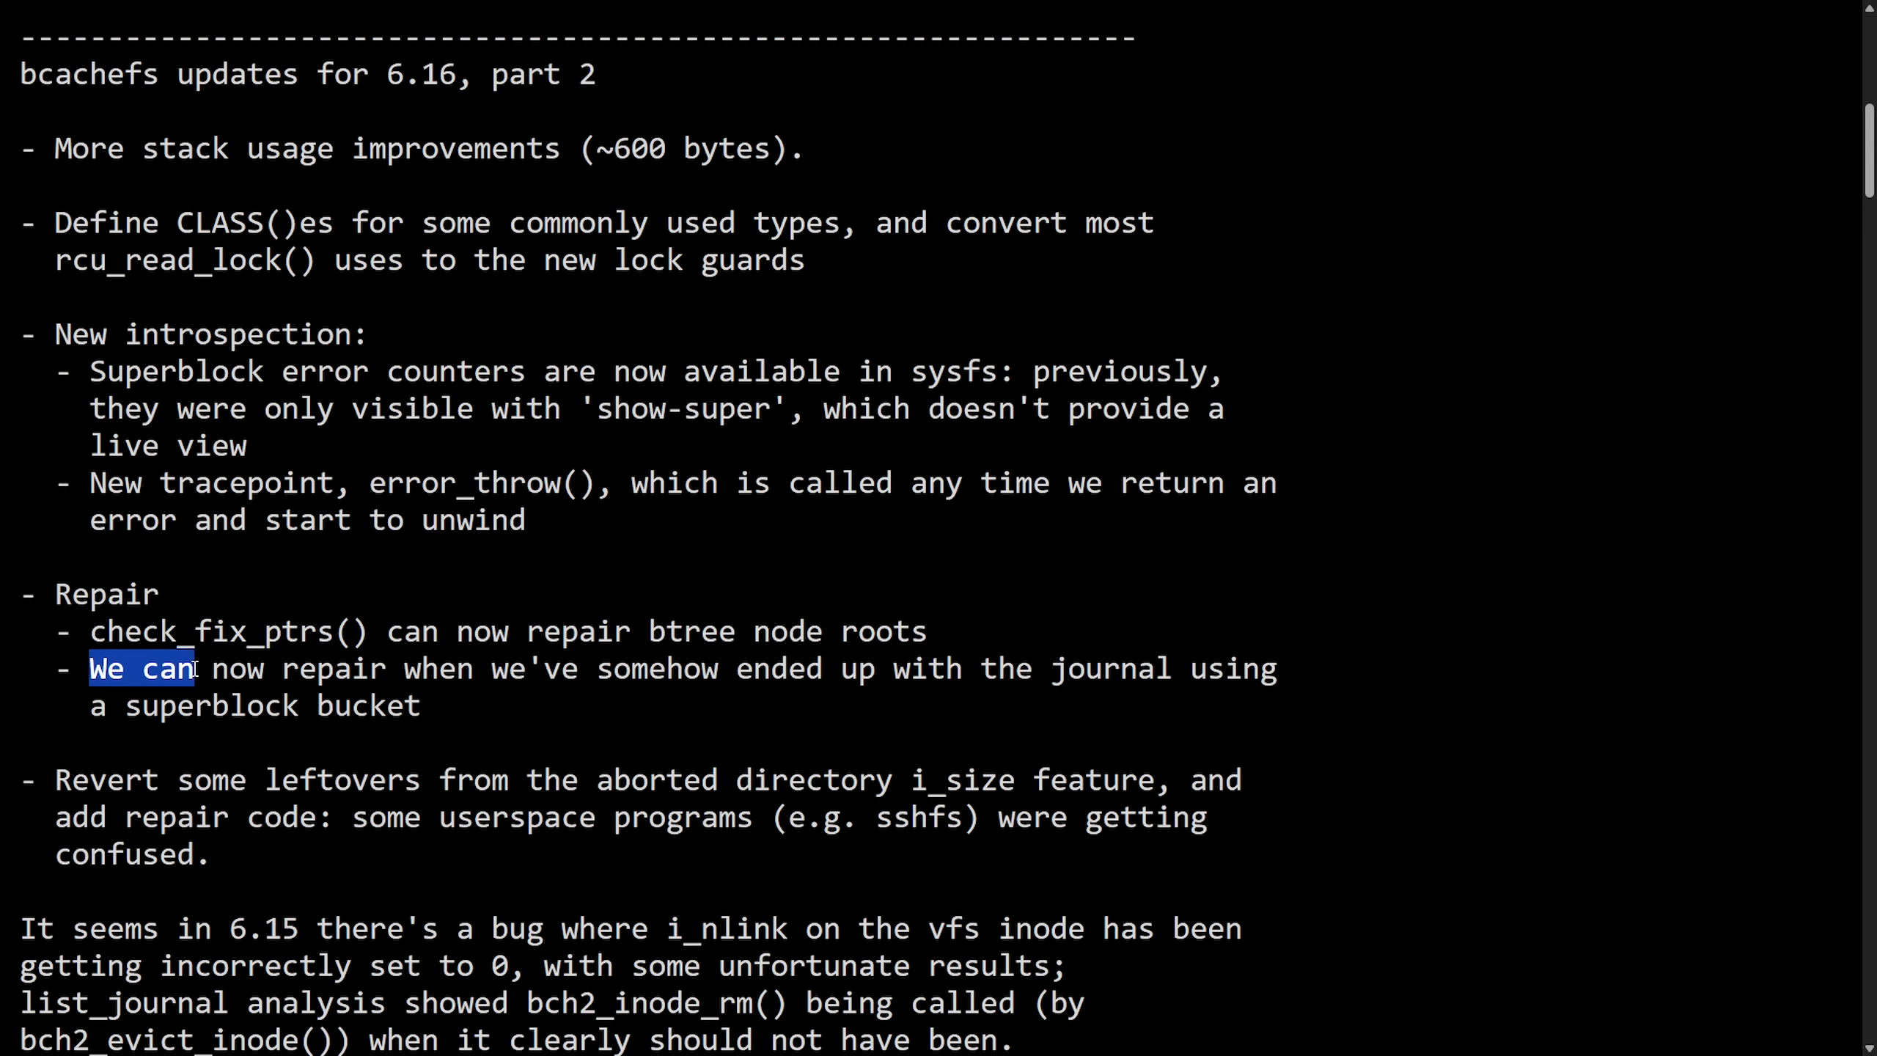
{"action": "left_click_drag", "start_coordinate": [197, 668], "coordinate": [958, 668]}
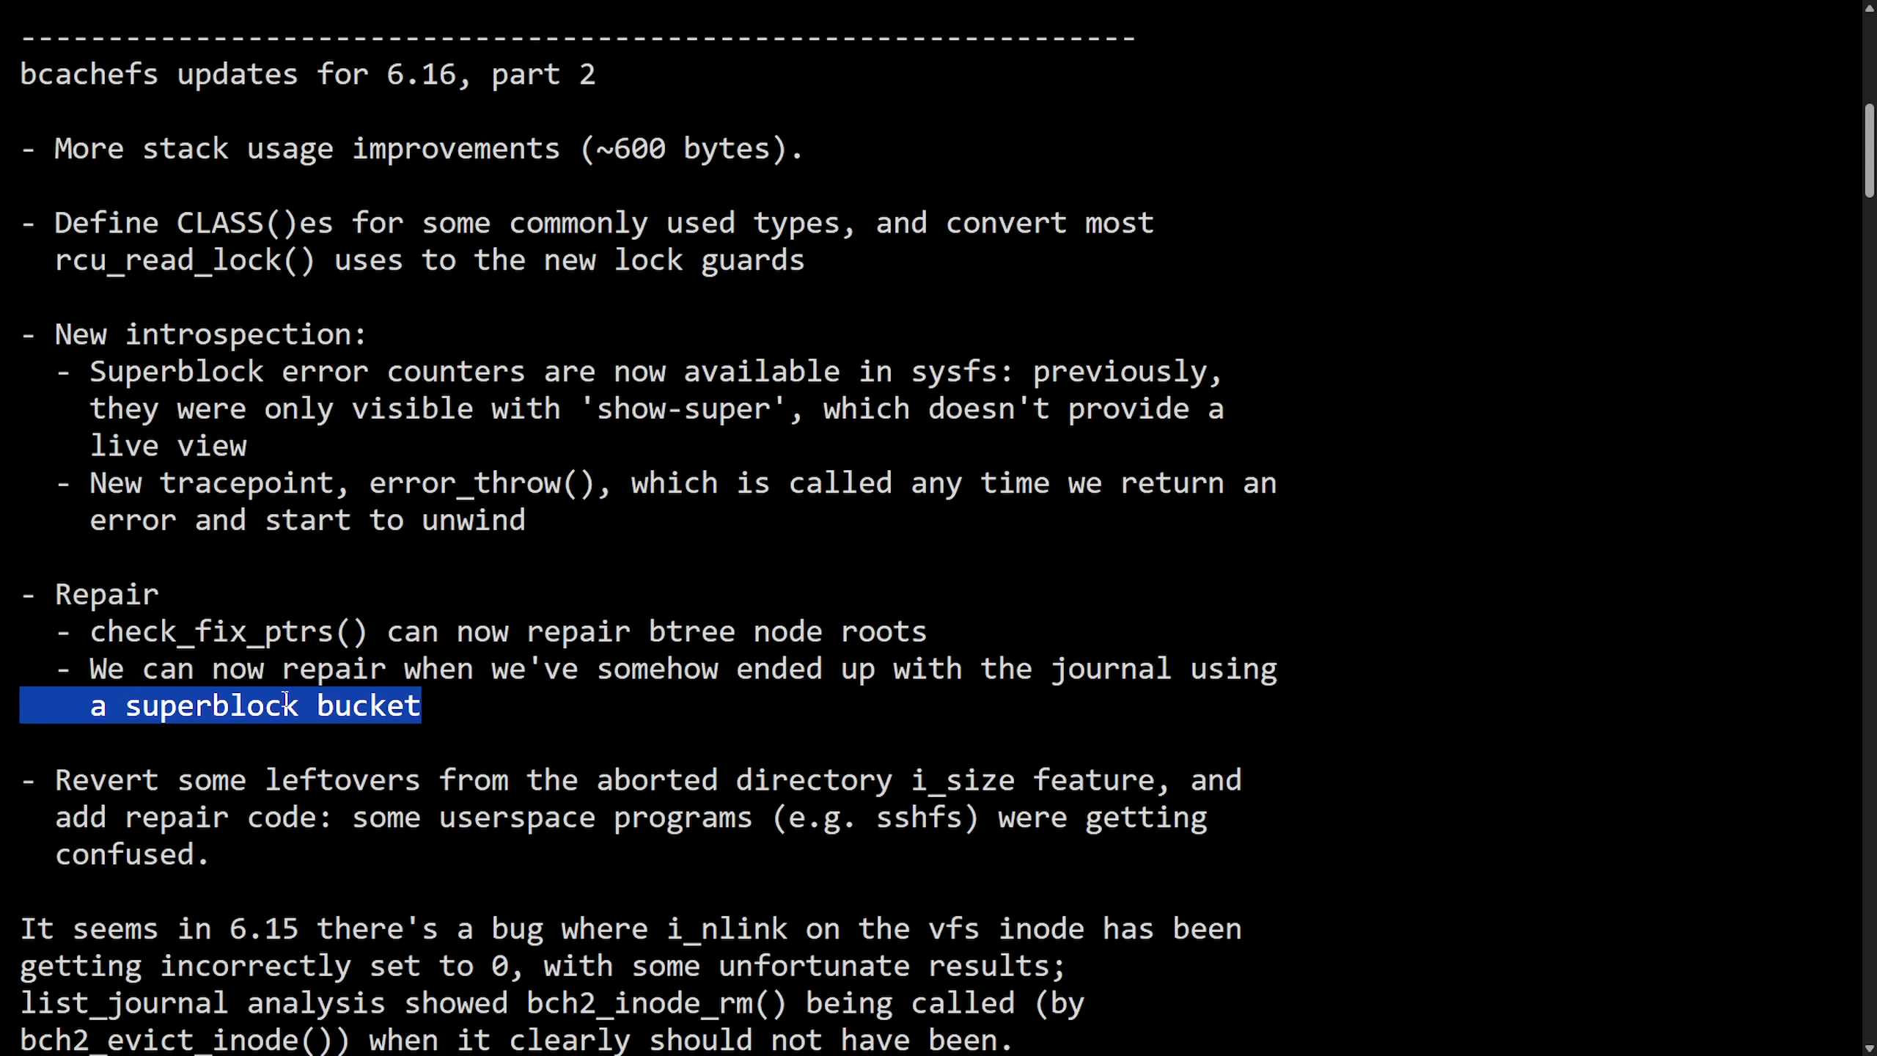
Step: Highlight the superblock error counters in sysfs and the new error_throw() tracepoint item
{"action": "double_click", "coordinate": [167, 371]}
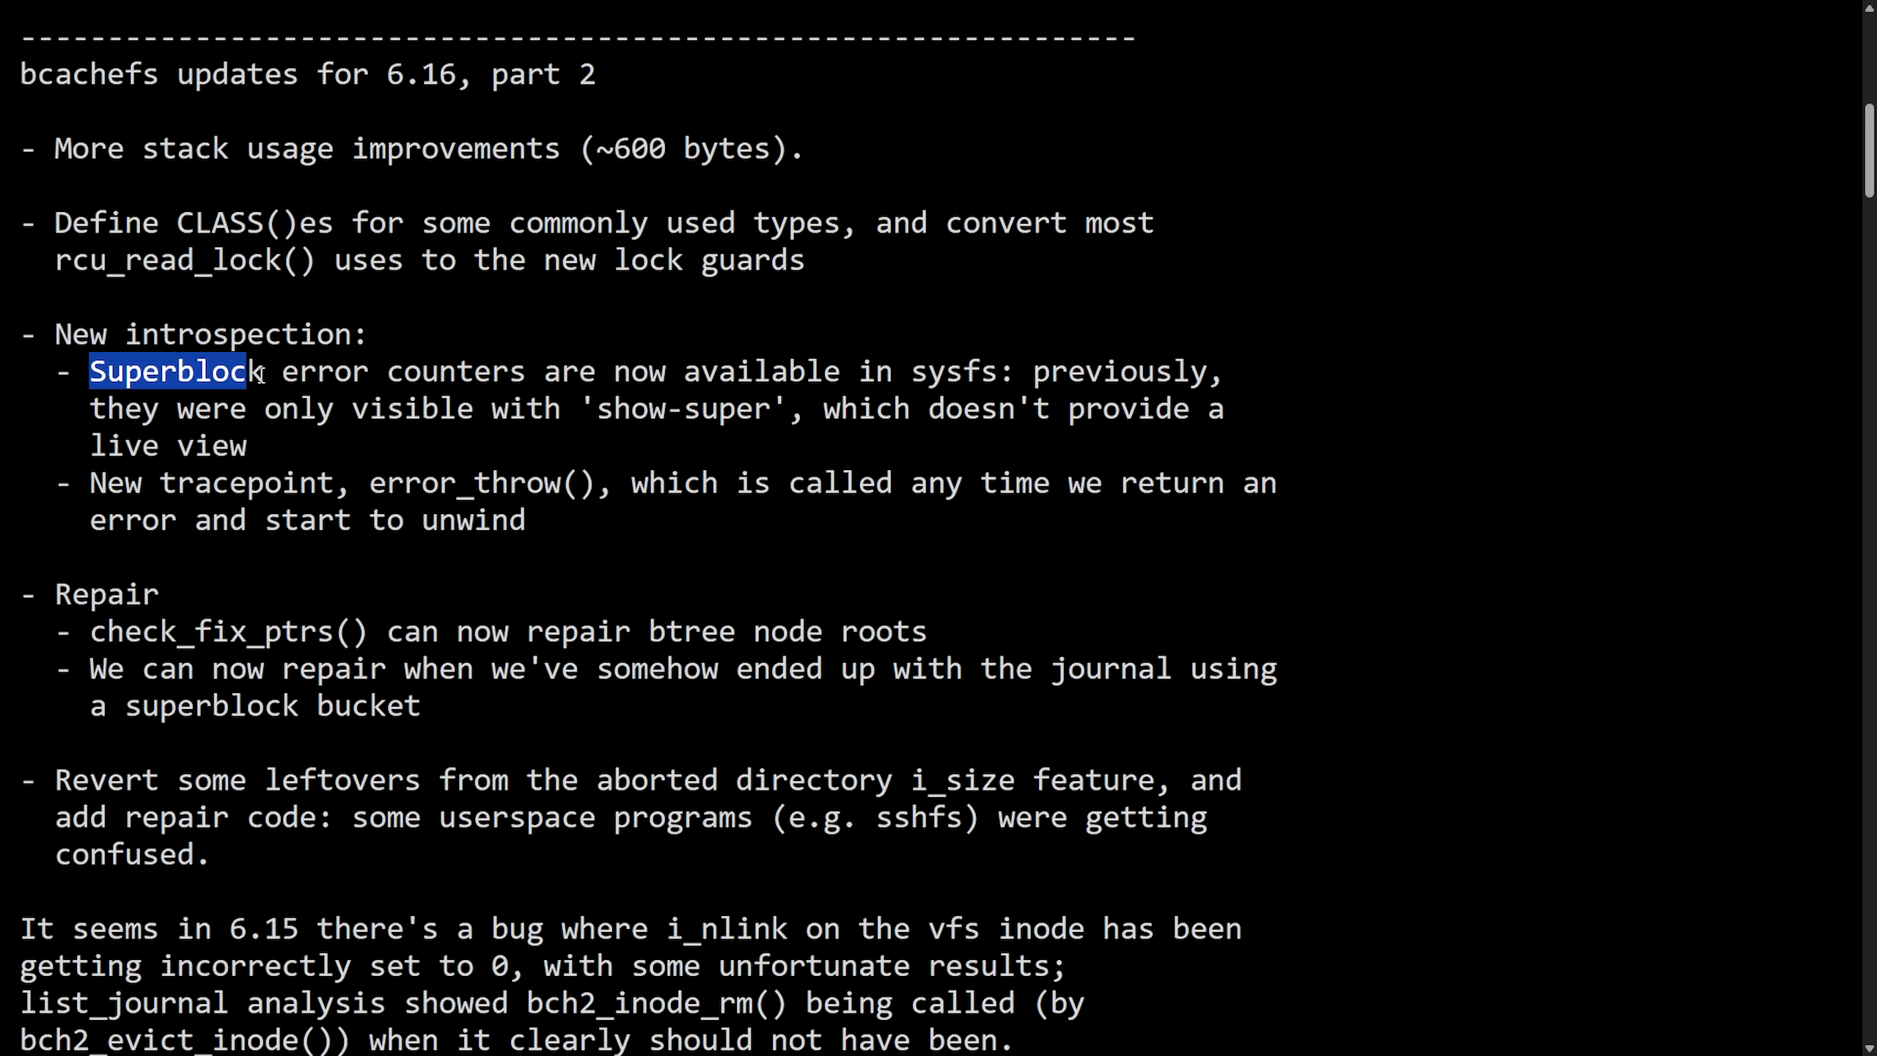
{"action": "left_click_drag", "start_coordinate": [252, 372], "coordinate": [664, 373]}
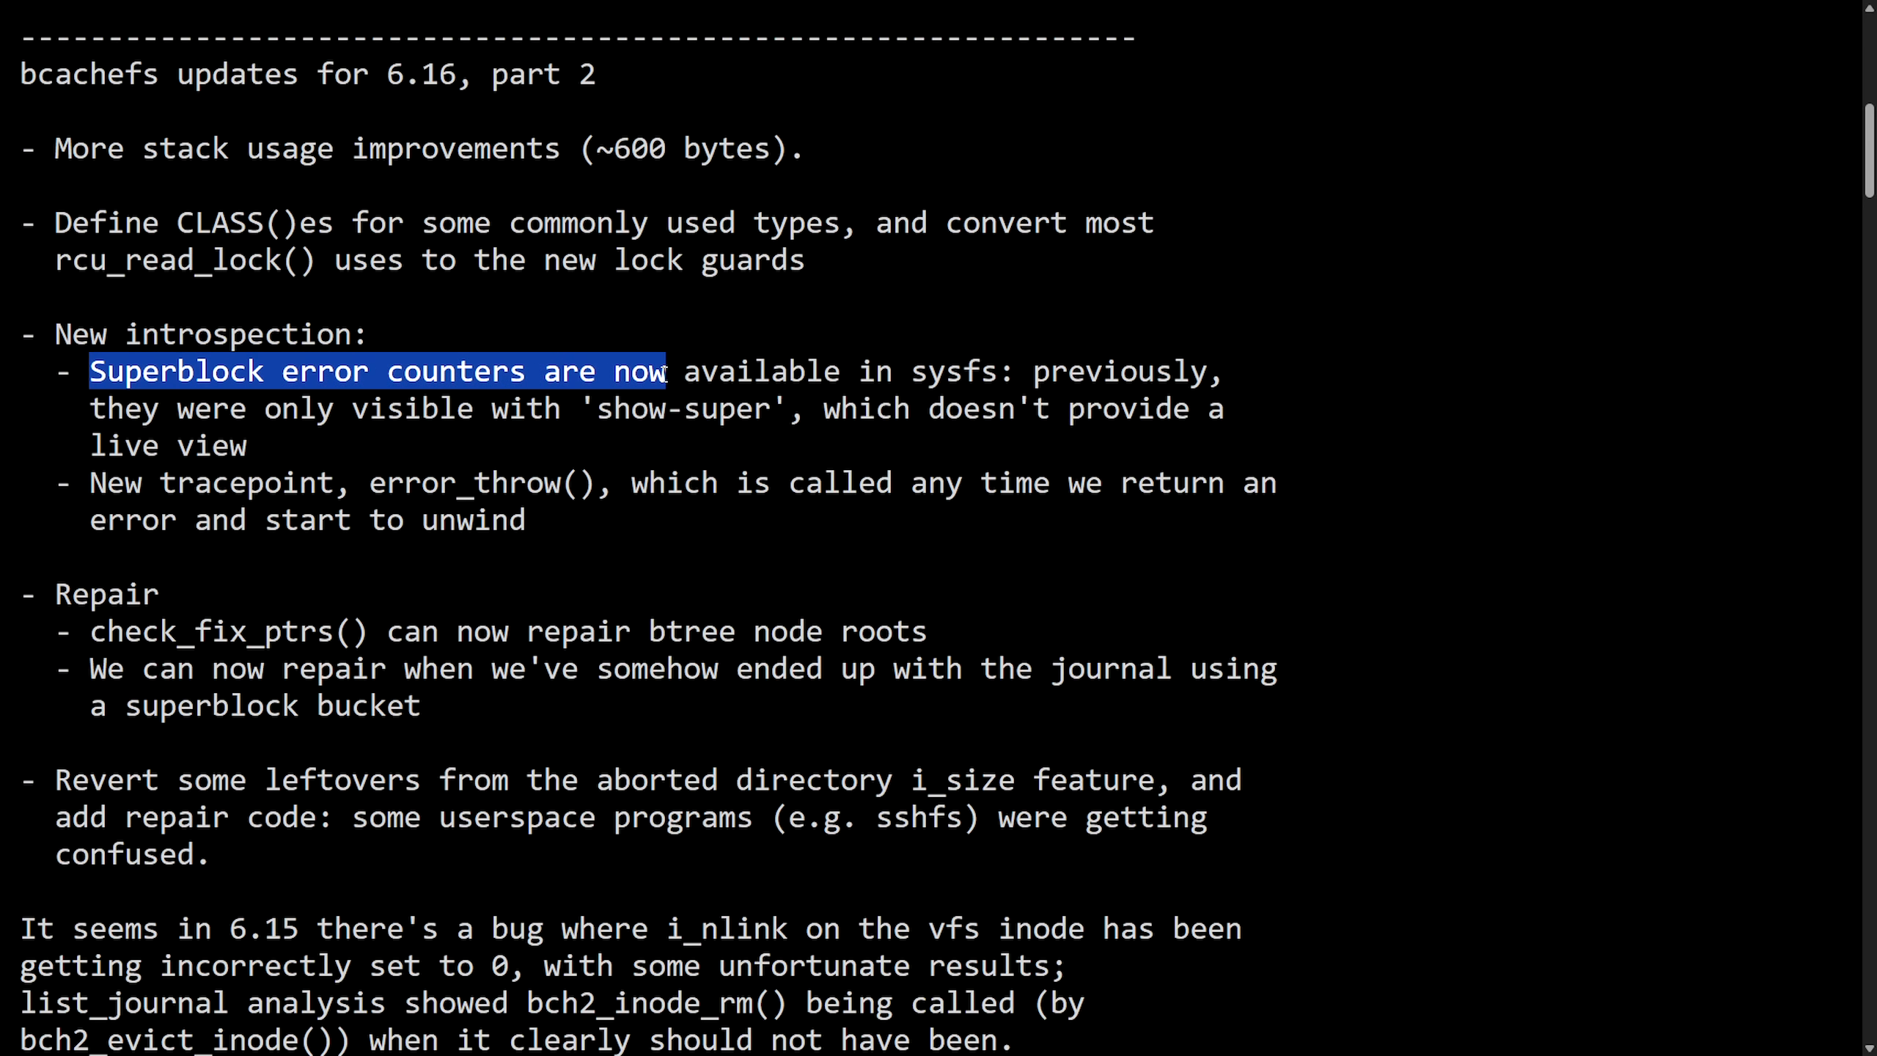
{"action": "left_click_drag", "start_coordinate": [666, 371], "coordinate": [1071, 371]}
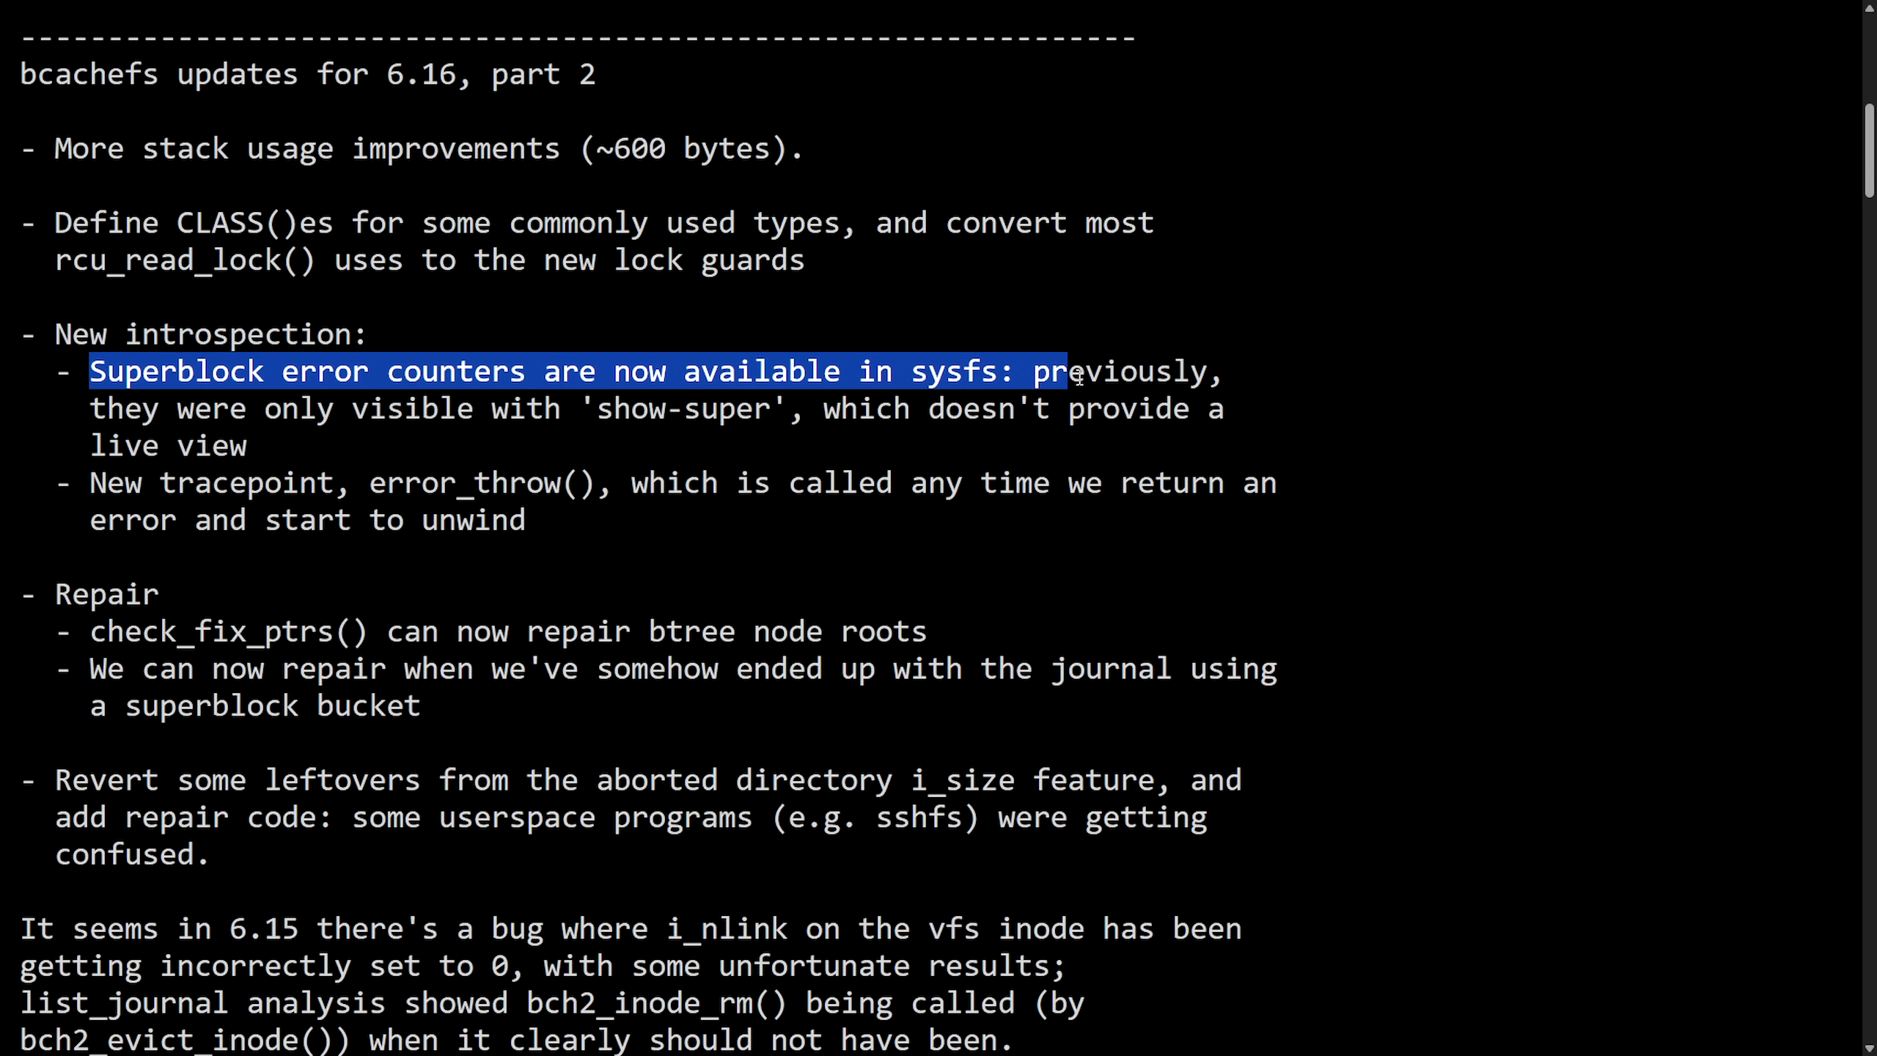
{"action": "left_click_drag", "start_coordinate": [1077, 371], "coordinate": [778, 408]}
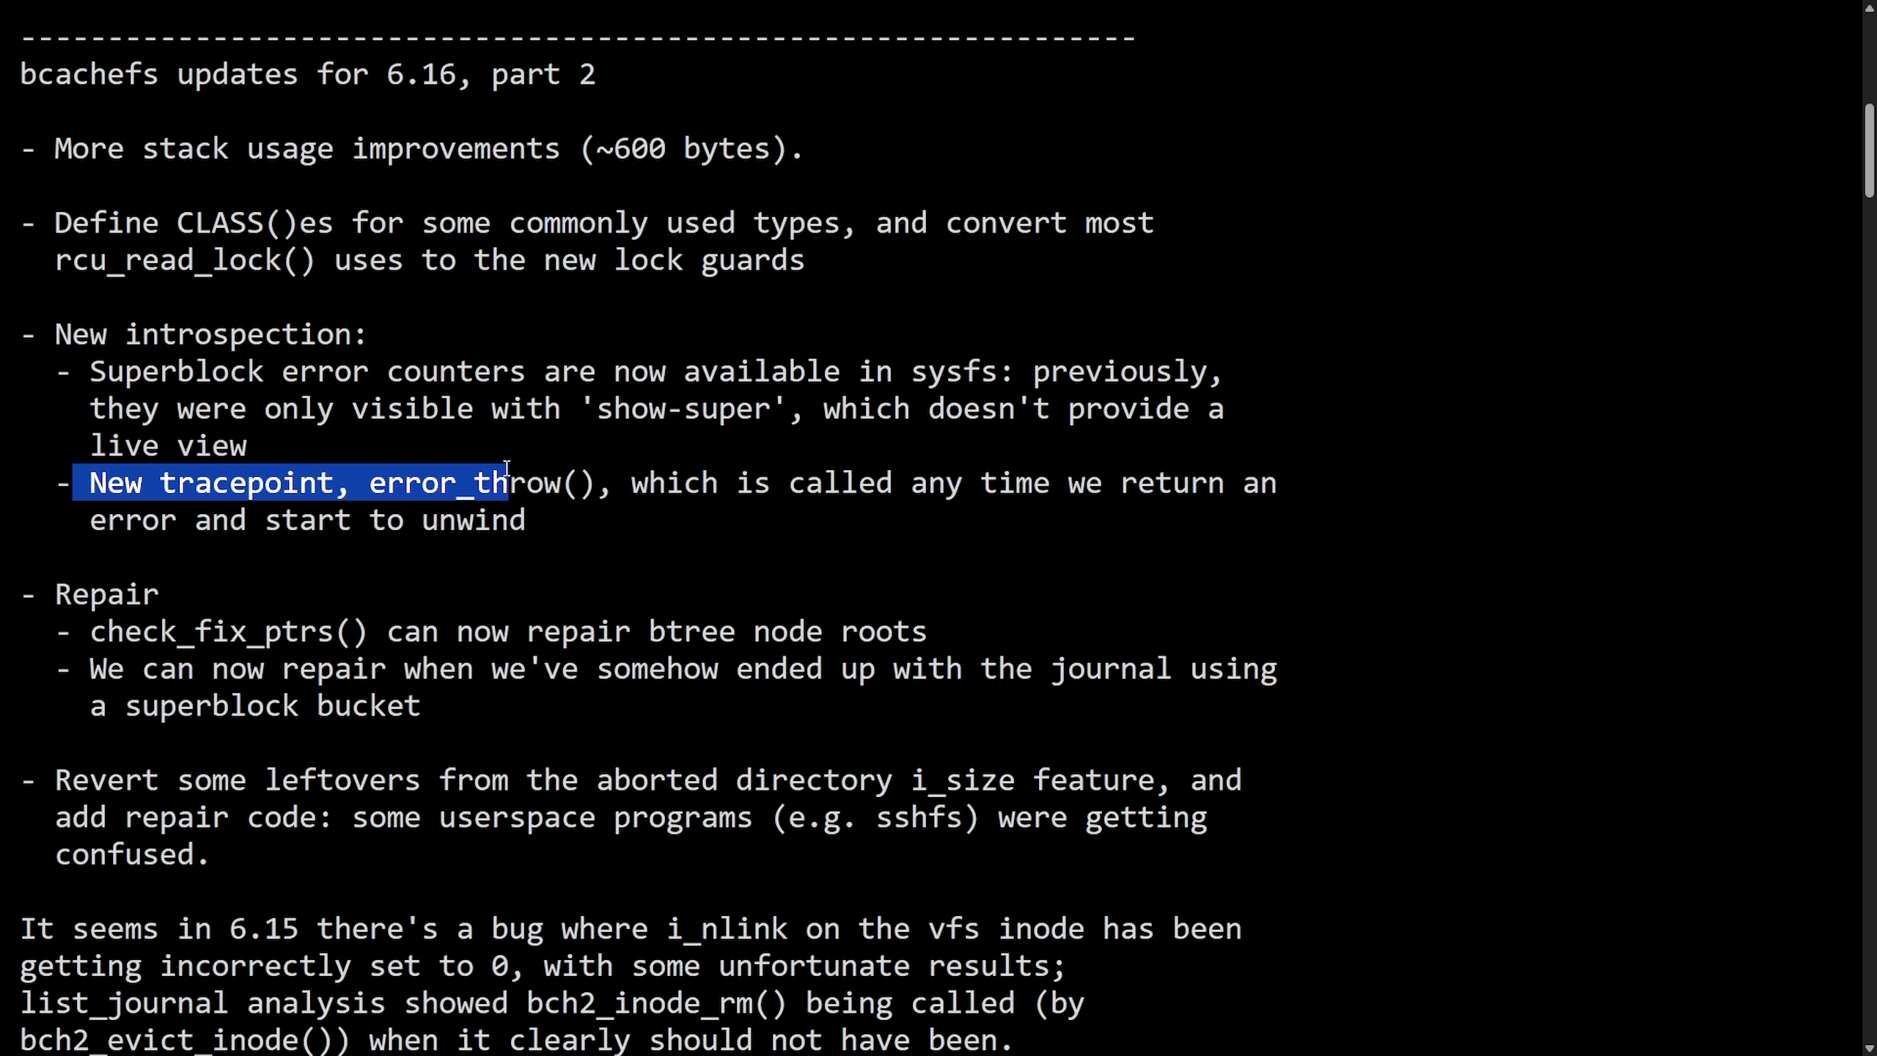
{"action": "left_click_drag", "start_coordinate": [503, 482], "coordinate": [791, 482]}
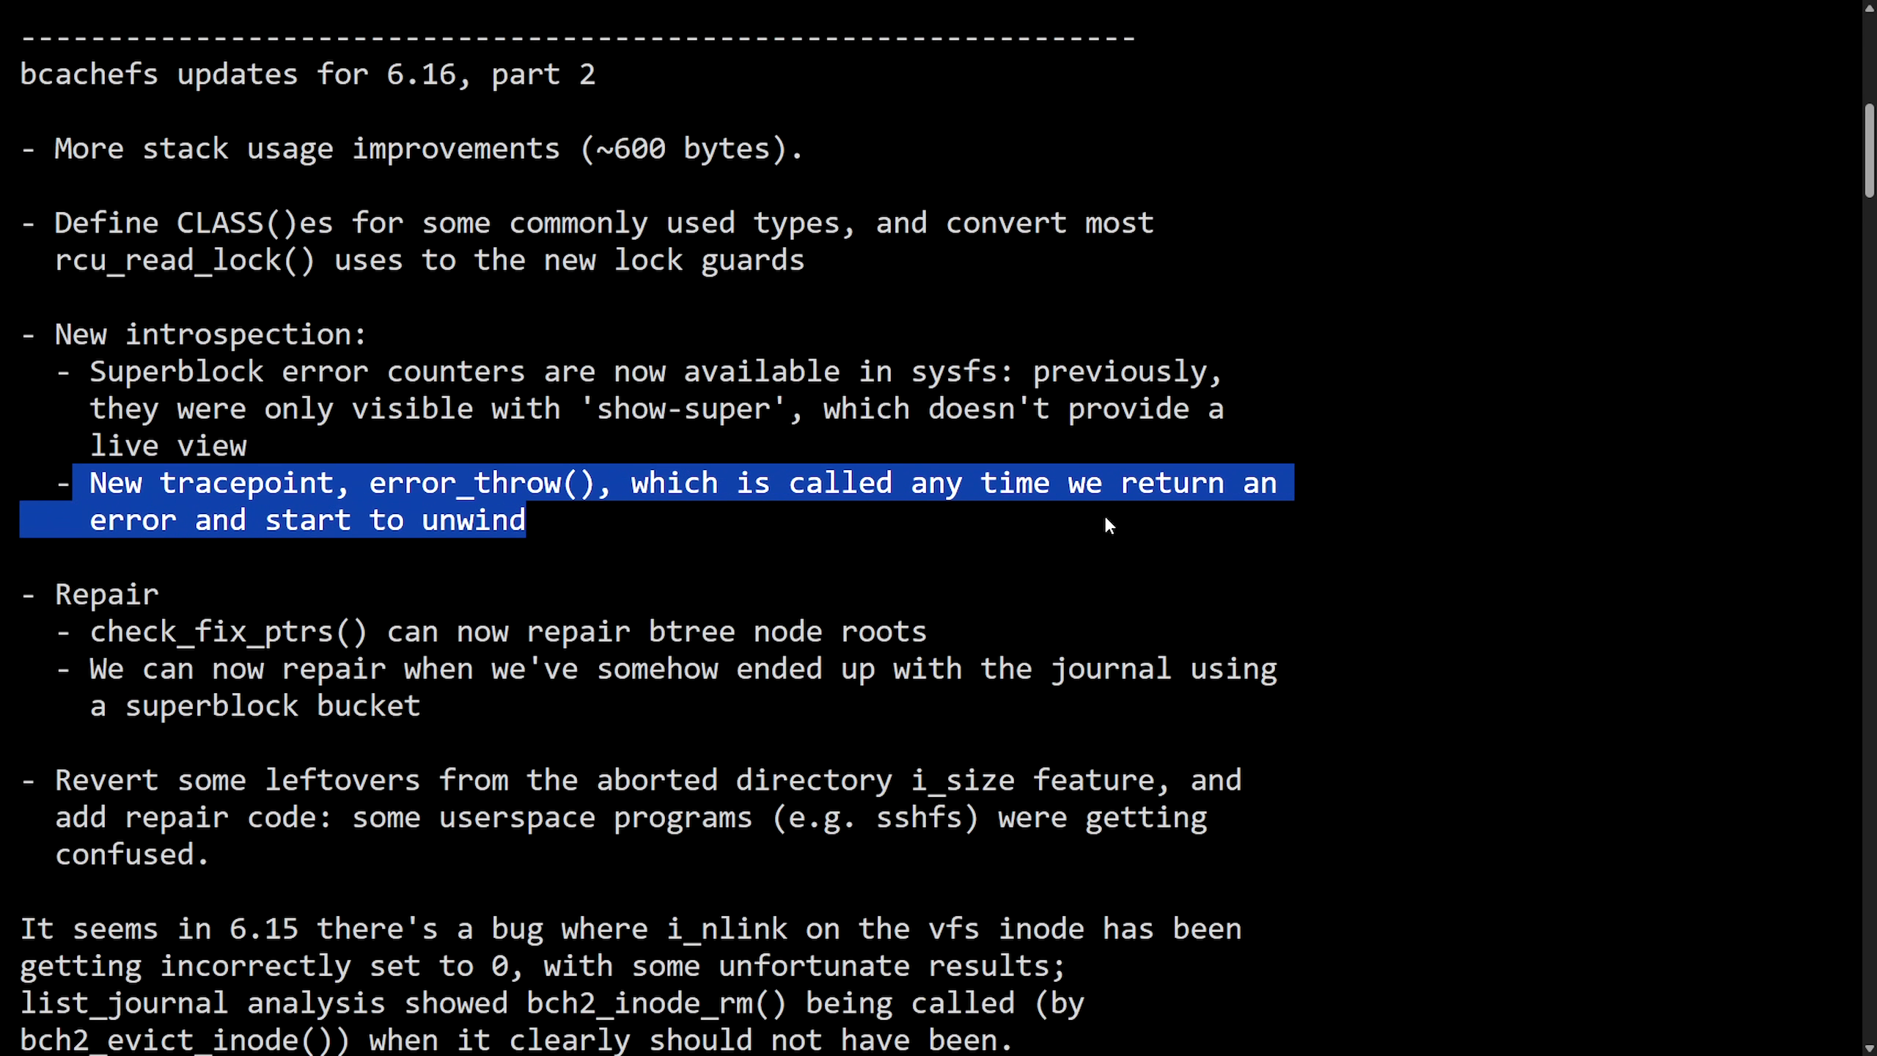
{"action": "scroll", "scroll_direction": "down", "scroll_amount": 3}
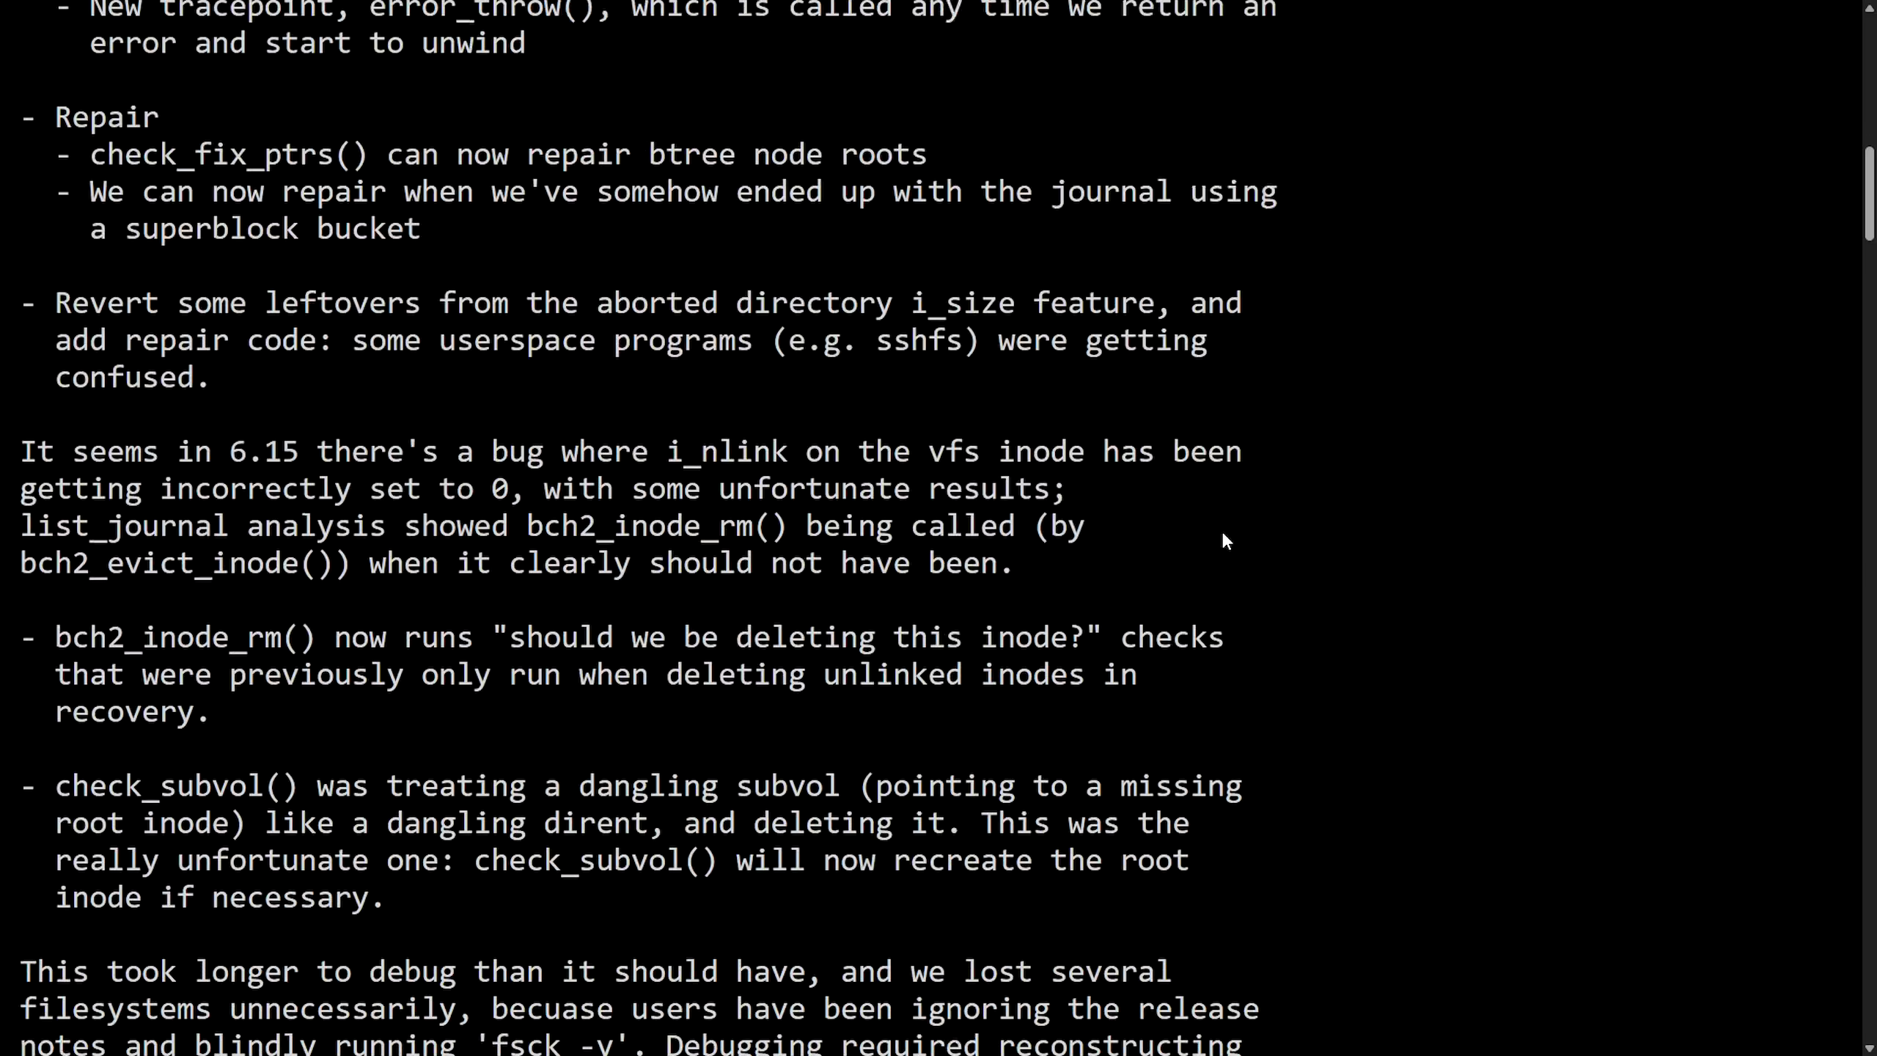
{"action": "scroll", "scroll_direction": "down", "scroll_amount": 3}
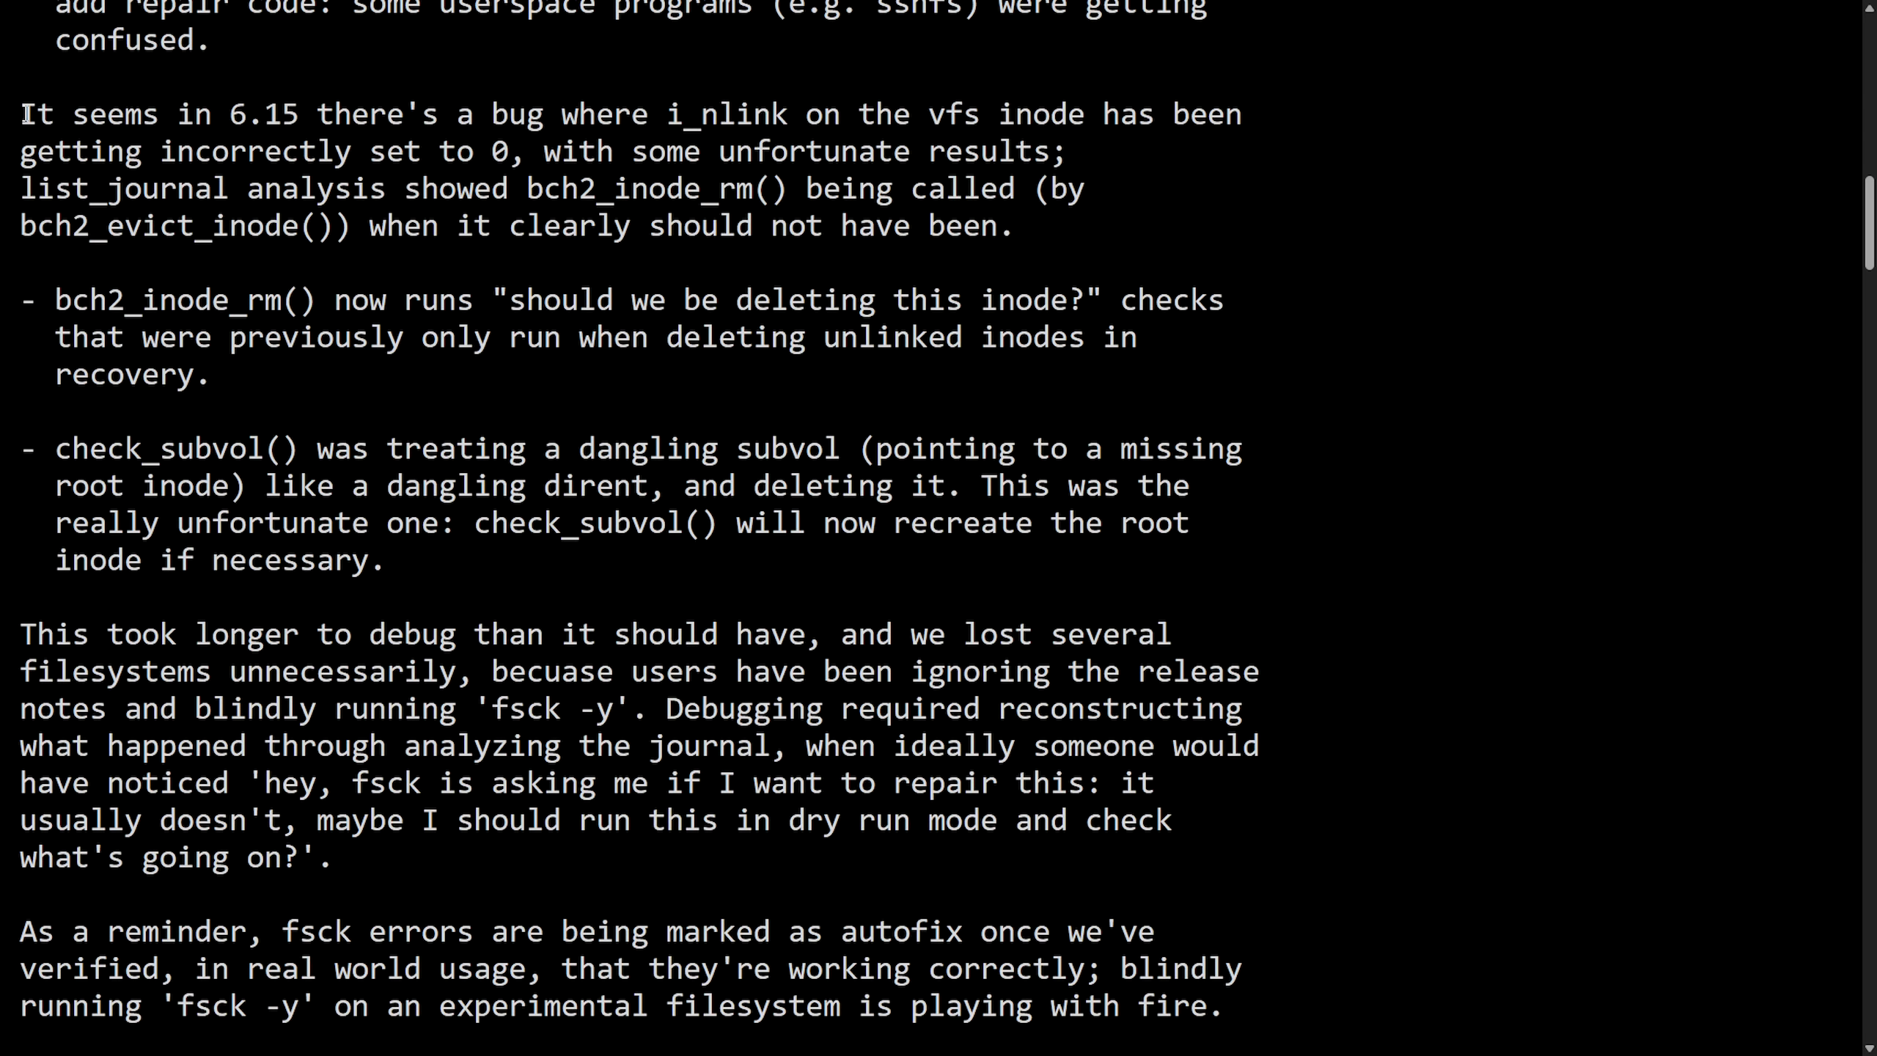
{"action": "left_click_drag", "start_coordinate": [21, 113], "coordinate": [458, 114]}
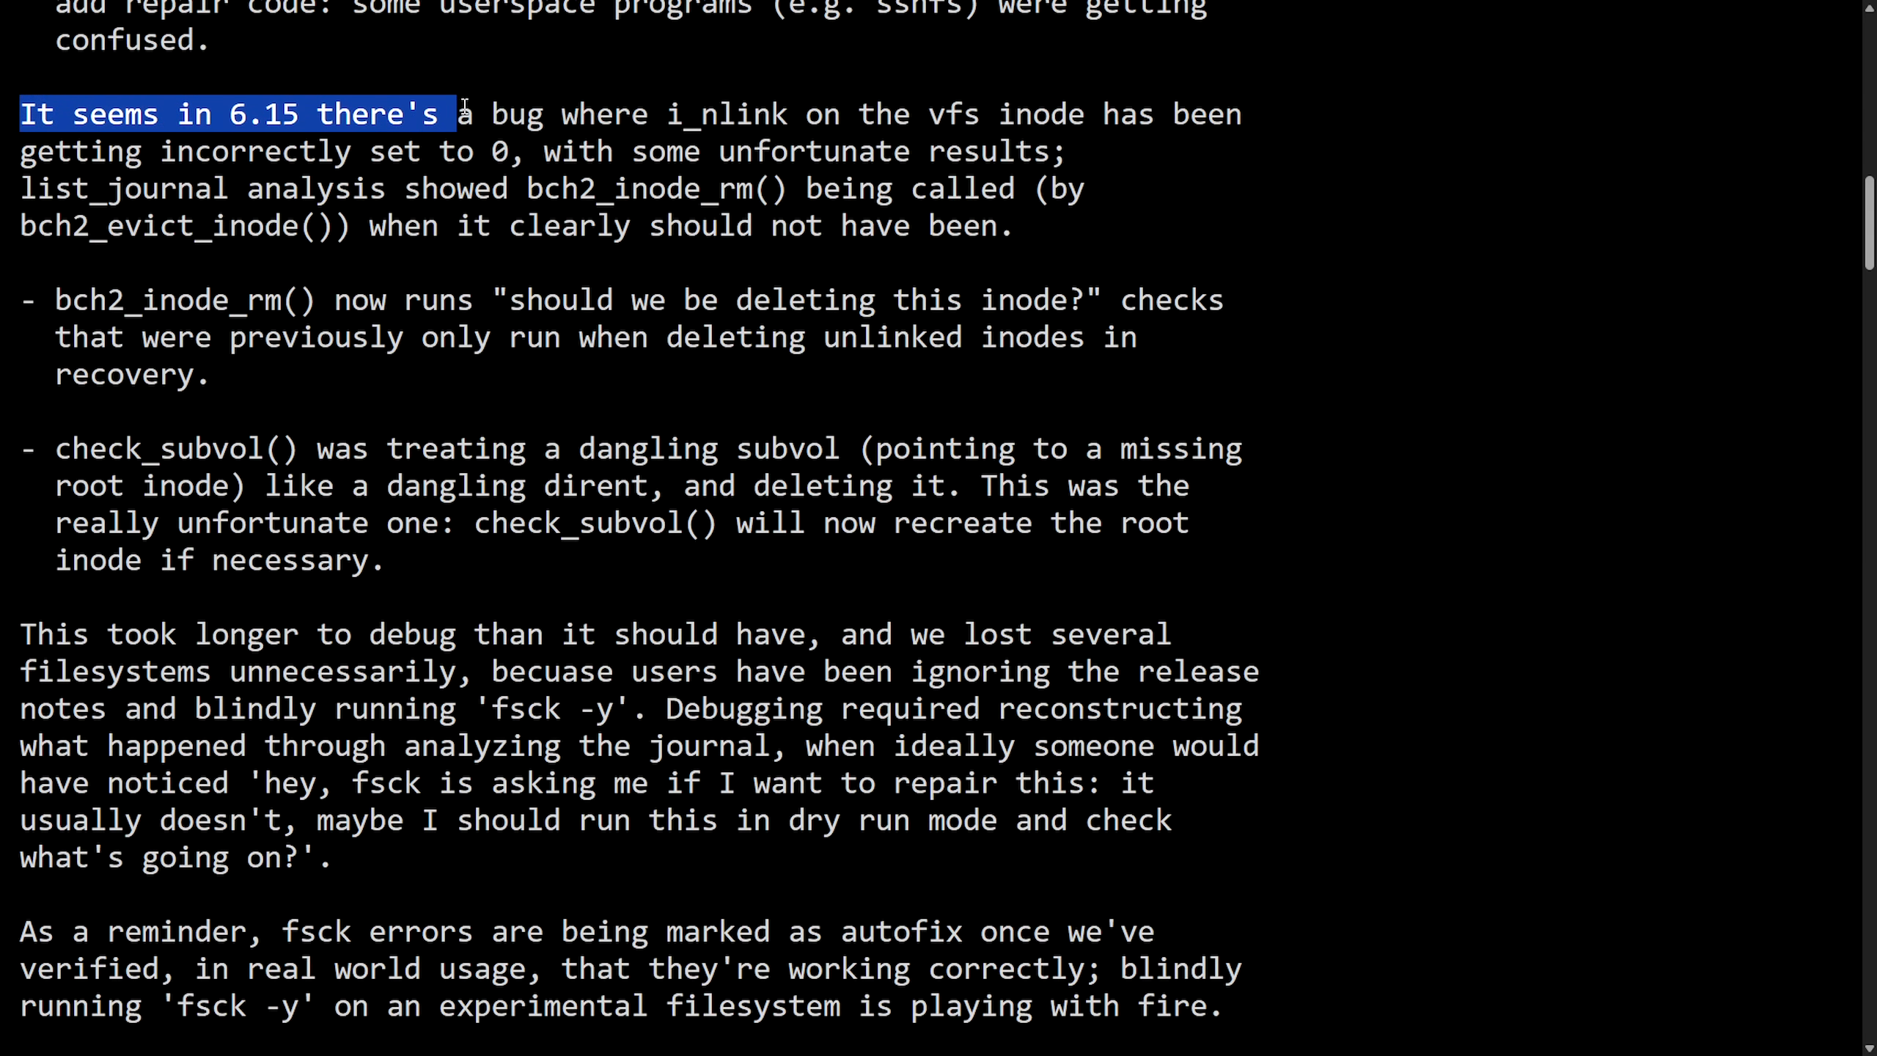
{"action": "left_click_drag", "start_coordinate": [463, 114], "coordinate": [824, 113]}
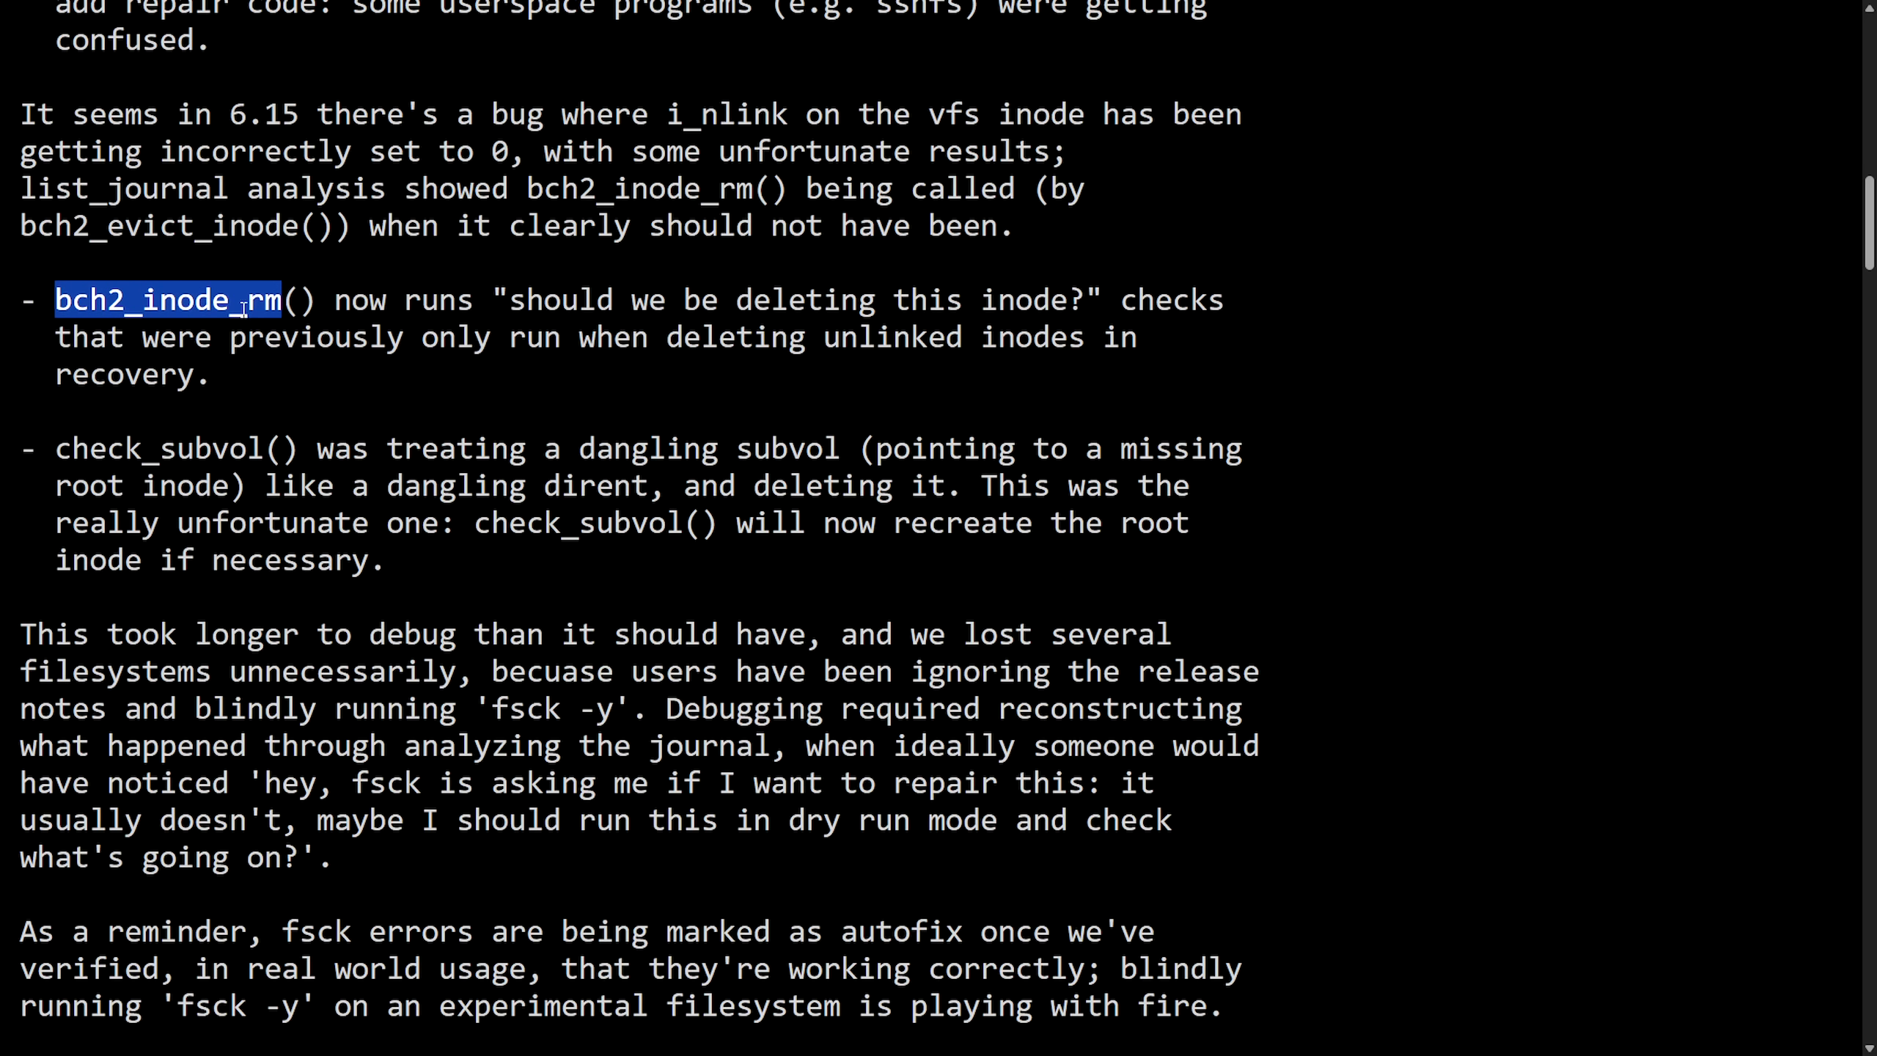
{"action": "left_click_drag", "start_coordinate": [346, 299], "coordinate": [797, 299]}
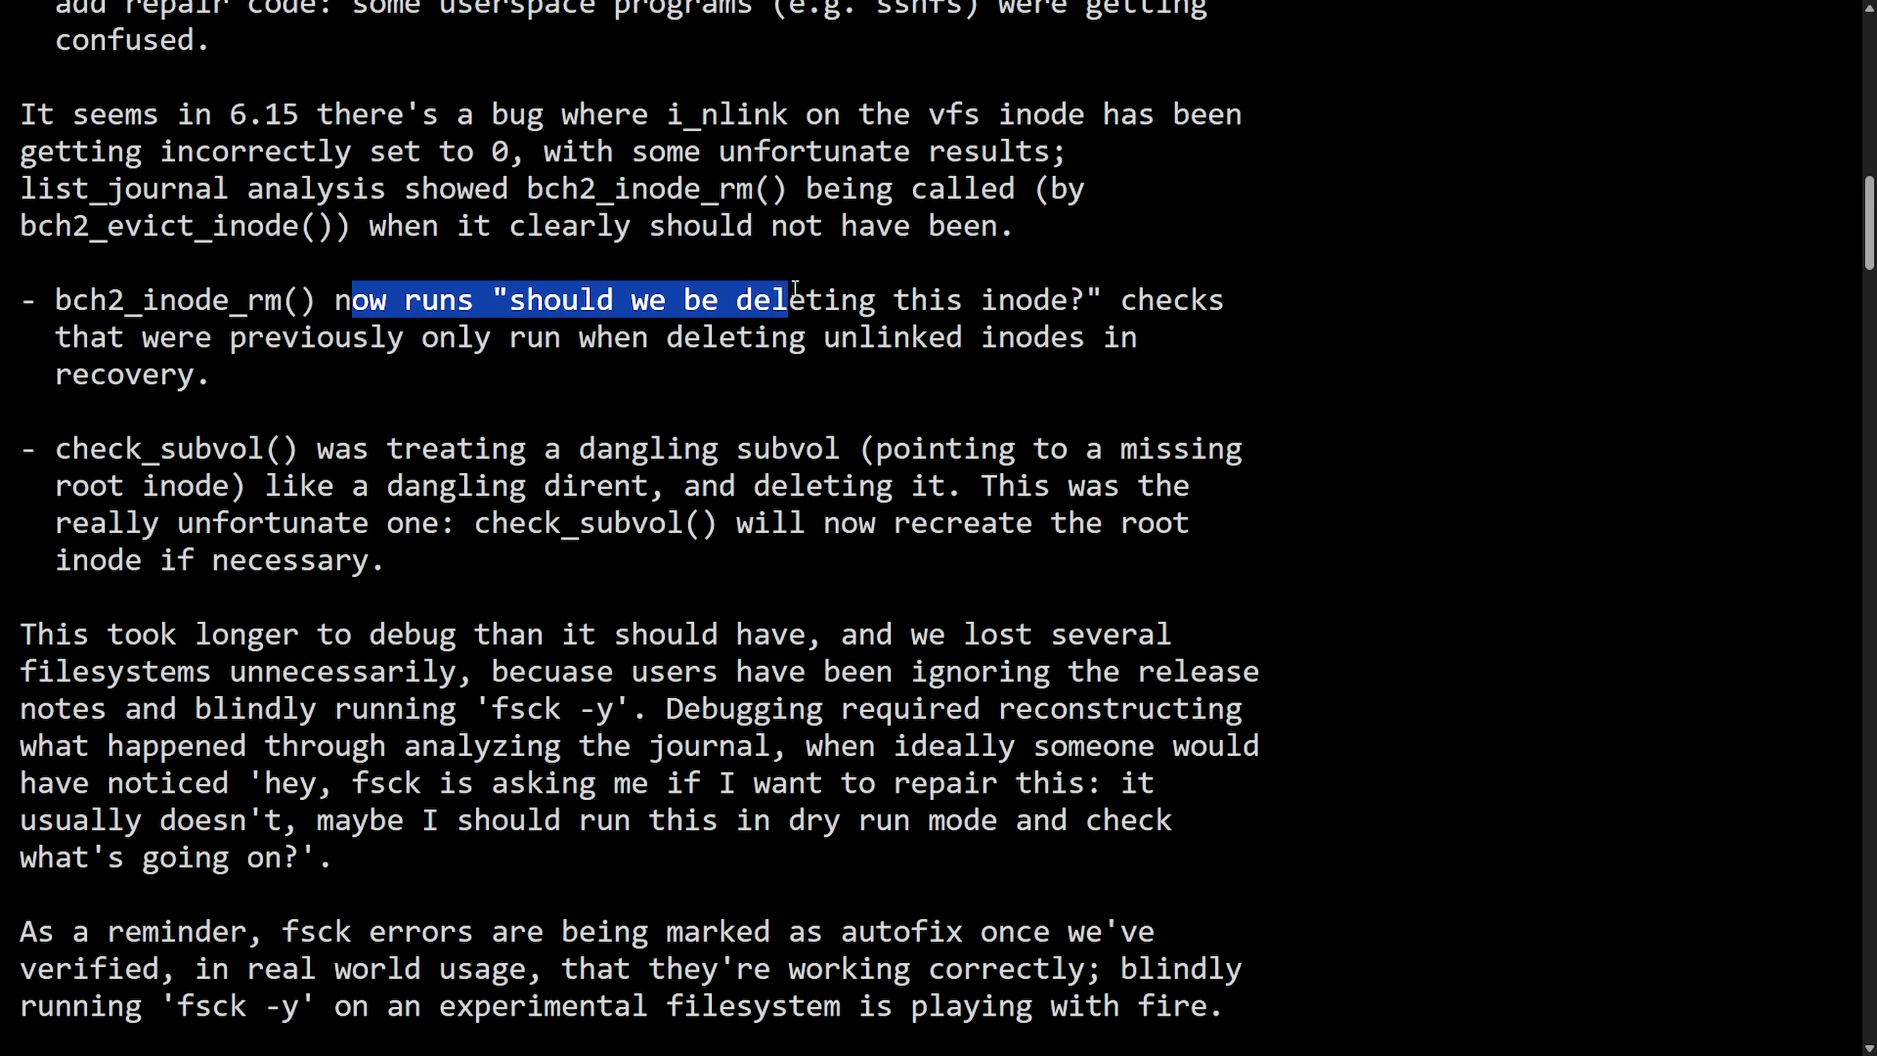
{"action": "left_click", "coordinate": [96, 431]}
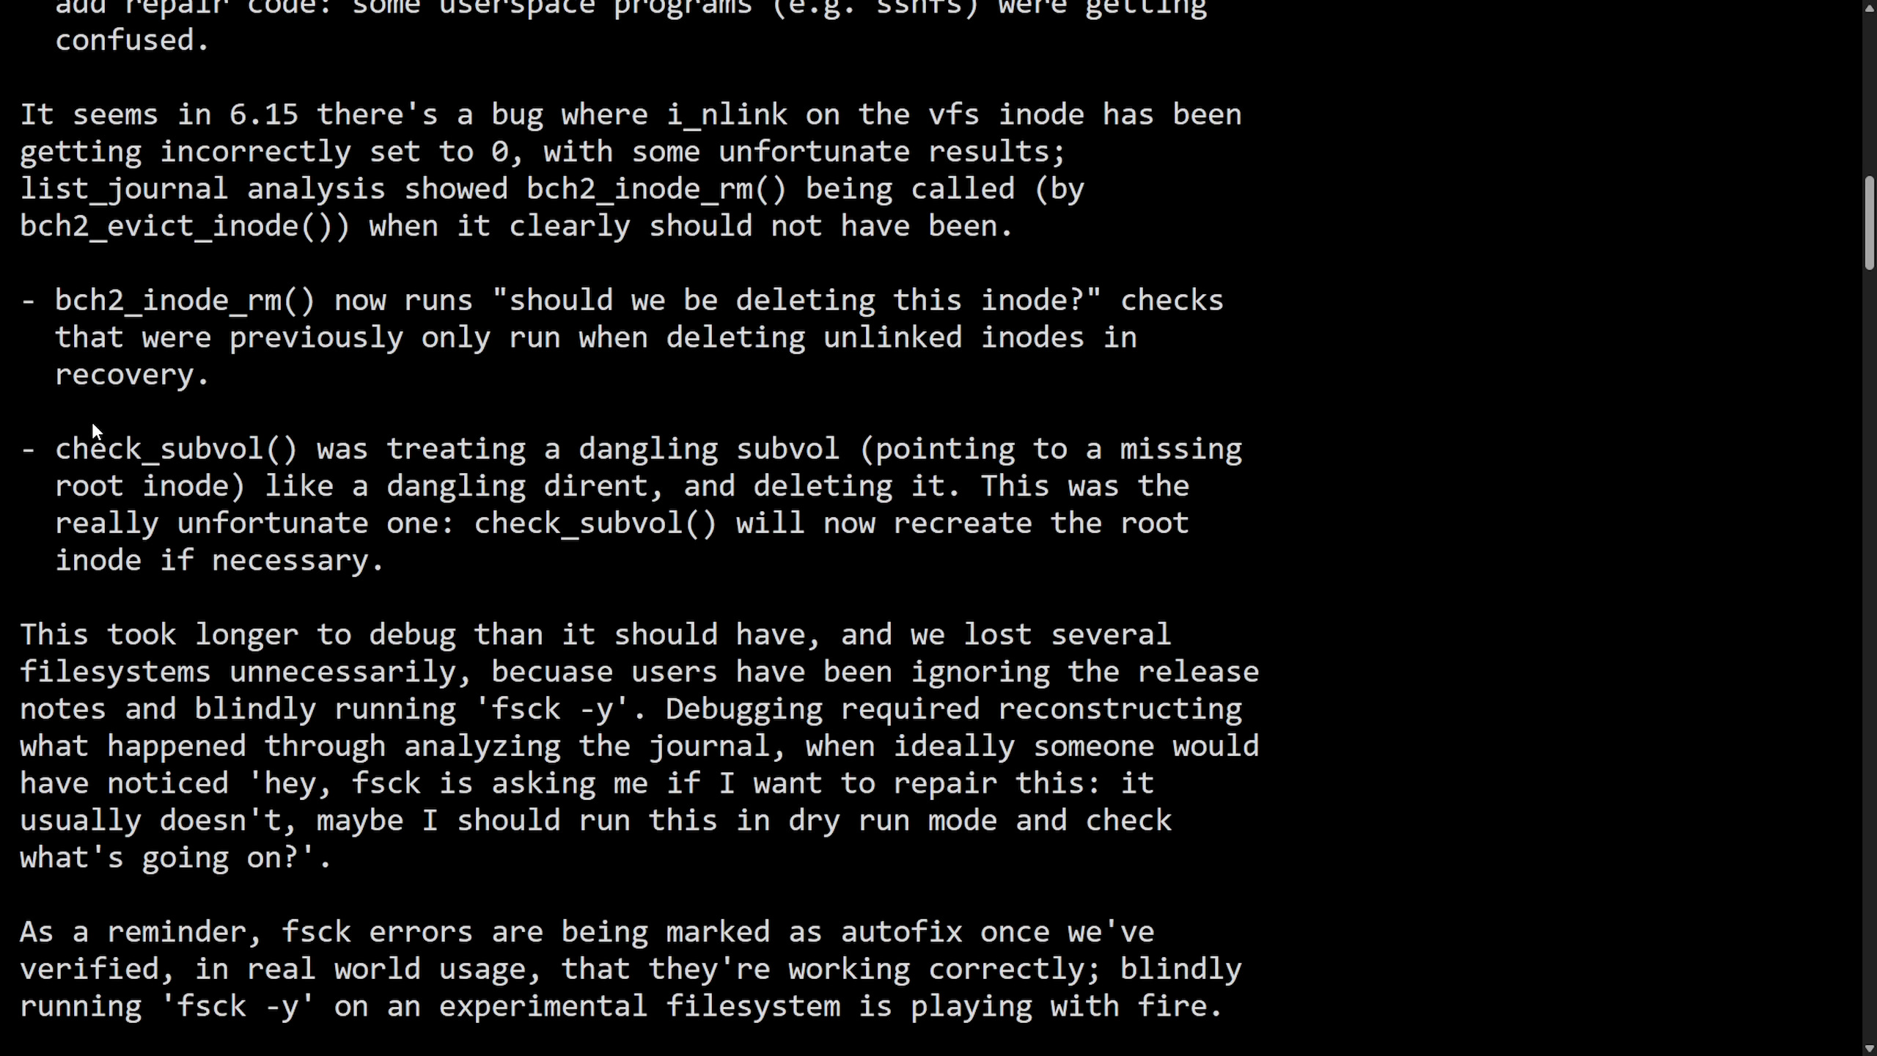
{"action": "left_click_drag", "start_coordinate": [72, 448], "coordinate": [592, 448]}
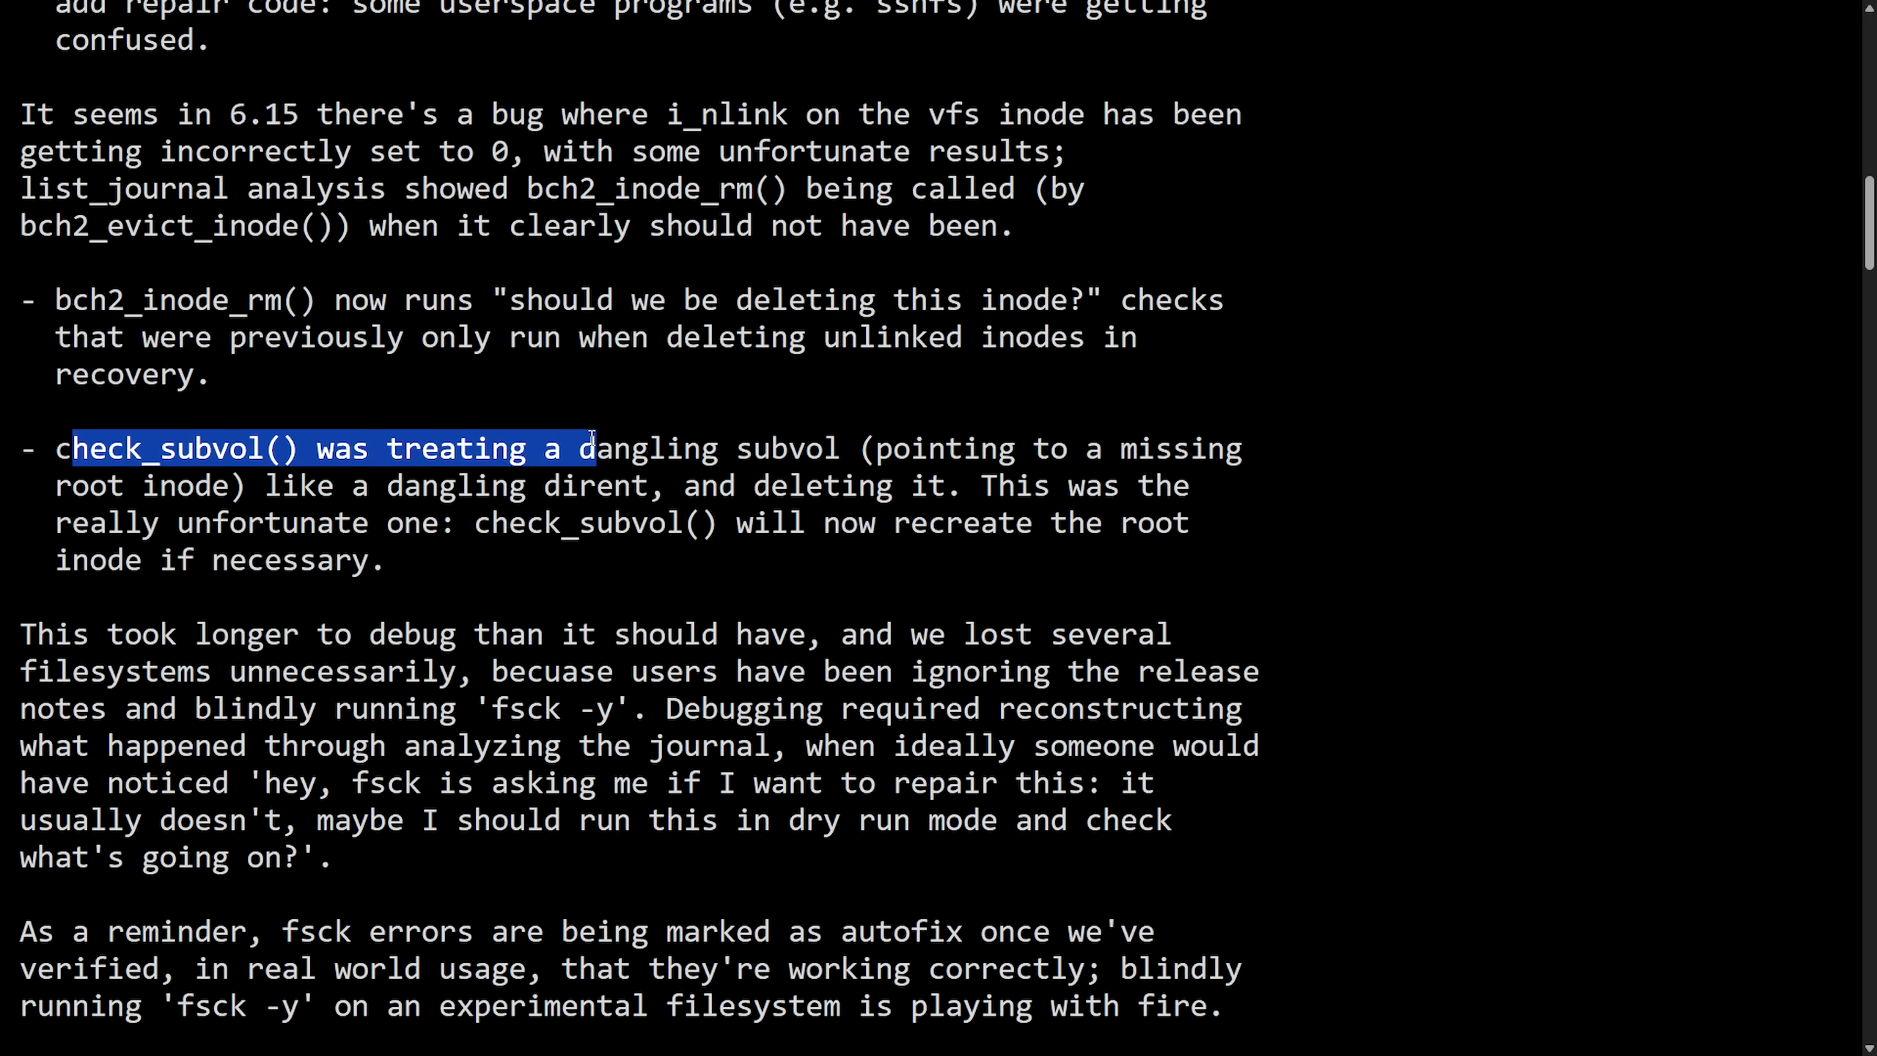
{"action": "left_click_drag", "start_coordinate": [586, 448], "coordinate": [1156, 448]}
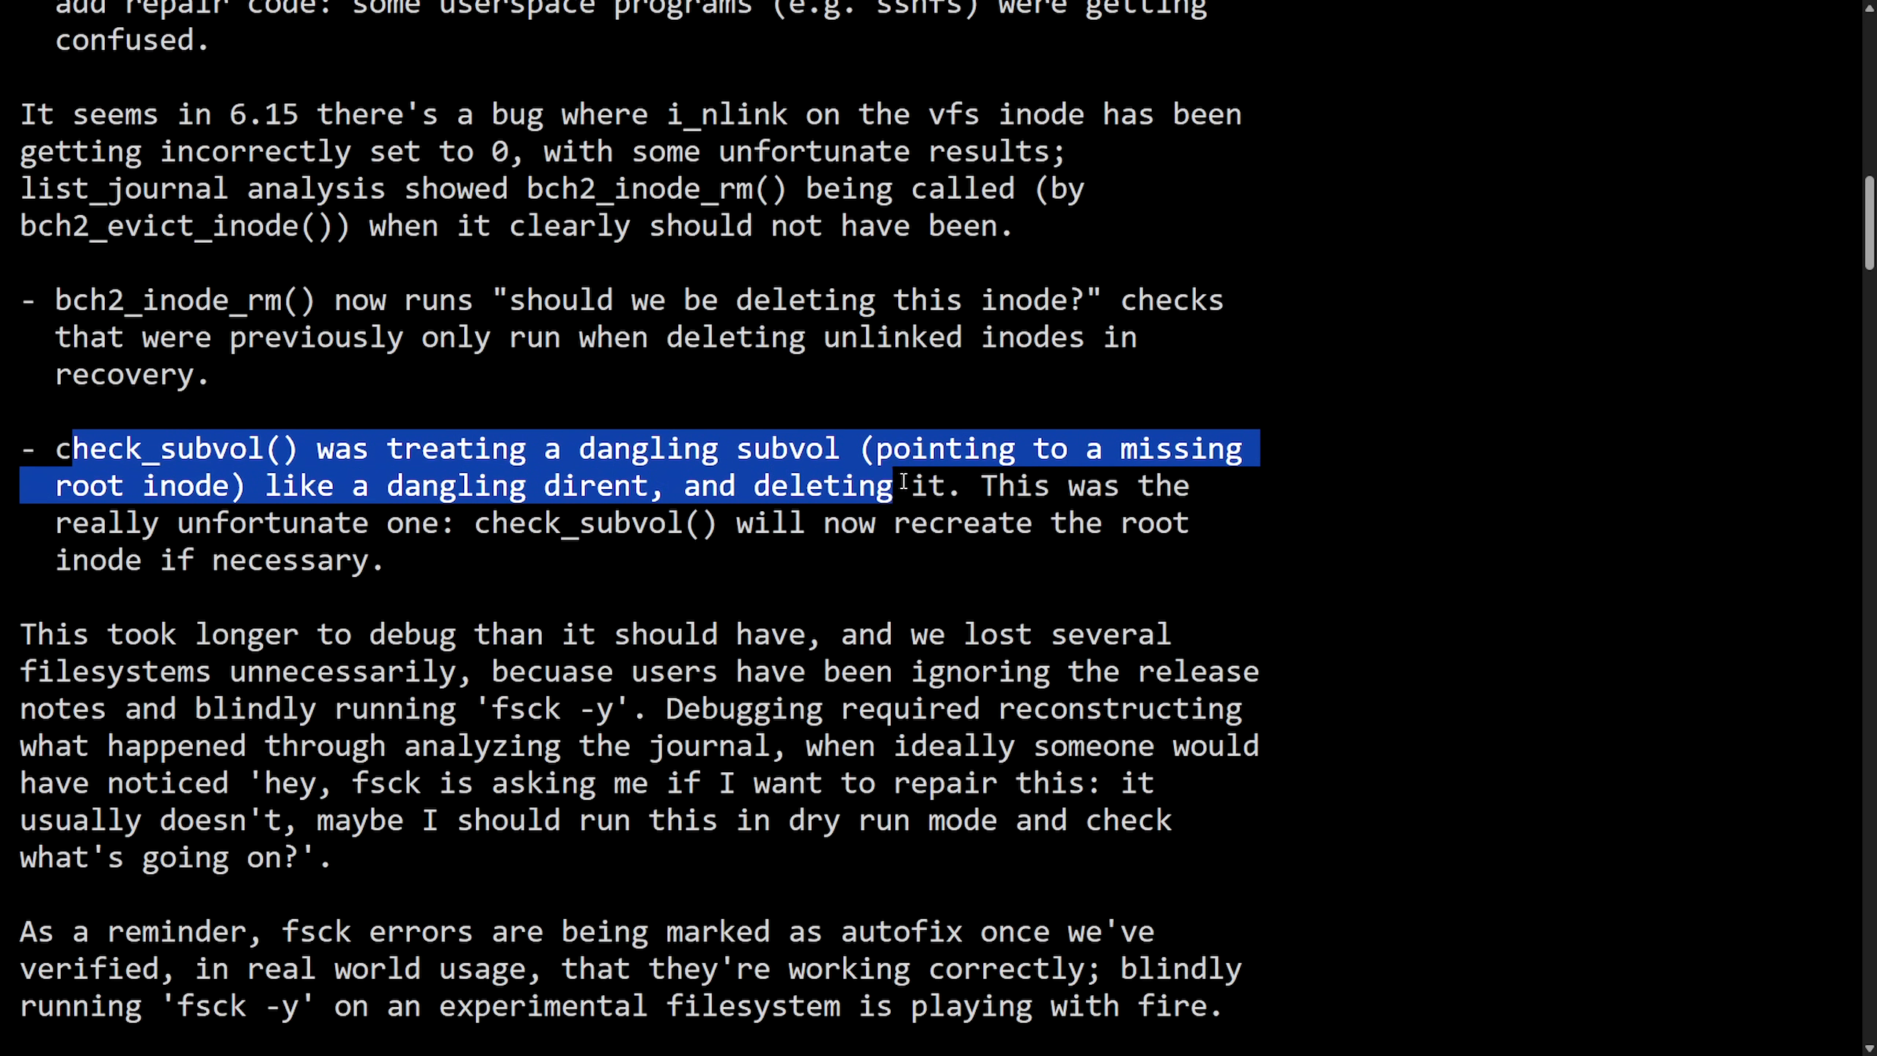
{"action": "left_click_drag", "start_coordinate": [21, 634], "coordinate": [439, 633]}
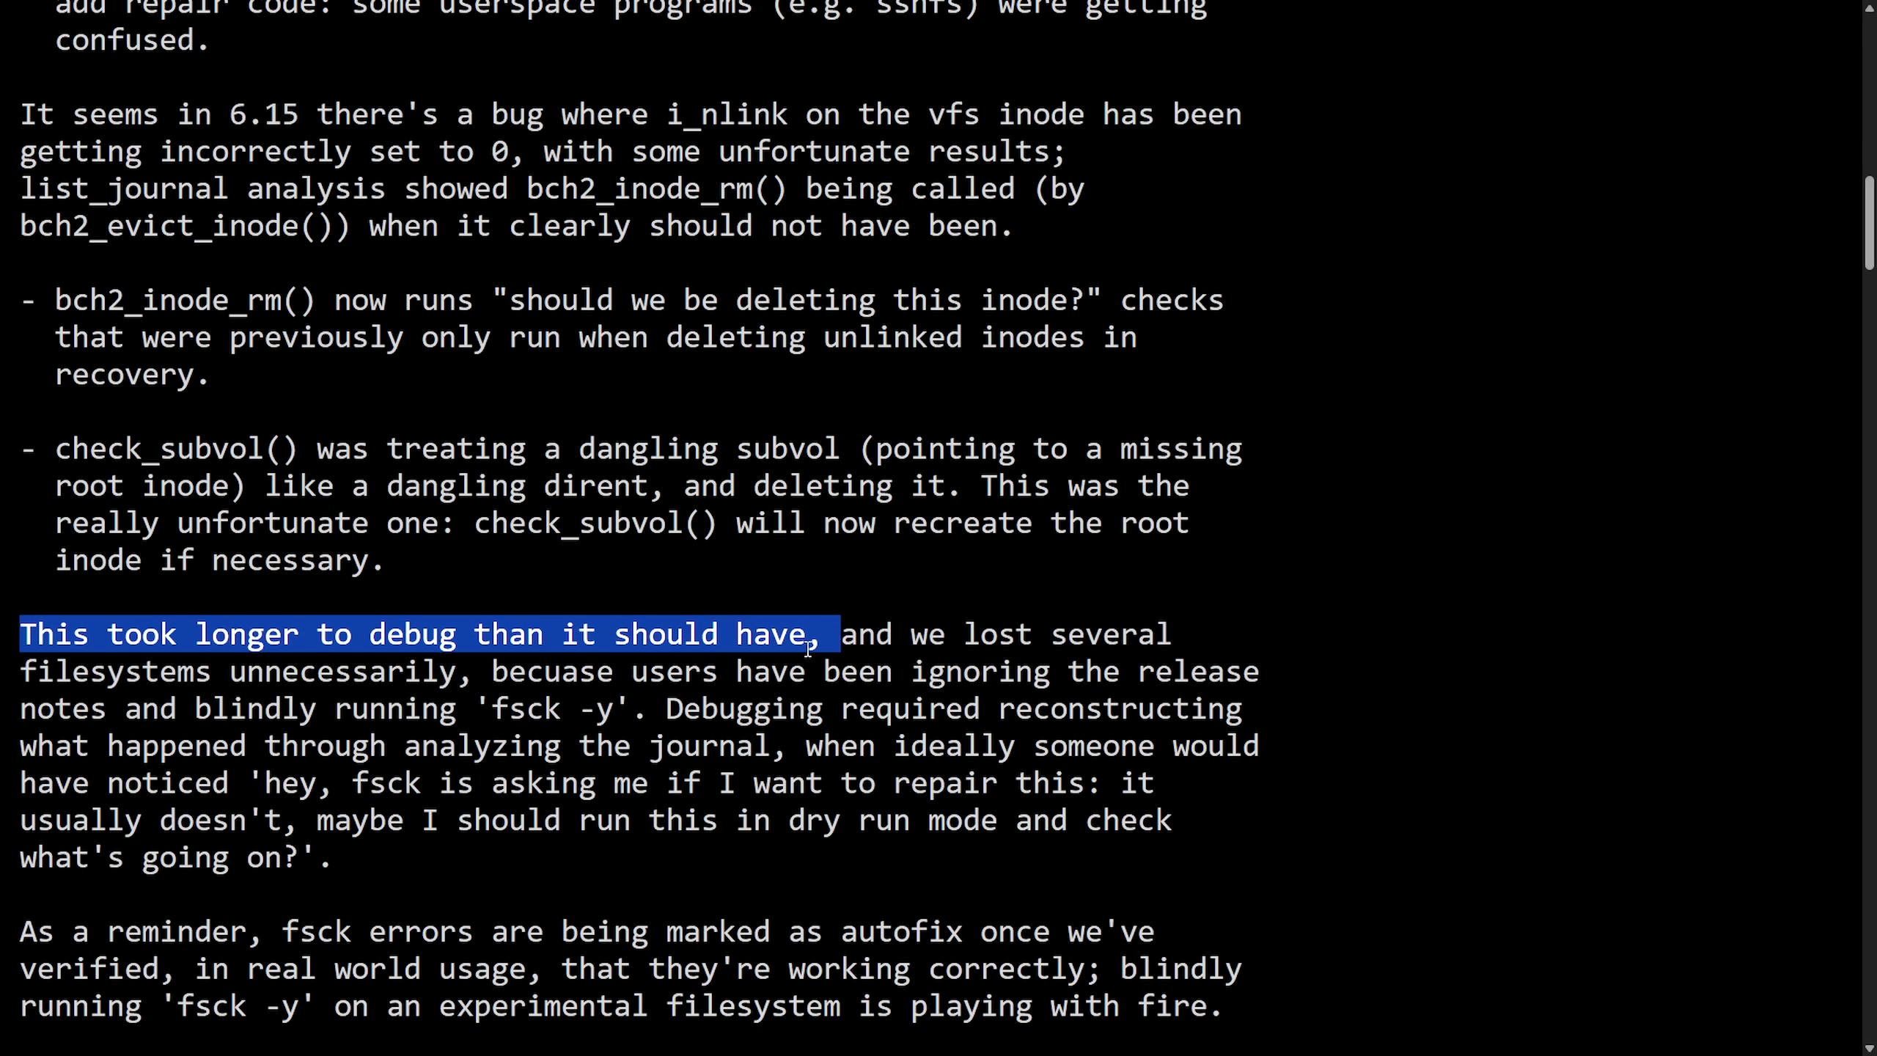
{"action": "left_click_drag", "start_coordinate": [814, 634], "coordinate": [783, 671]}
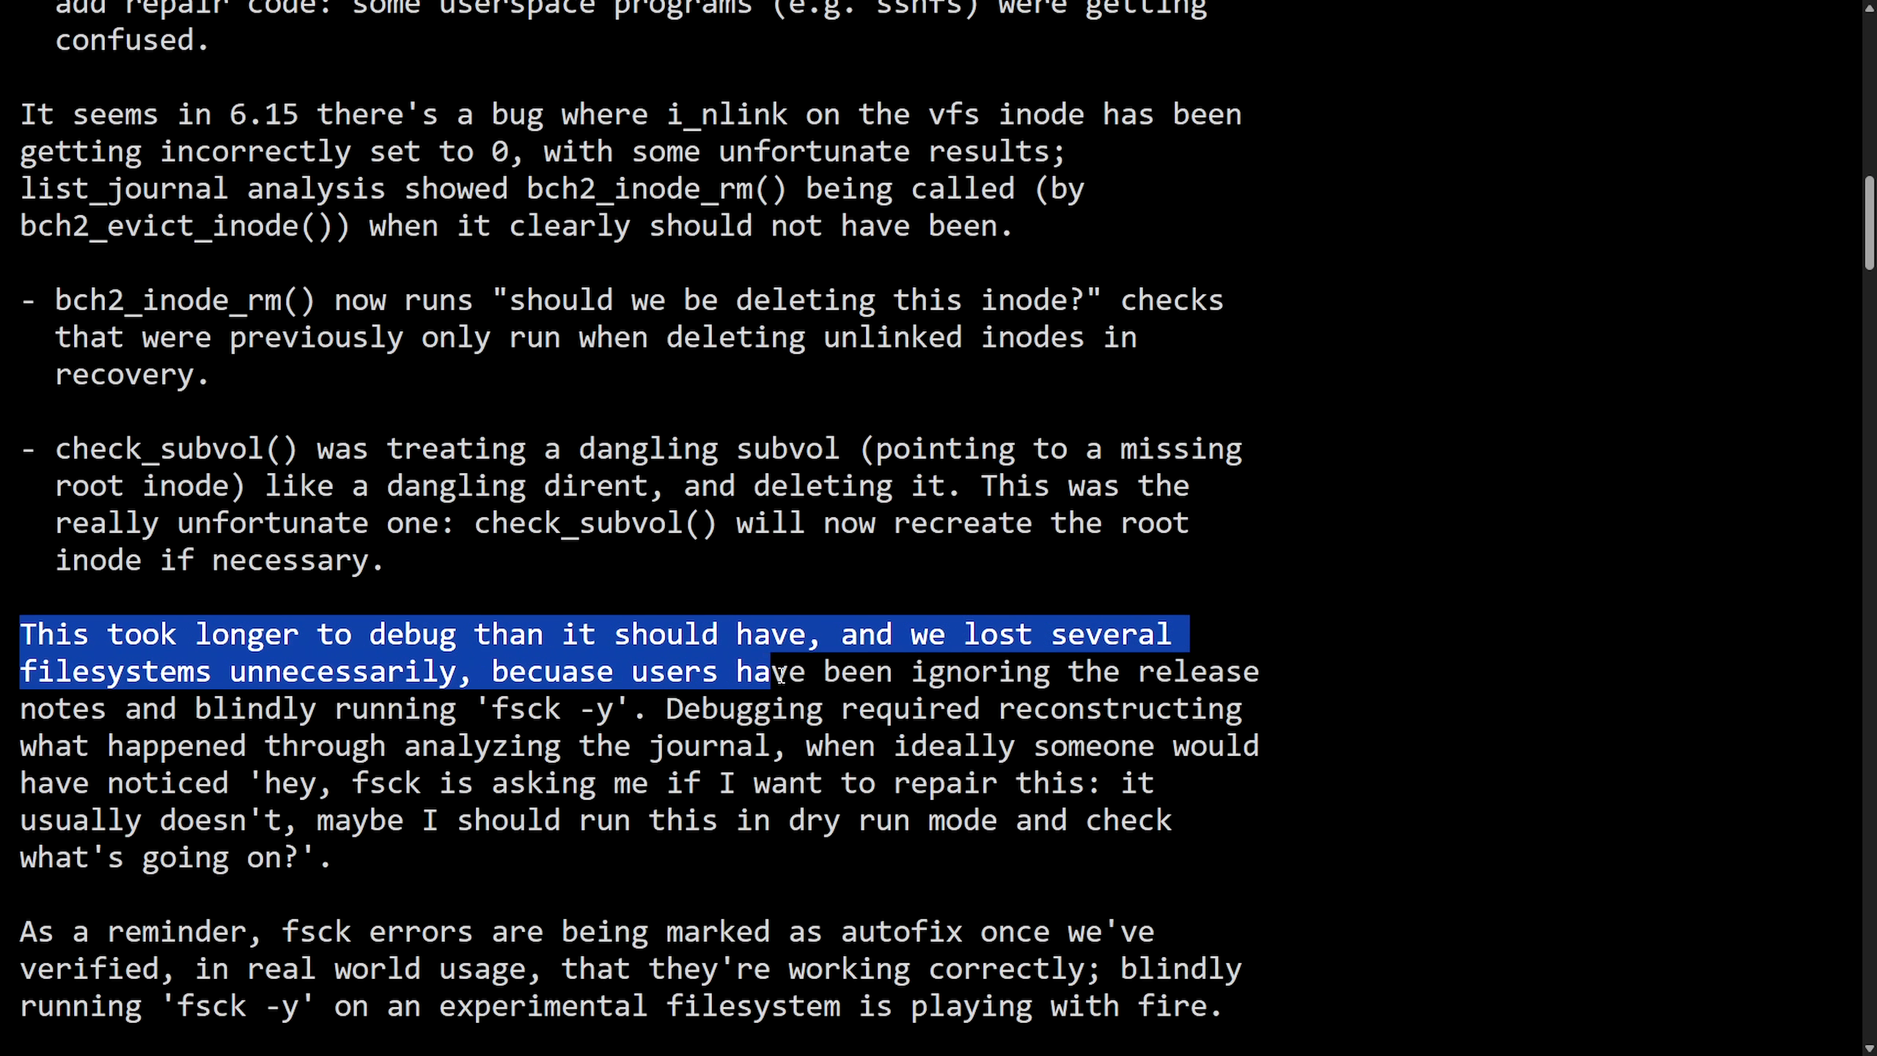
{"action": "left_click_drag", "start_coordinate": [778, 670], "coordinate": [403, 707]}
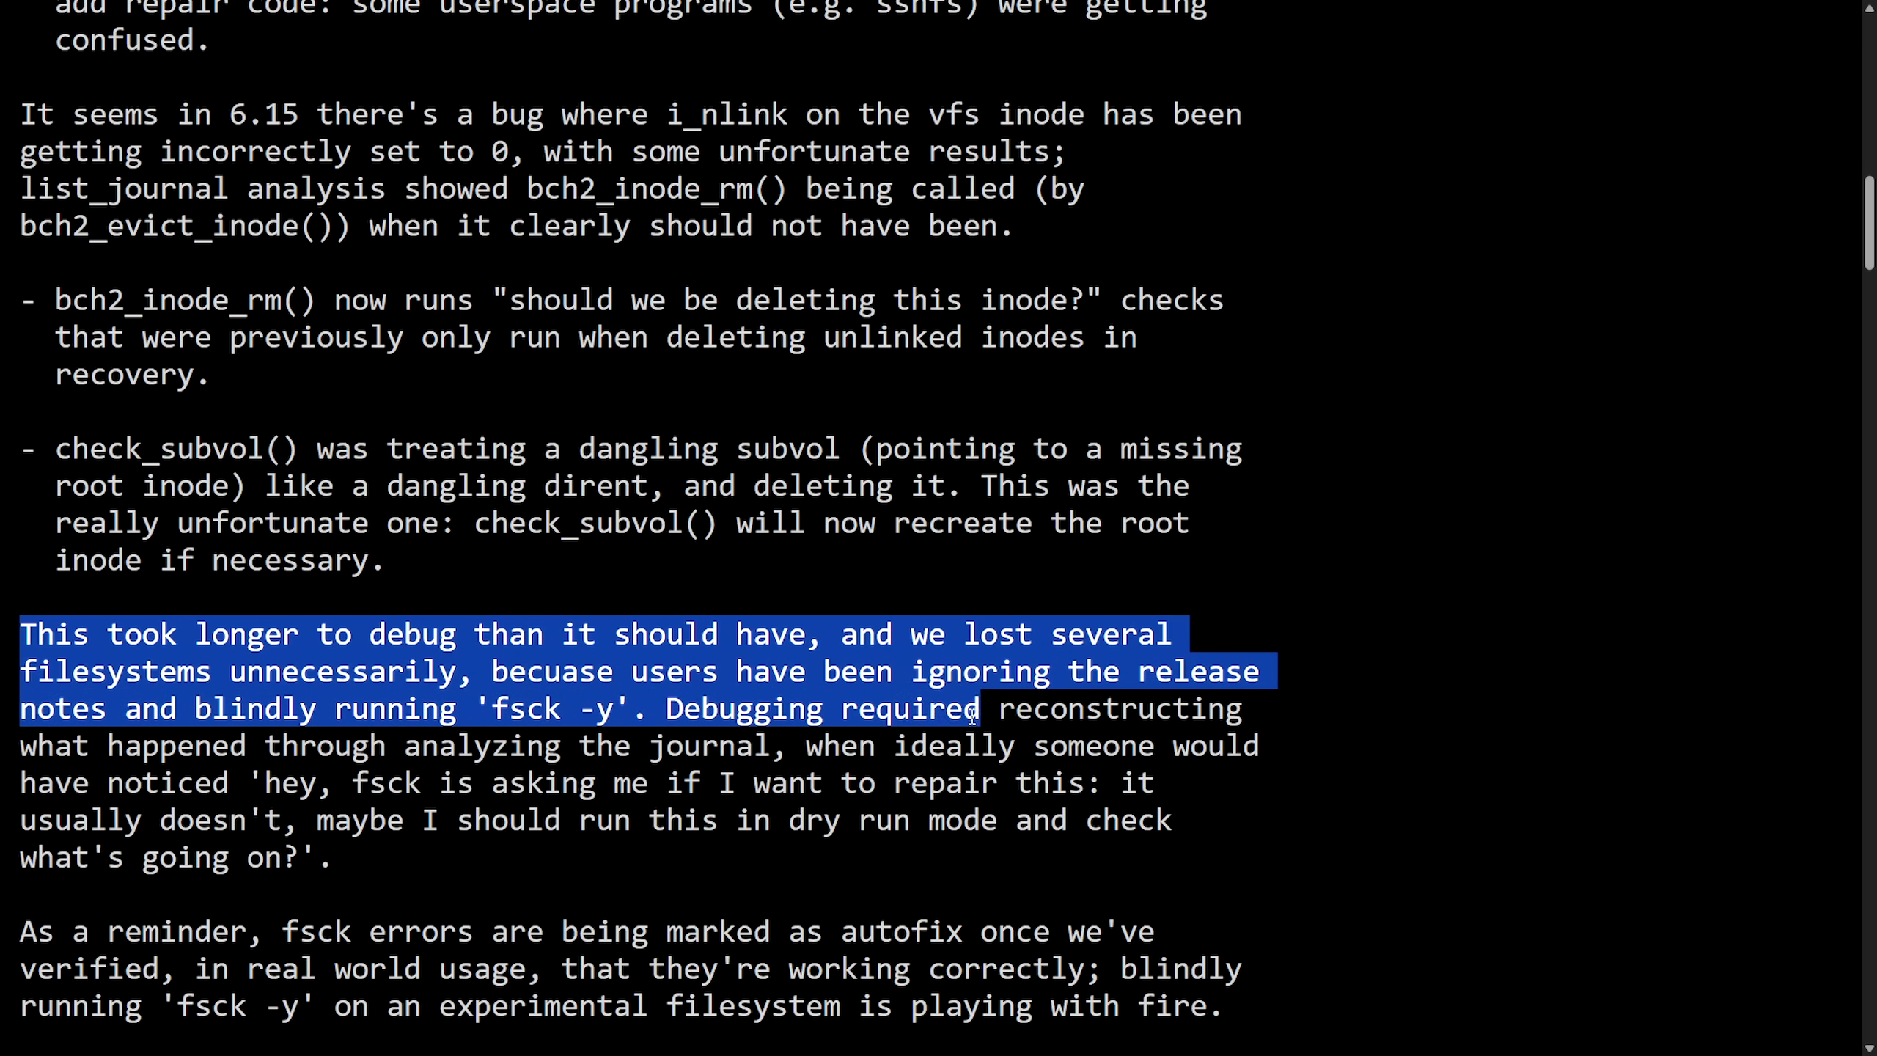
{"action": "left_click_drag", "start_coordinate": [975, 708], "coordinate": [386, 745]}
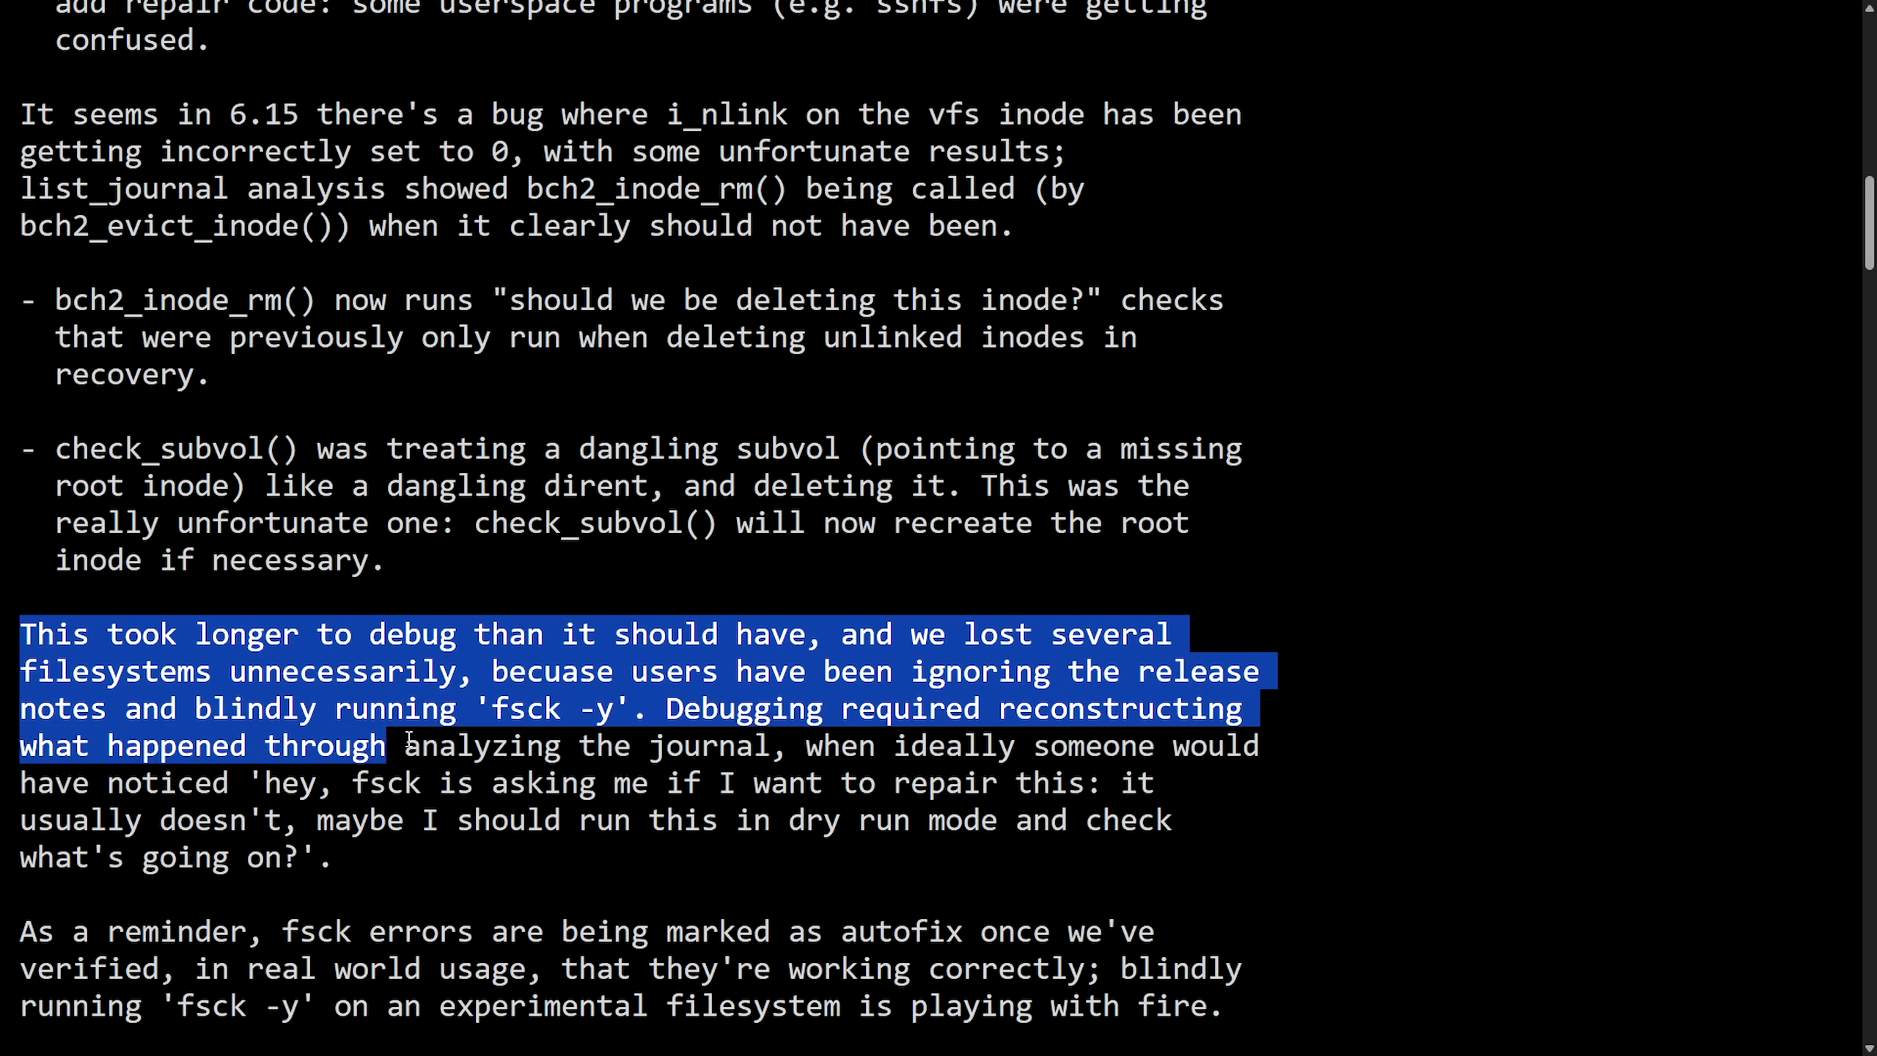
{"action": "left_click_drag", "start_coordinate": [407, 746], "coordinate": [1256, 746]}
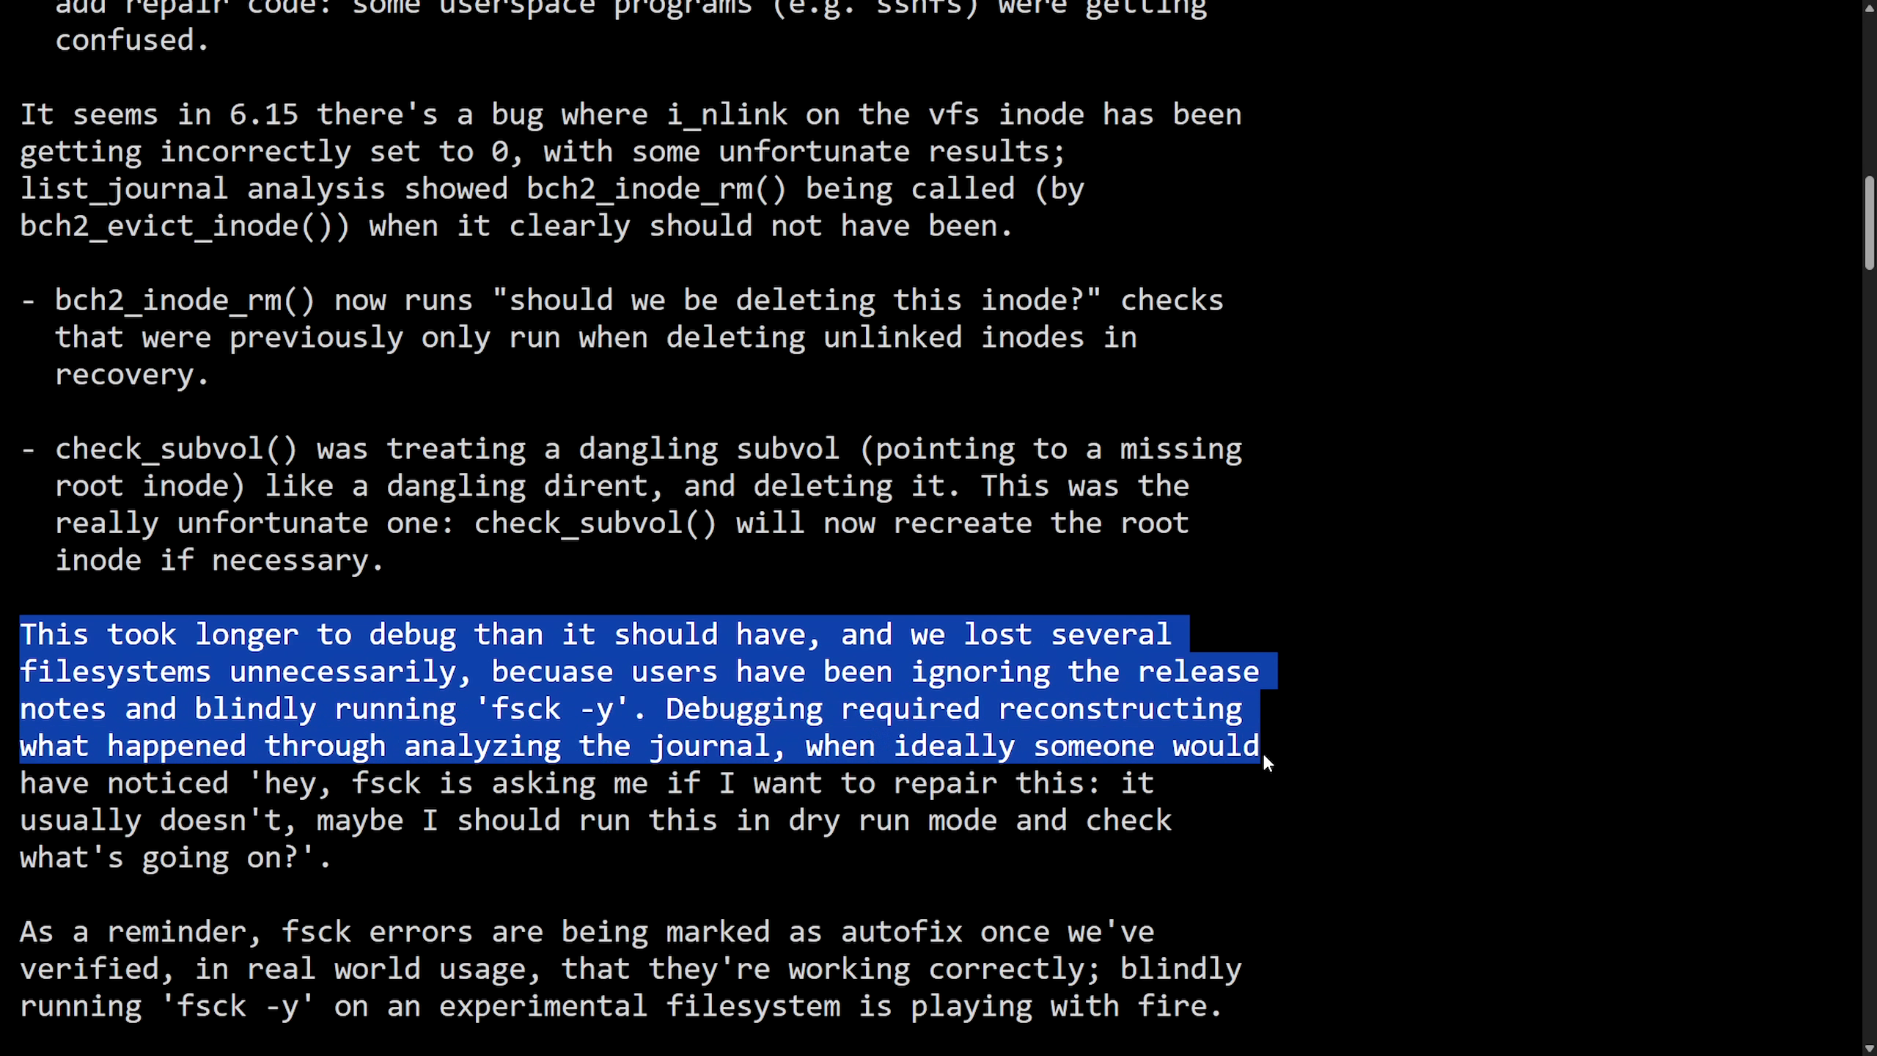
{"action": "left_click_drag", "start_coordinate": [1262, 744], "coordinate": [419, 783]}
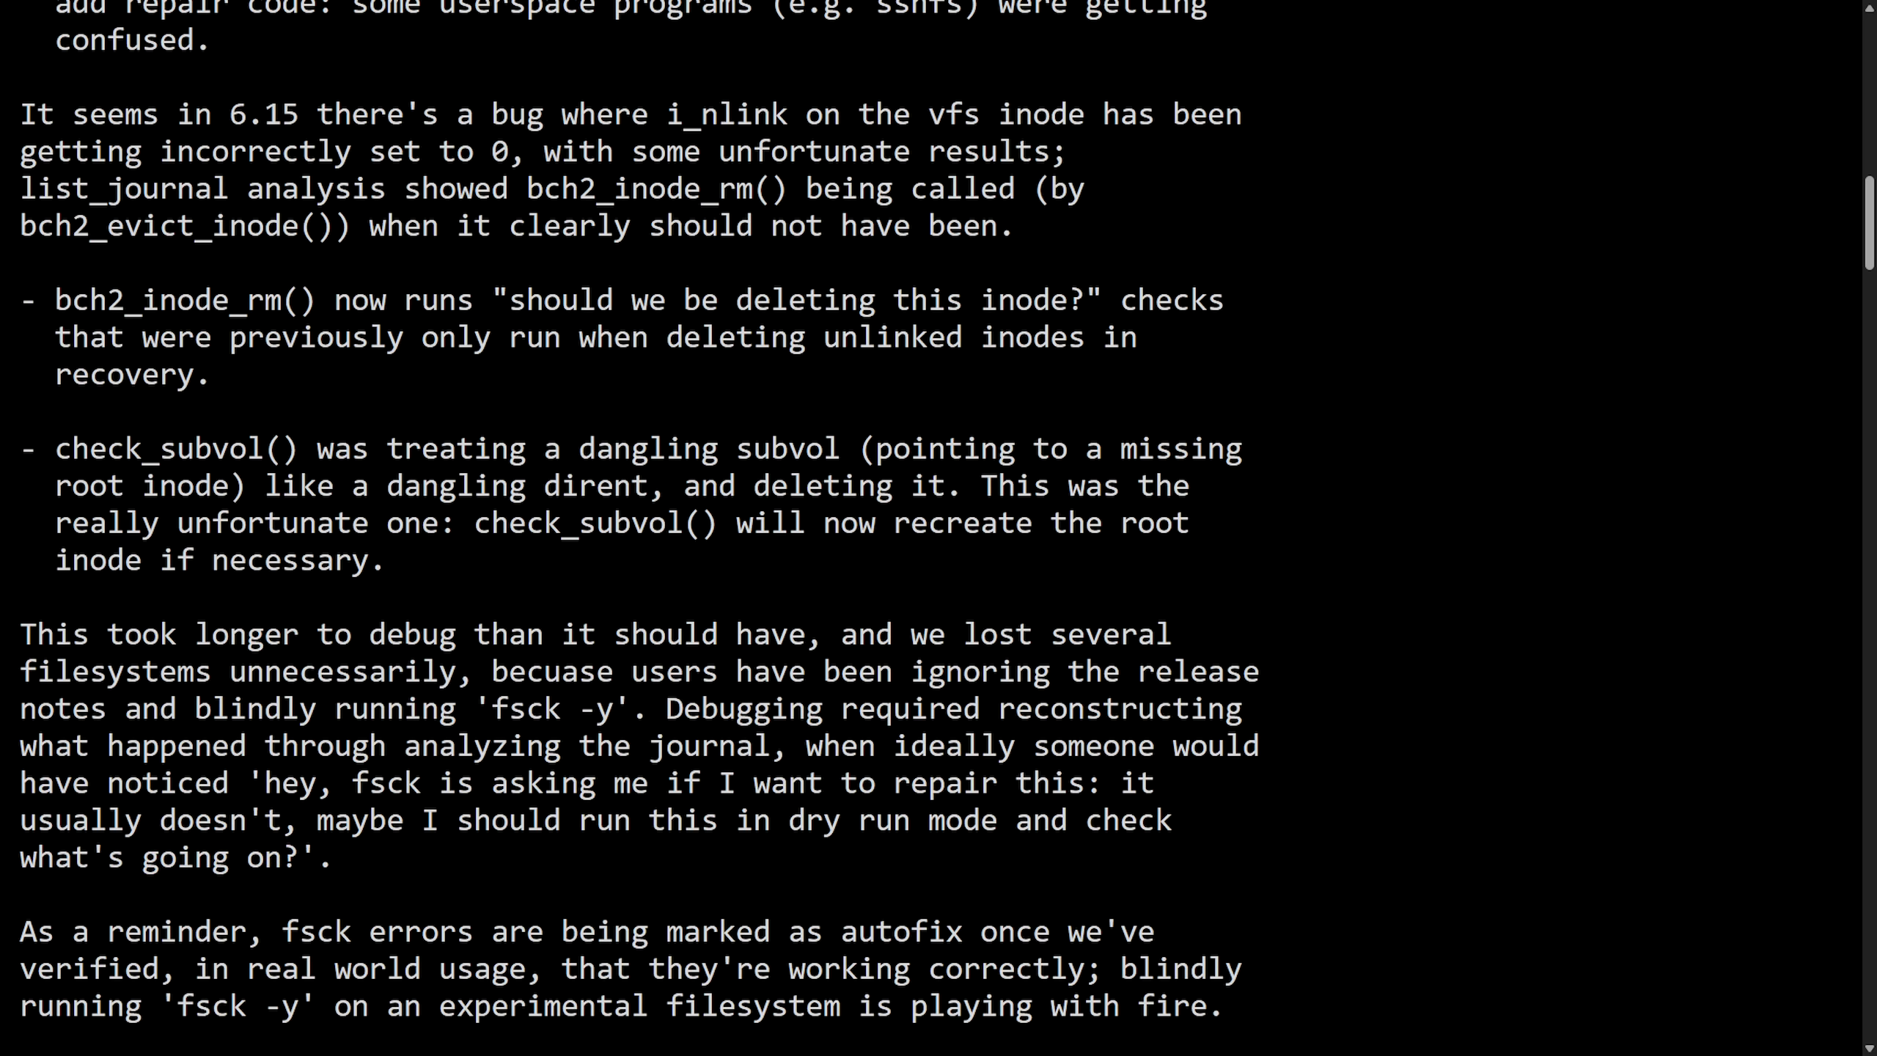
{"action": "mouse_move", "coordinate": [1016, 283]}
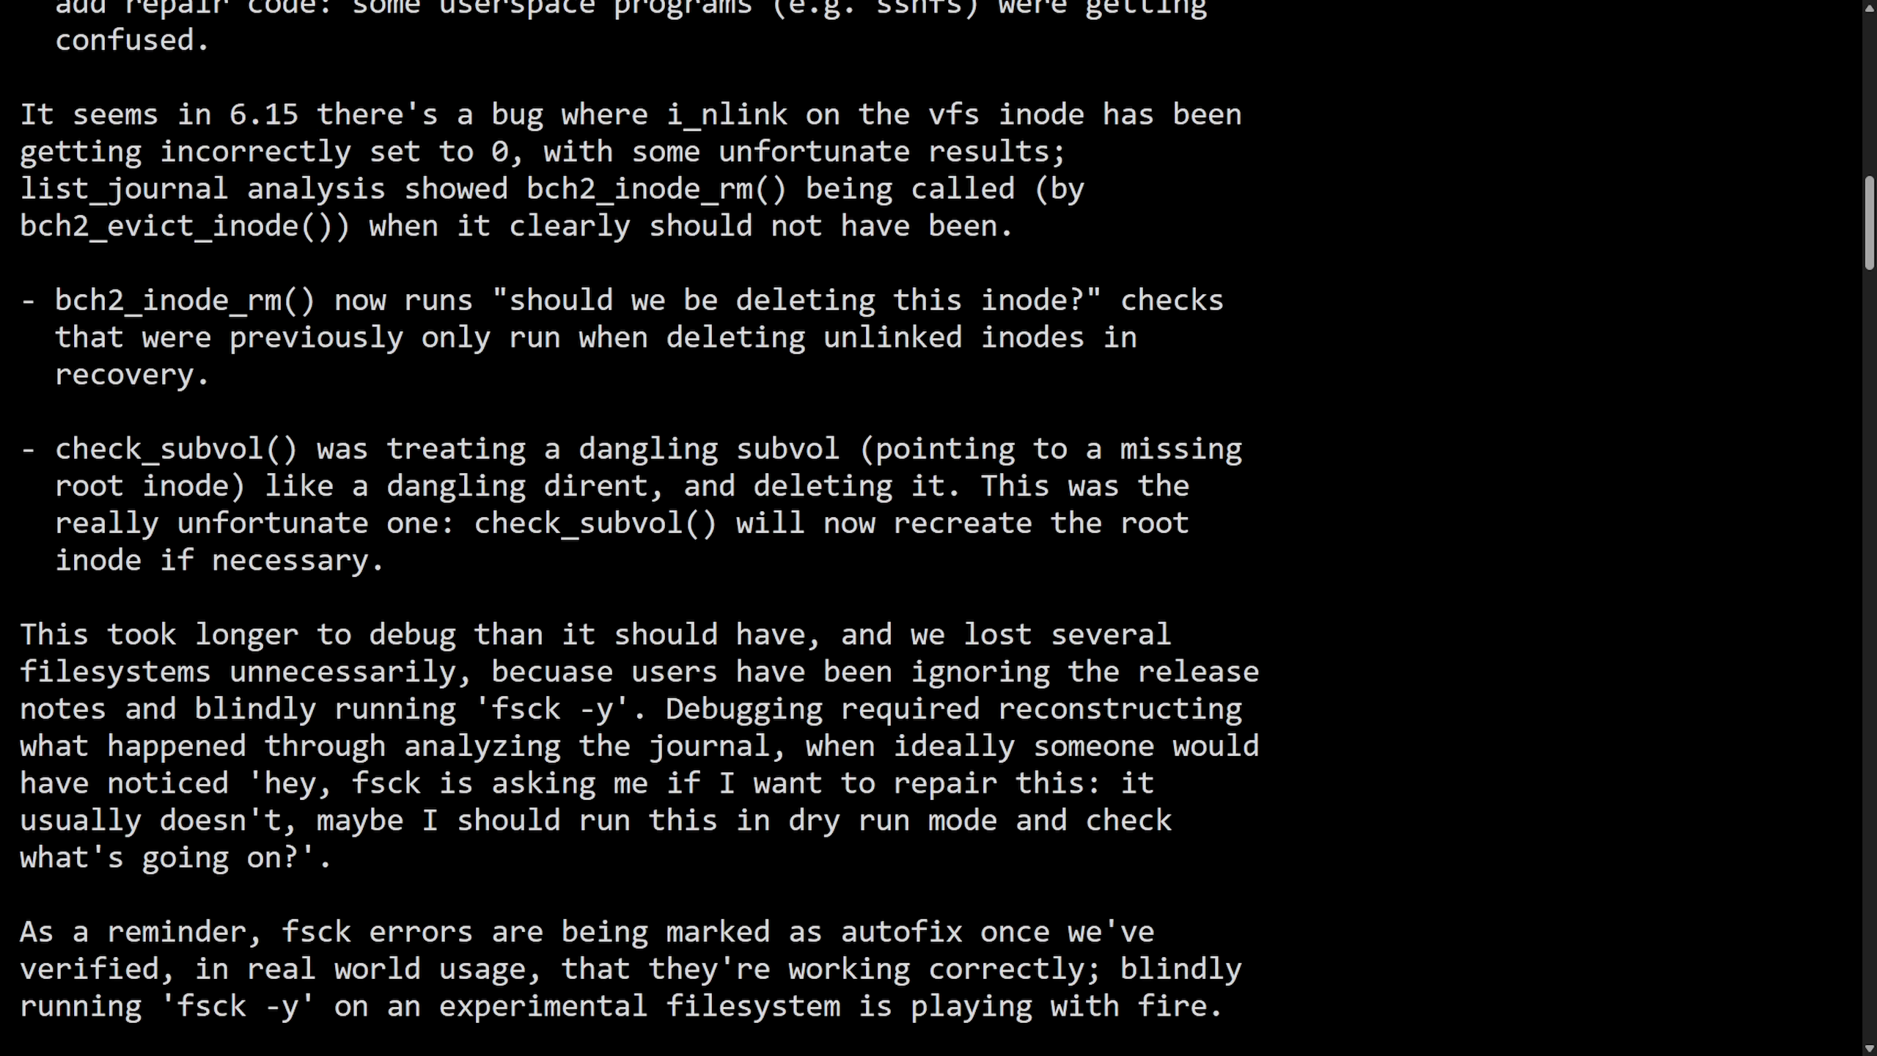
{"action": "mouse_move", "coordinate": [1332, 383]}
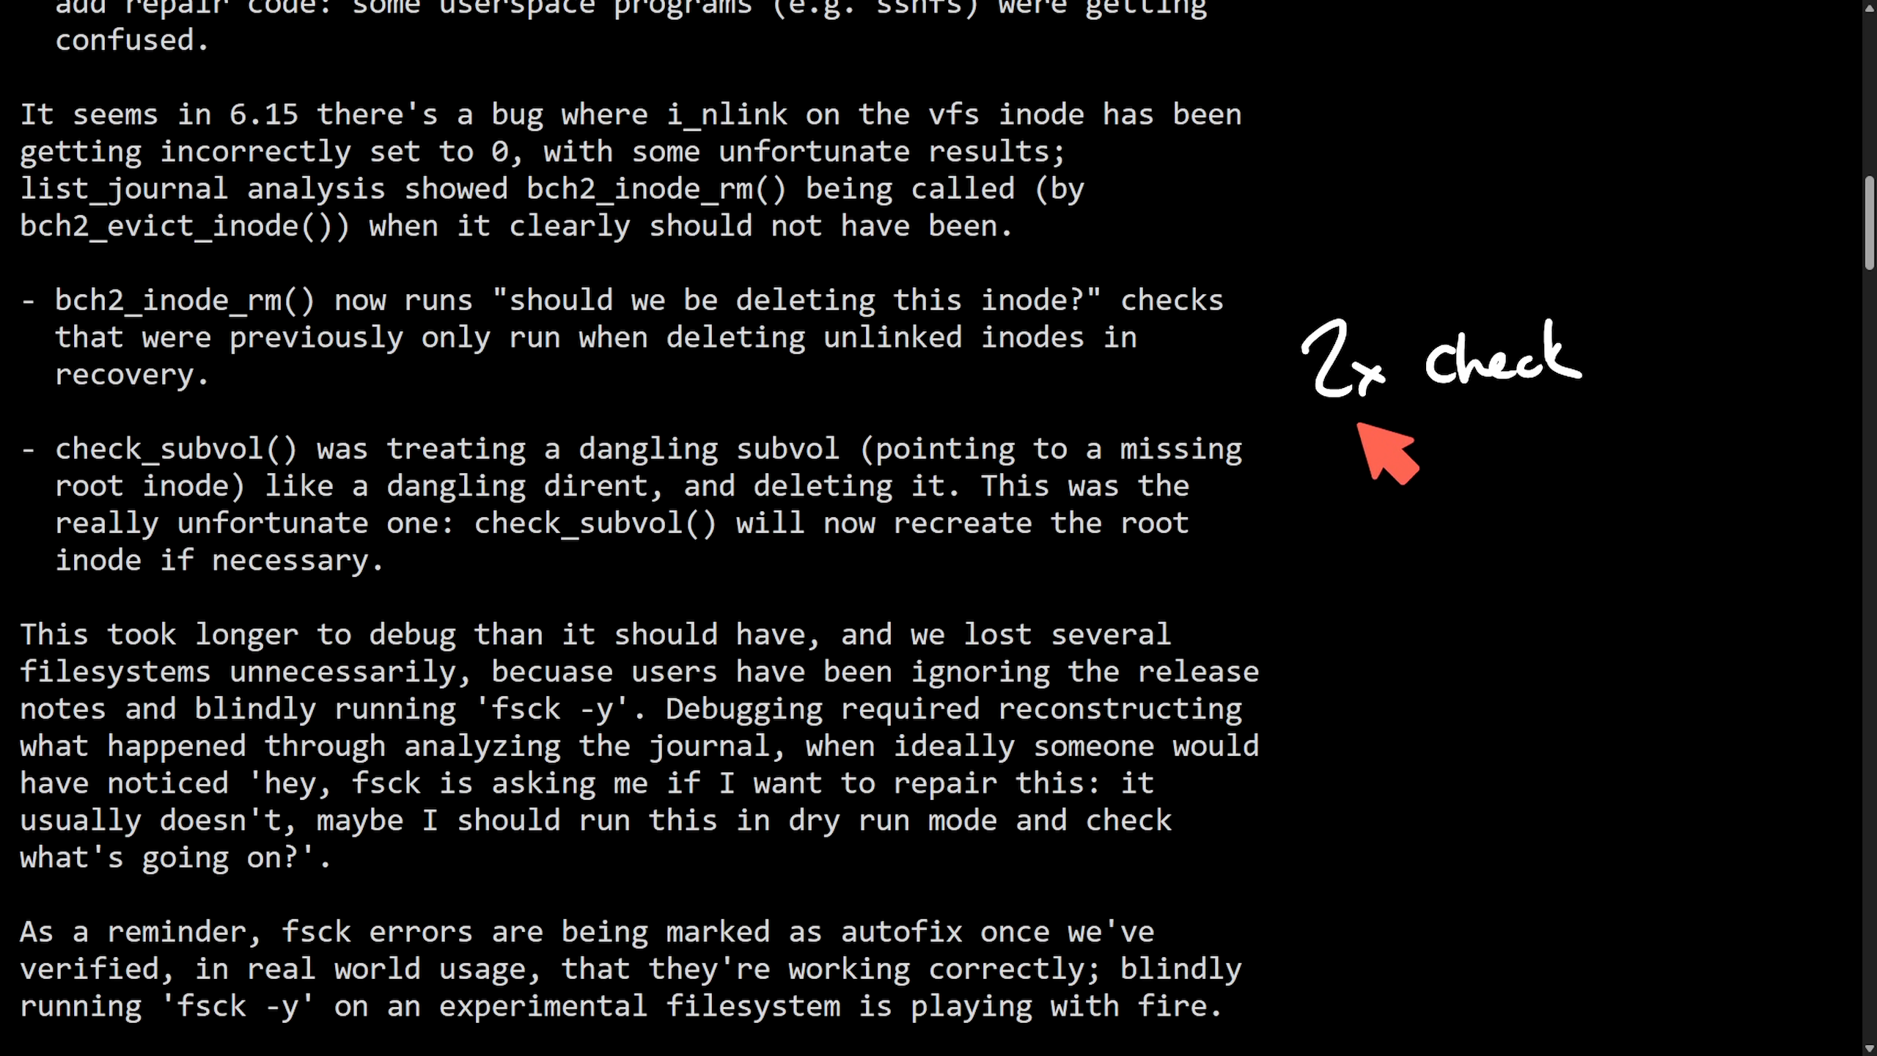
{"action": "mouse_move", "coordinate": [1410, 484]}
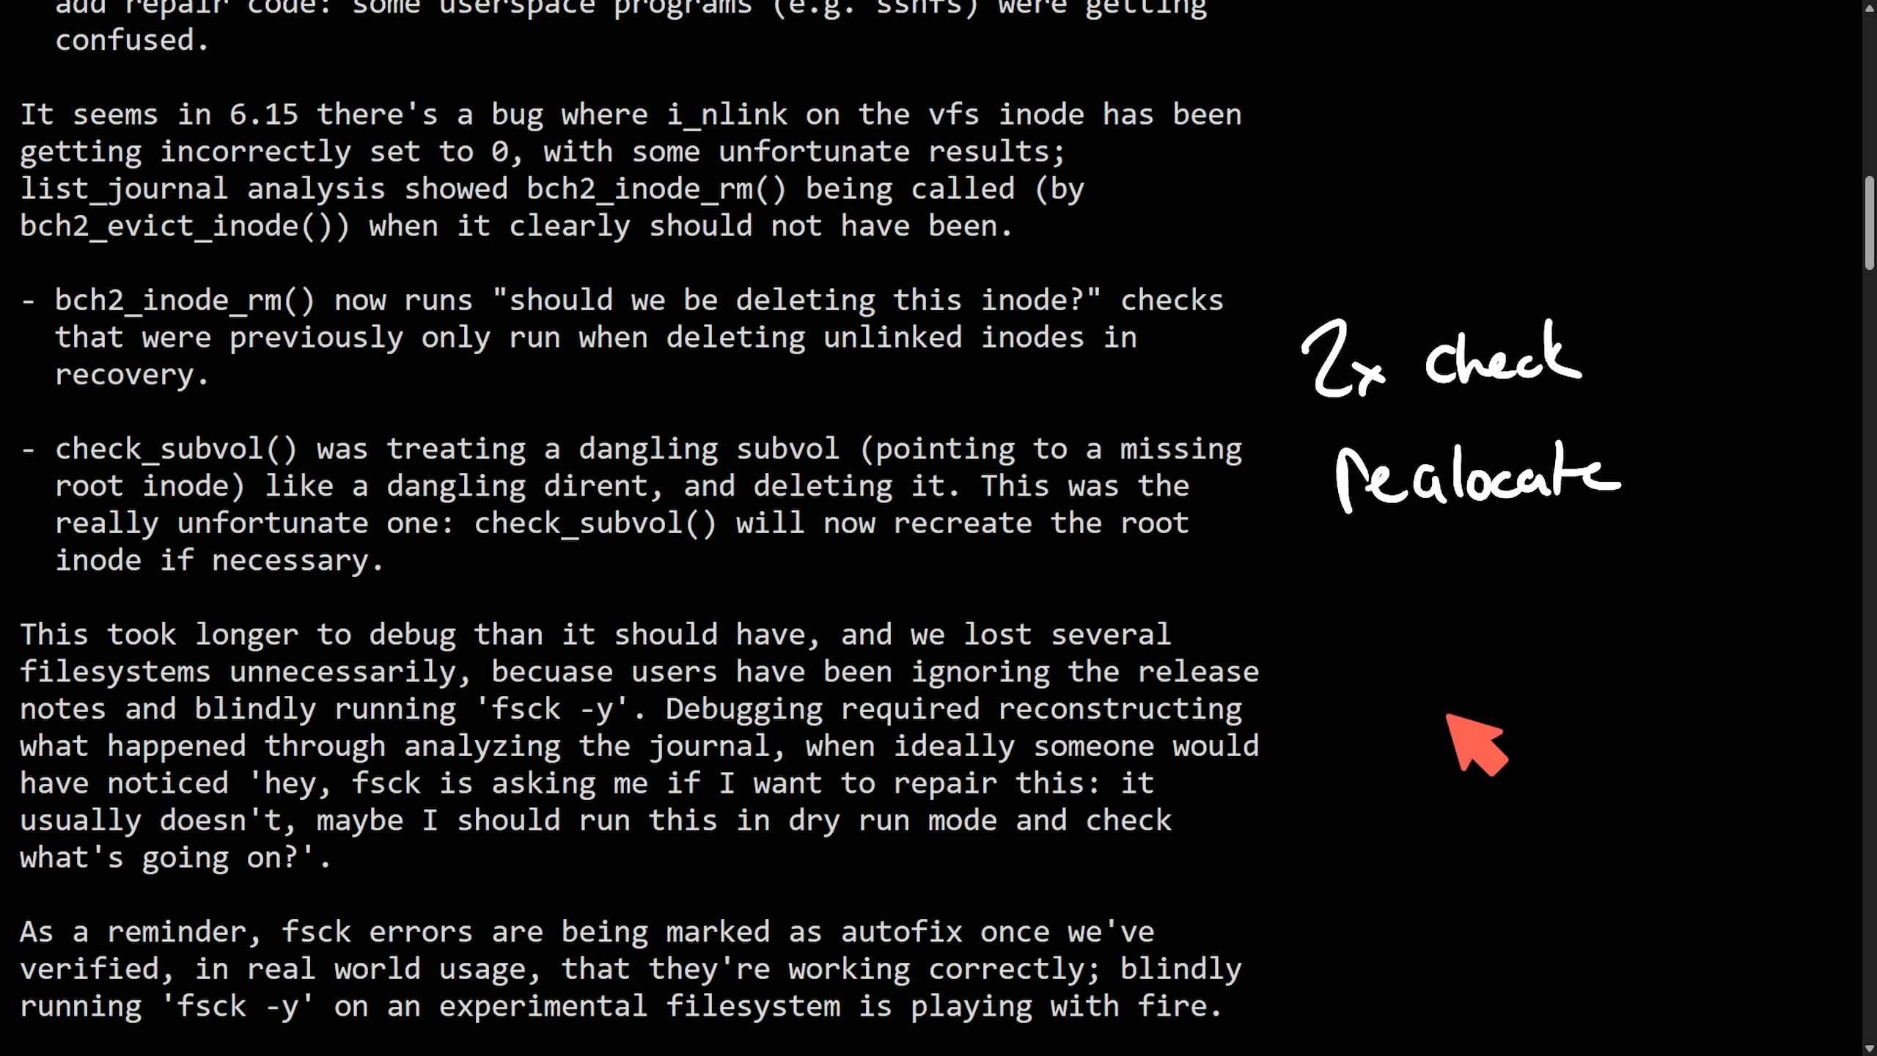
{"action": "mouse_move", "coordinate": [1483, 706]}
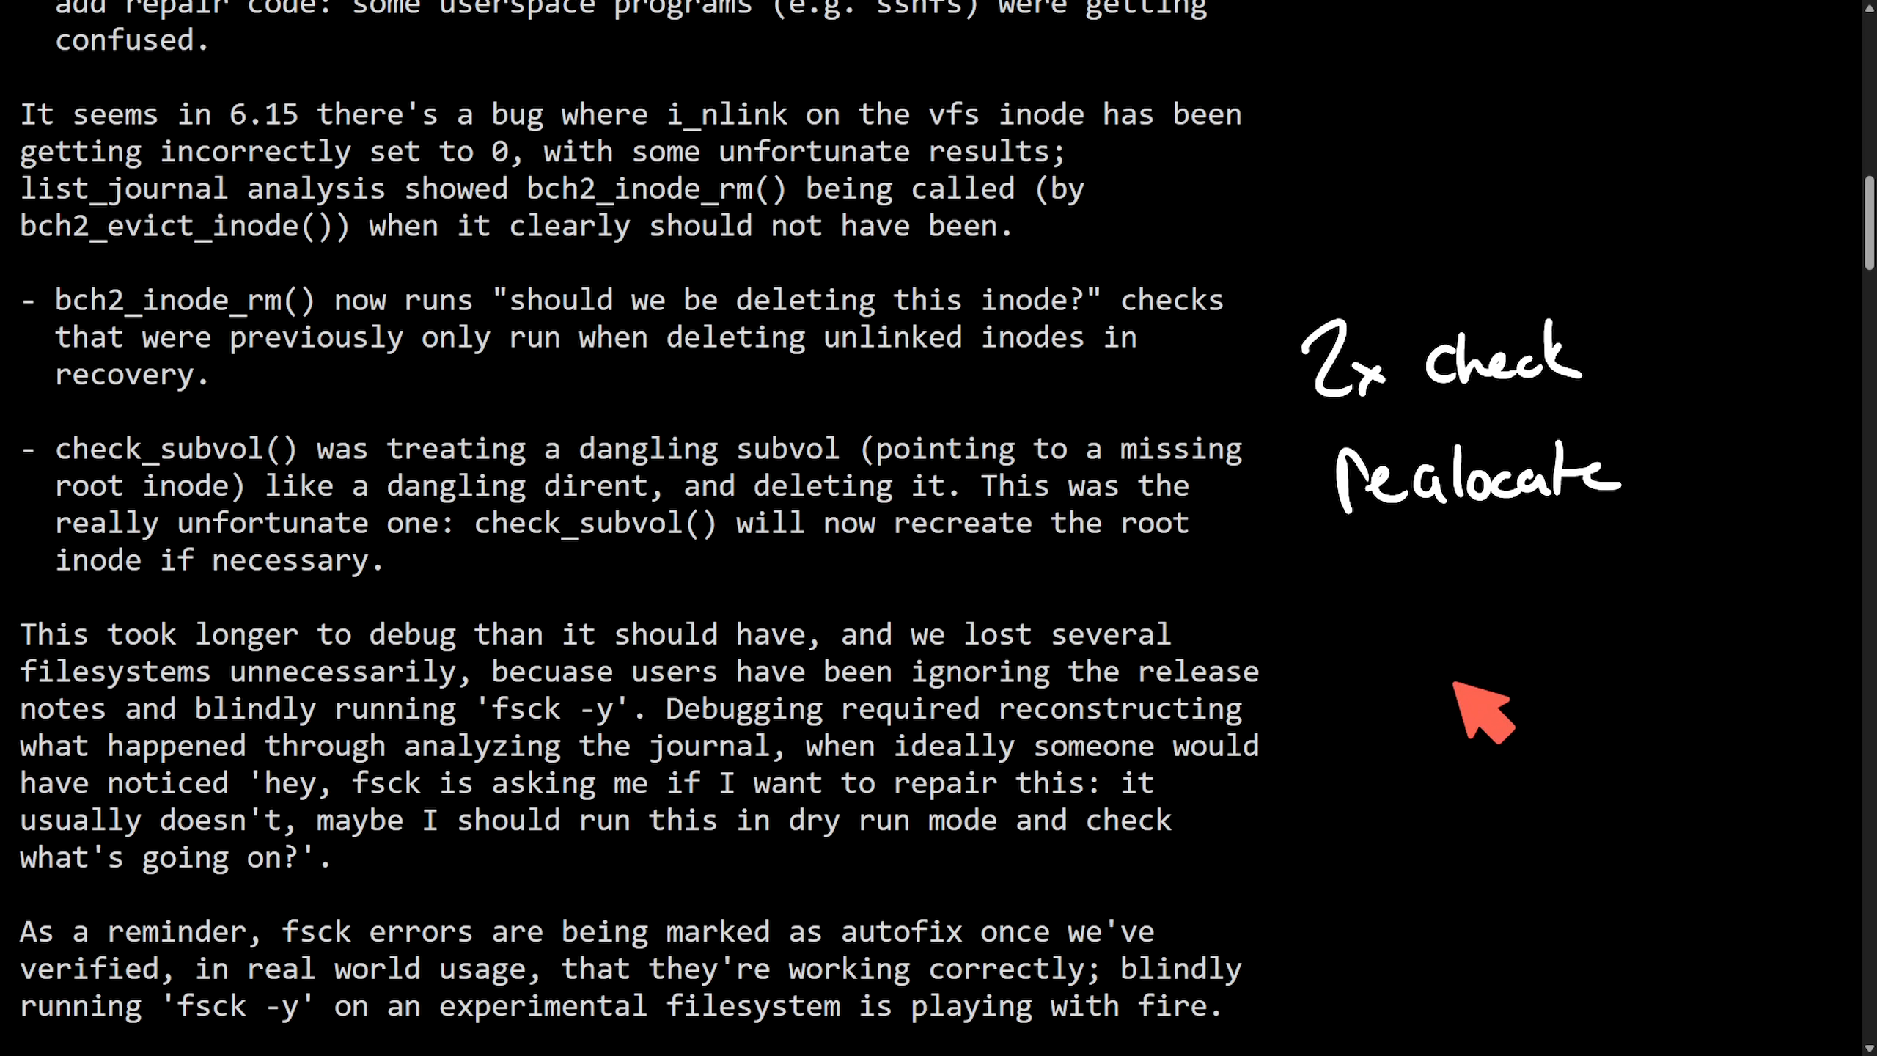
{"action": "mouse_move", "coordinate": [1492, 712]}
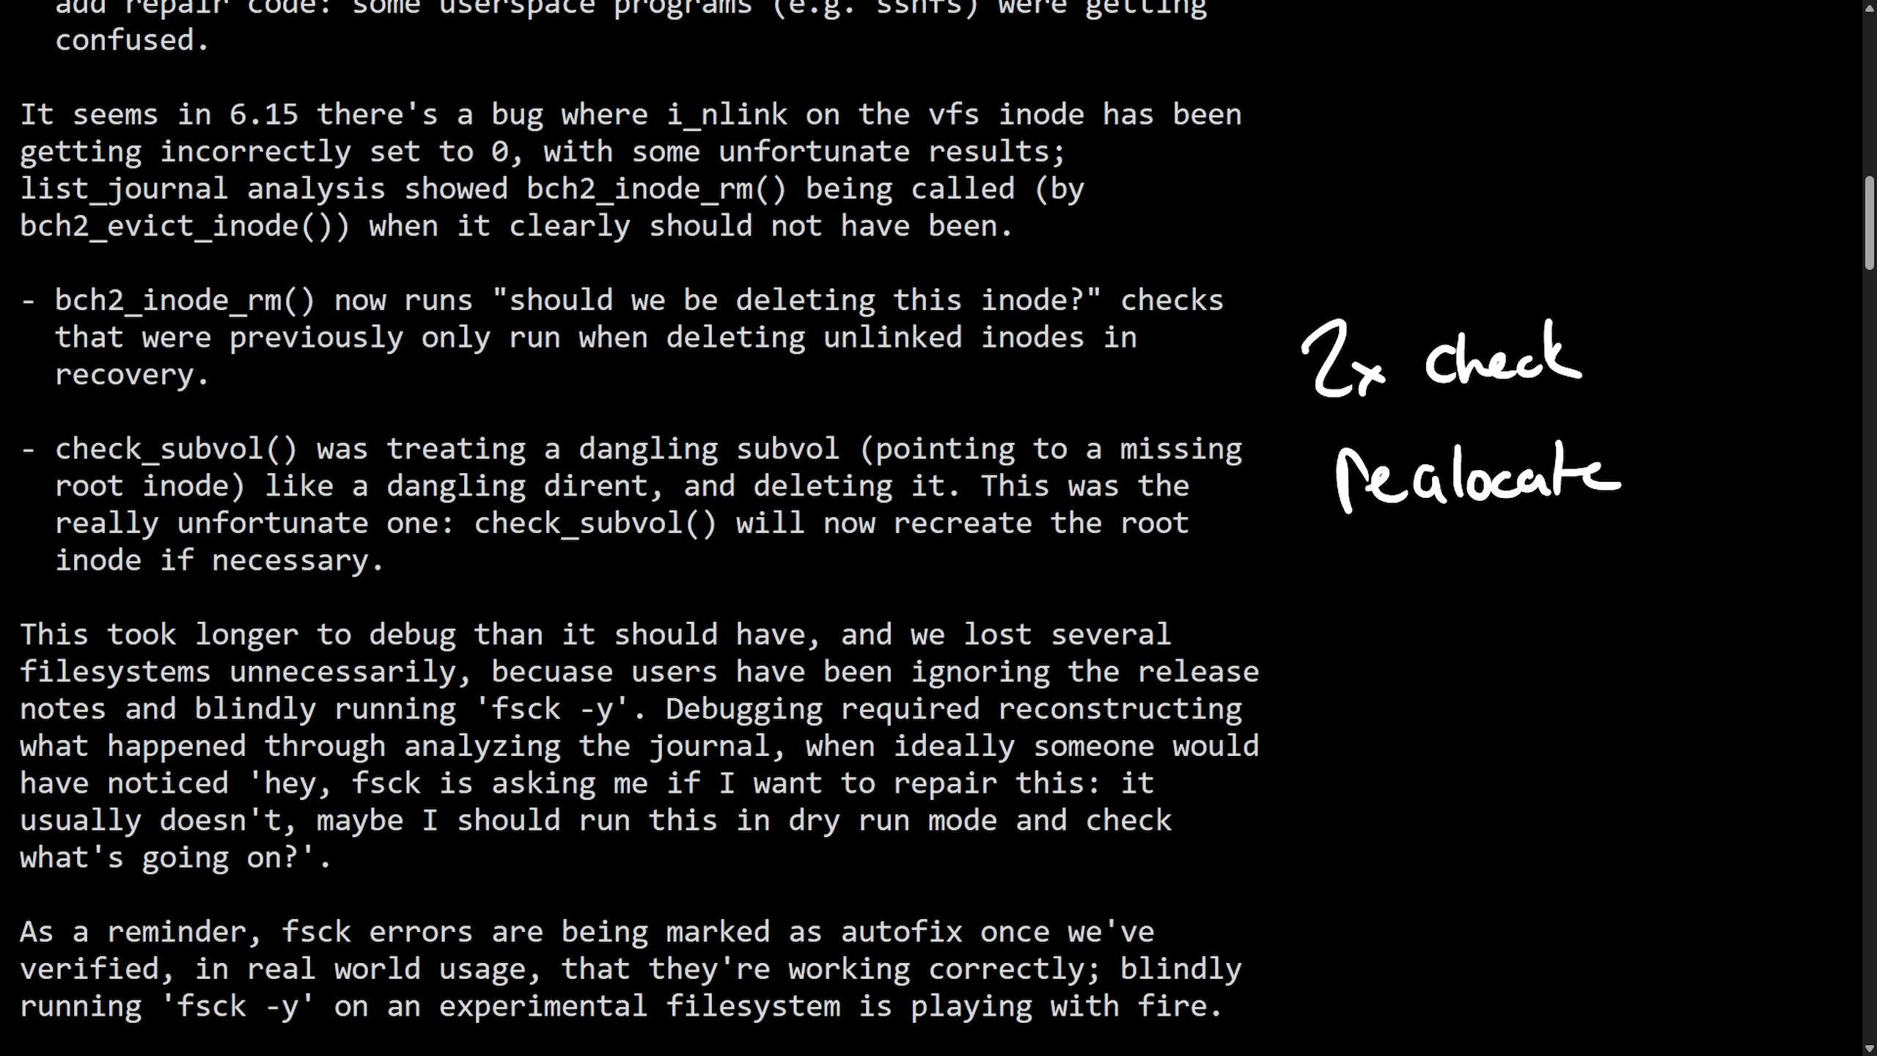
{"action": "left_click", "coordinate": [1680, 572]}
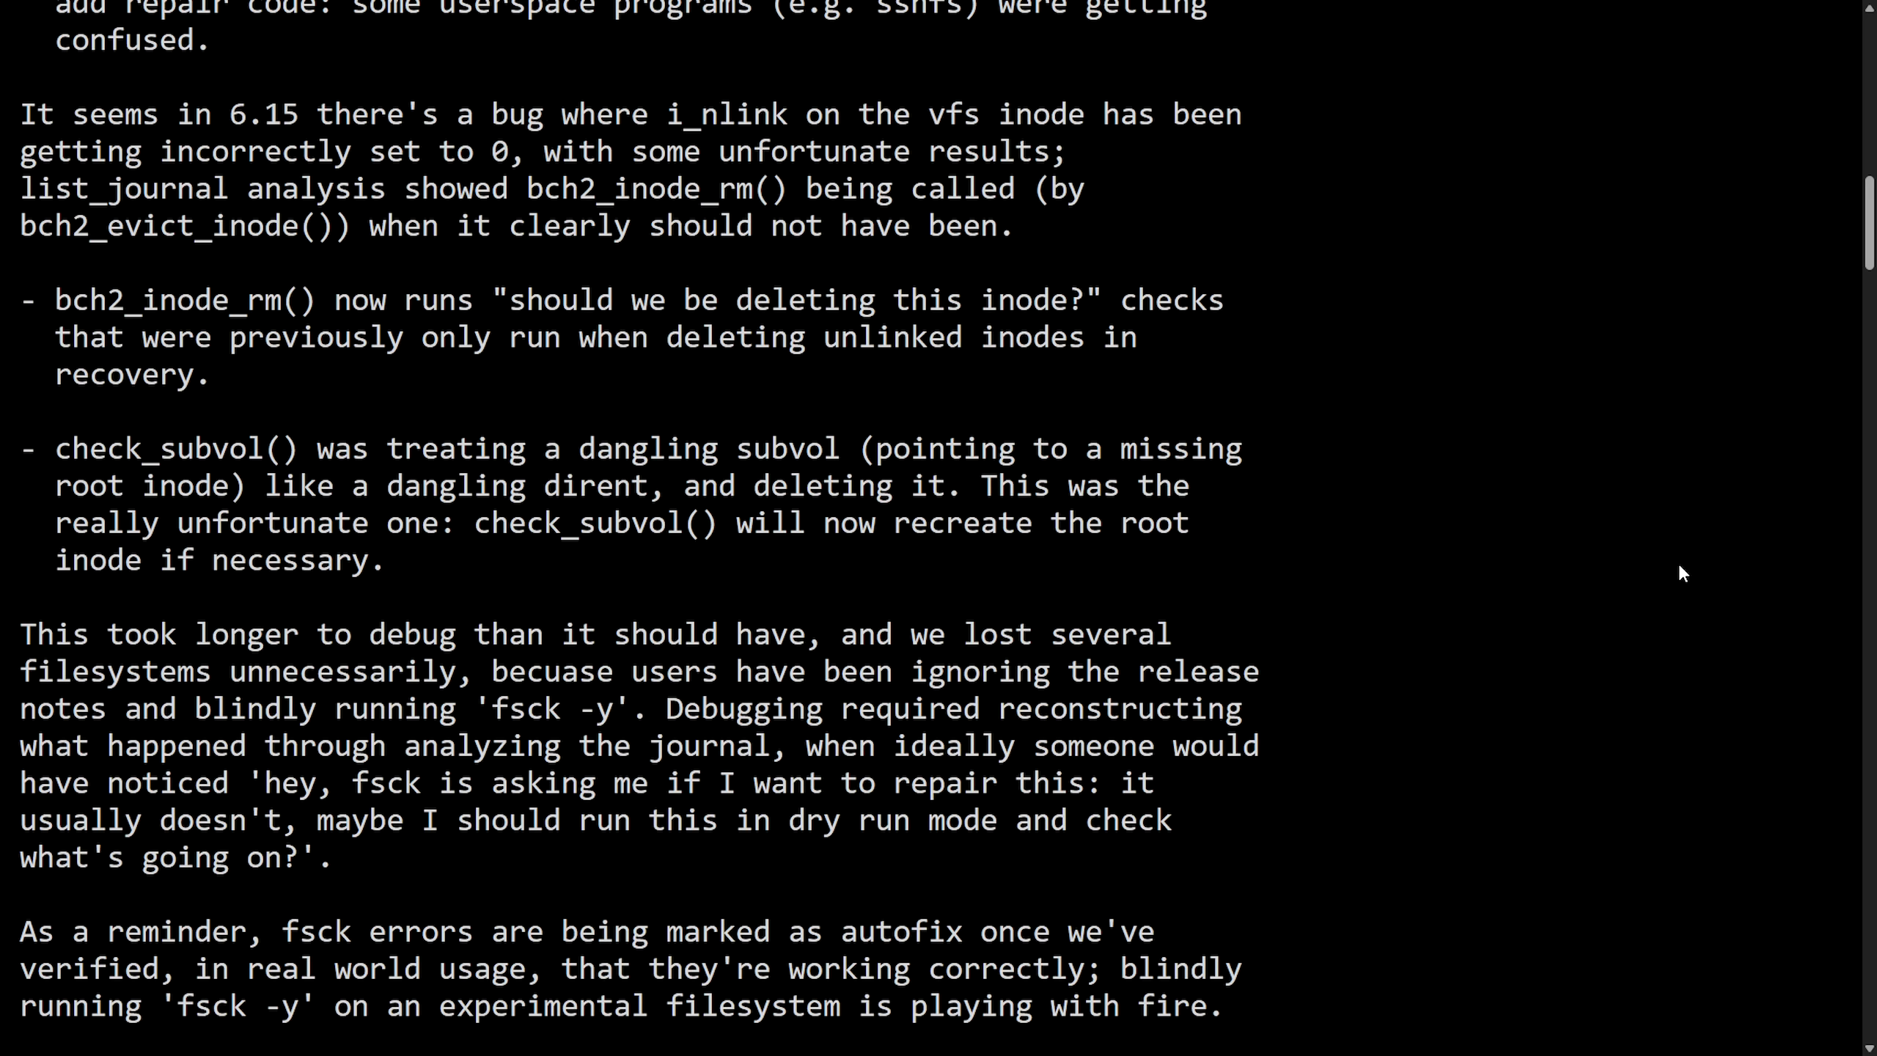
{"action": "mouse_move", "coordinate": [1515, 602]}
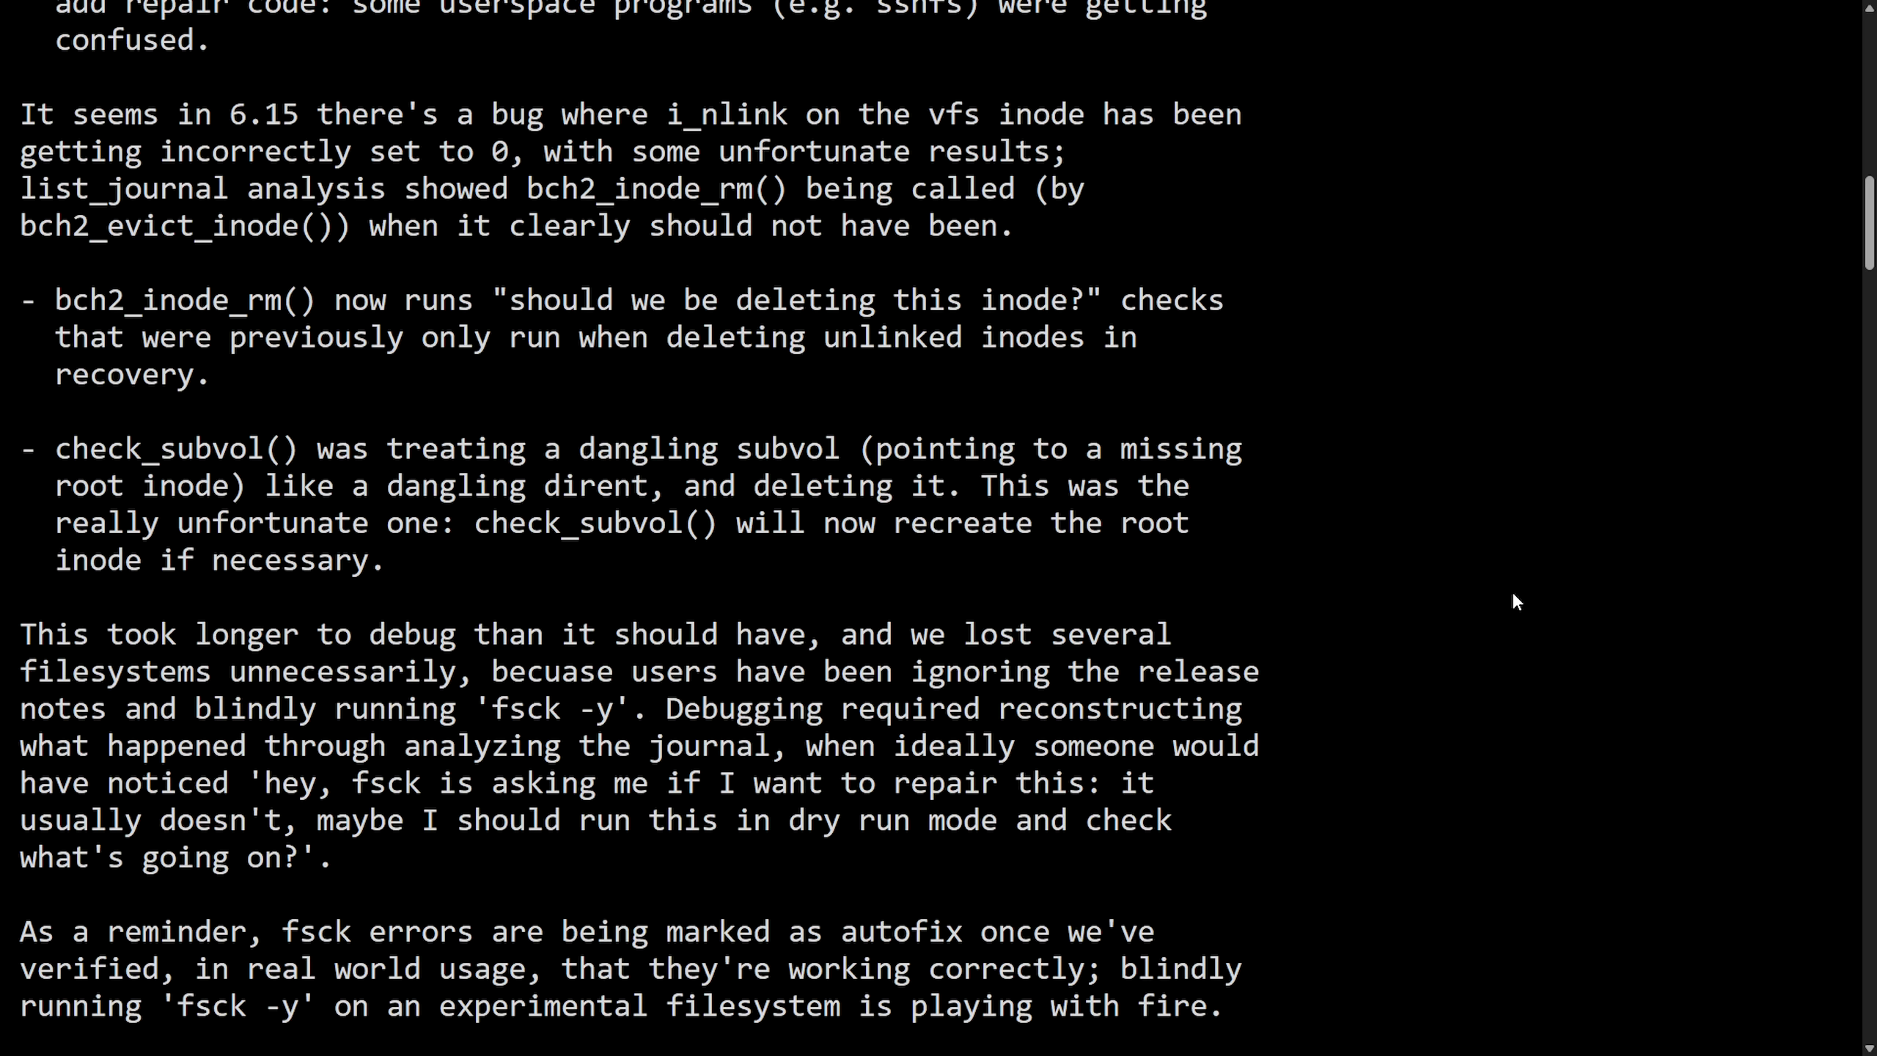
{"action": "scroll", "scroll_direction": "down", "scroll_amount": 3}
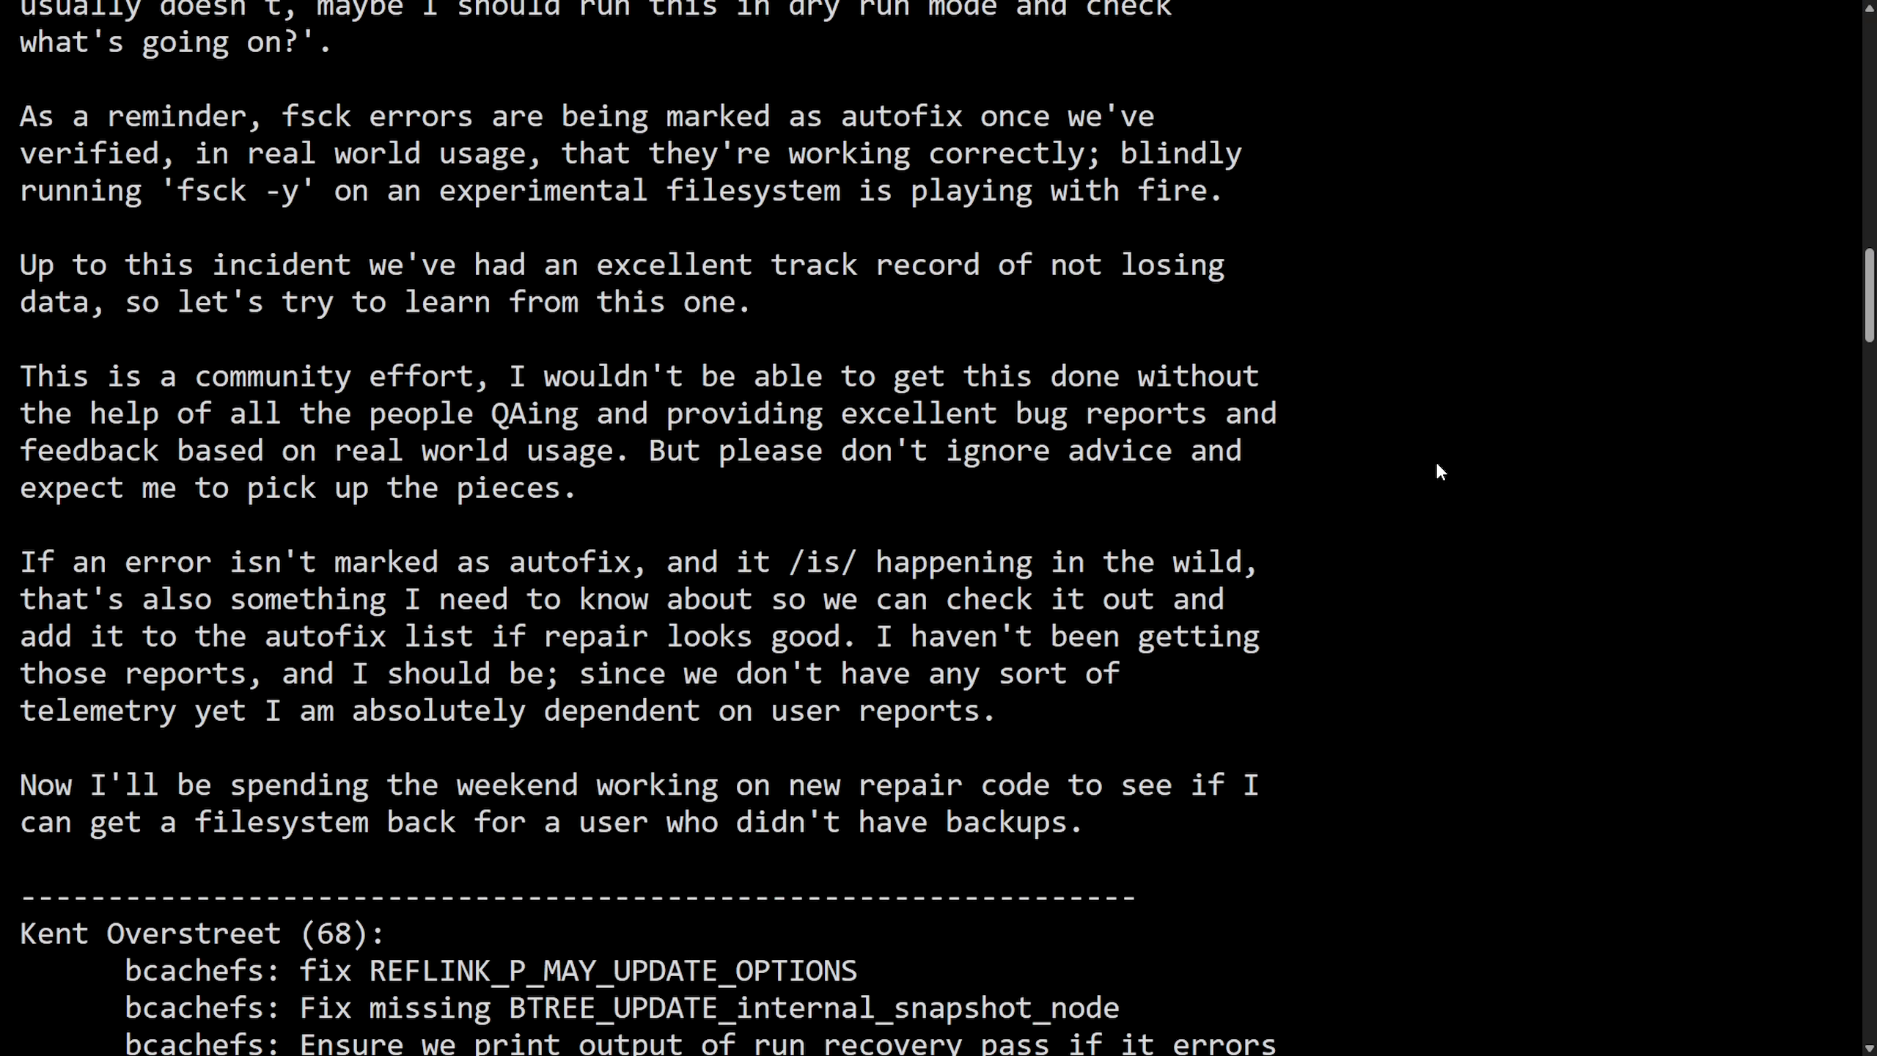
{"action": "mouse_move", "coordinate": [75, 346]}
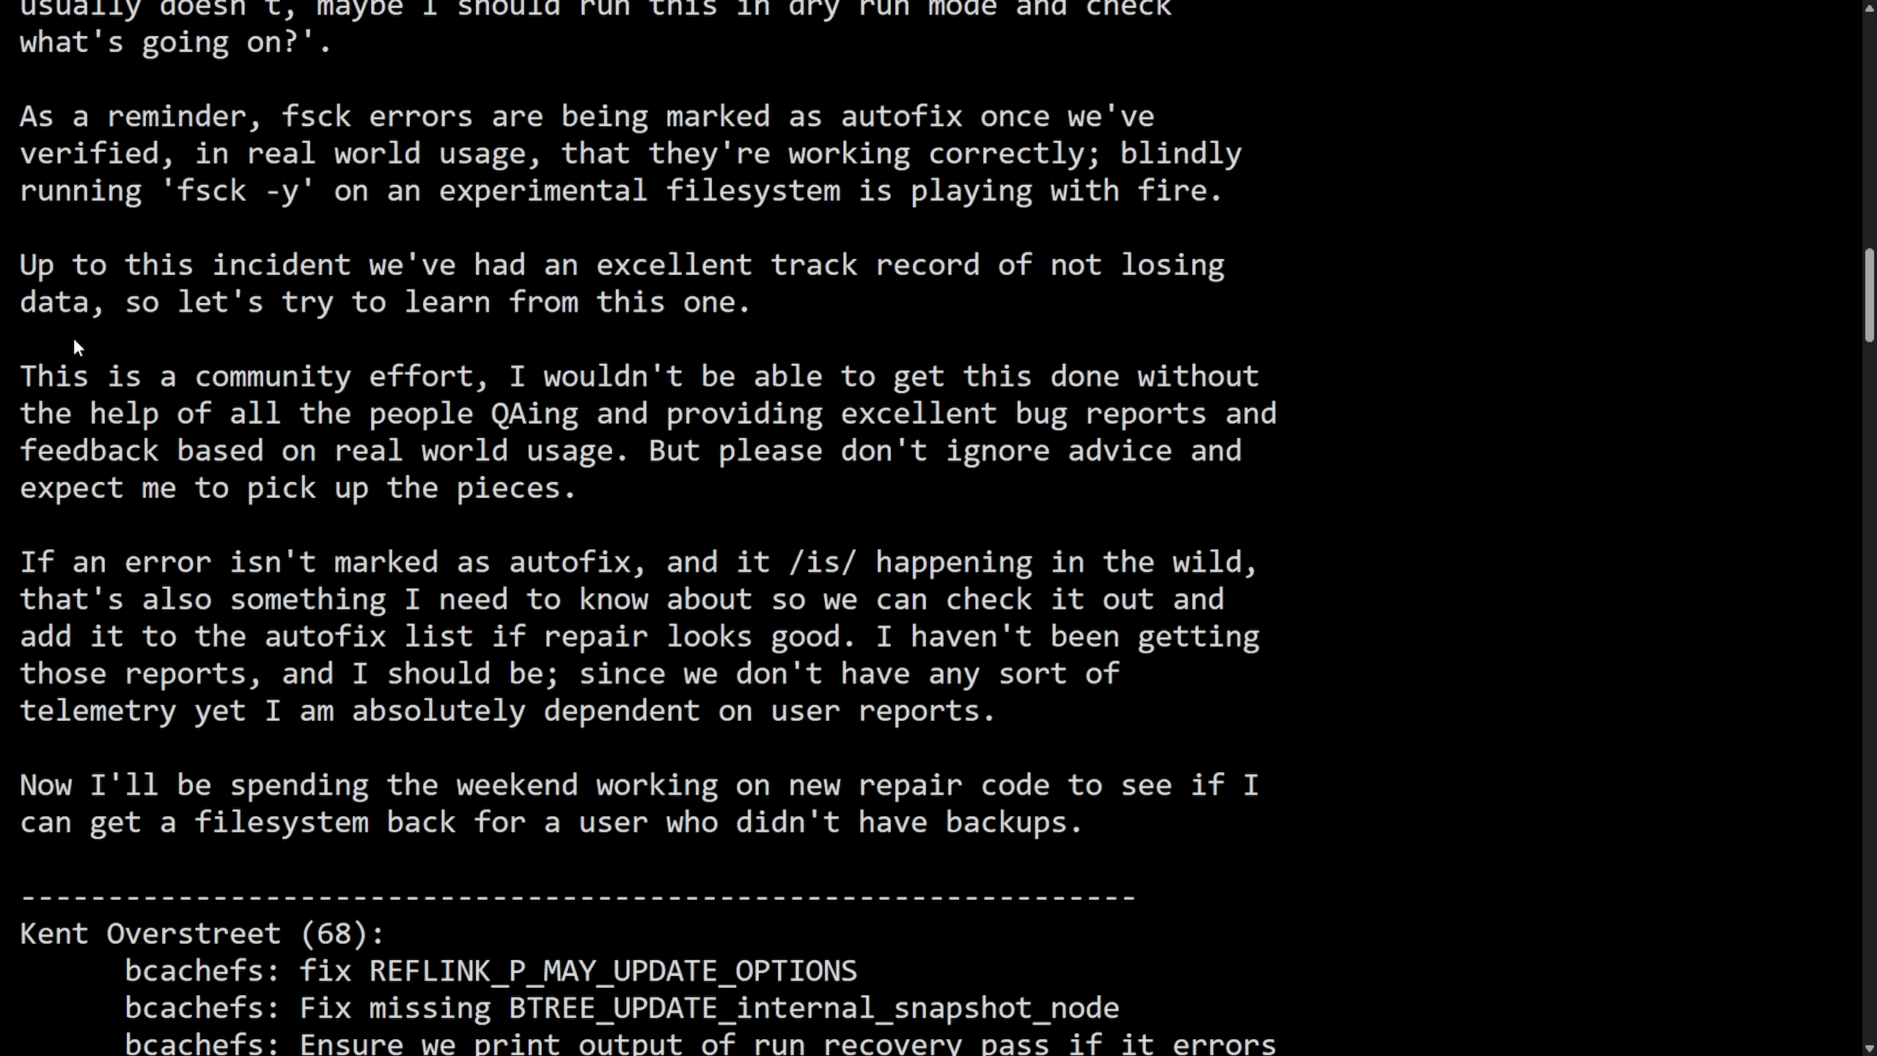
Step: Mark the 'This is a community effort' paragraph through 'please don't ignore advice', then clear it
{"action": "left_click_drag", "start_coordinate": [19, 264], "coordinate": [541, 265]}
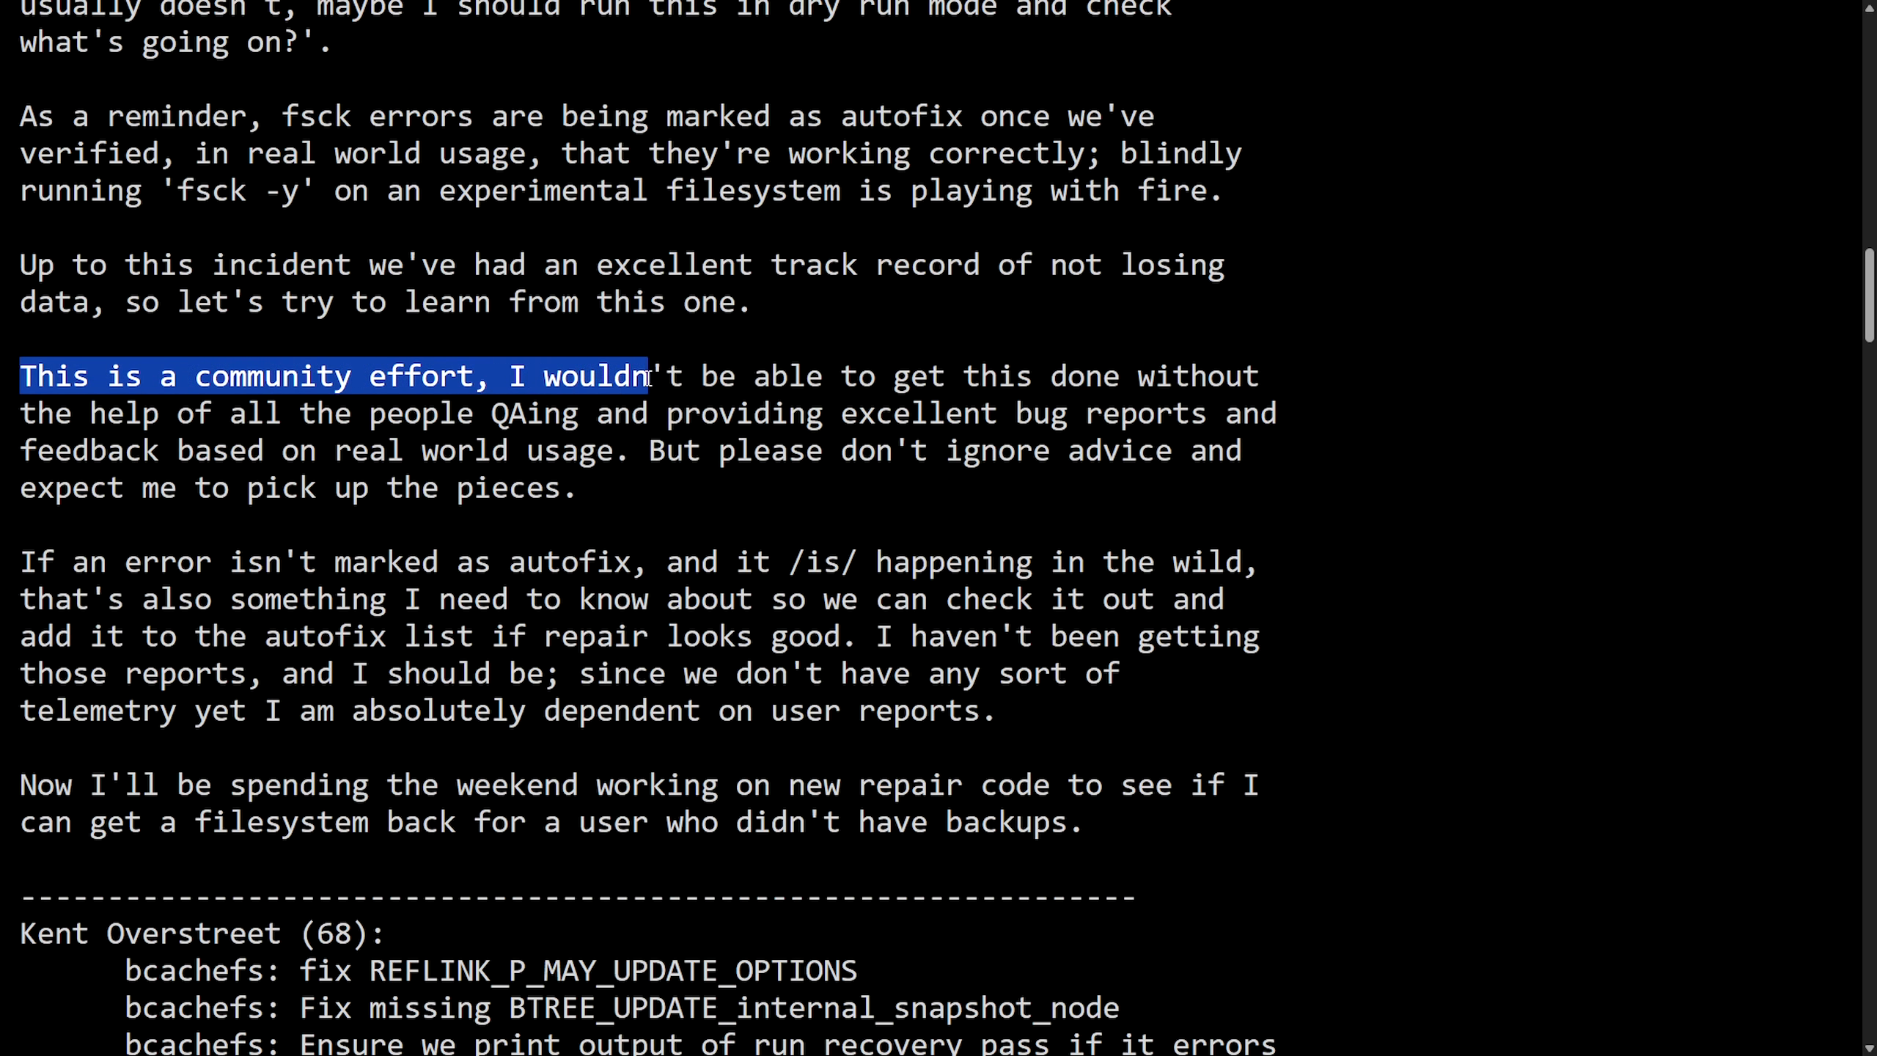
{"action": "left_click_drag", "start_coordinate": [647, 375], "coordinate": [371, 413]}
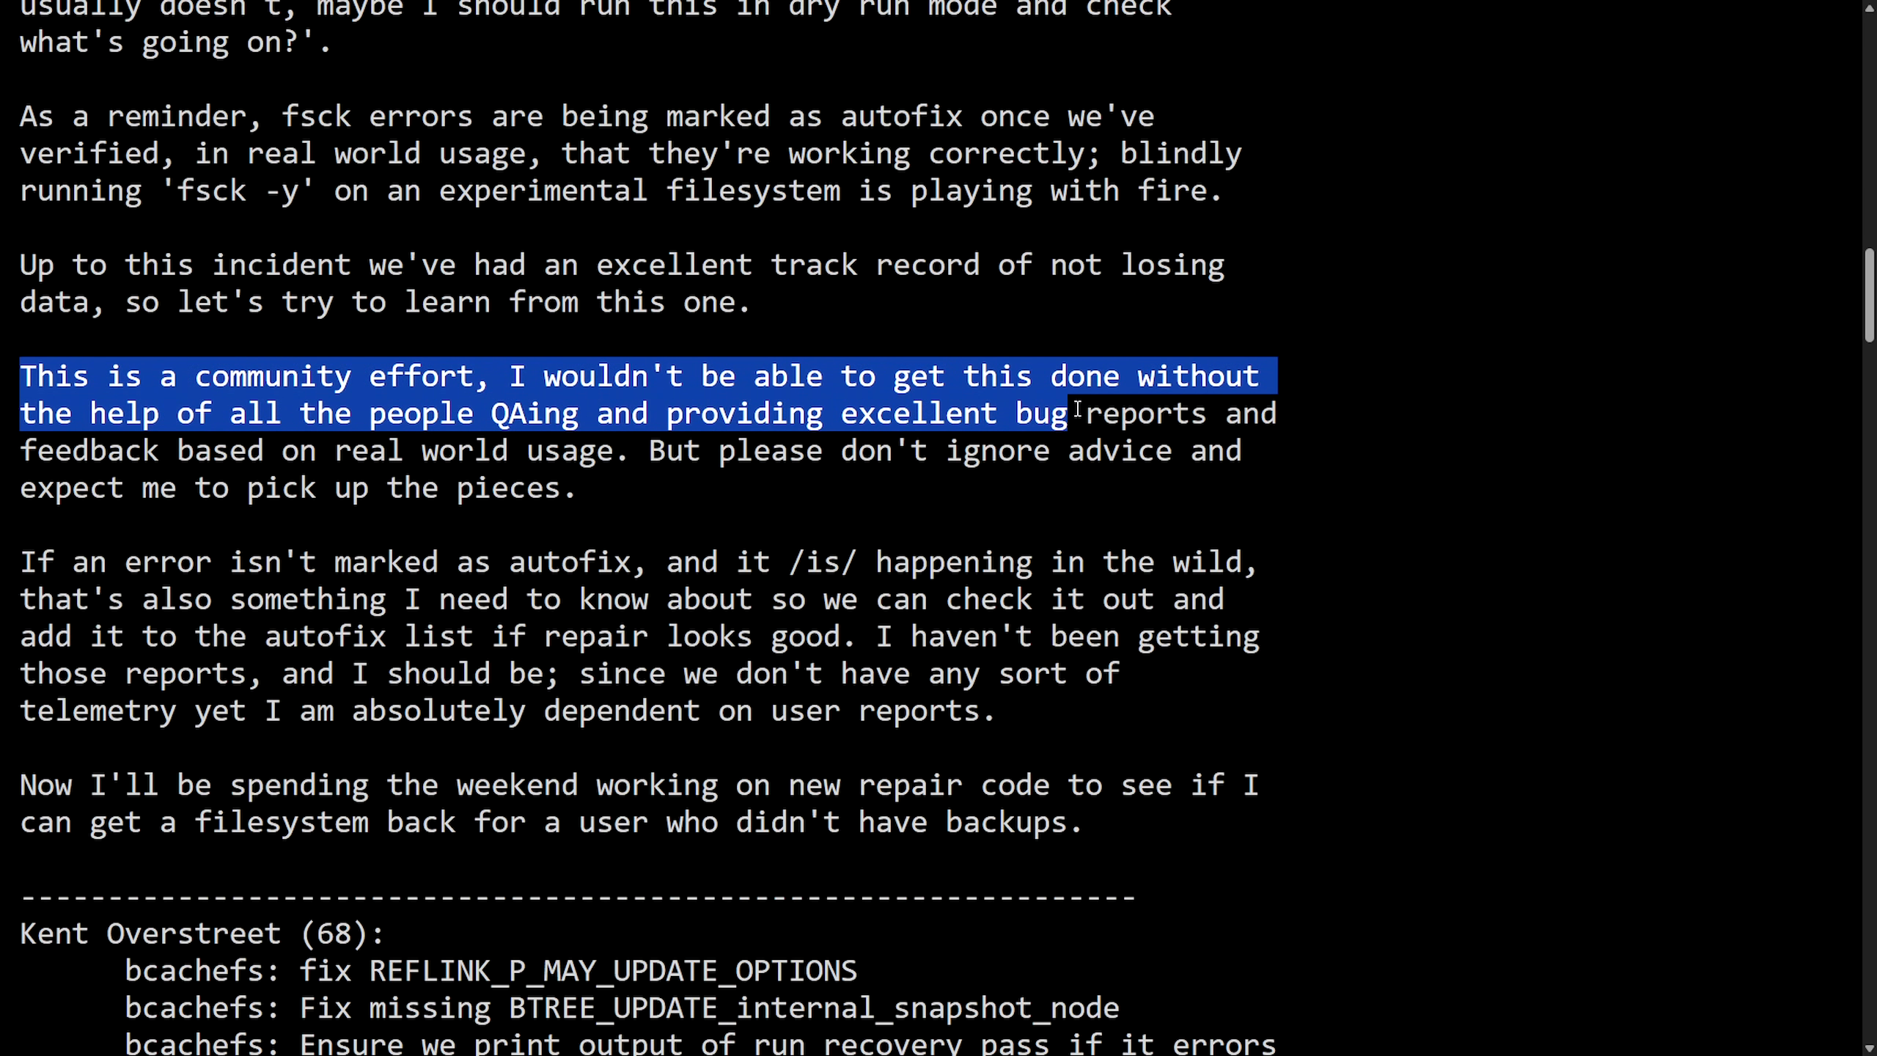
{"action": "left_click_drag", "start_coordinate": [1074, 413], "coordinate": [526, 450]}
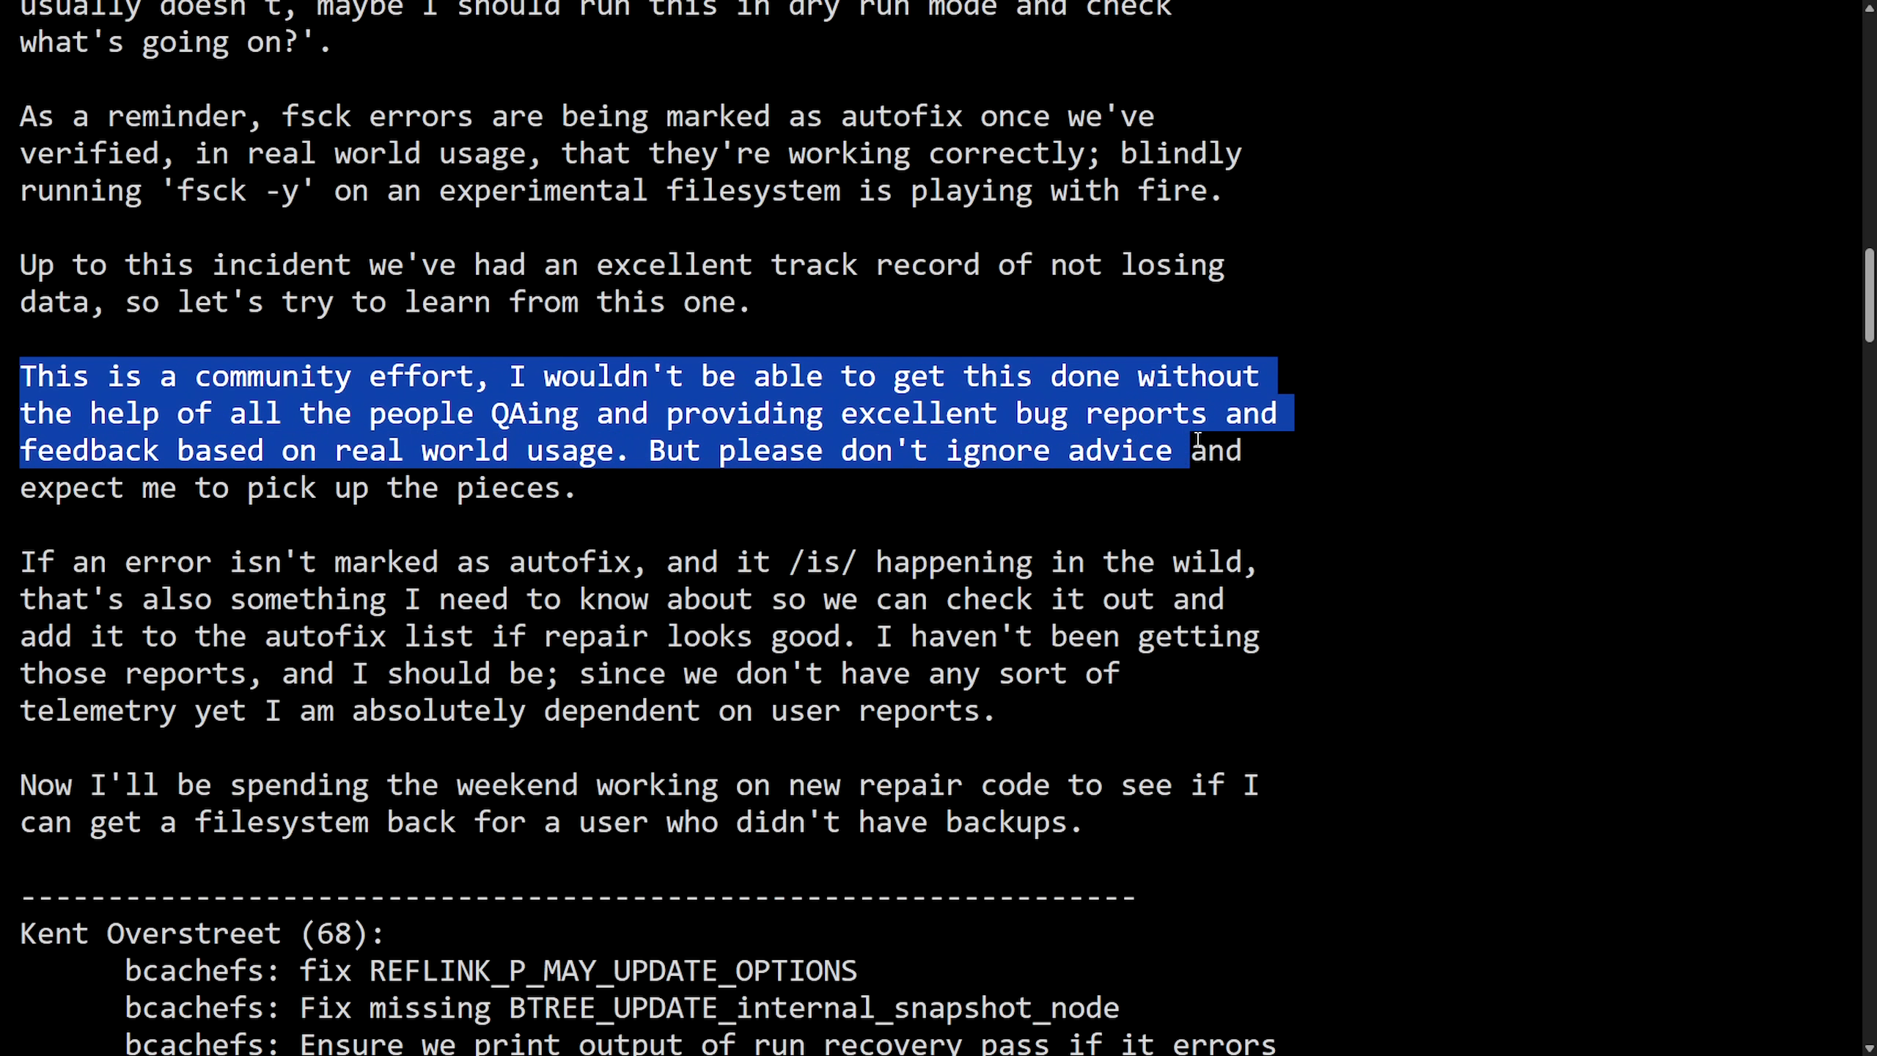
{"action": "left_click_drag", "start_coordinate": [1192, 450], "coordinate": [244, 486]}
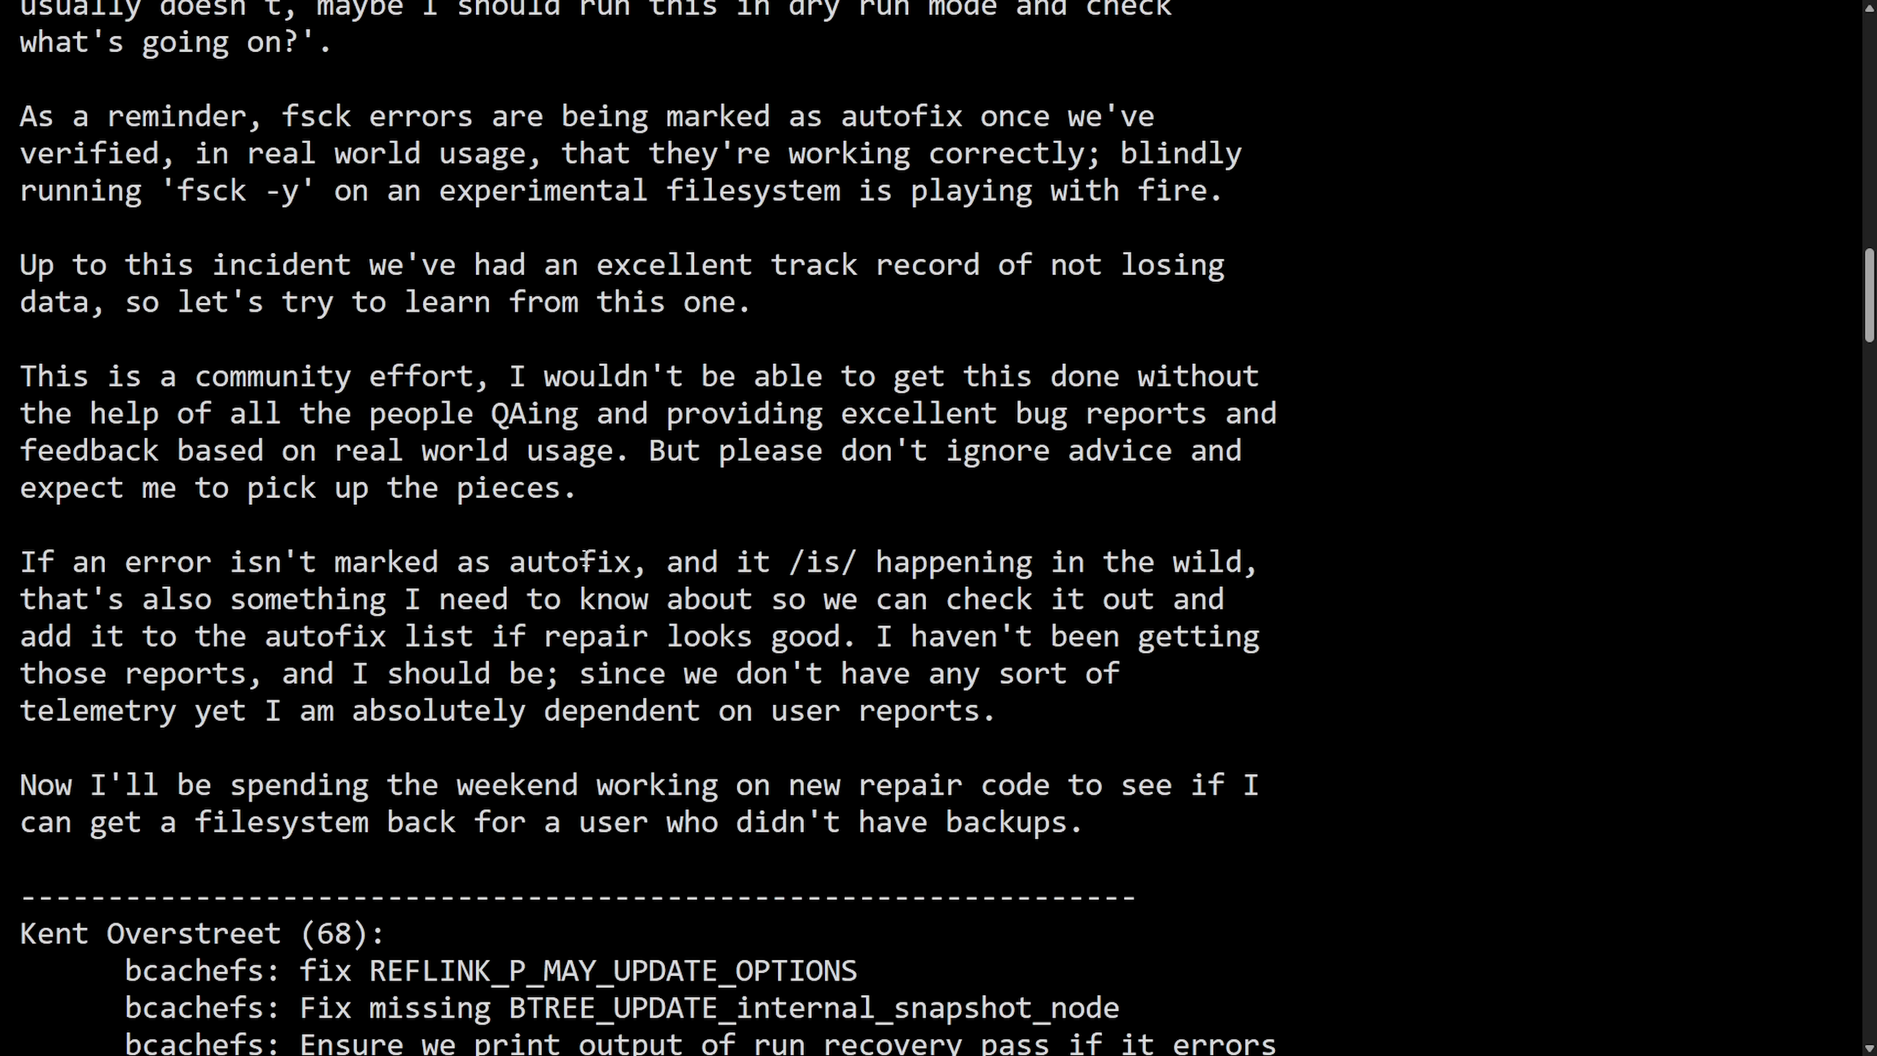
{"action": "left_click_drag", "start_coordinate": [20, 562], "coordinate": [578, 561]}
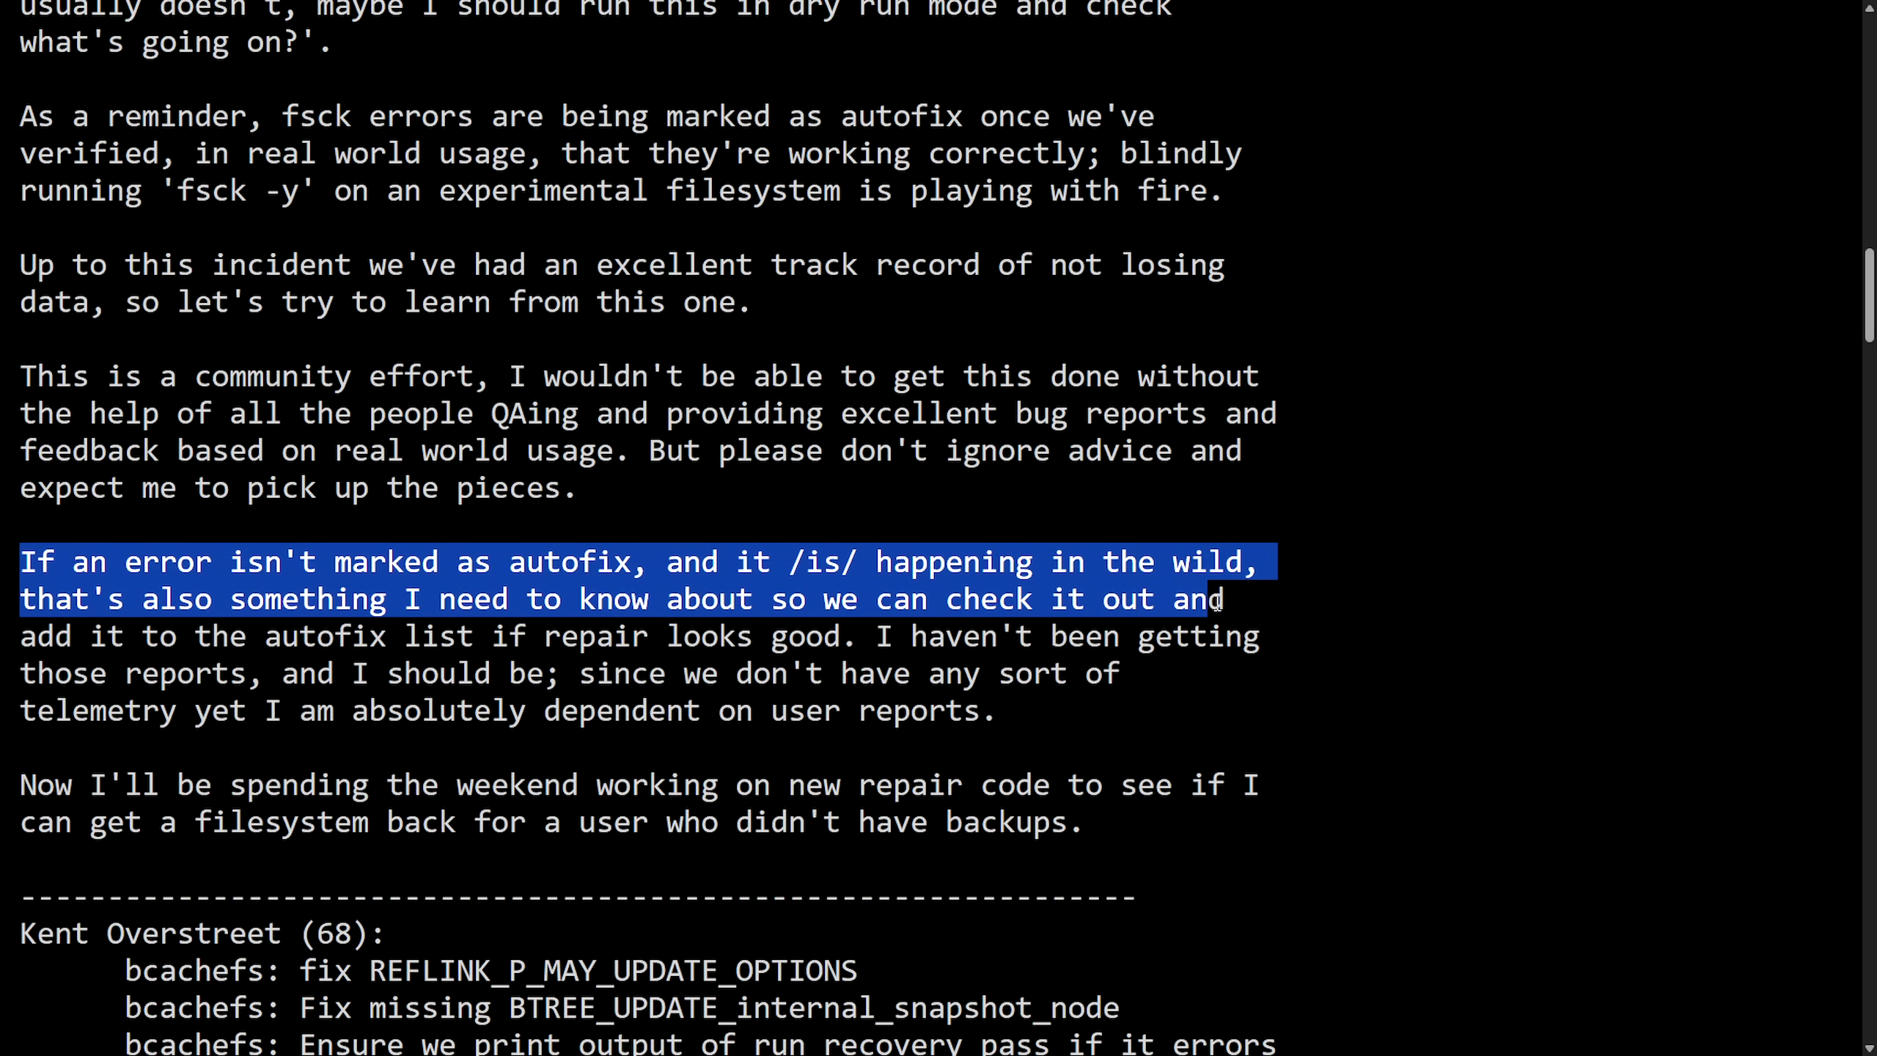
{"action": "left_click_drag", "start_coordinate": [1220, 599], "coordinate": [396, 636]}
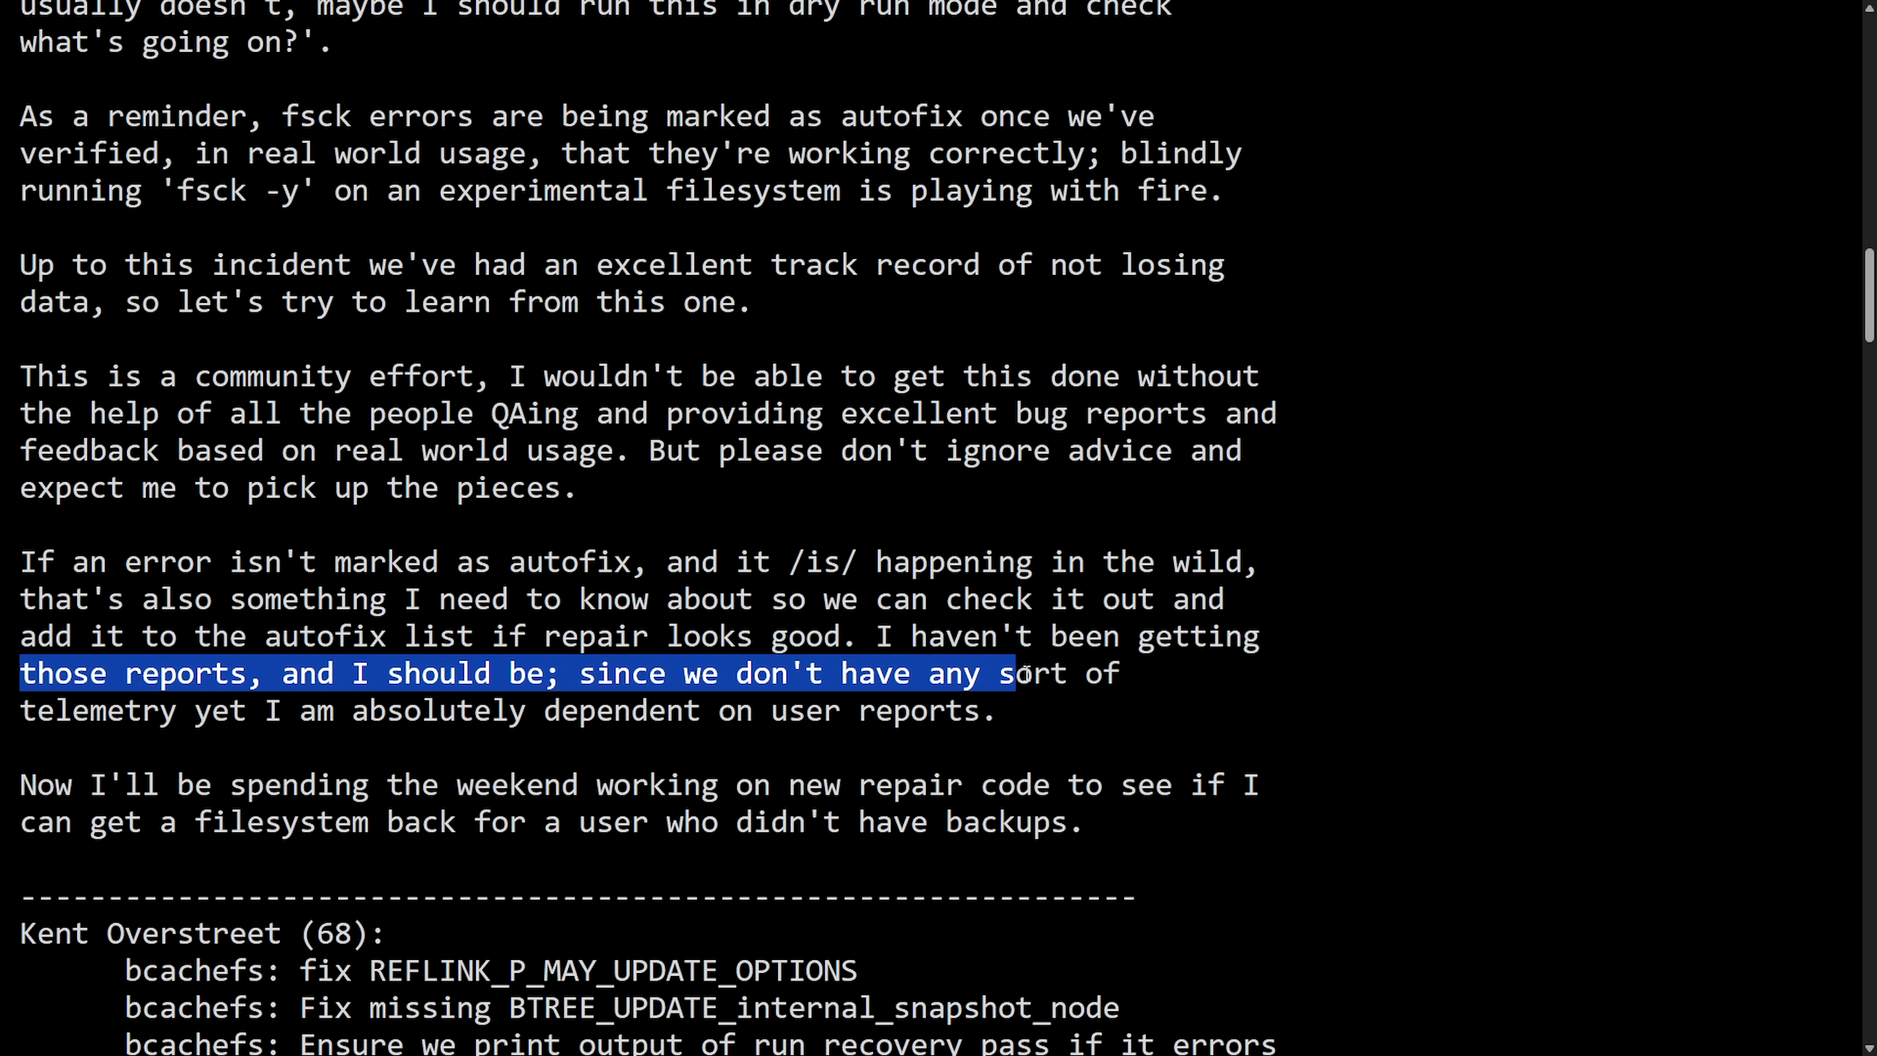
{"action": "left_click_drag", "start_coordinate": [1018, 673], "coordinate": [694, 709]}
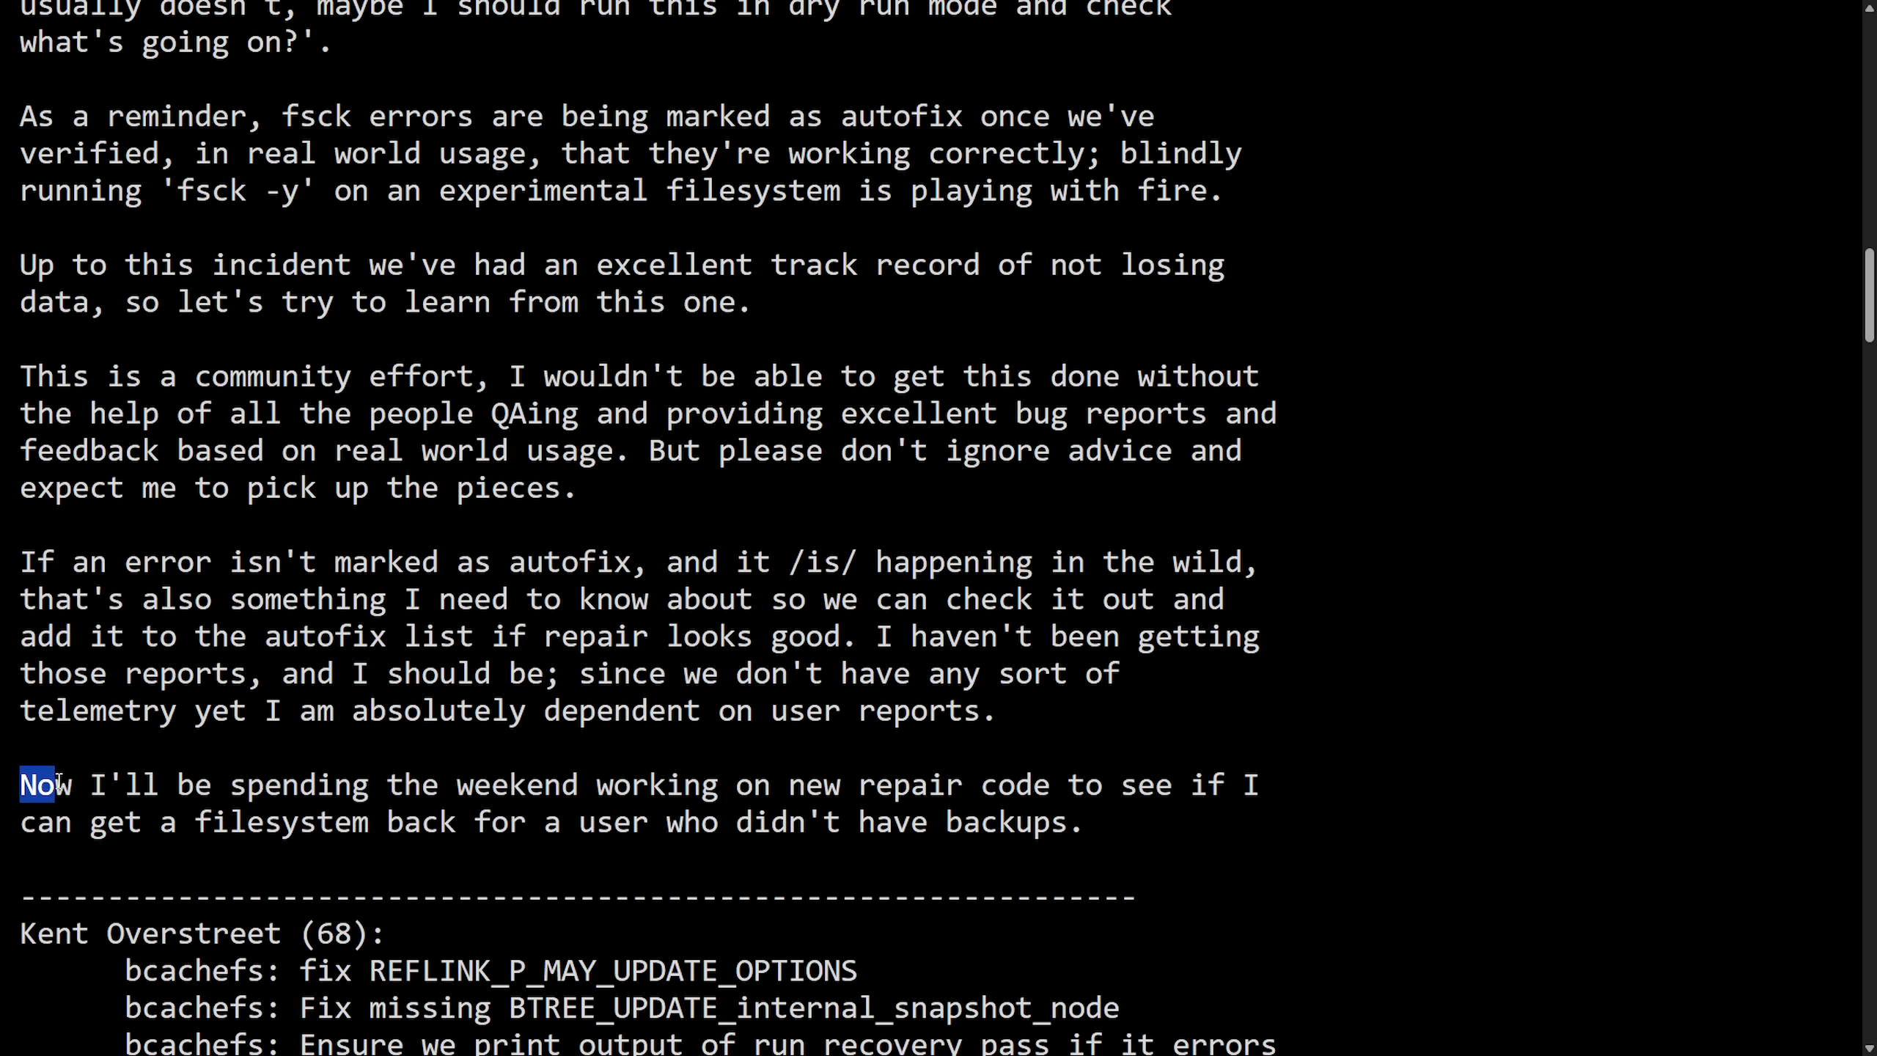
{"action": "left_click_drag", "start_coordinate": [47, 784], "coordinate": [1131, 784]}
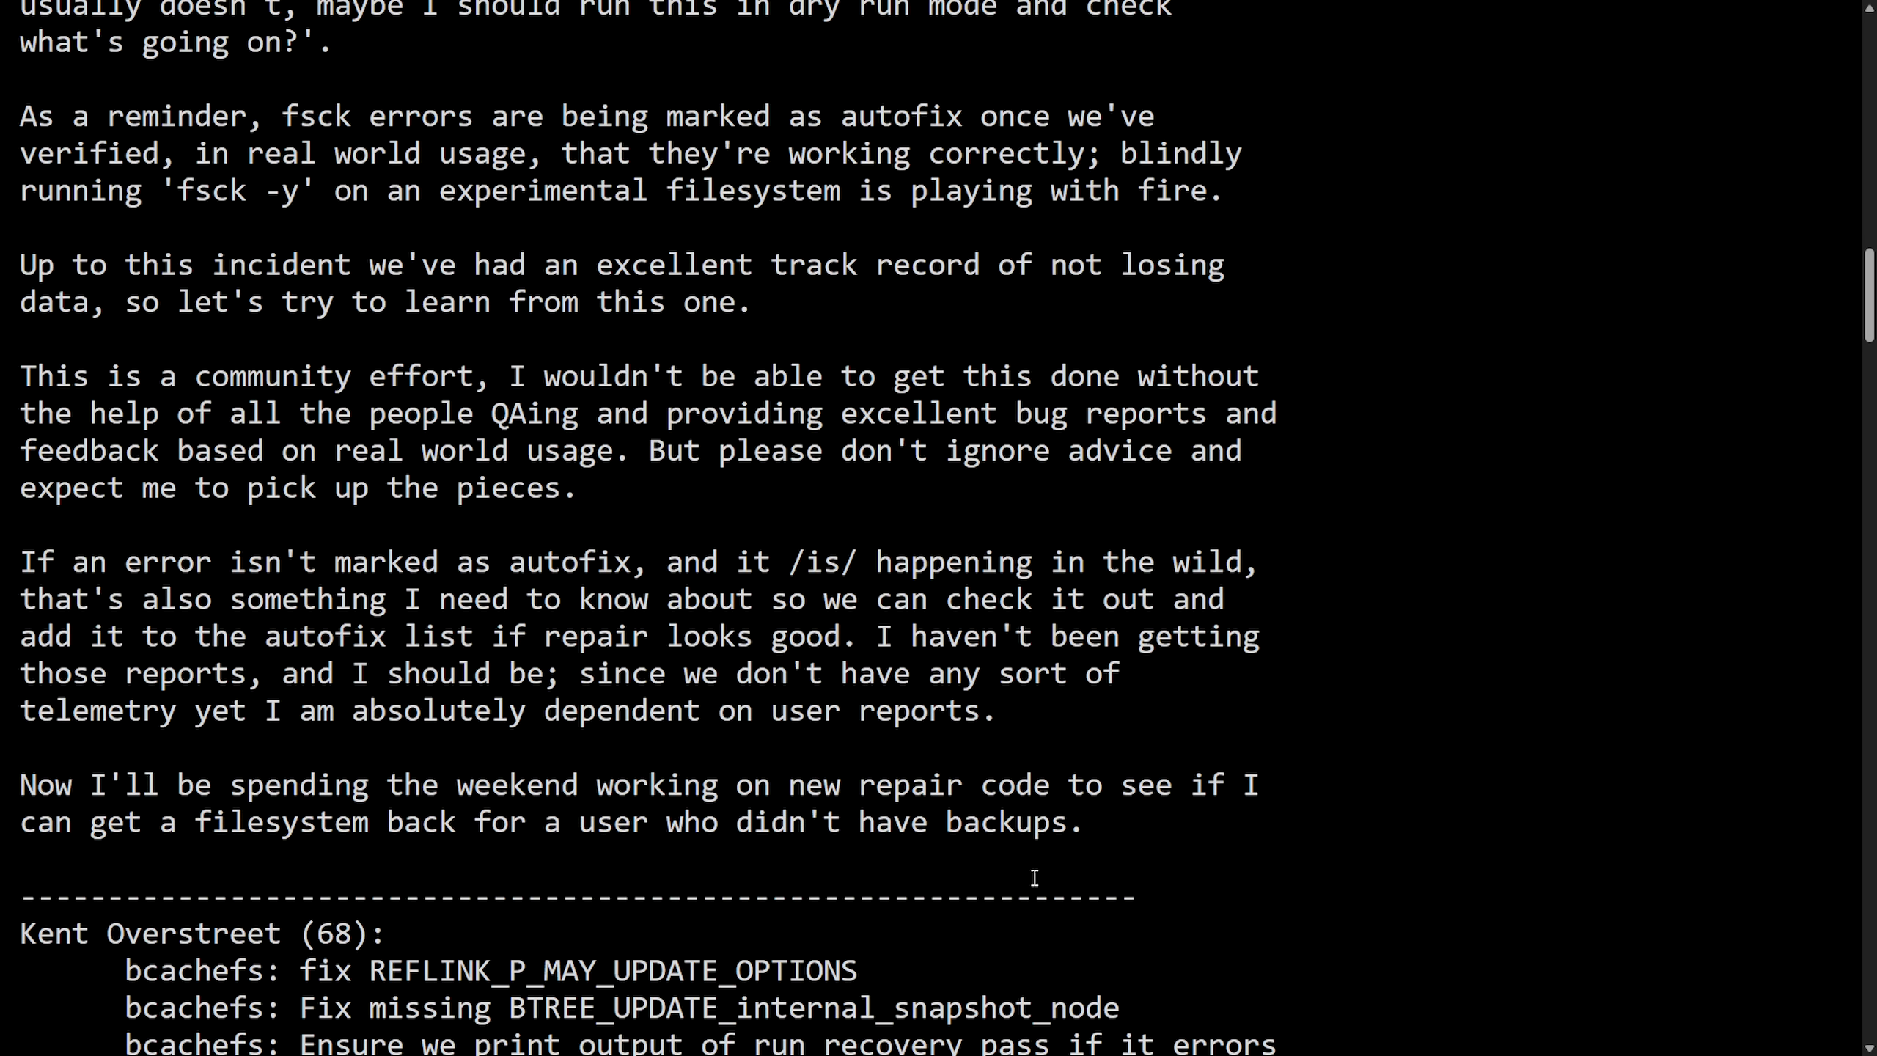
{"action": "mouse_move", "coordinate": [1419, 888]}
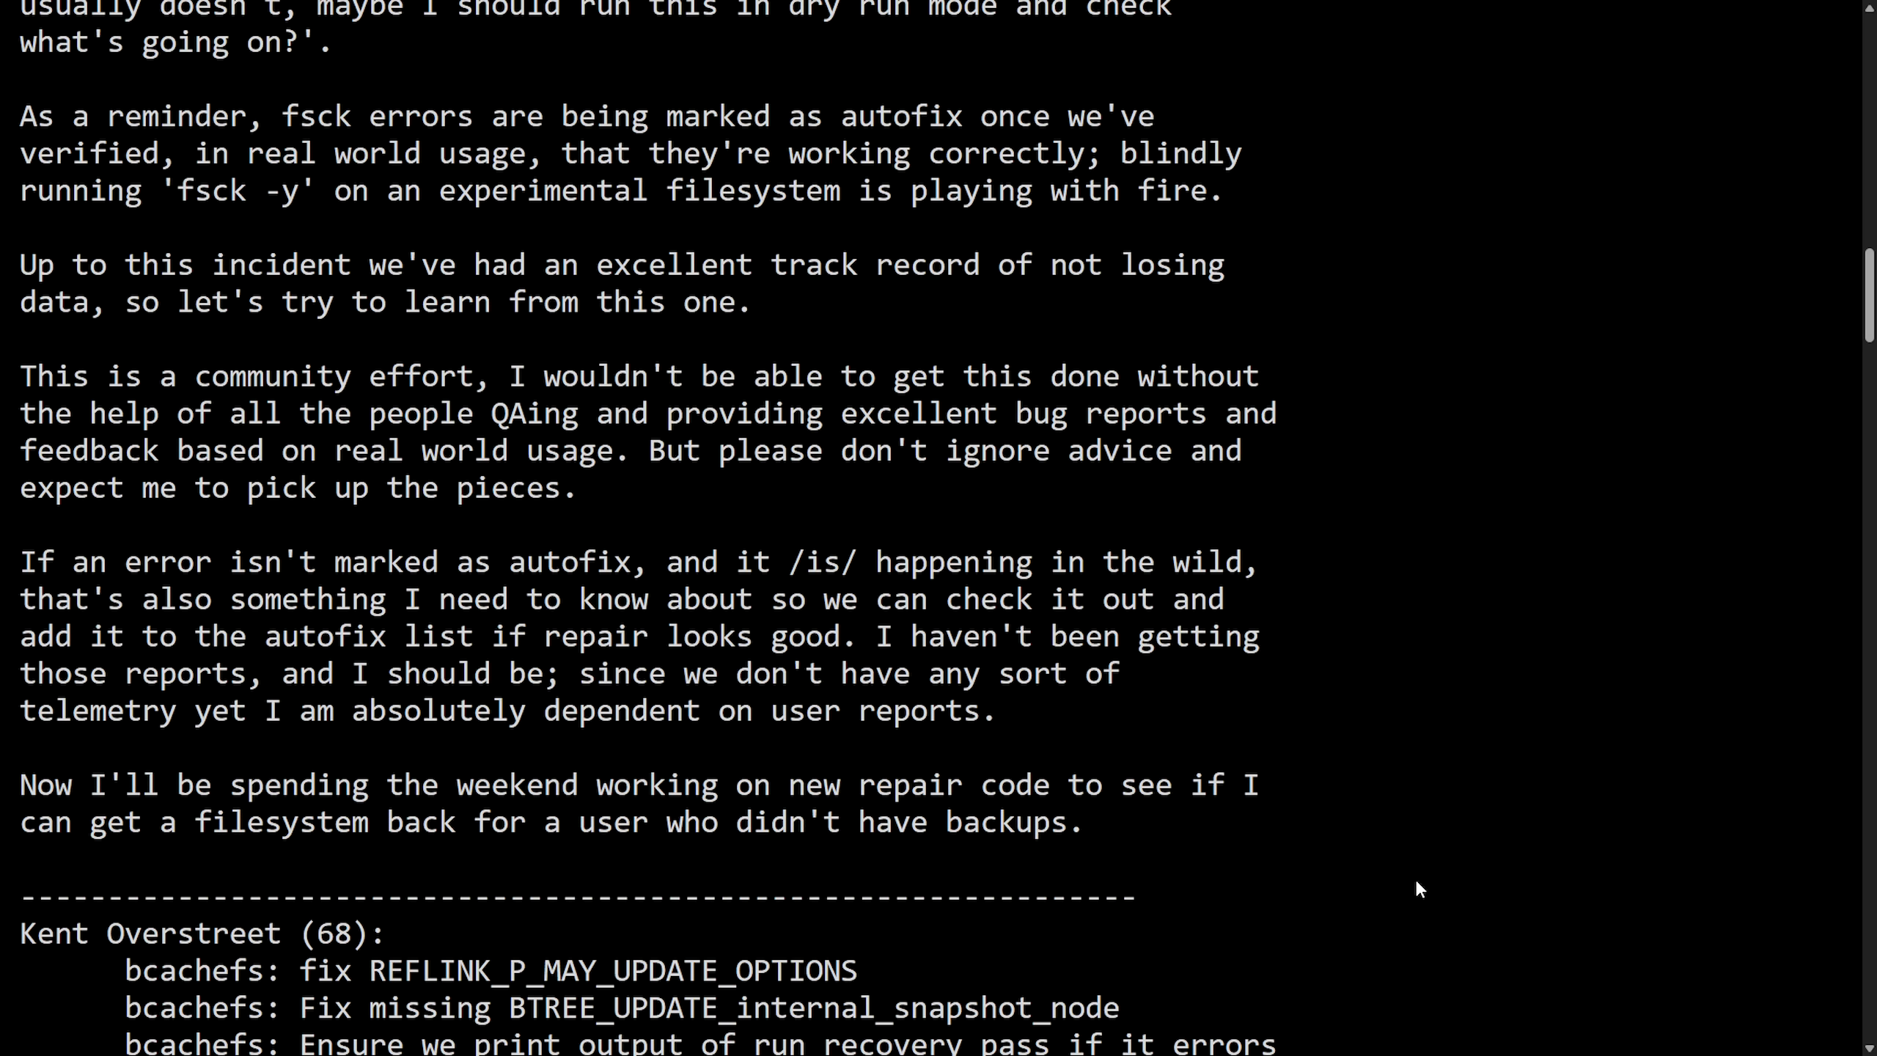